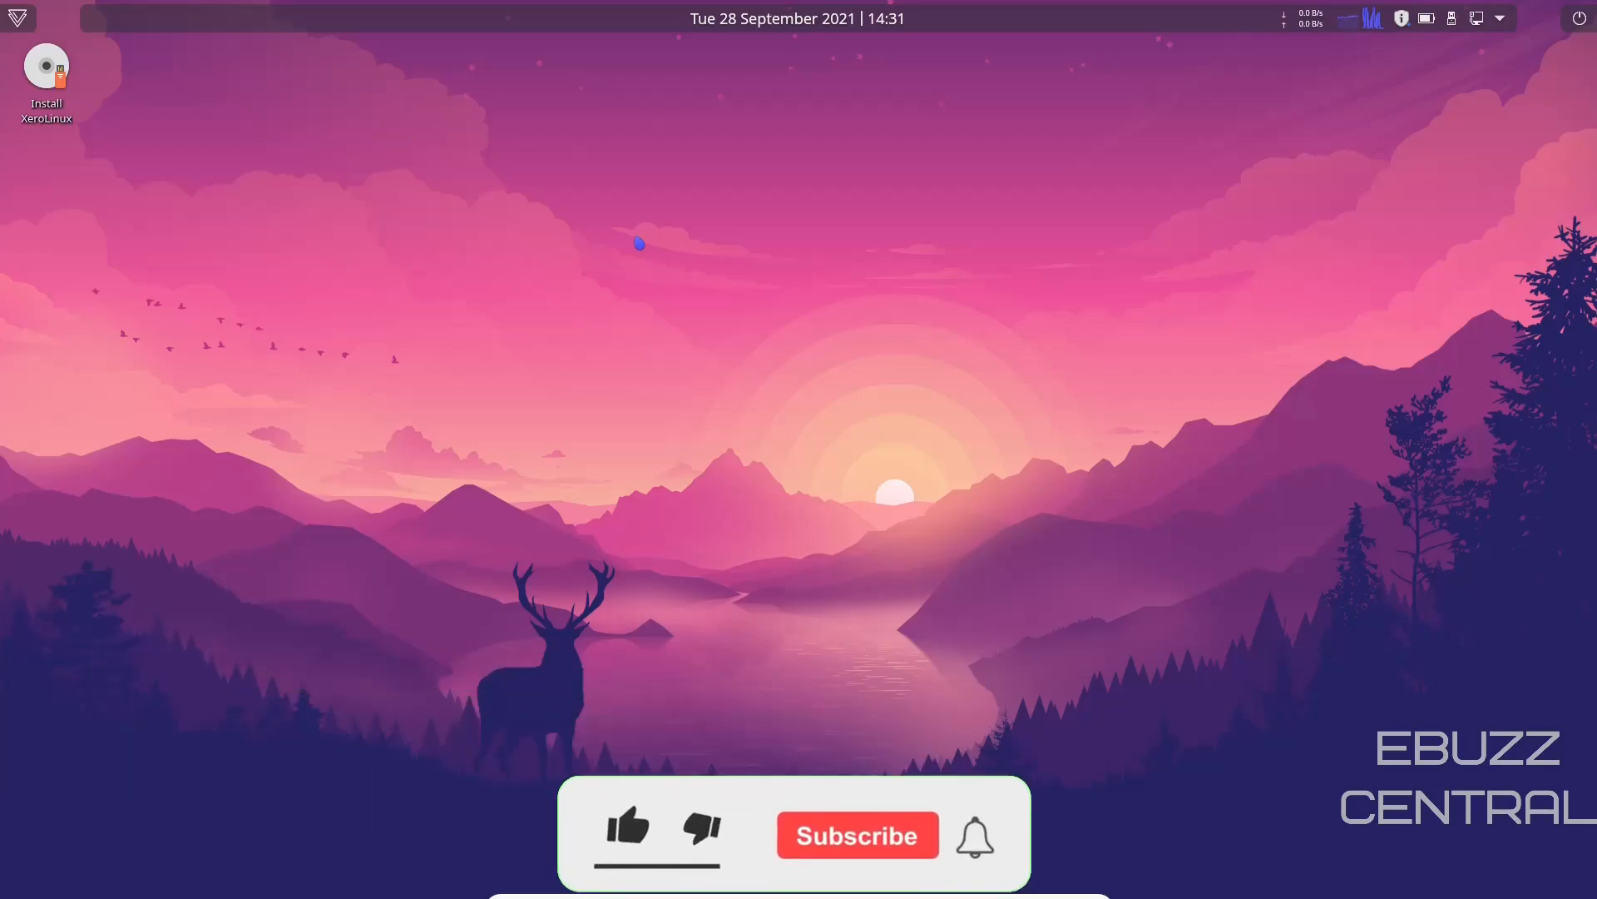
Launch Vivaldi and read through the About Project section on xerolinux.github.io
click(627, 840)
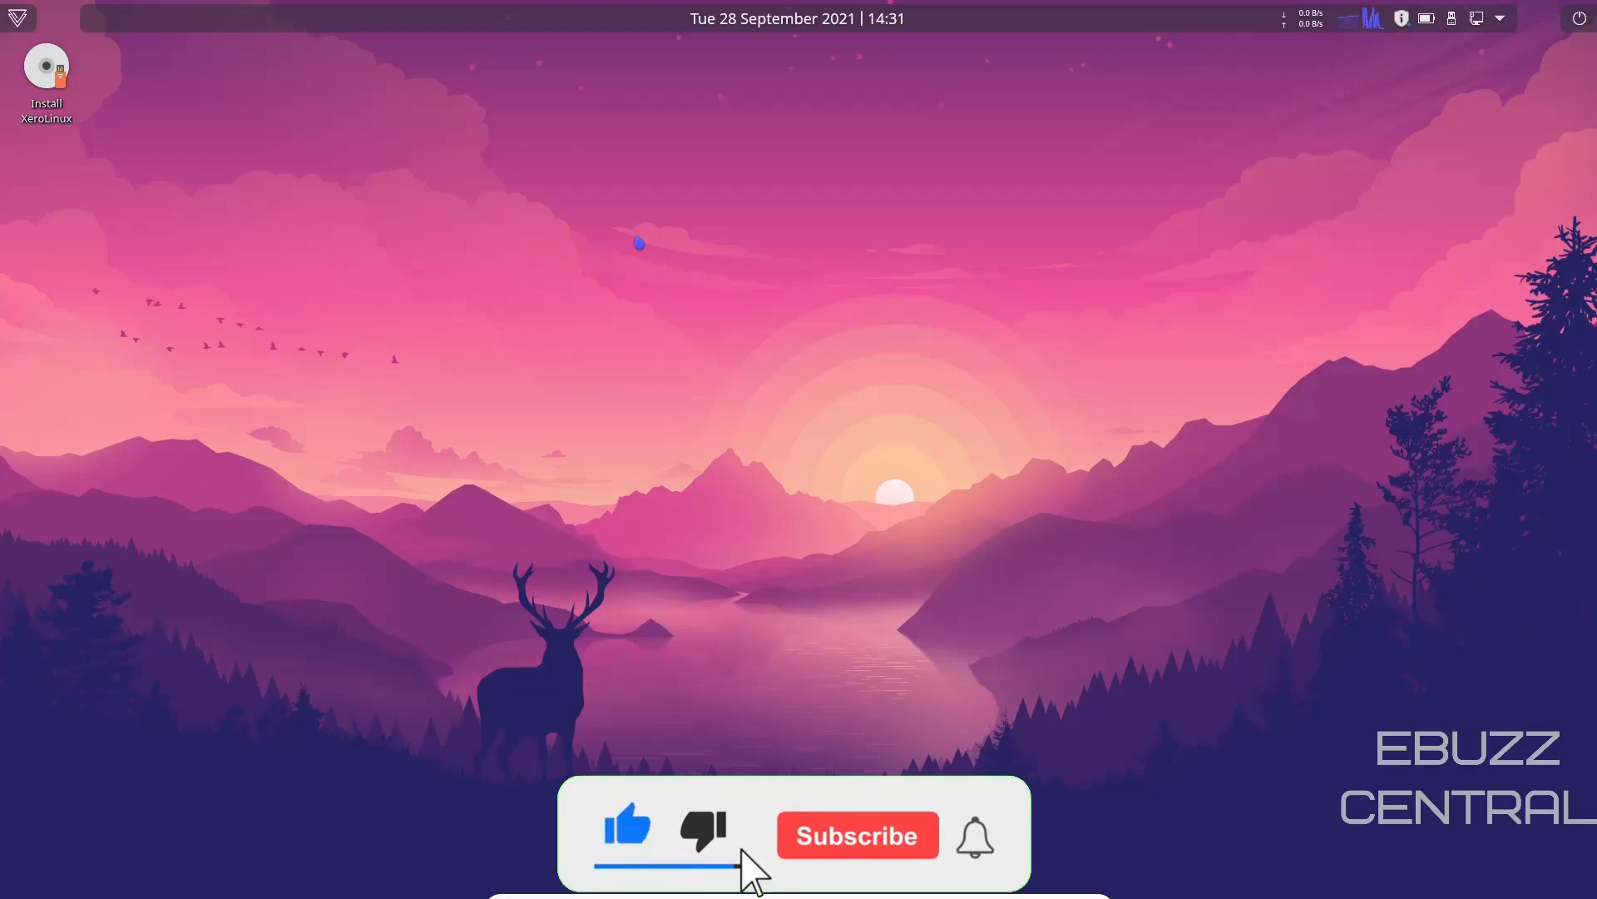
click(858, 859)
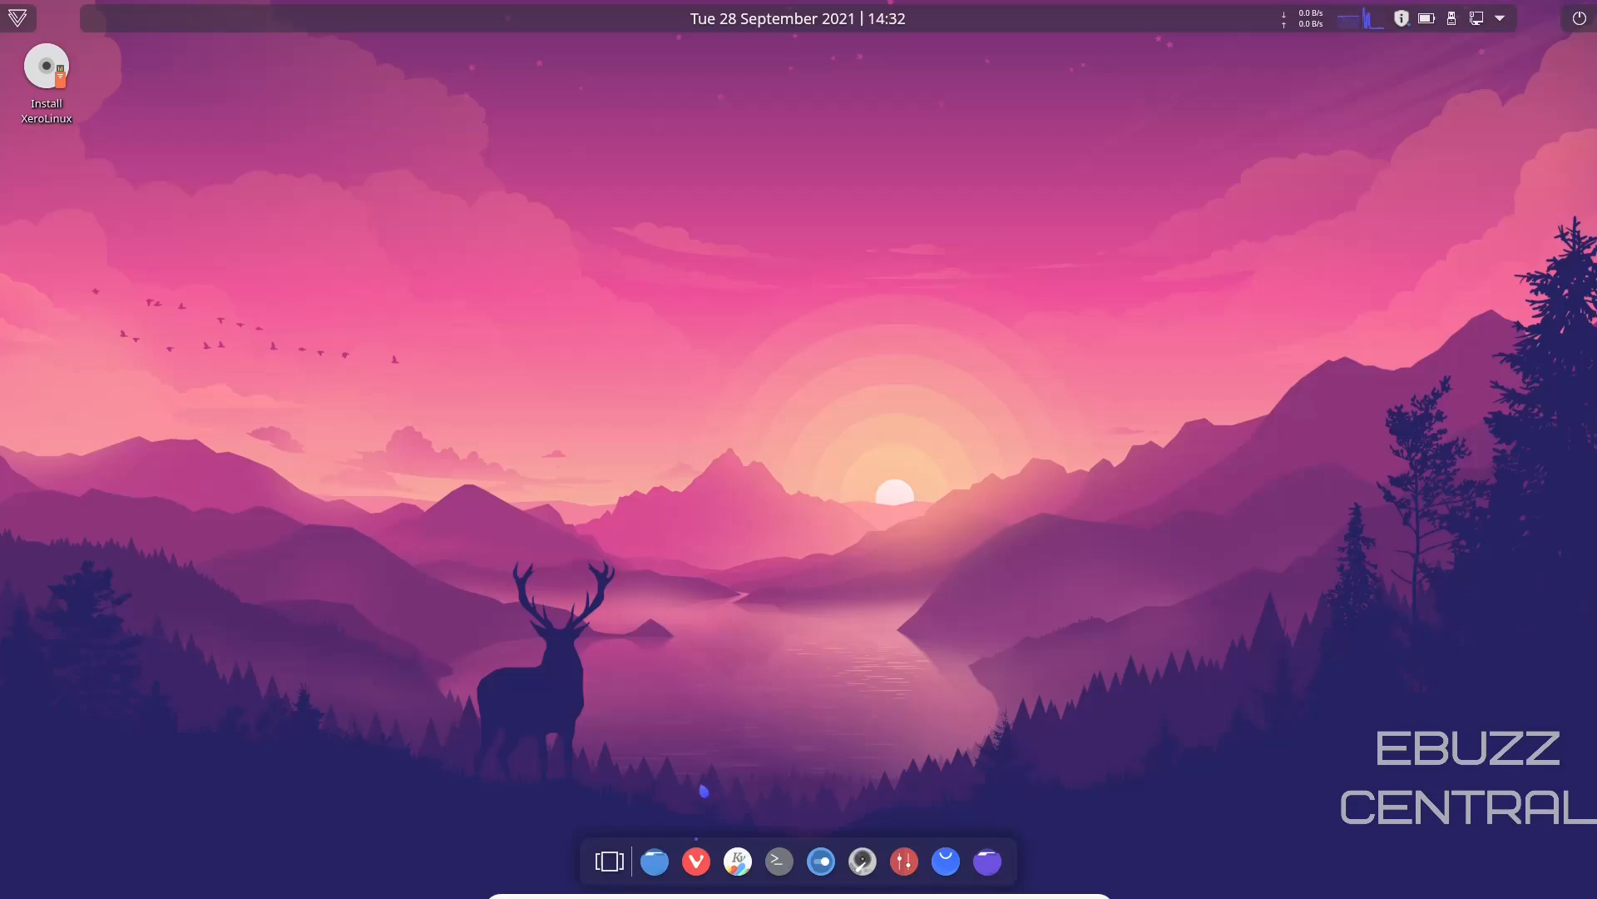
click(696, 862)
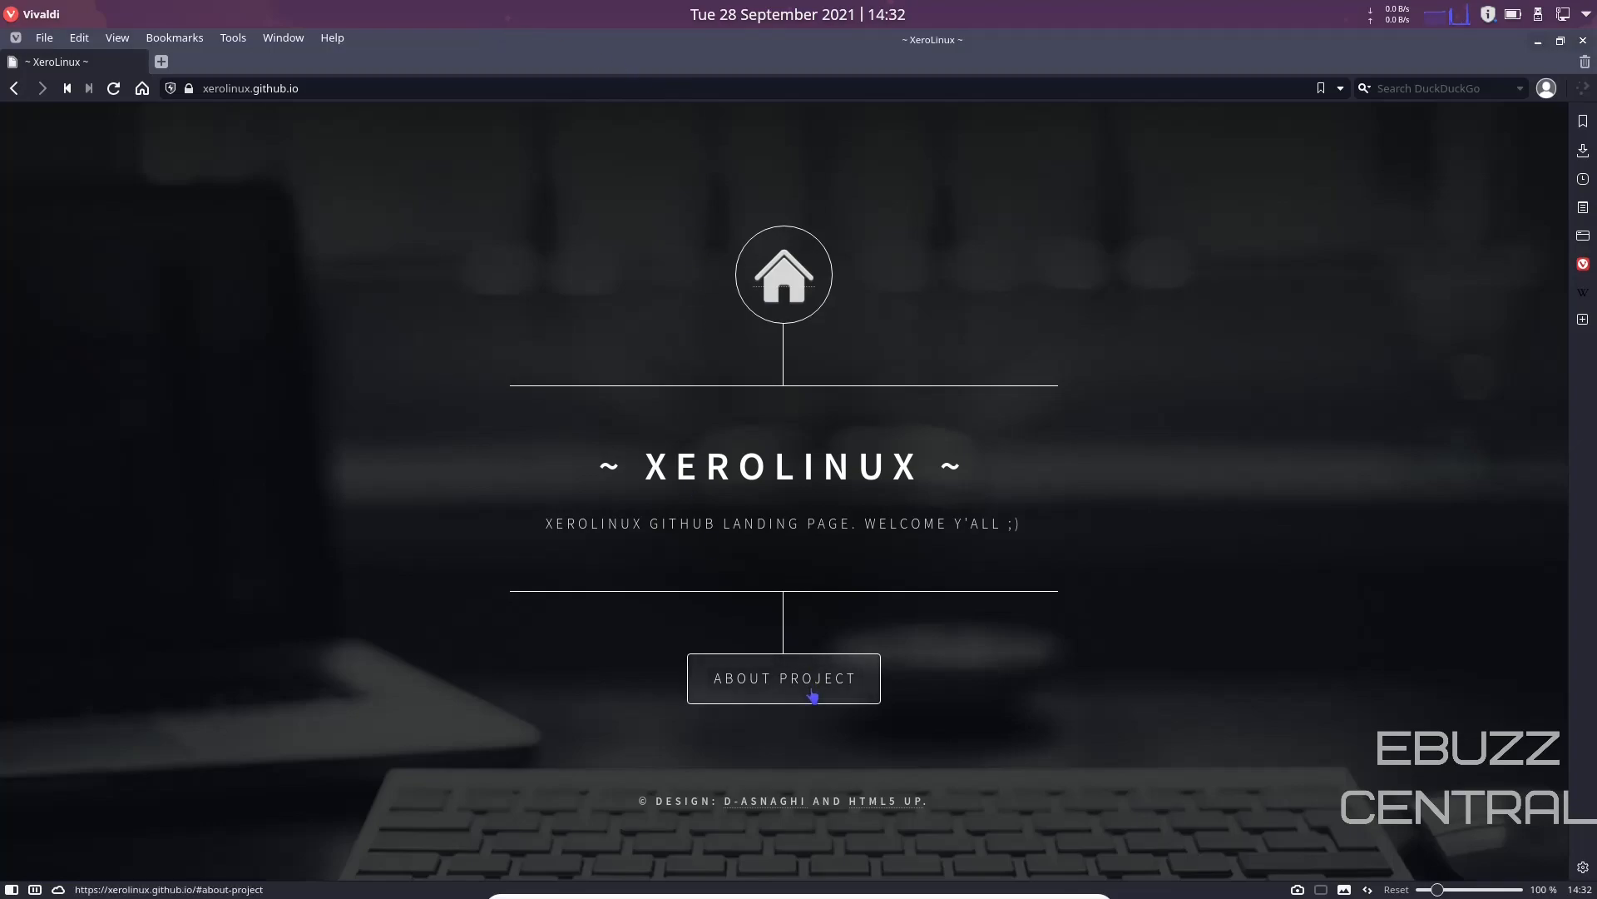
click(786, 678)
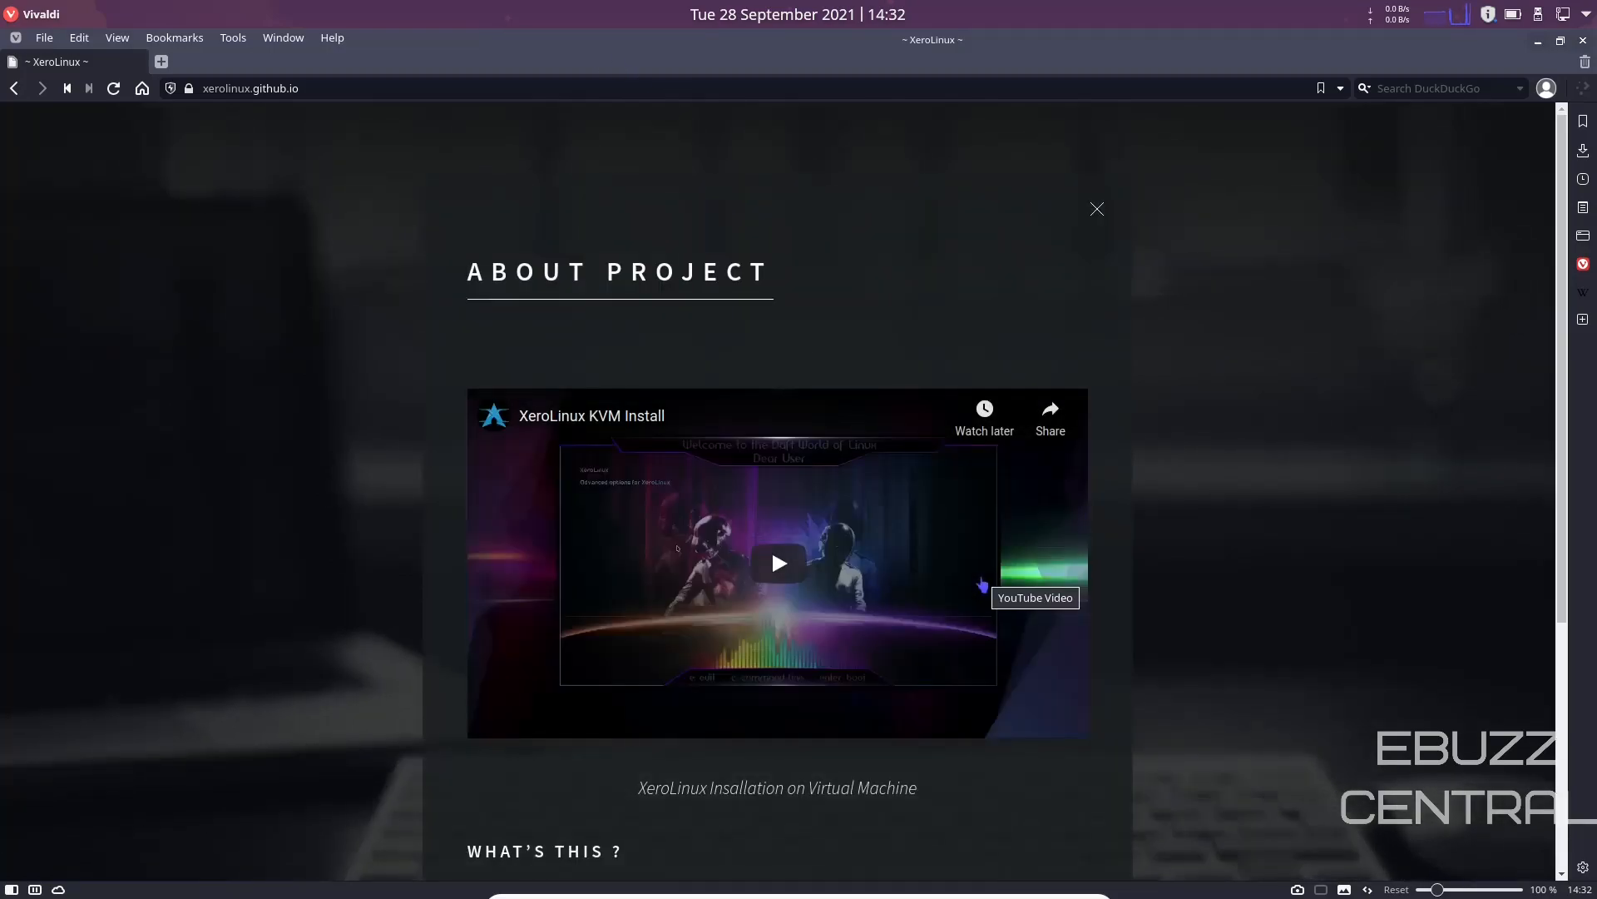
scroll(down, 3)
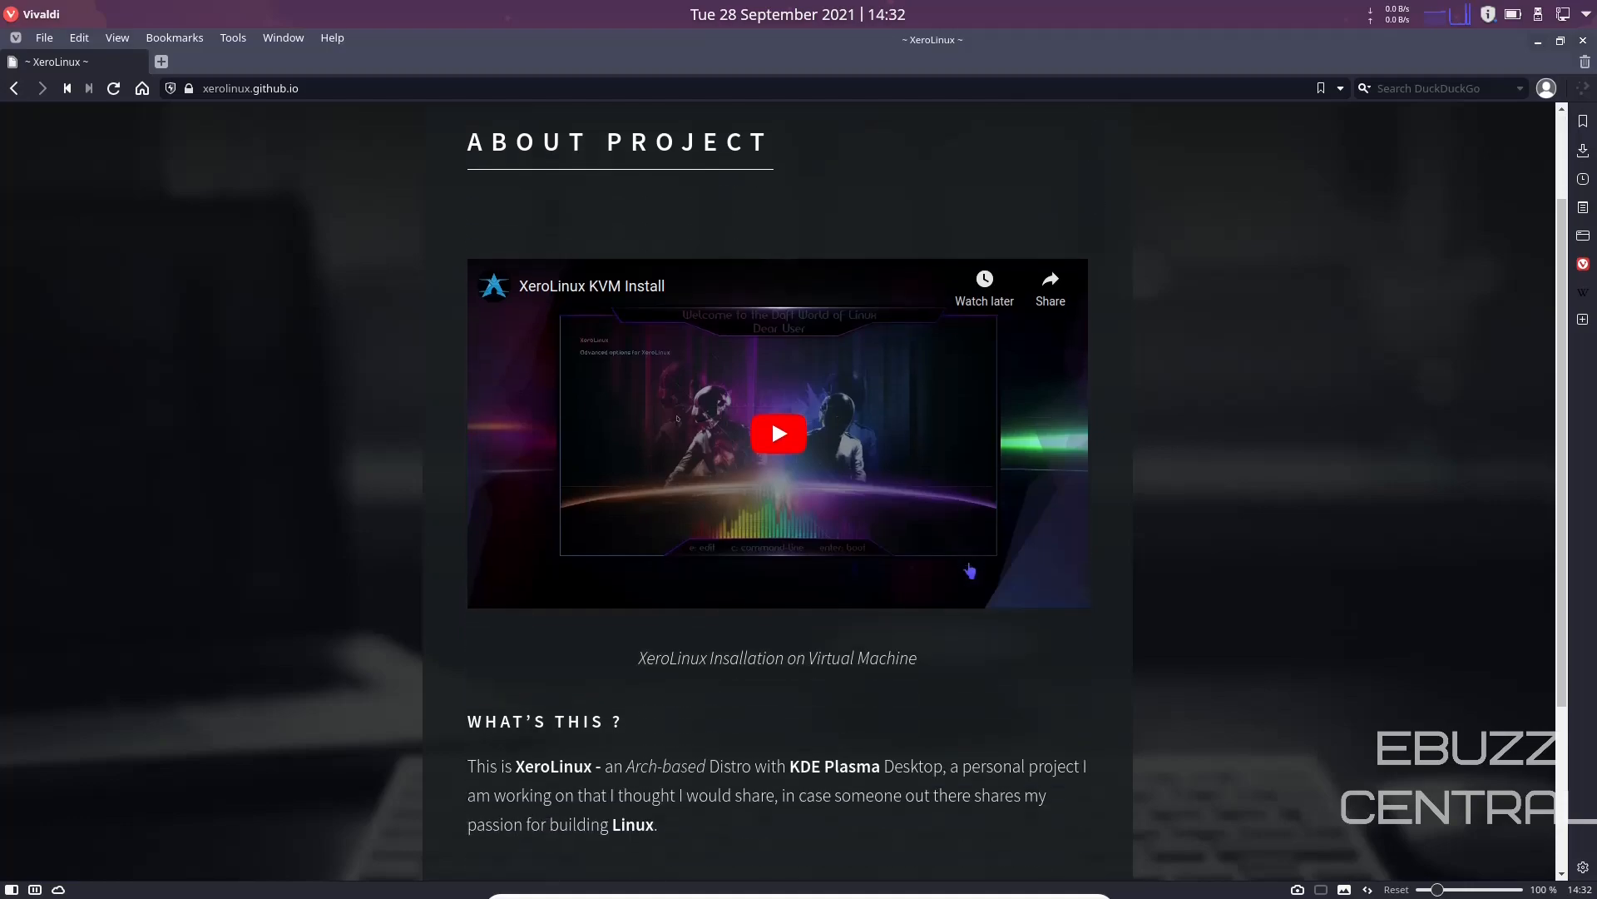
scroll(down, 3)
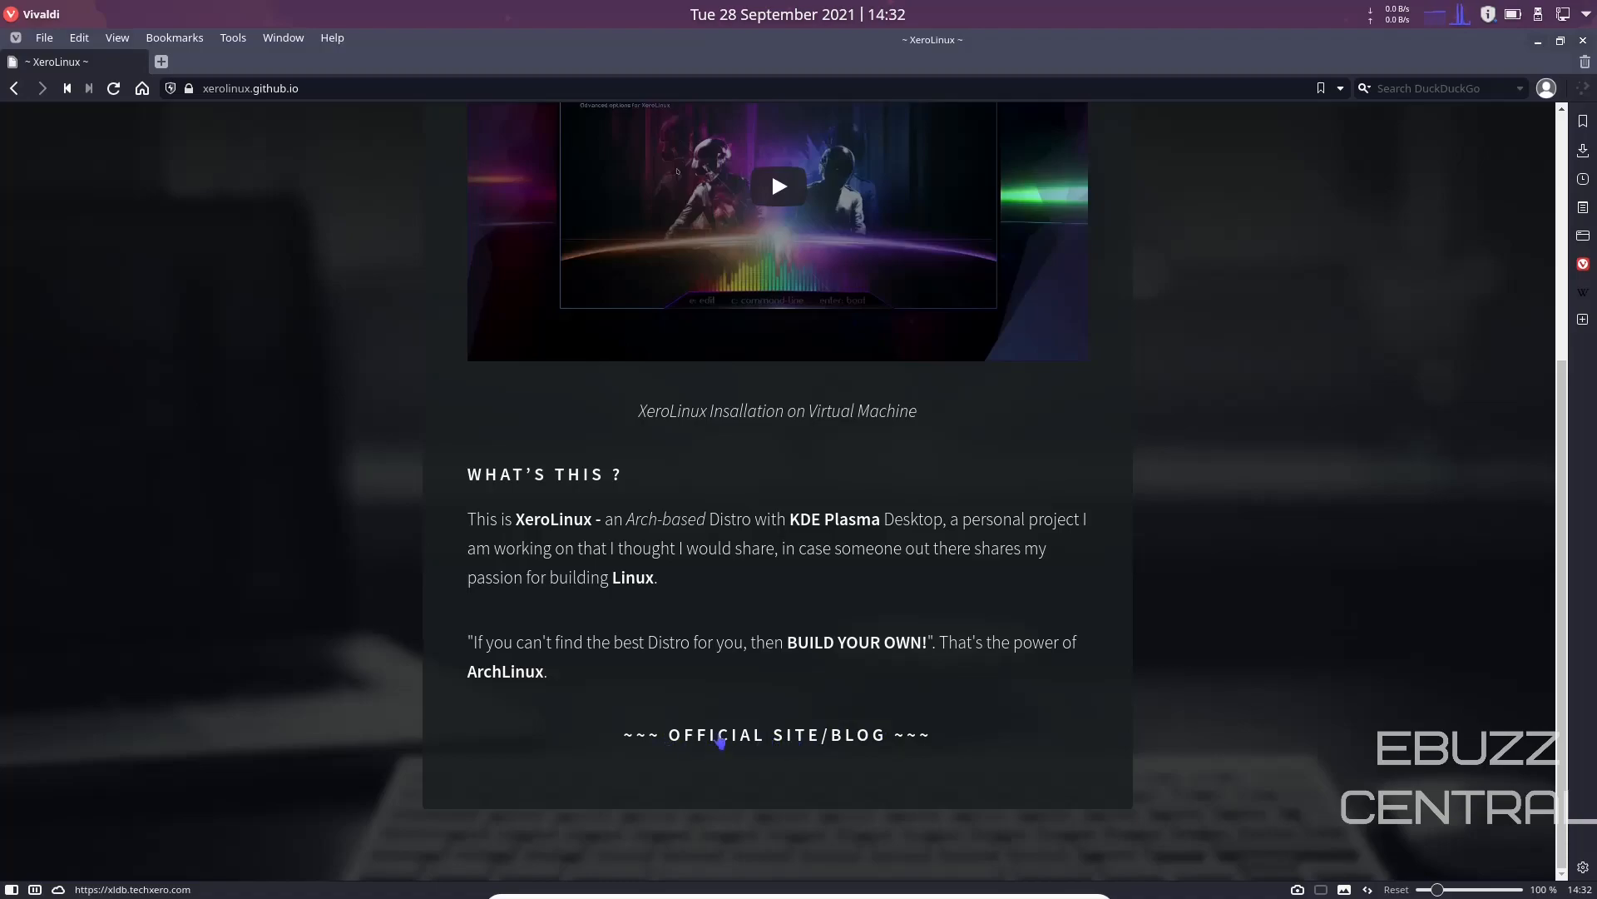
Follow the Official Site/Blog link and browse the recent XeroLinux blog posts
click(775, 734)
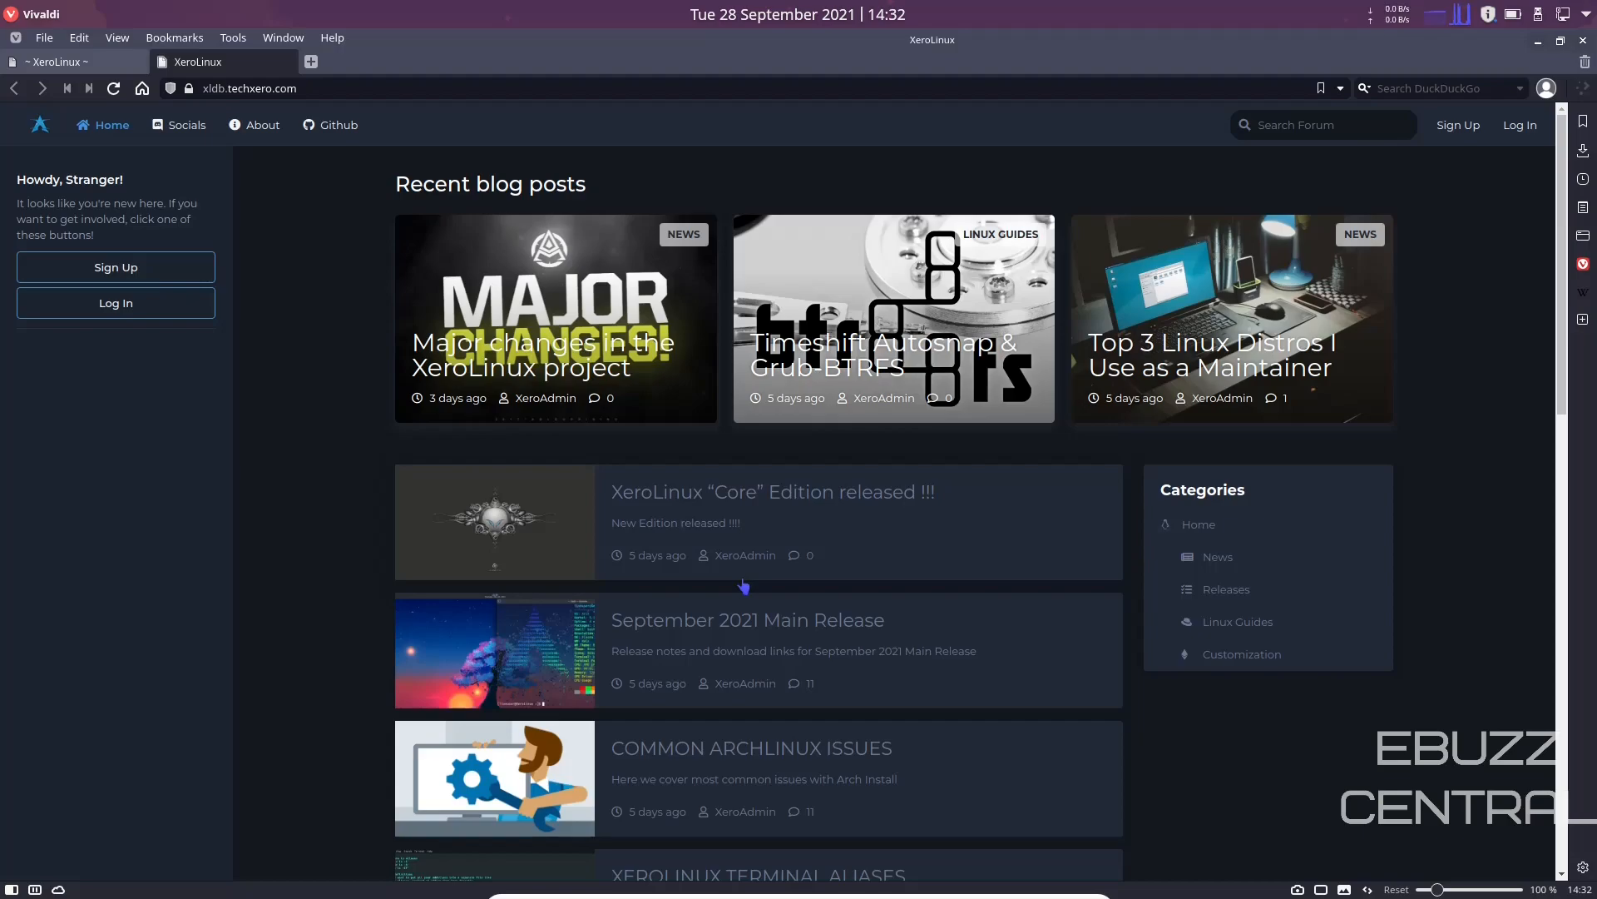
mouse_move(752, 569)
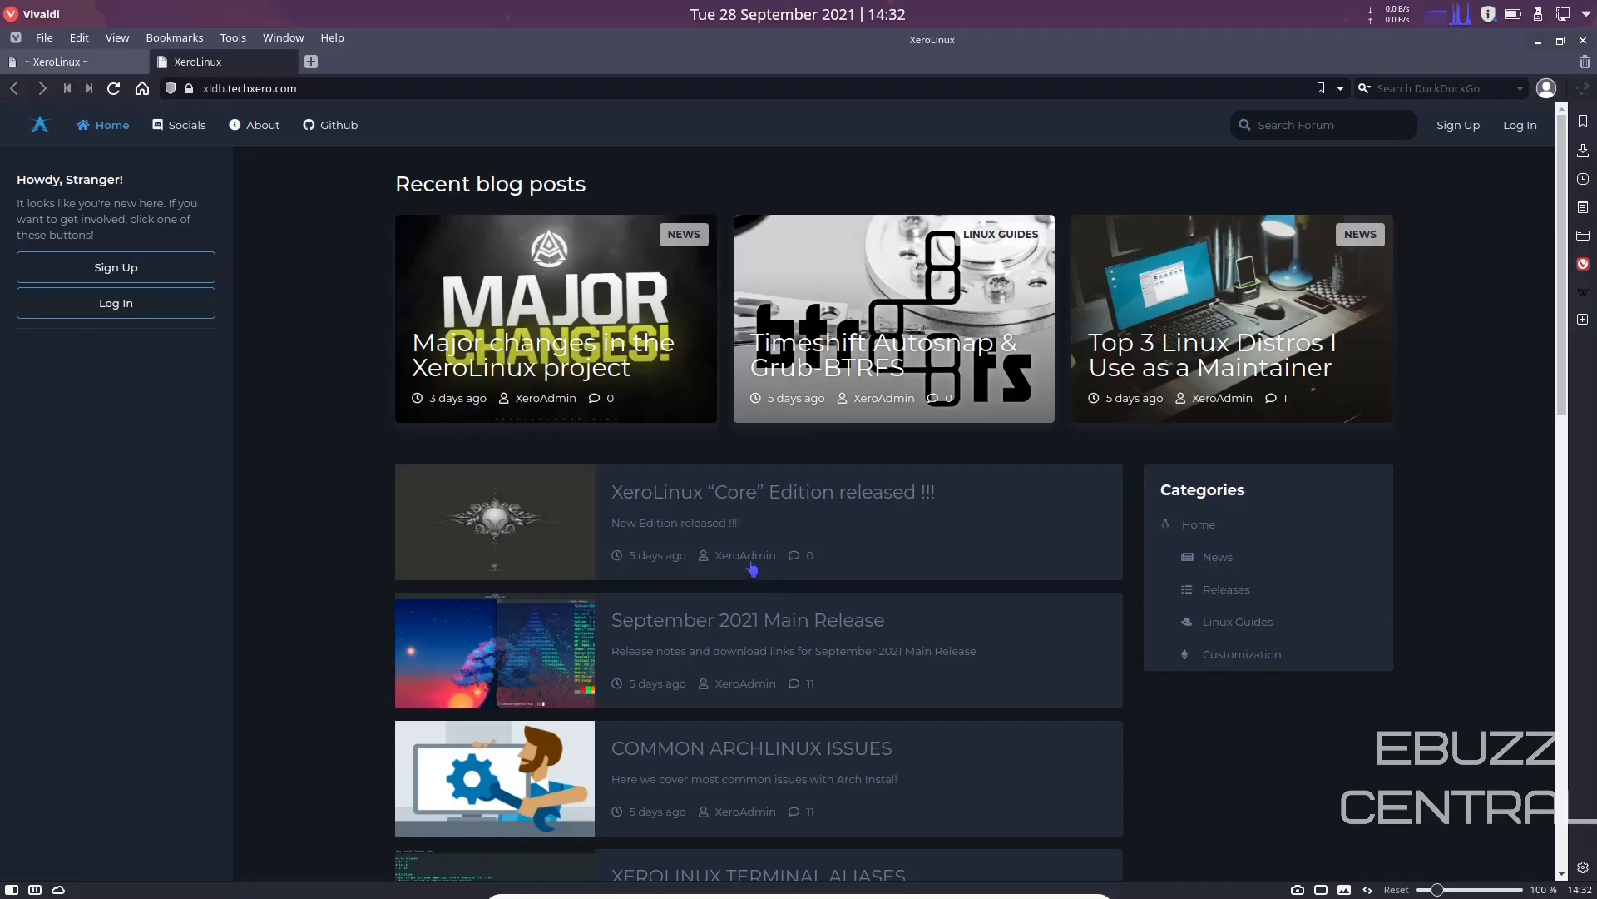
mouse_move(939, 514)
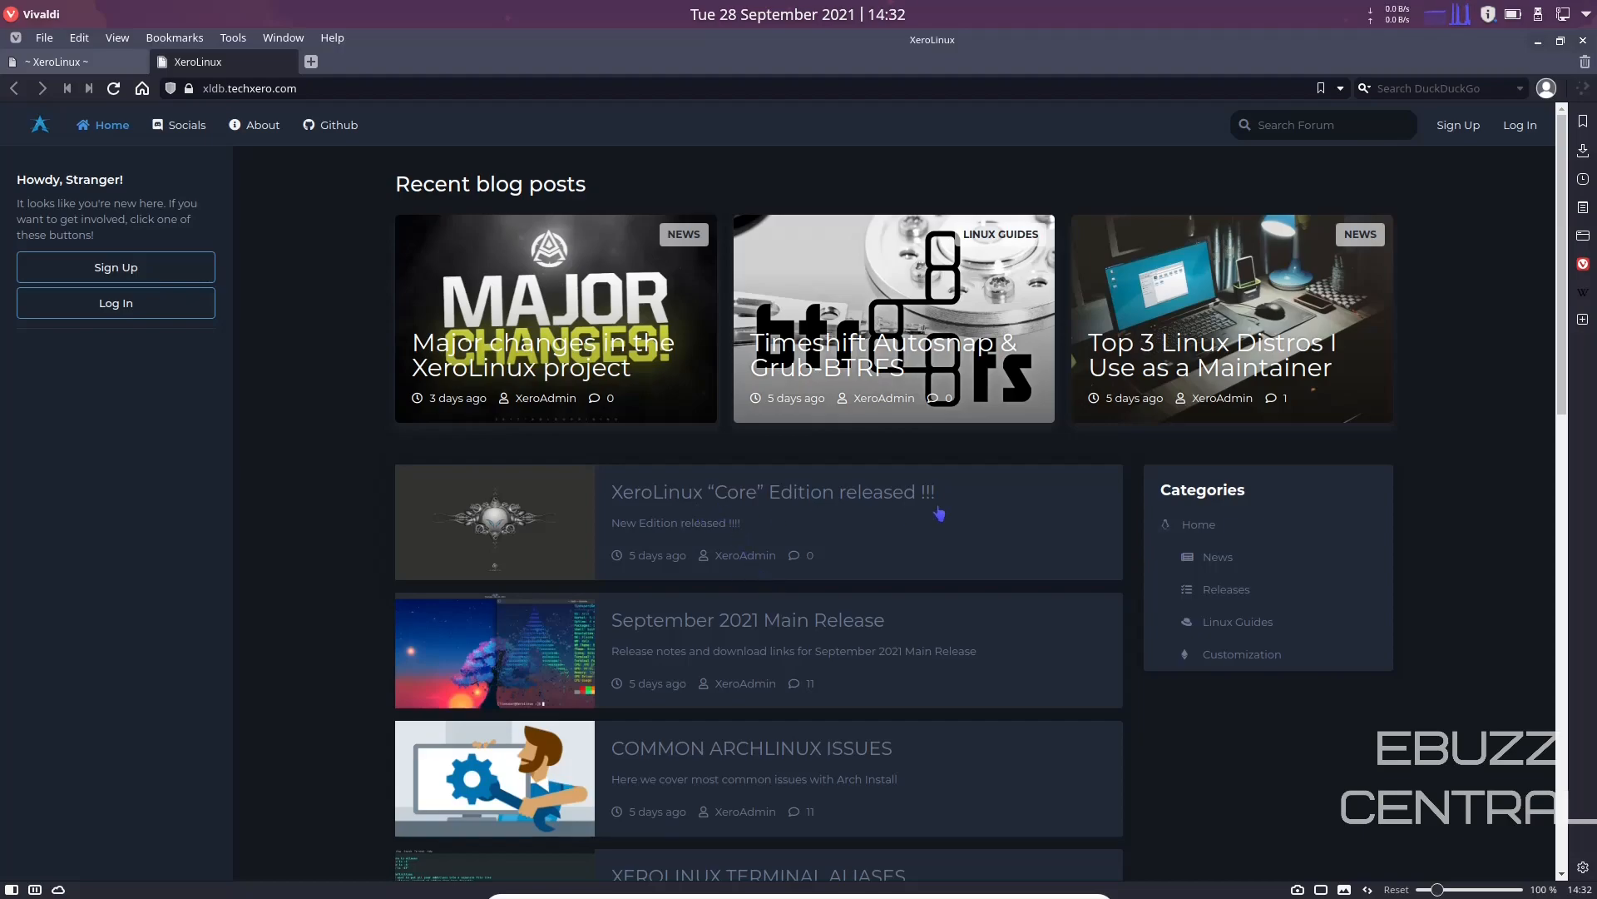
mouse_move(714, 637)
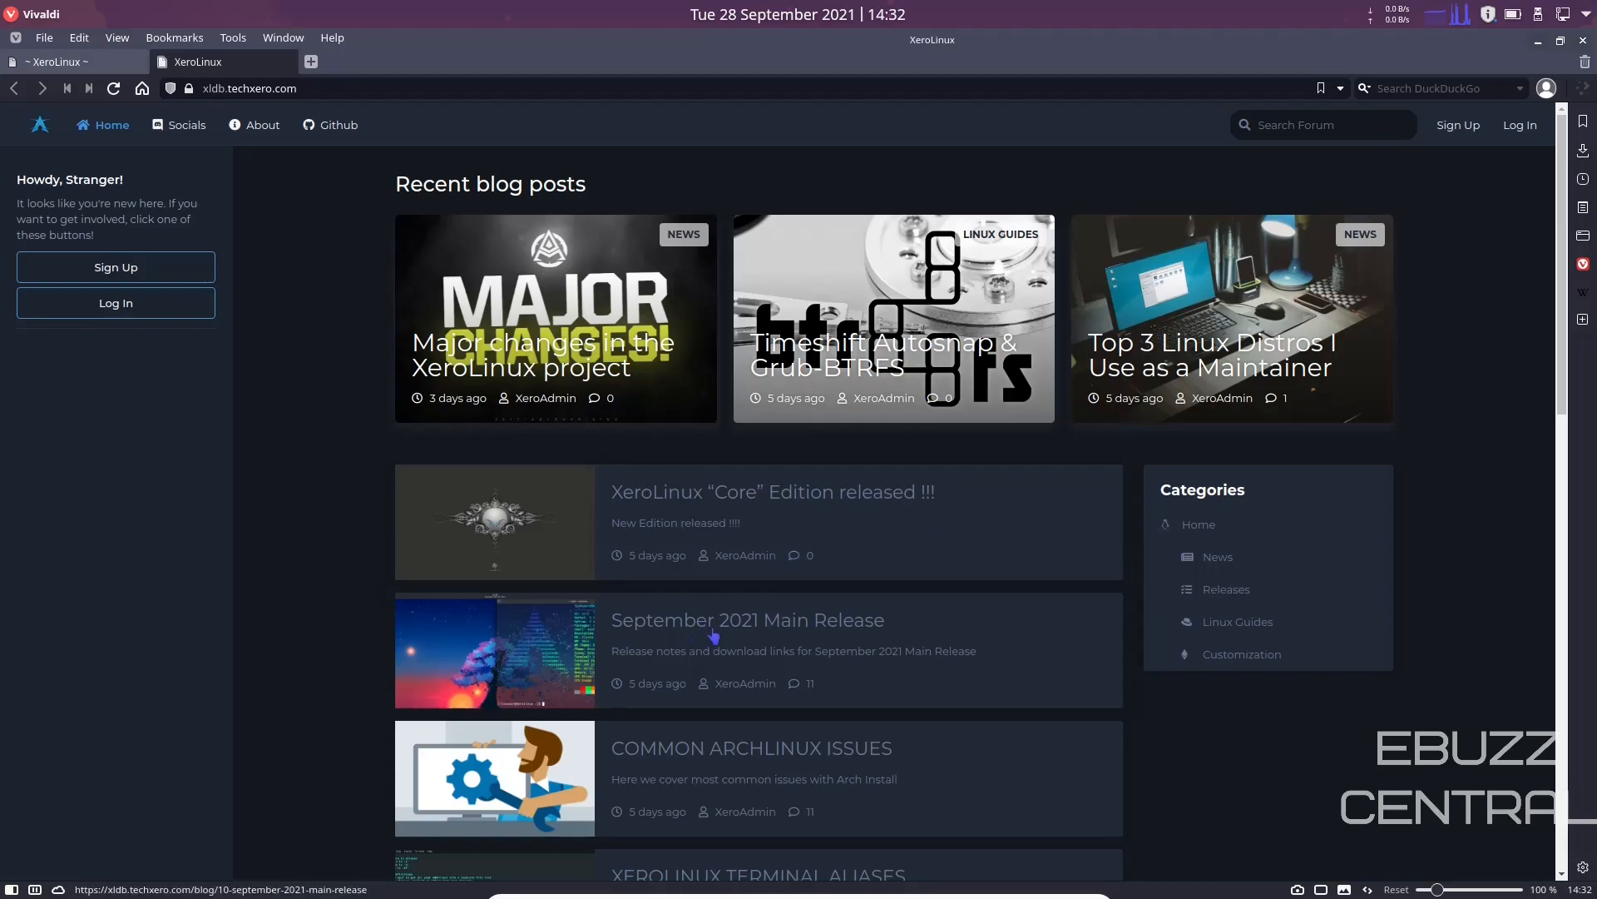
scroll(down, 3)
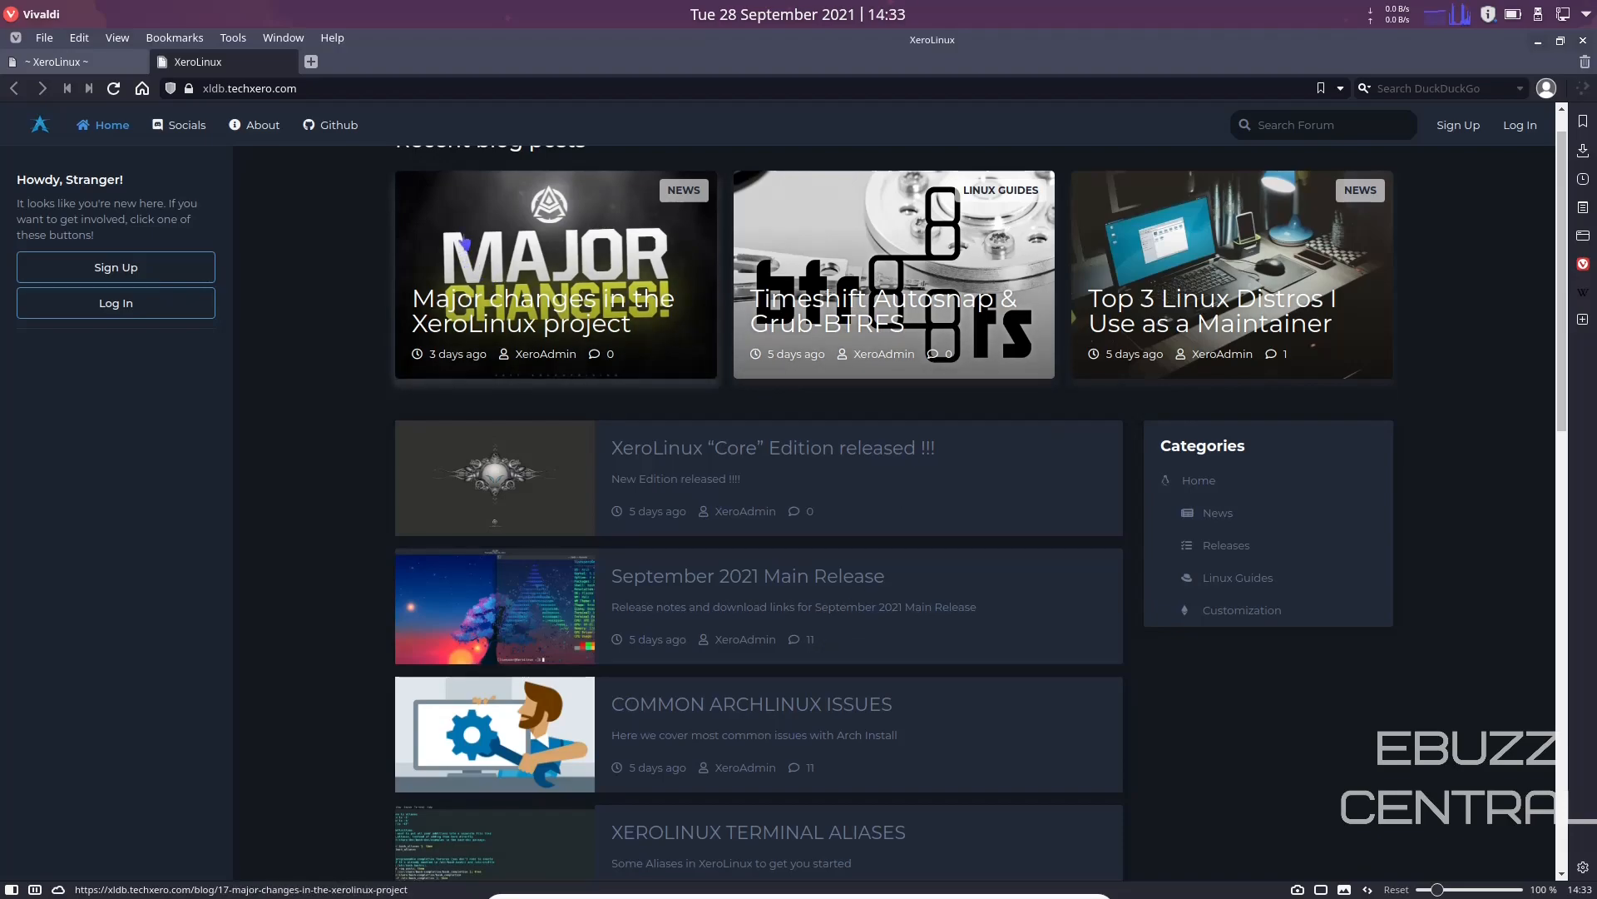
mouse_move(704, 277)
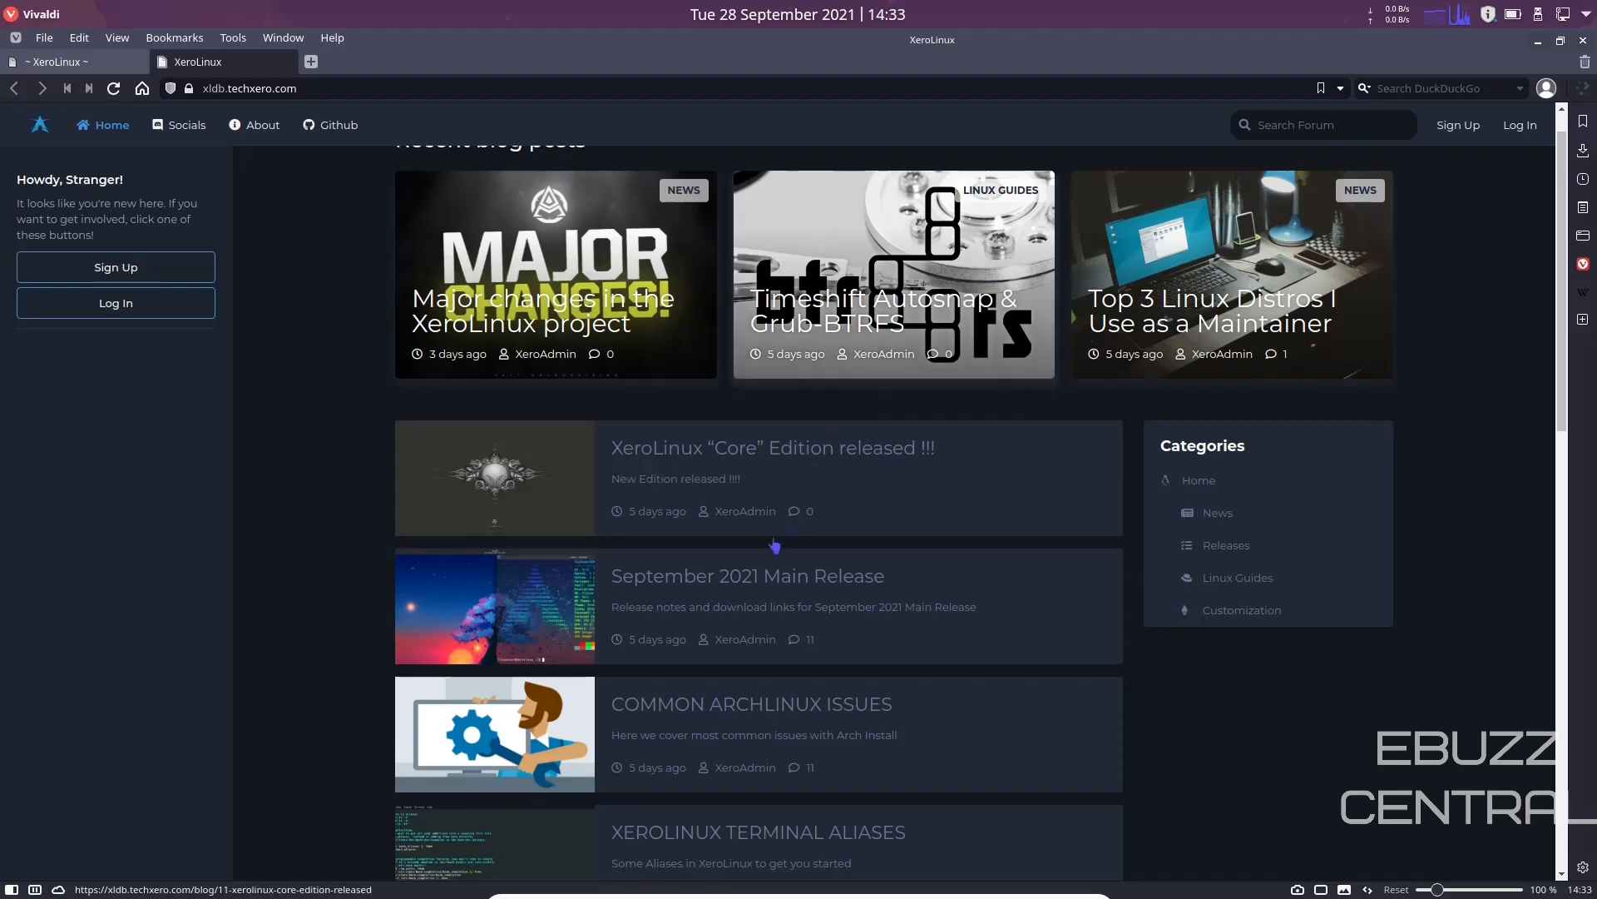
mouse_move(693, 602)
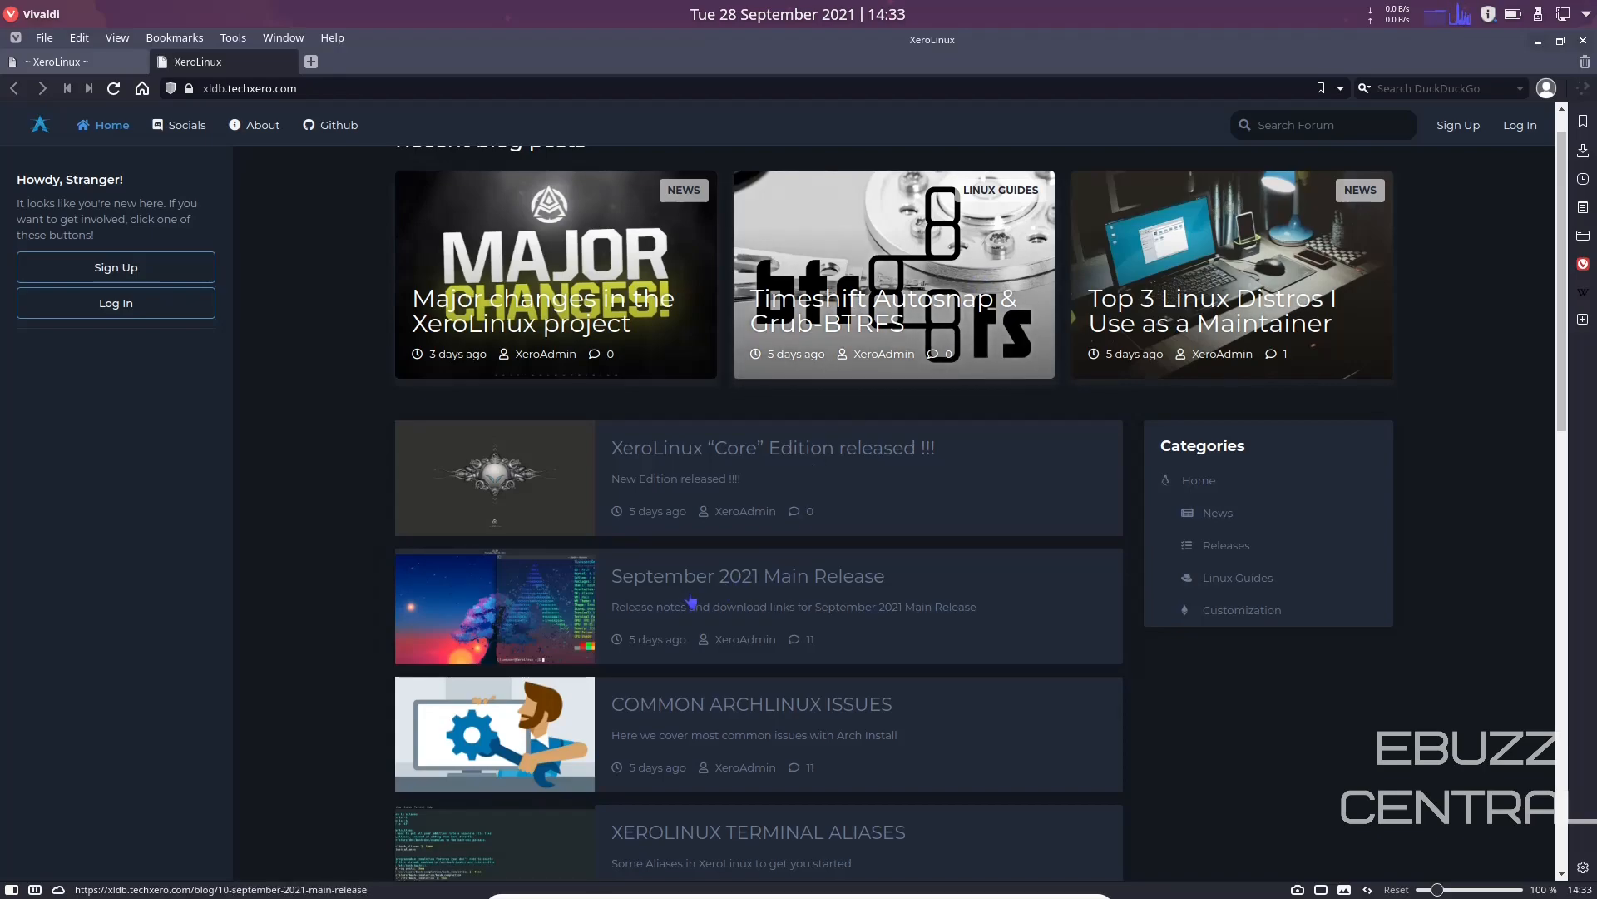
Read the September 2021 Main Release post down to the installer's Core package list
click(749, 576)
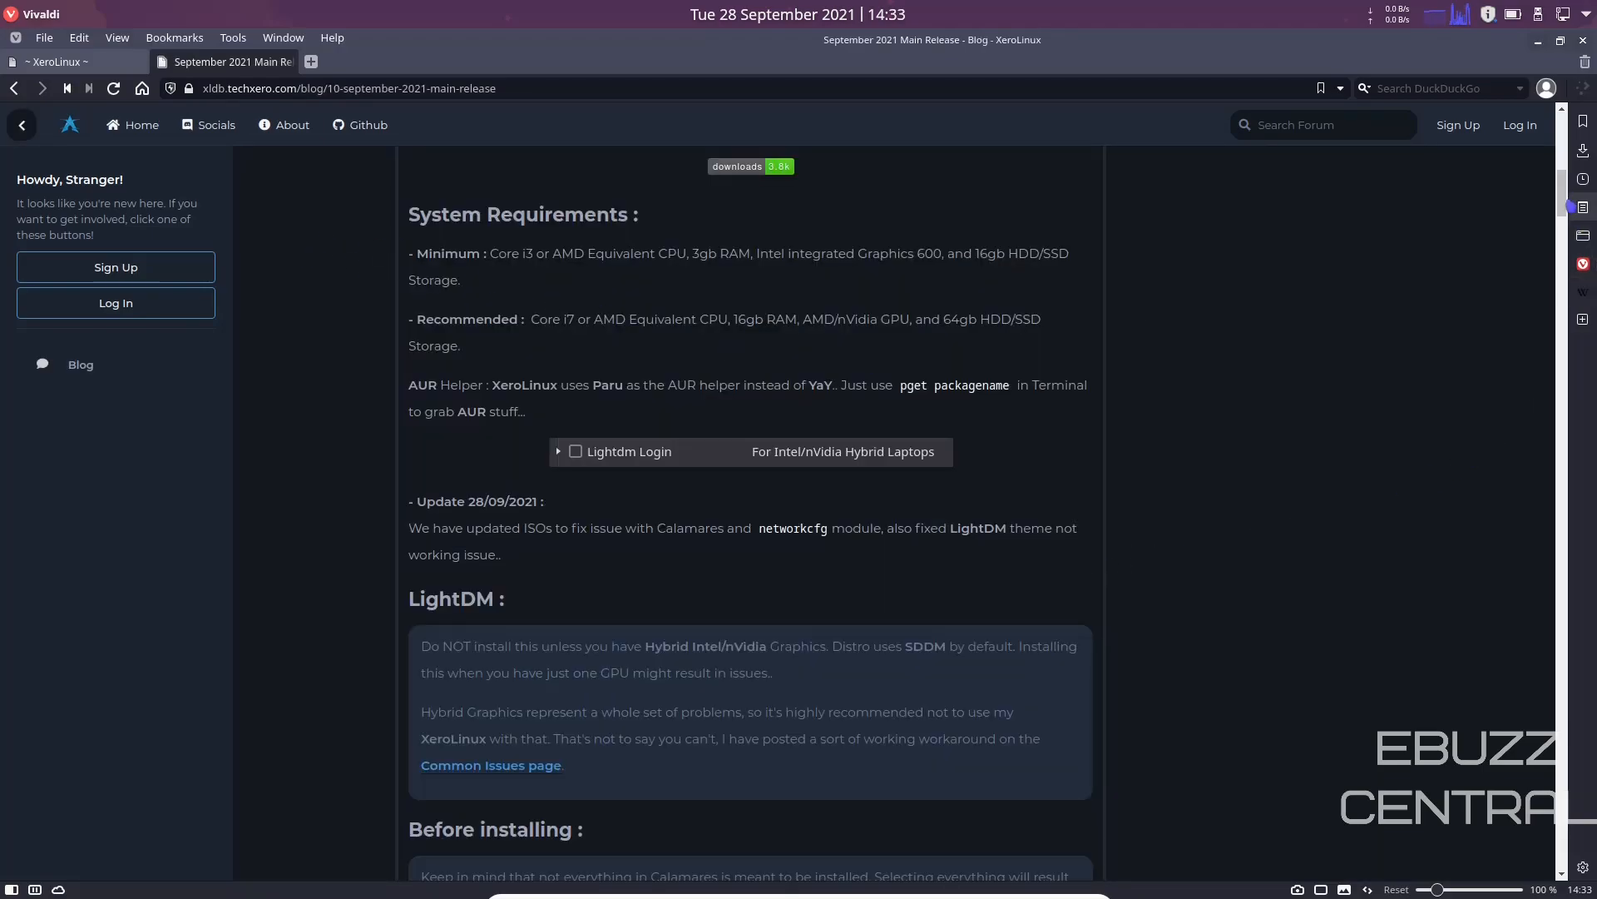
scroll(down, 3)
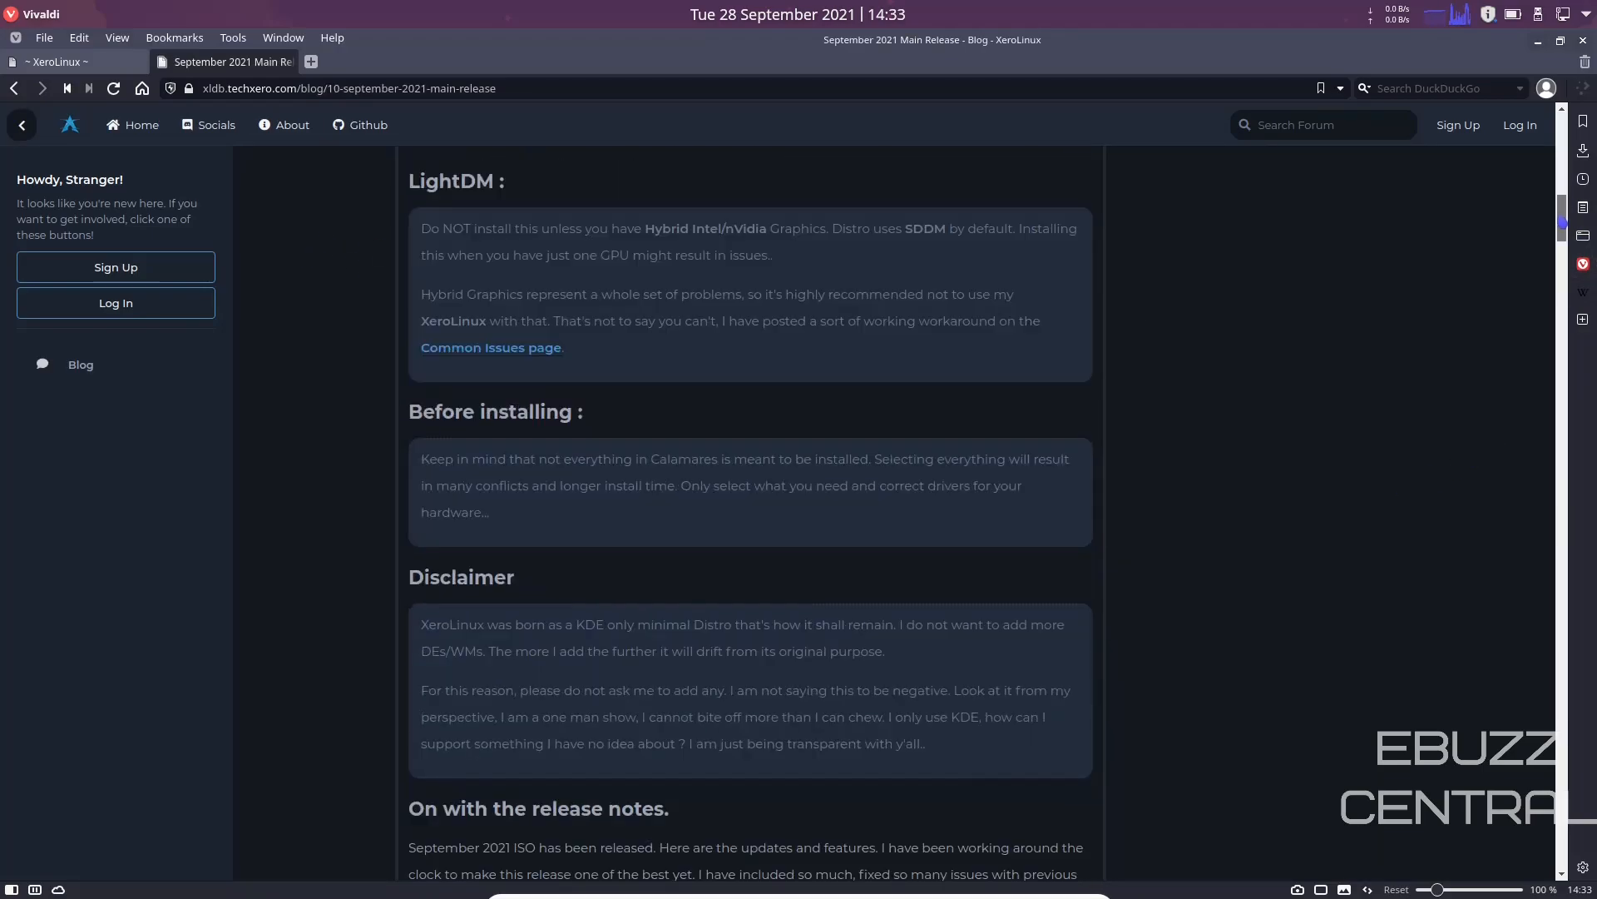
scroll(down, 3)
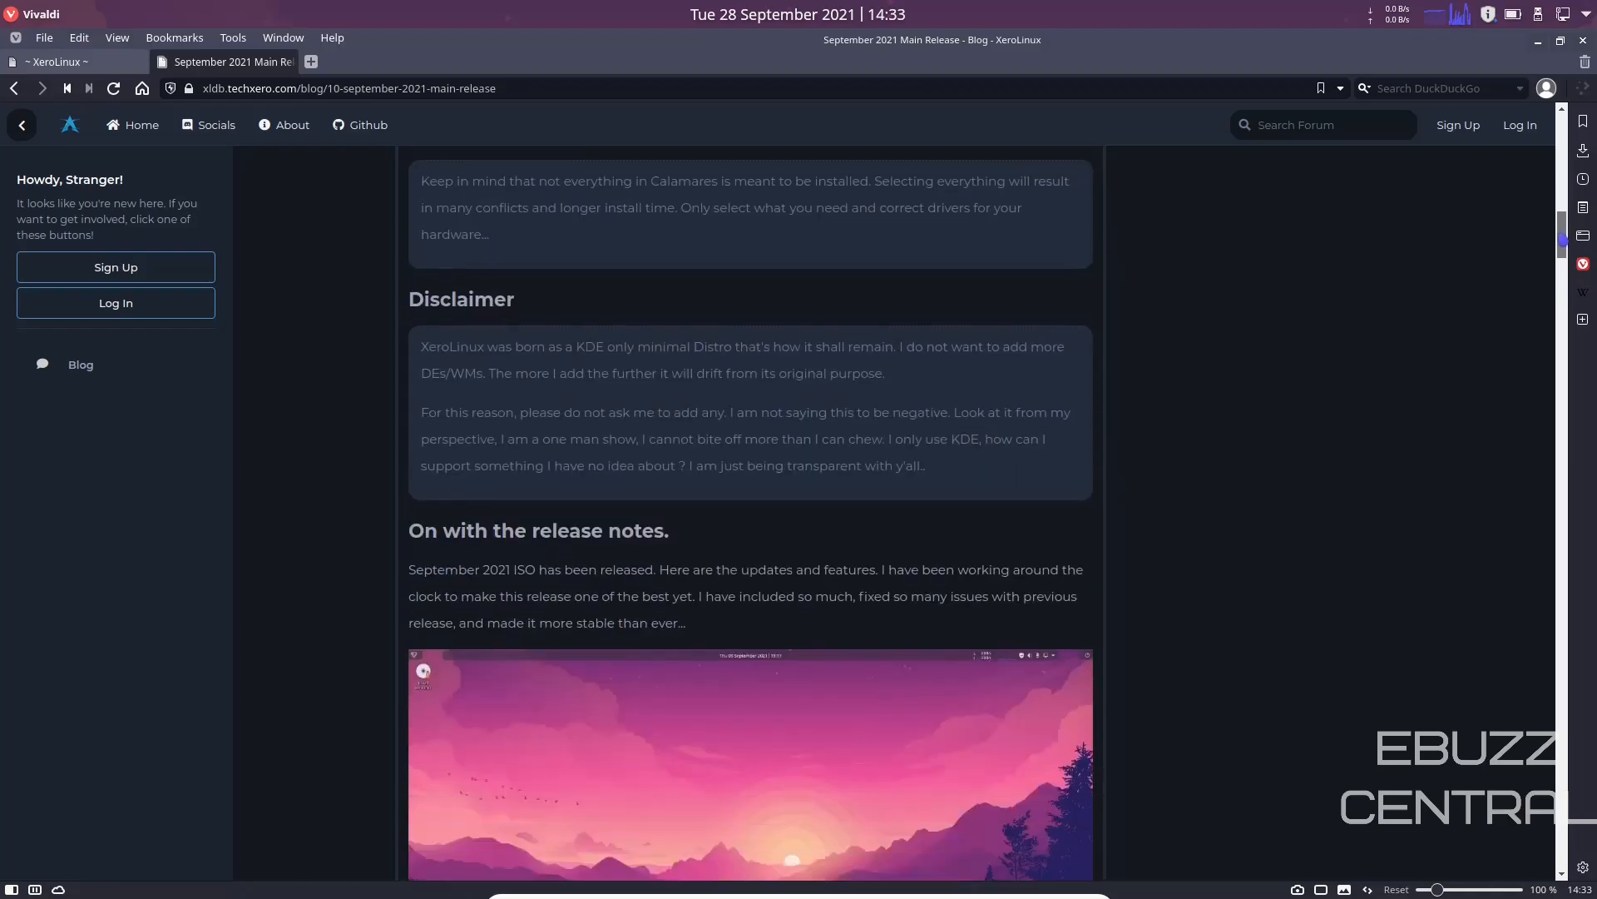
scroll(down, 3)
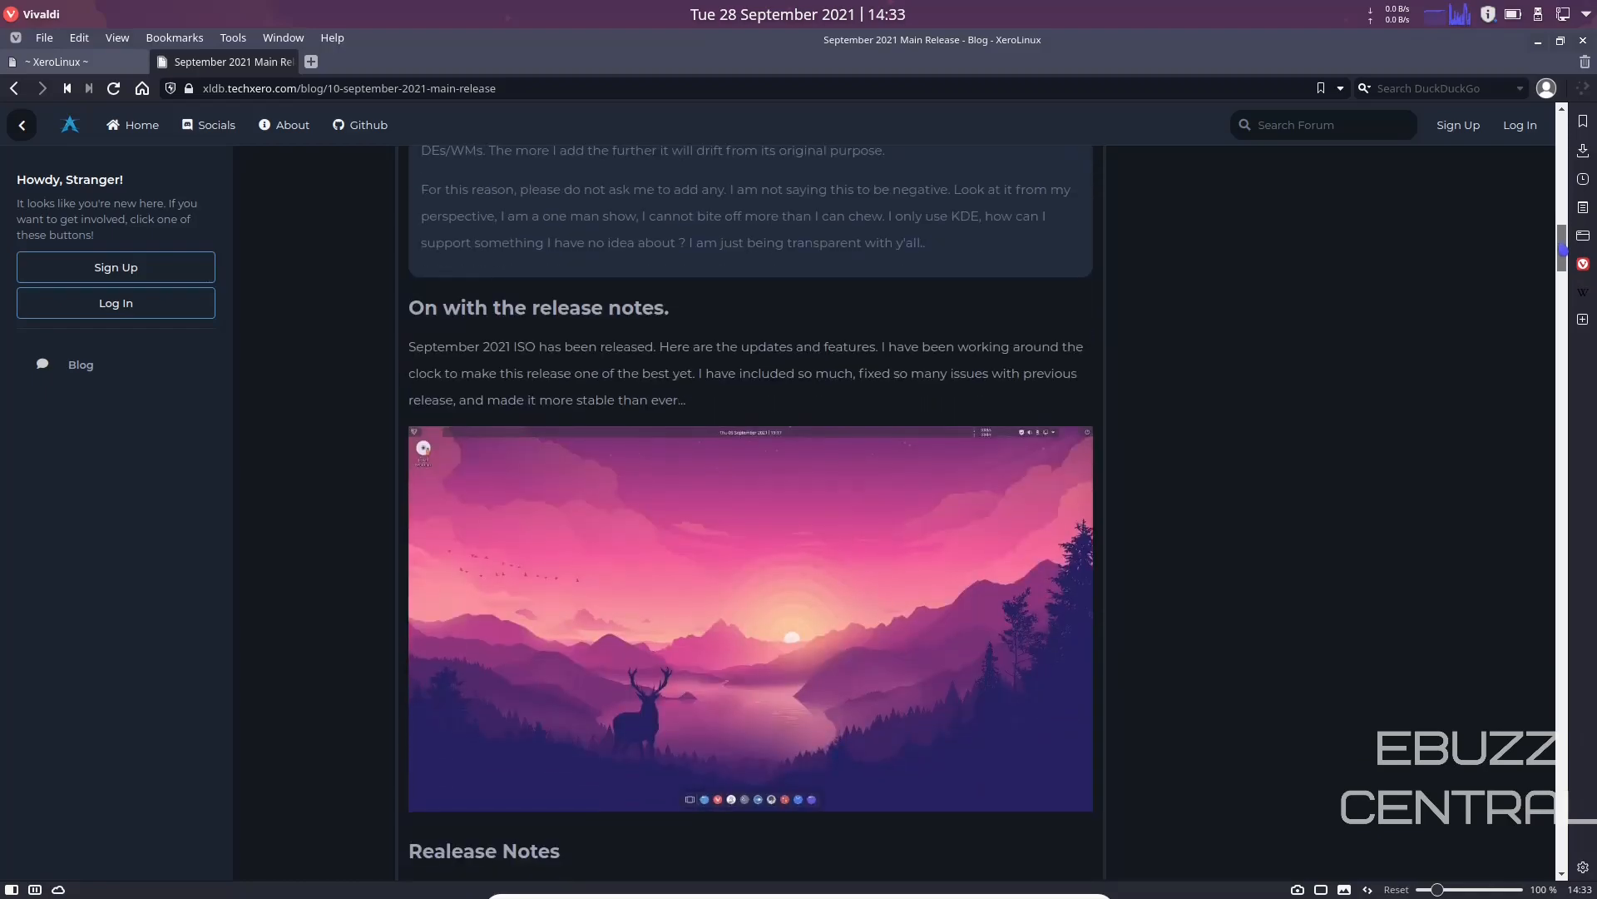
scroll(down, 3)
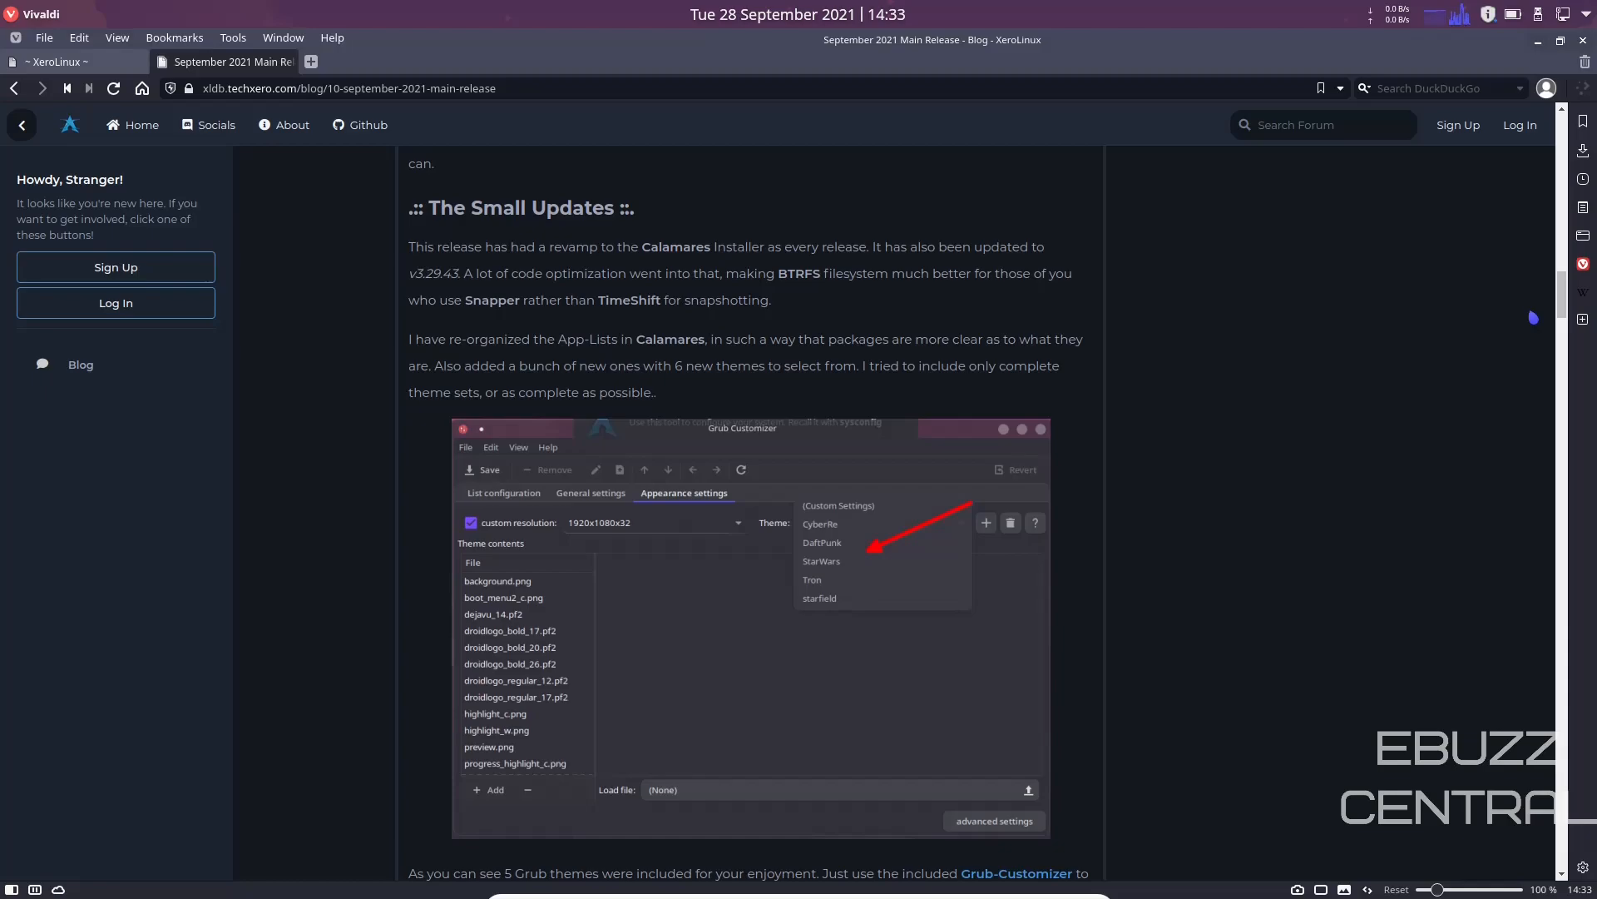
scroll(down, 3)
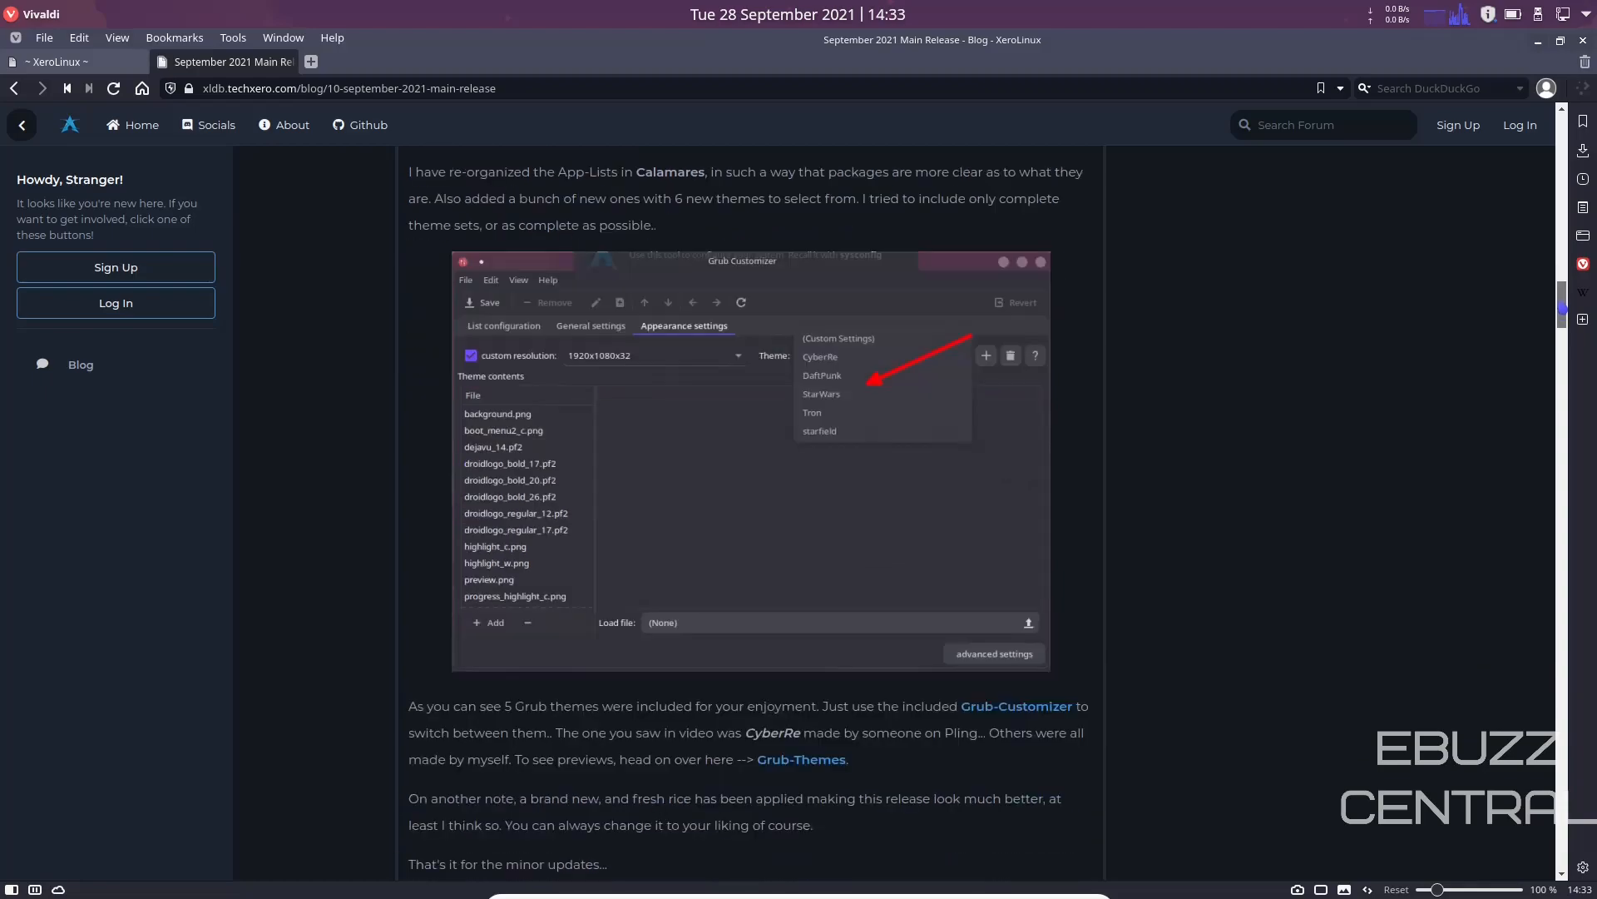
scroll(down, 3)
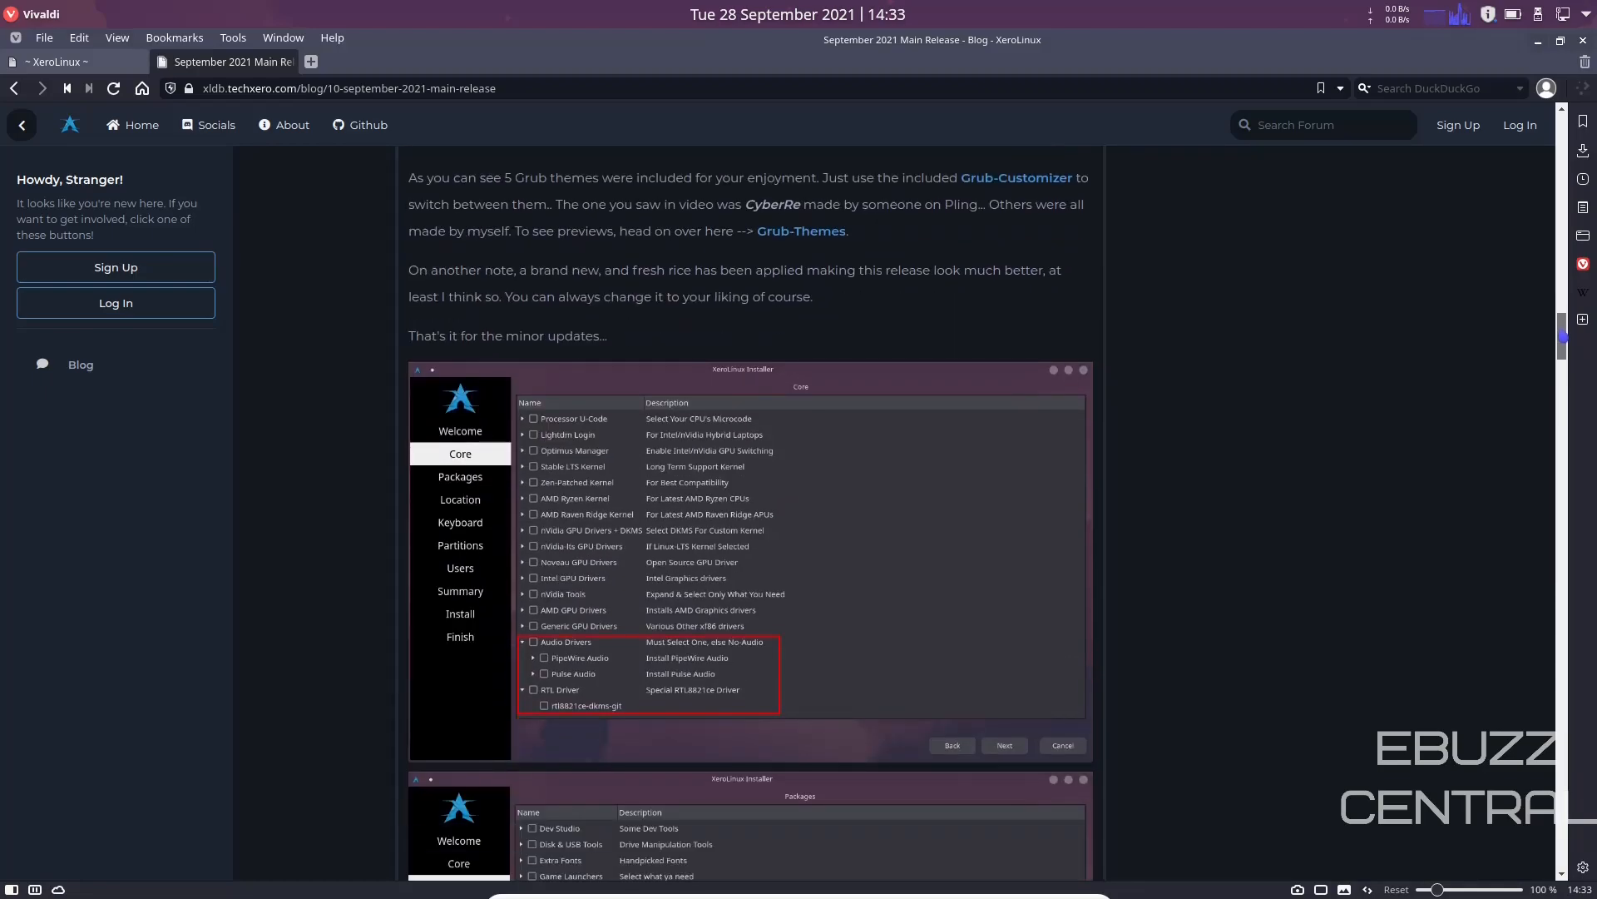
scroll(down, 3)
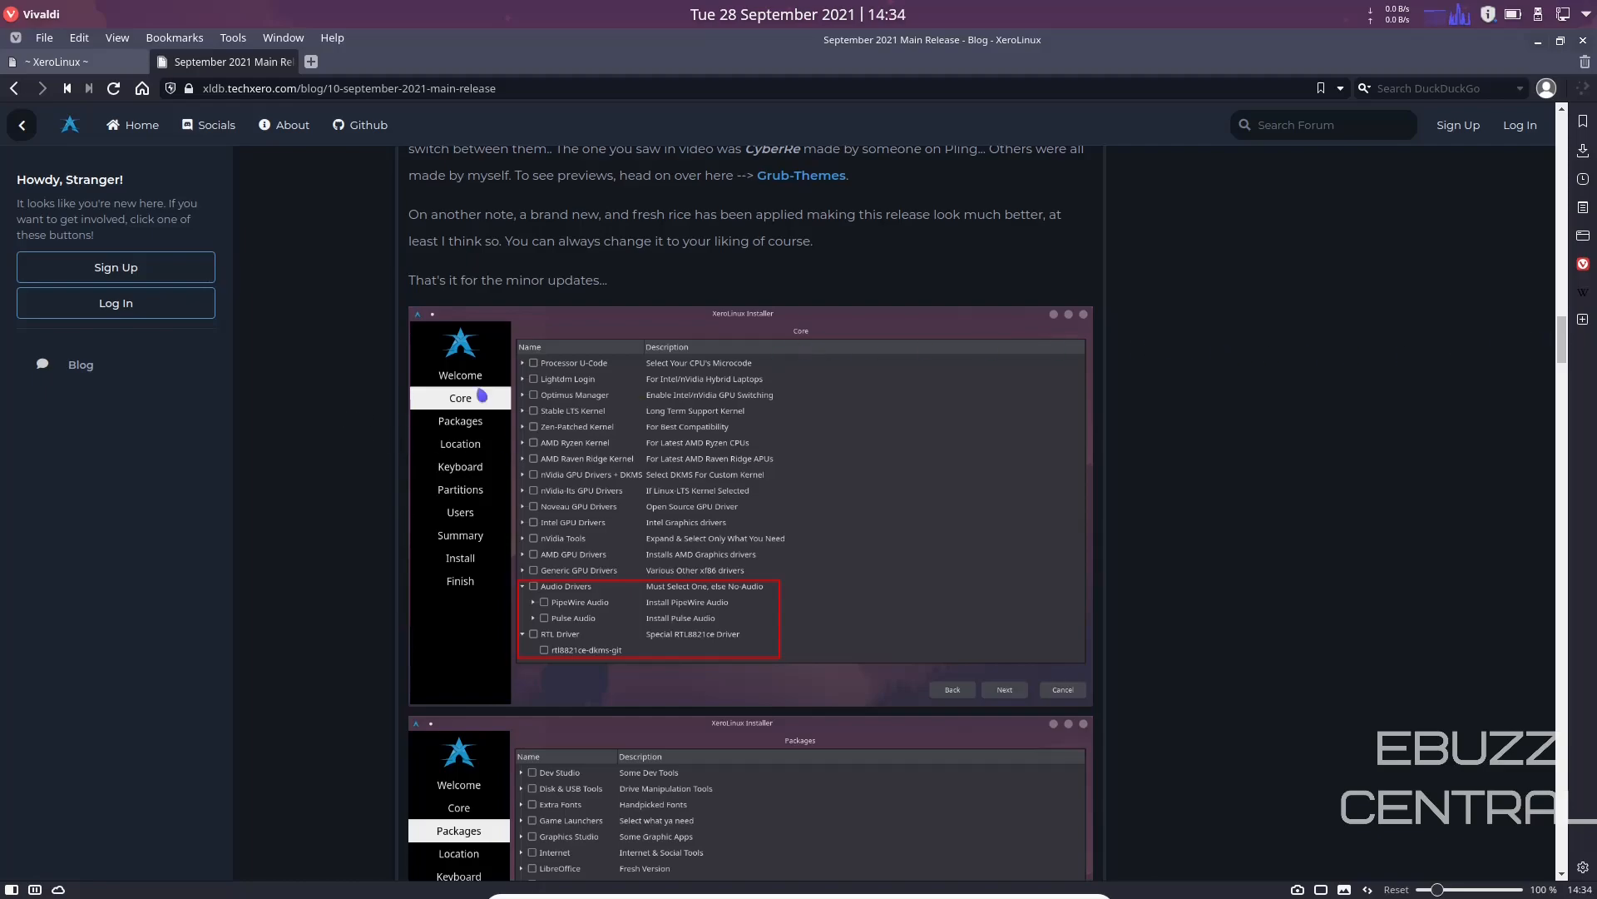
mouse_move(643, 617)
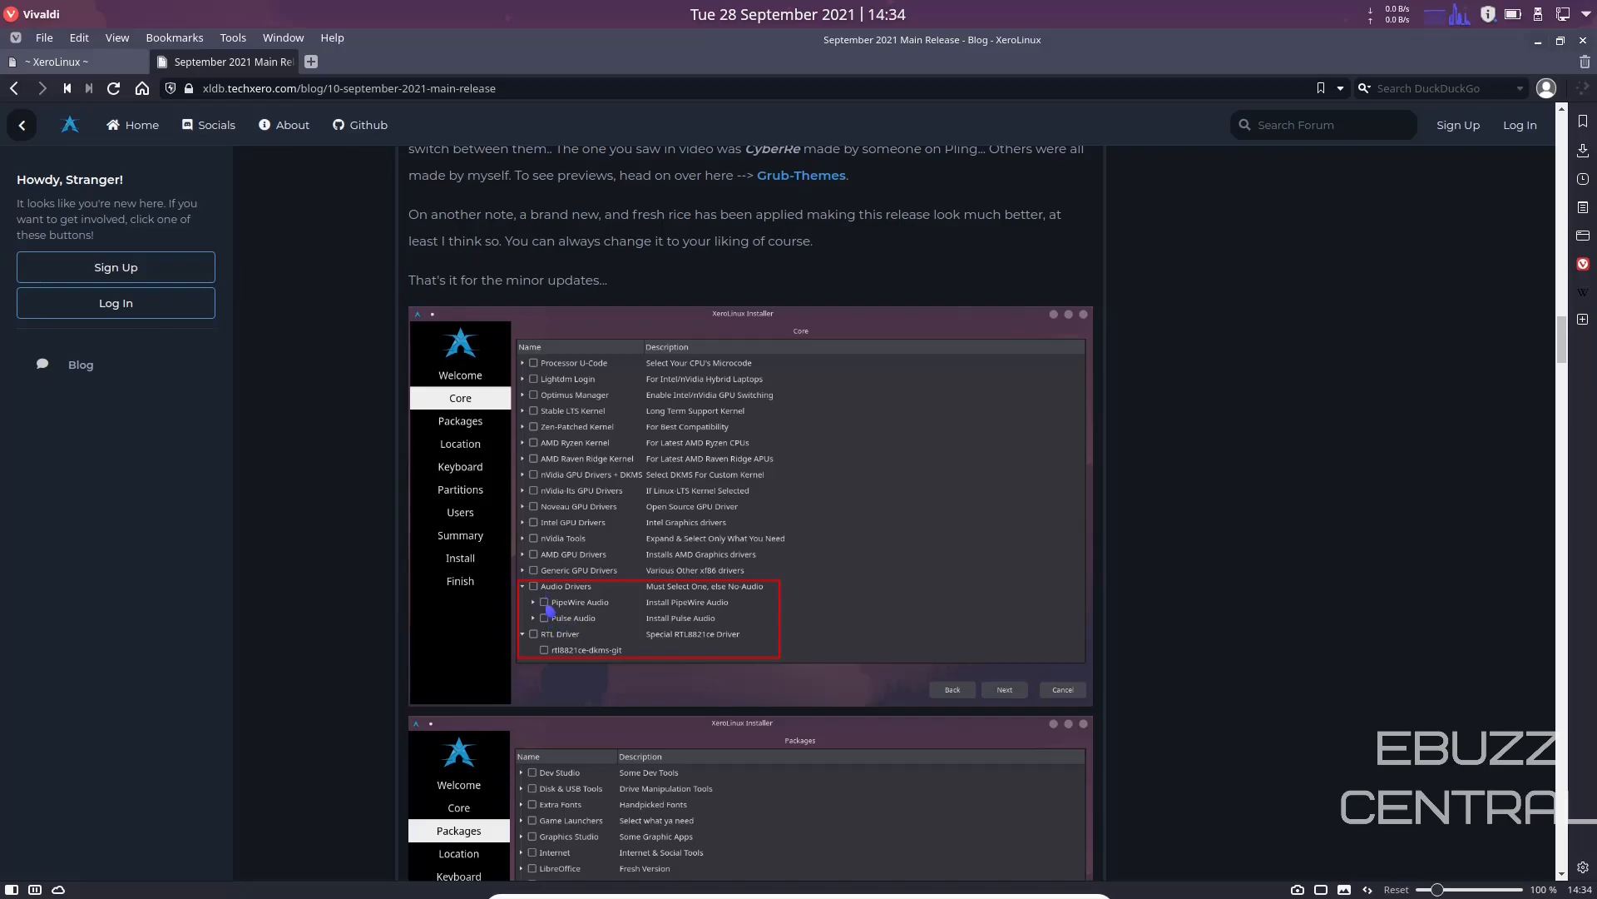
scroll(down, 3)
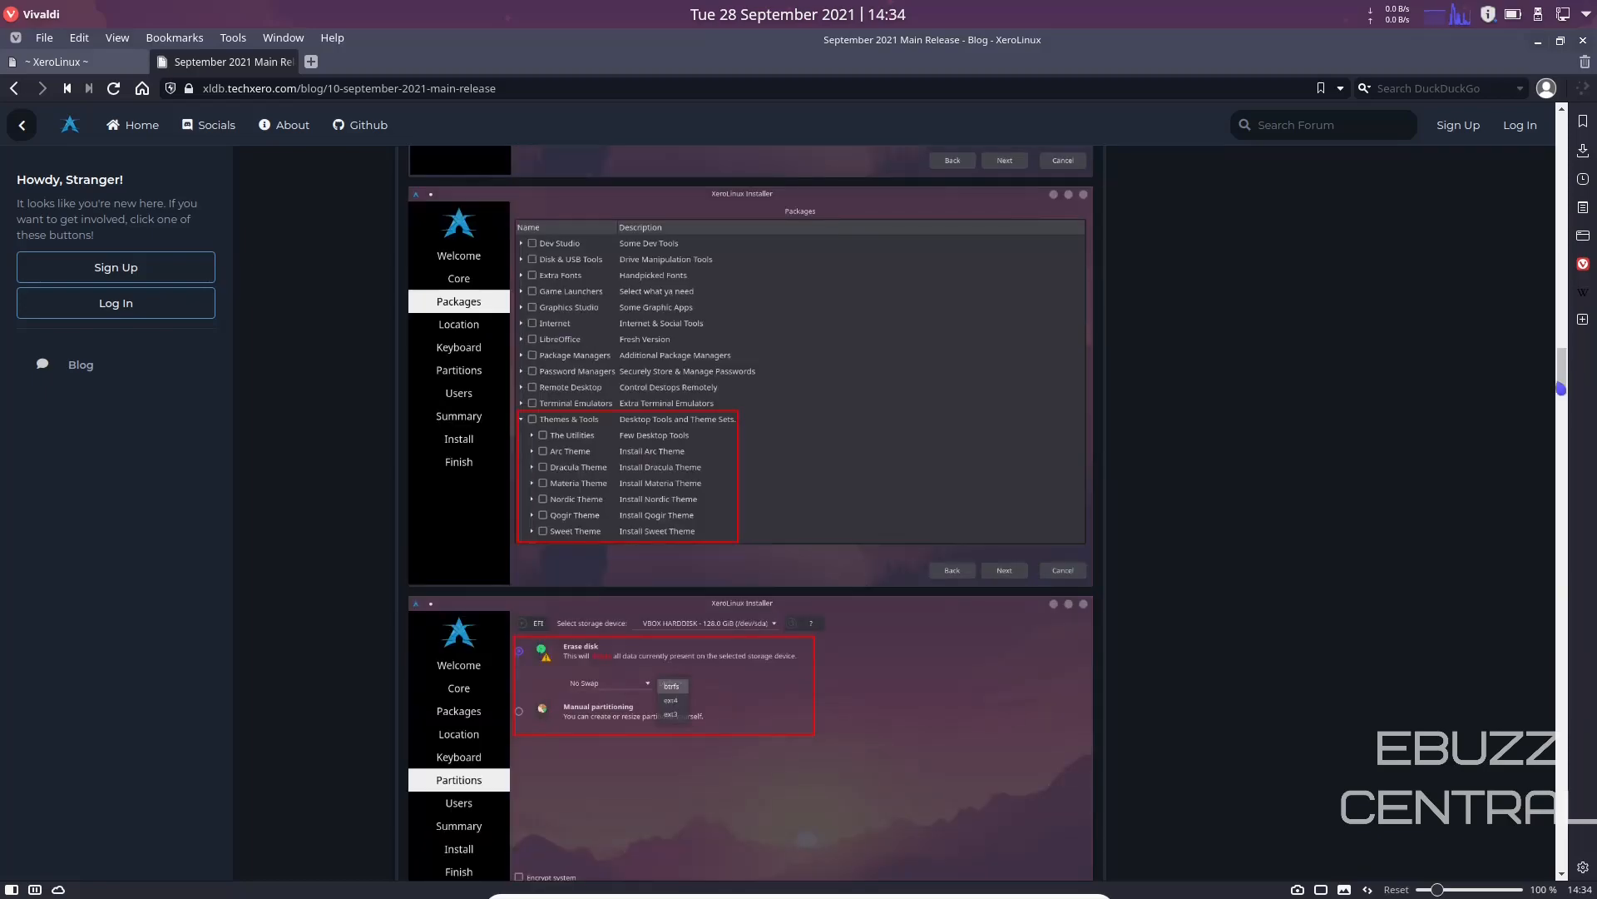
mouse_move(633, 466)
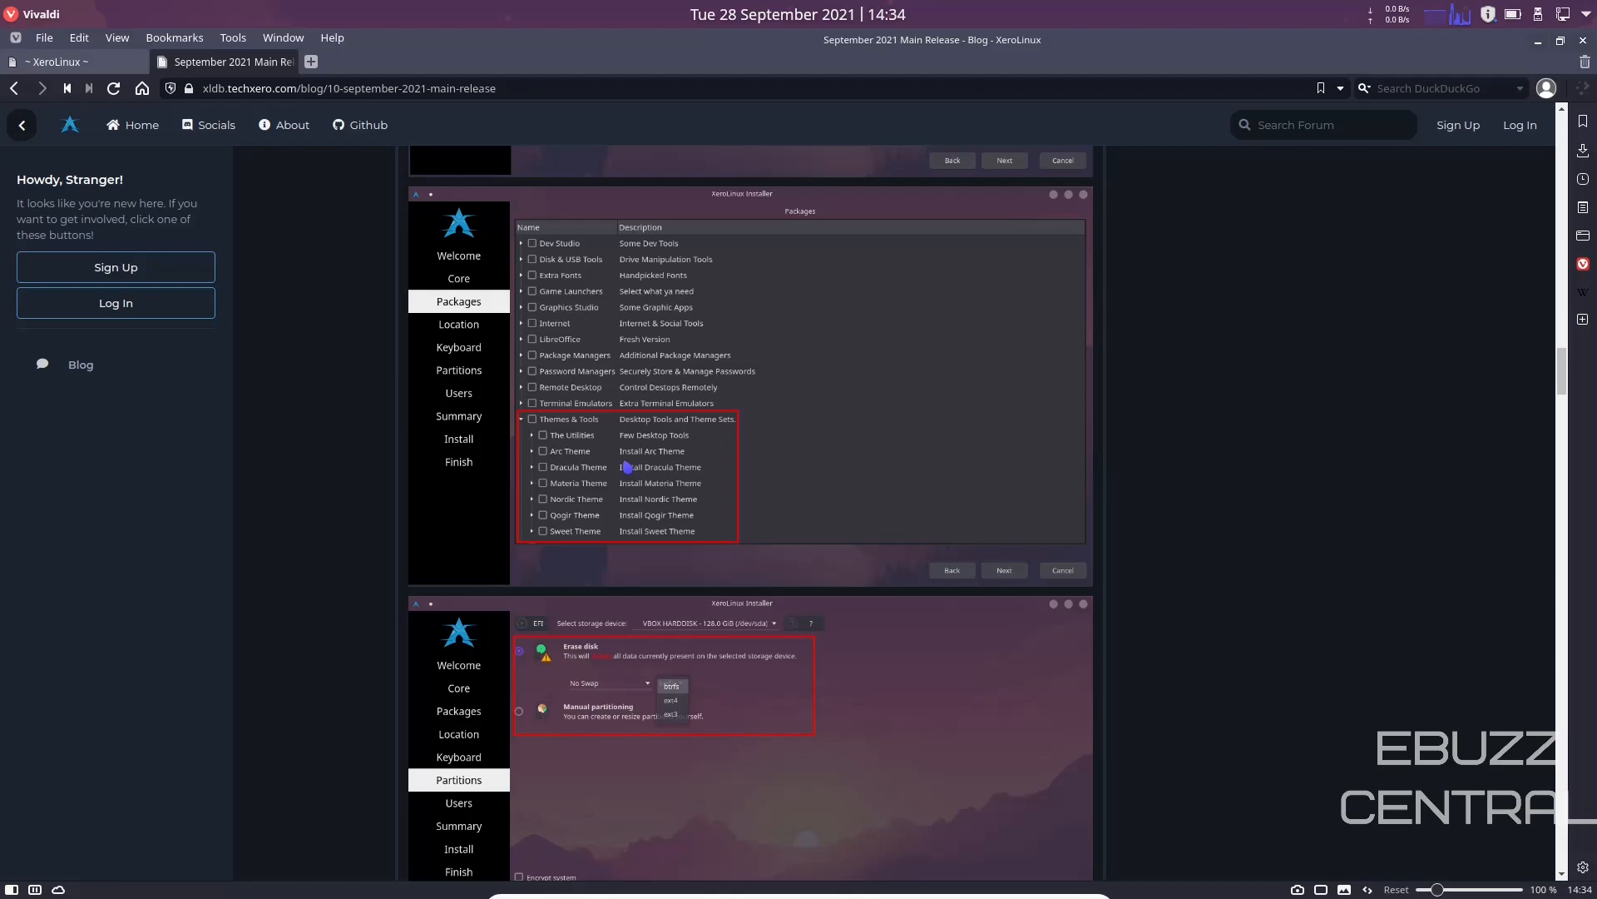
mouse_move(542, 483)
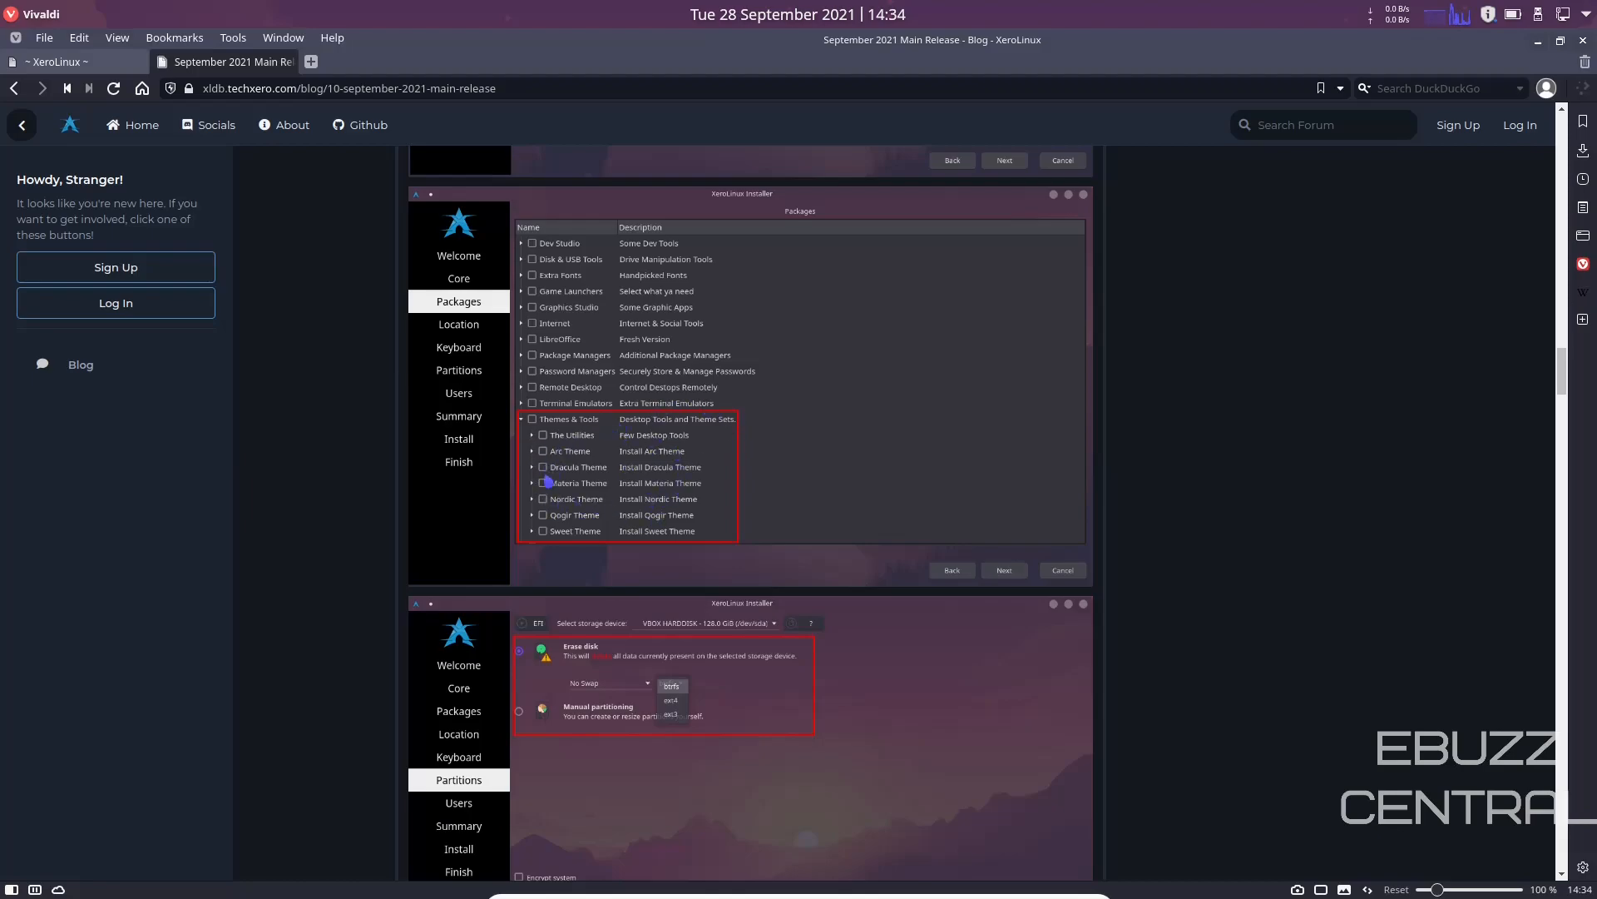
mouse_move(662, 456)
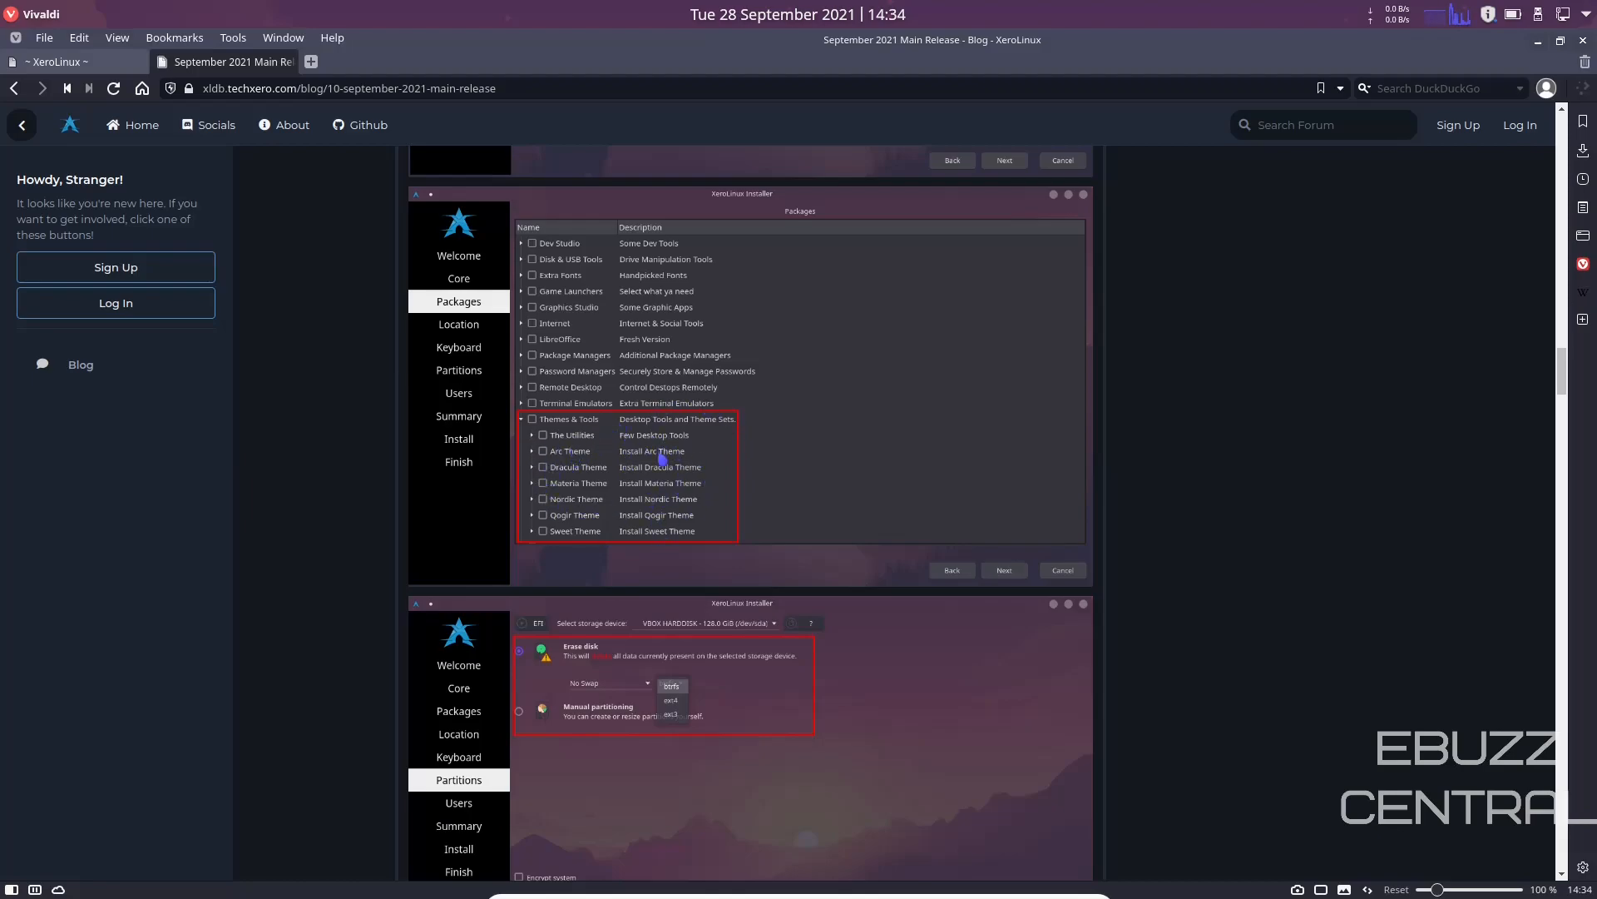
mouse_move(611, 476)
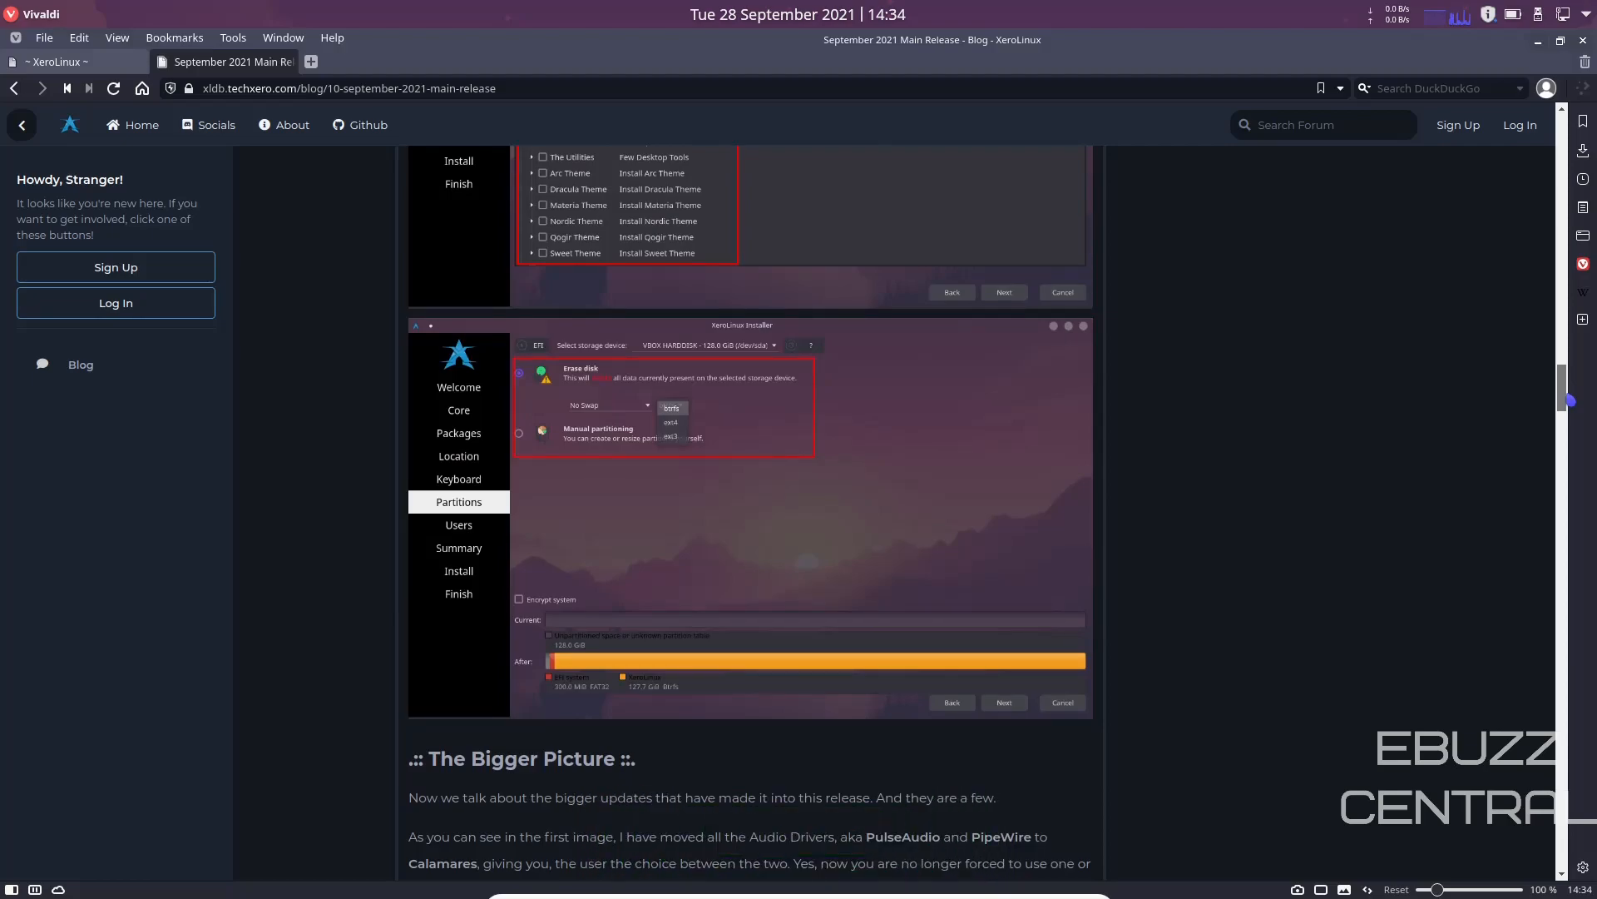
scroll(down, 3)
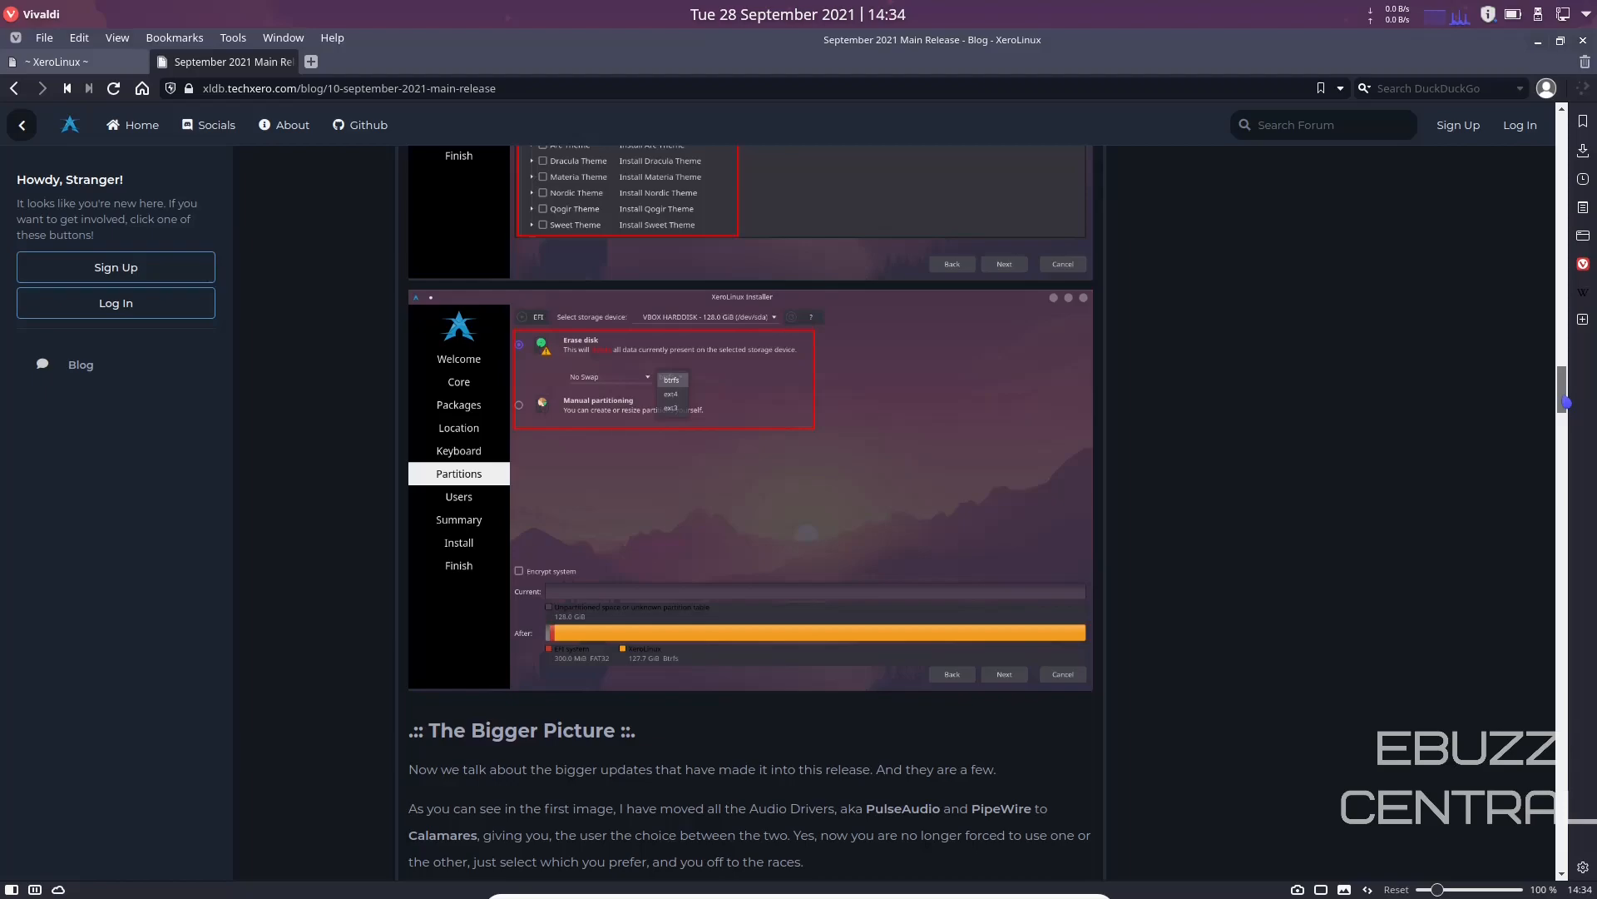
Scroll the release post past the Configuration Tool screenshot to the FileSystem Tool heading
scroll(down, 3)
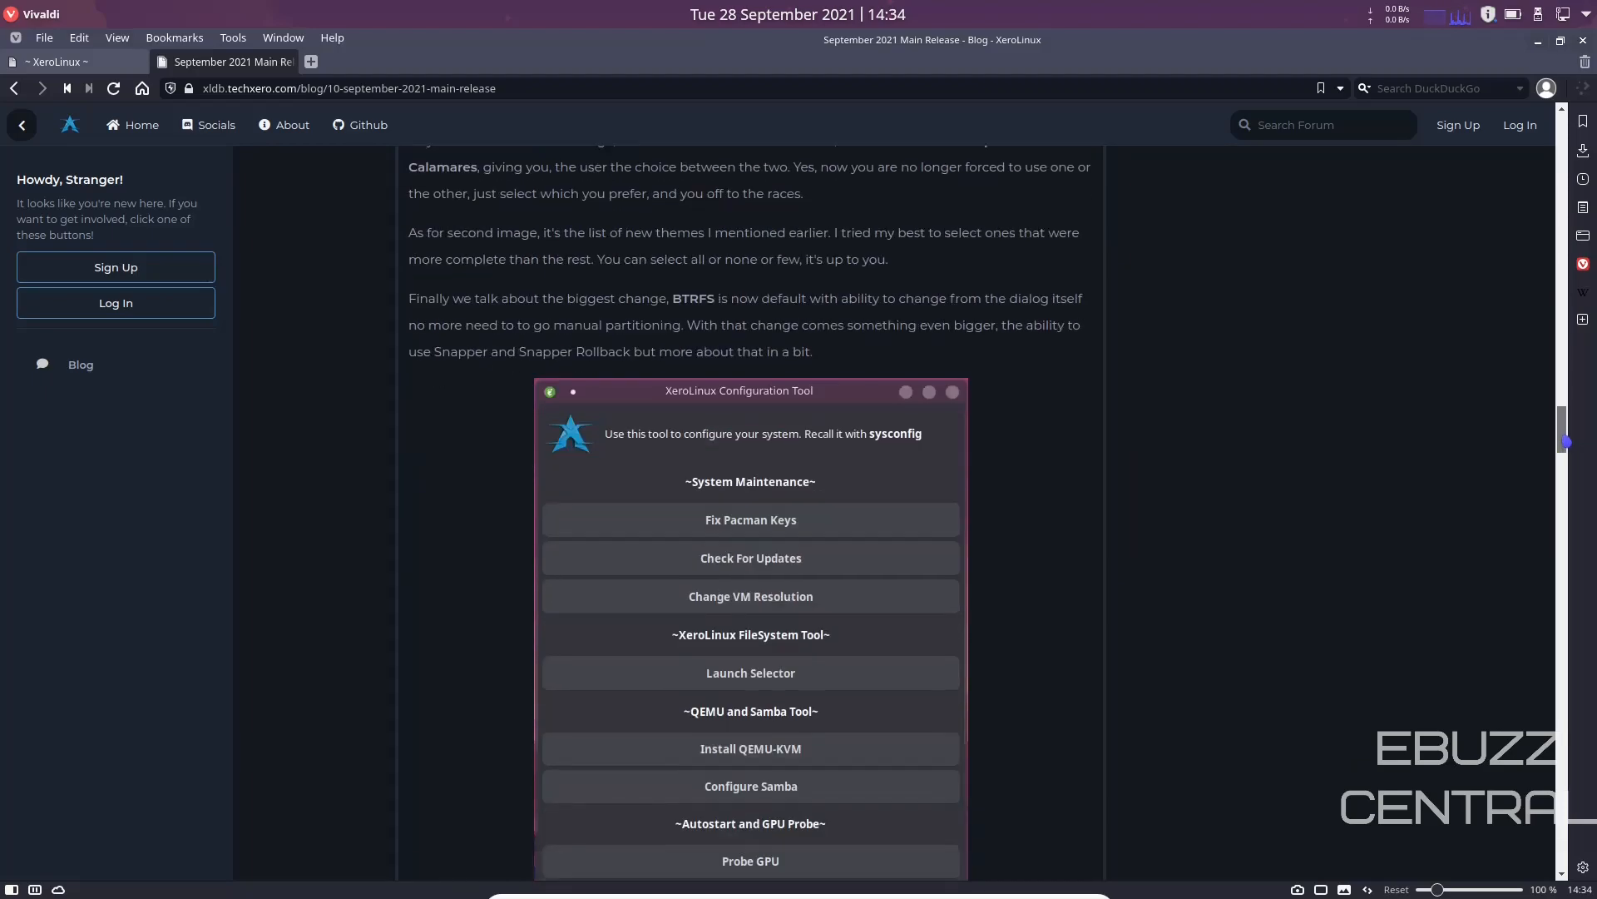
scroll(down, 3)
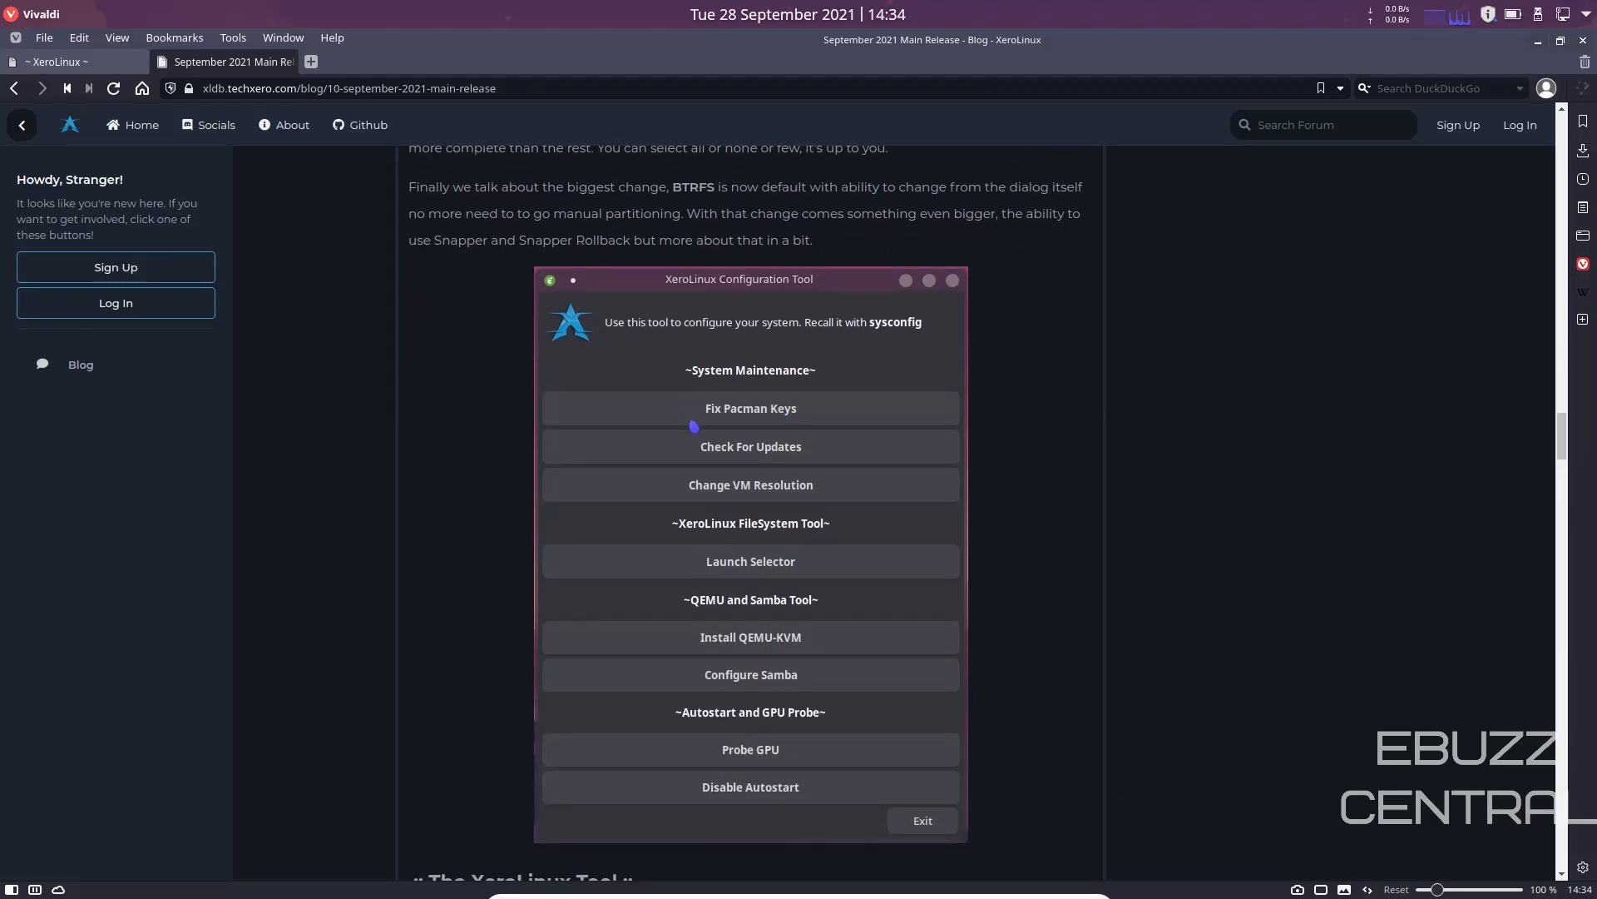
mouse_move(696, 482)
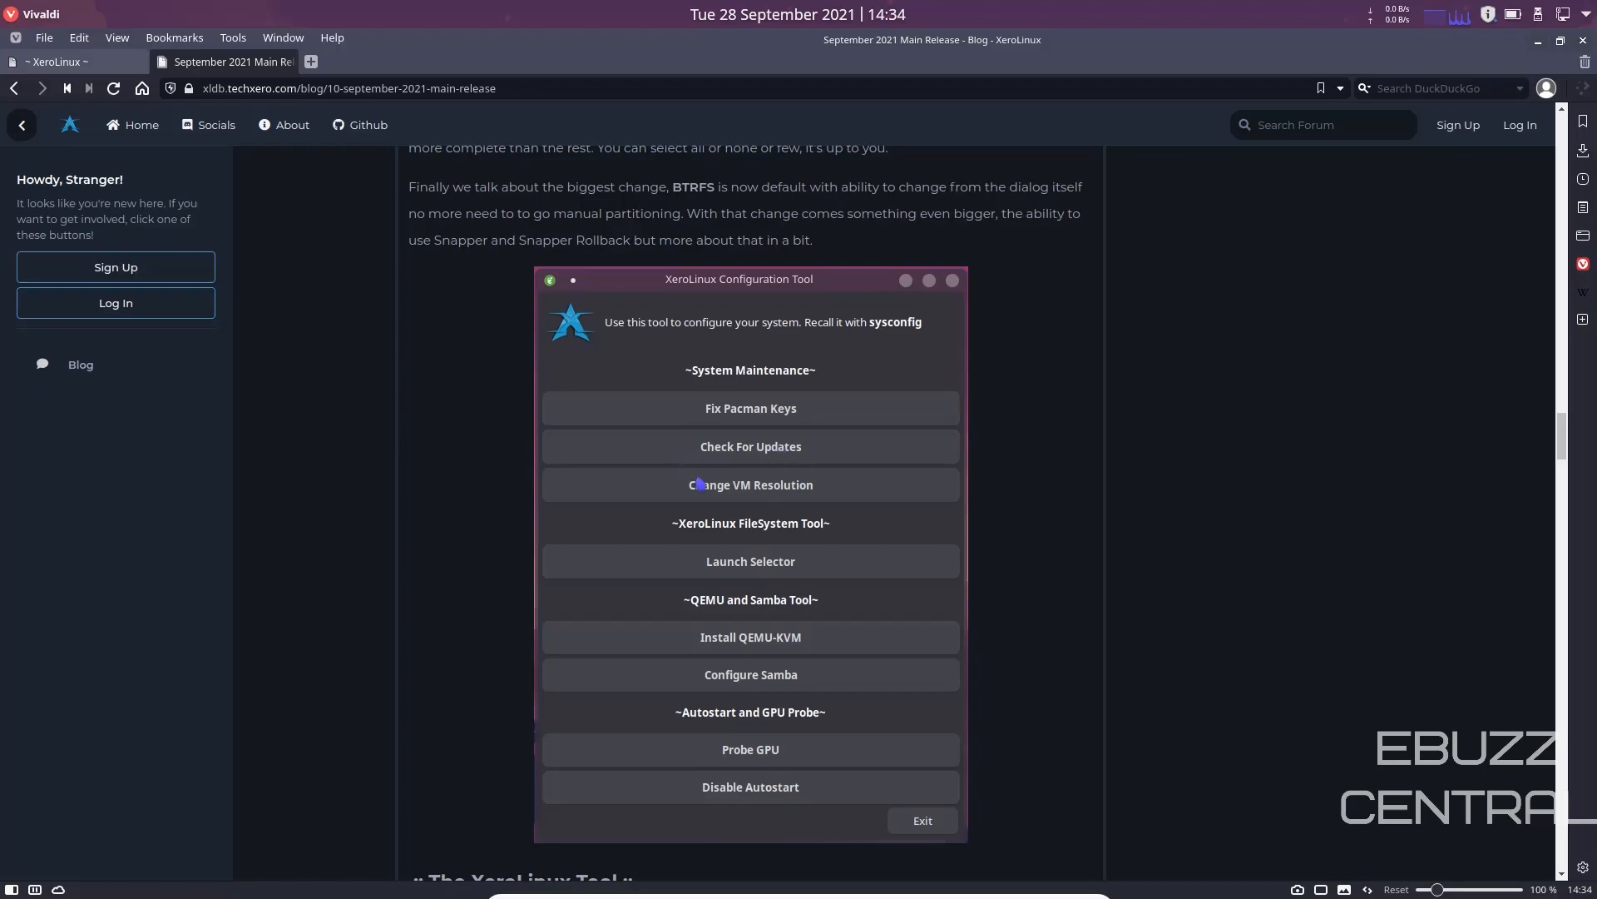
mouse_move(762, 589)
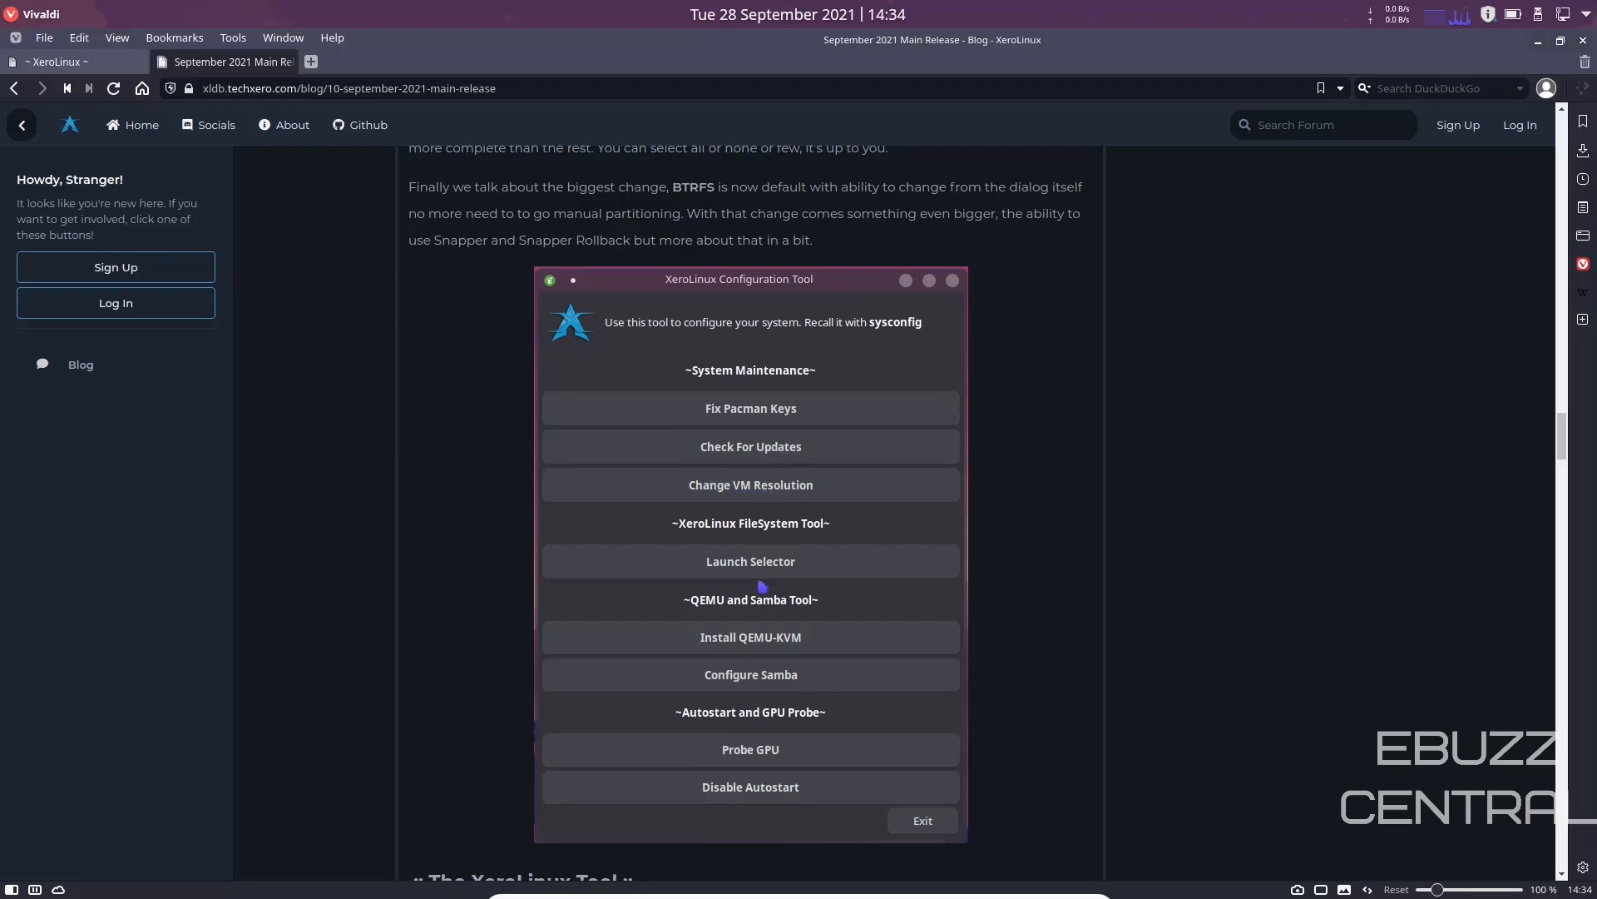
mouse_move(675, 562)
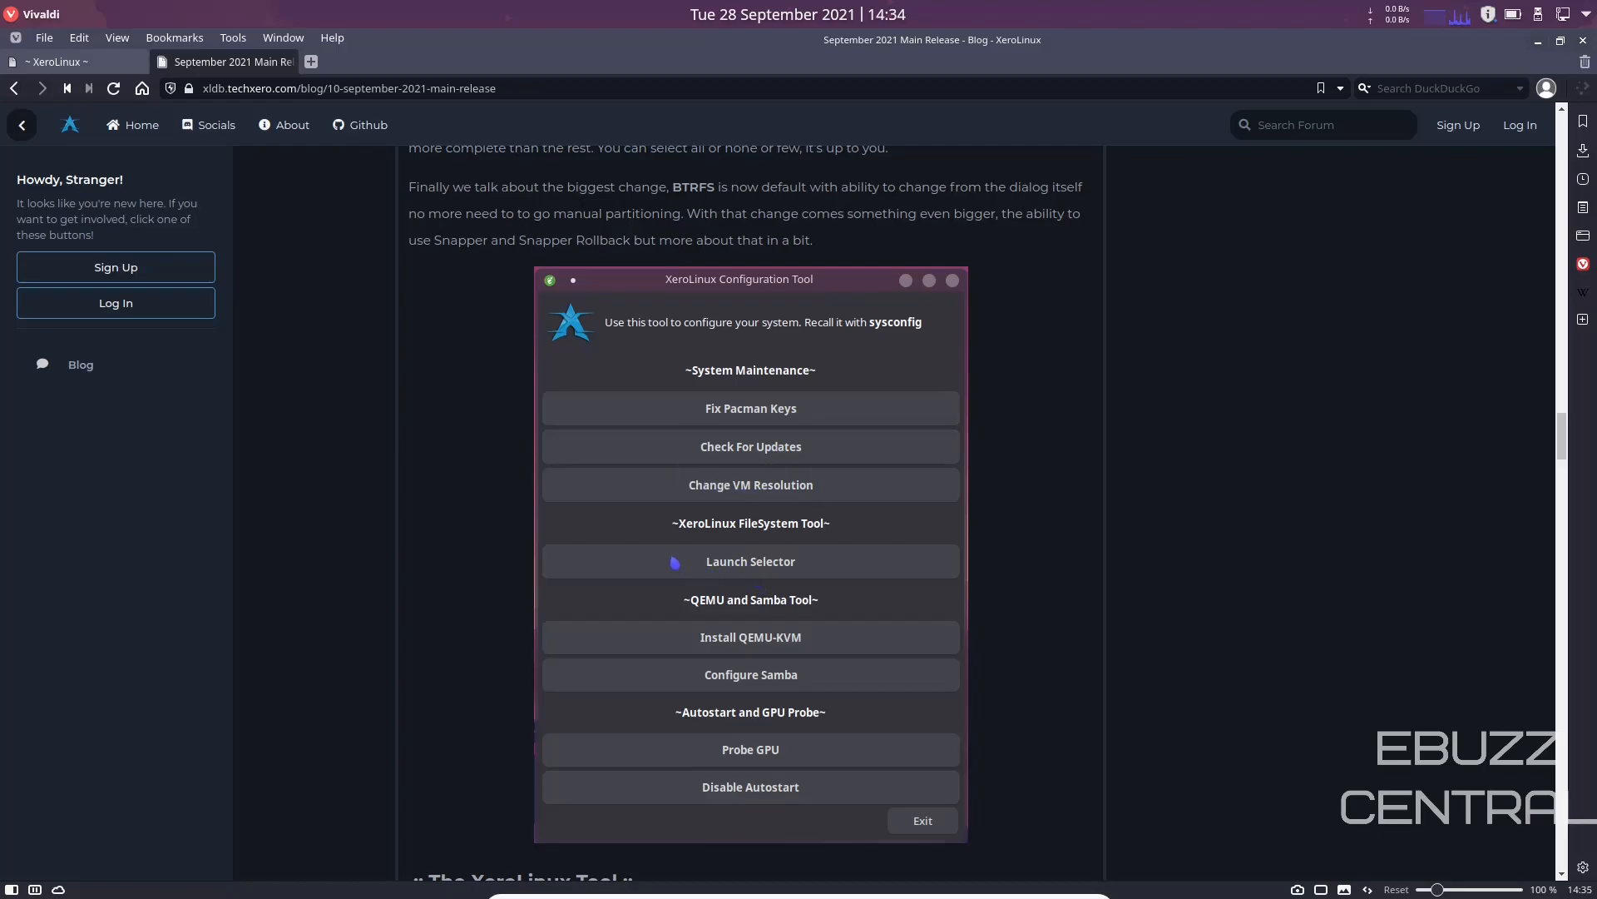
mouse_move(716, 609)
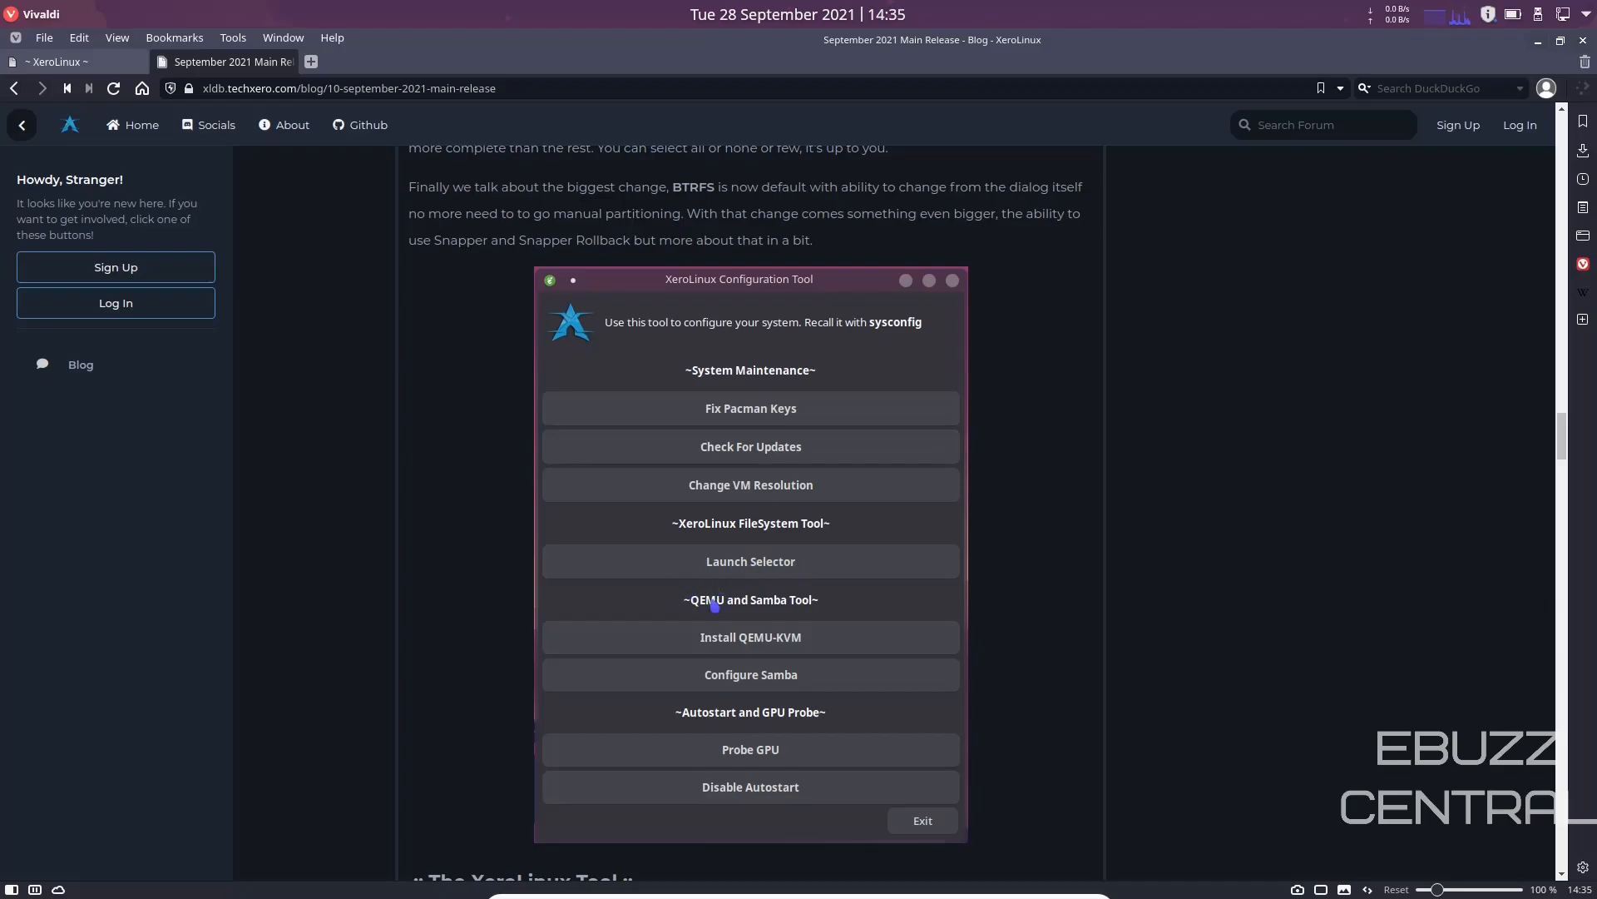
mouse_move(725, 642)
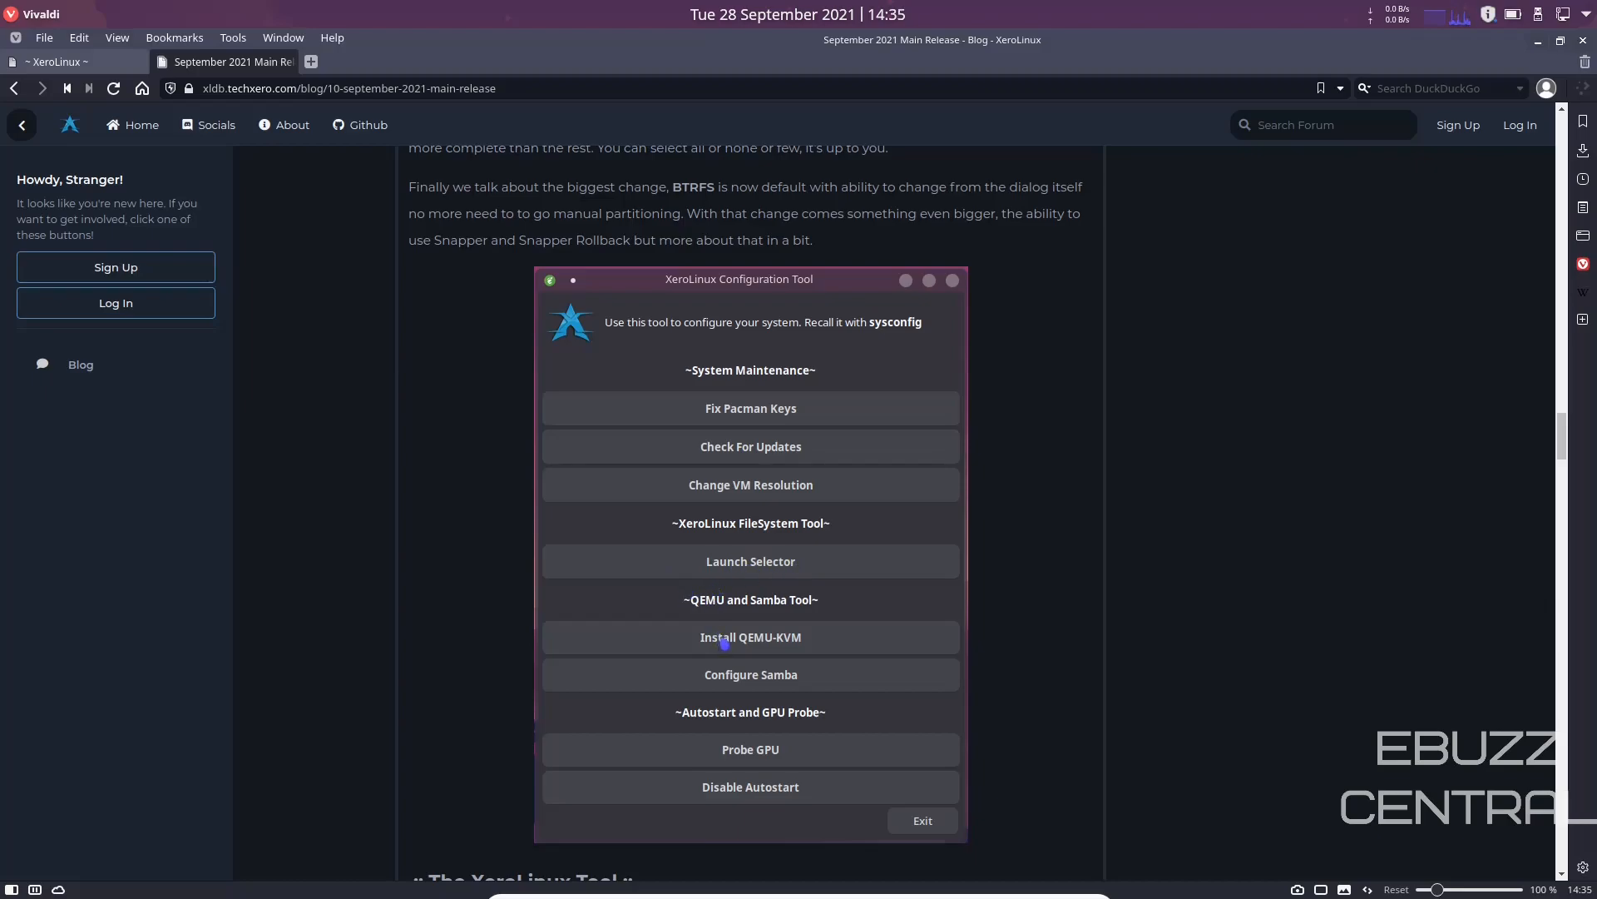
mouse_move(736, 679)
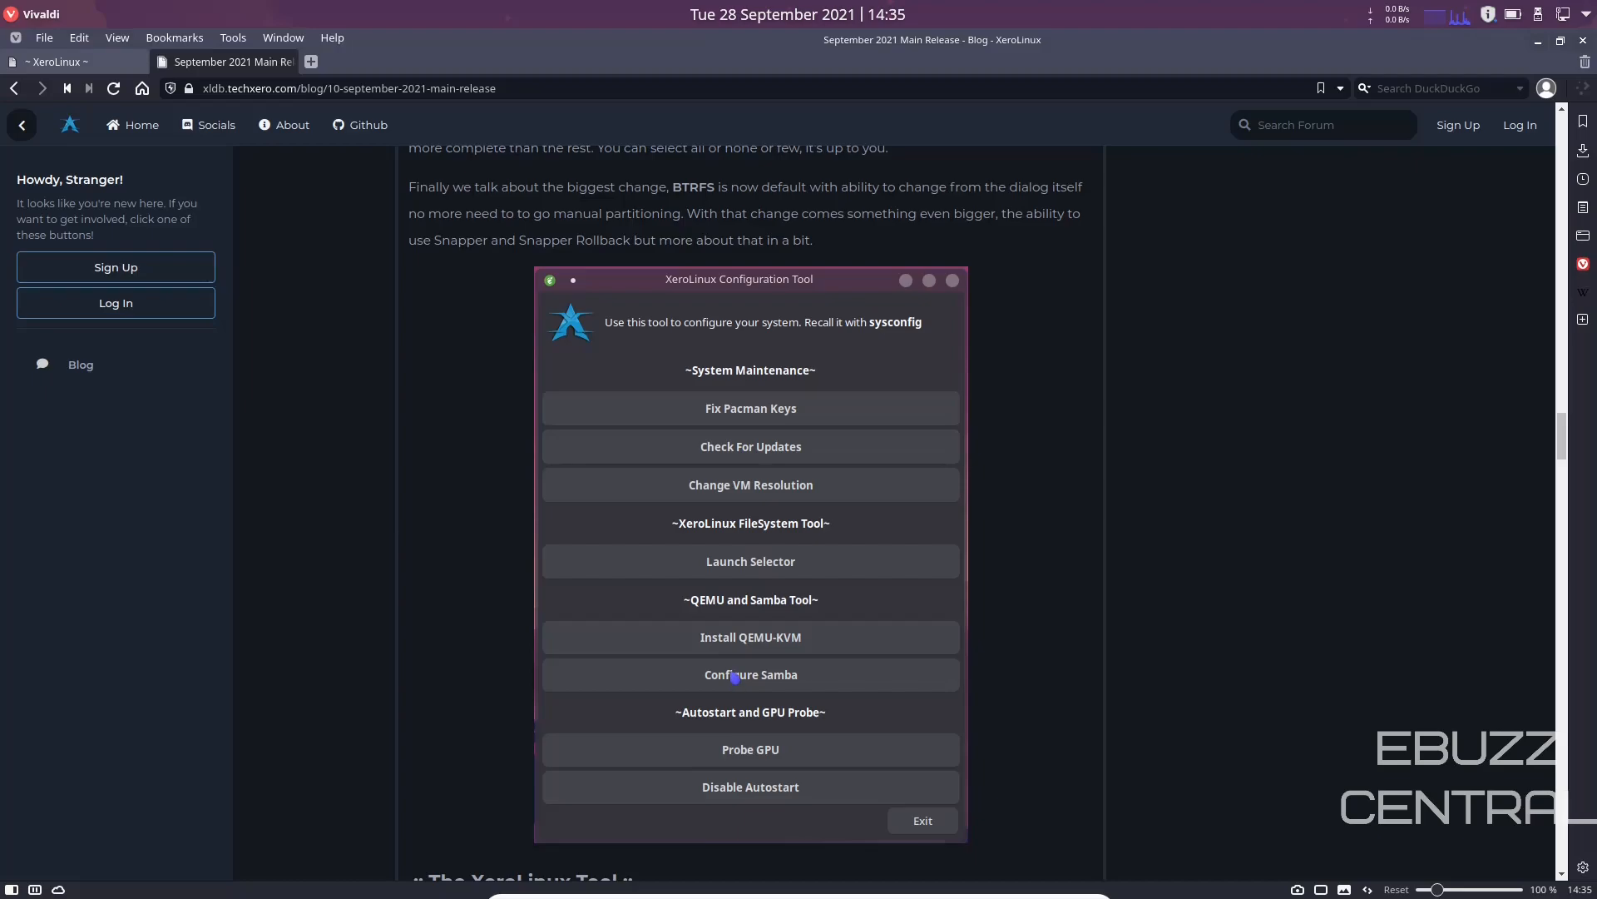
mouse_move(743, 792)
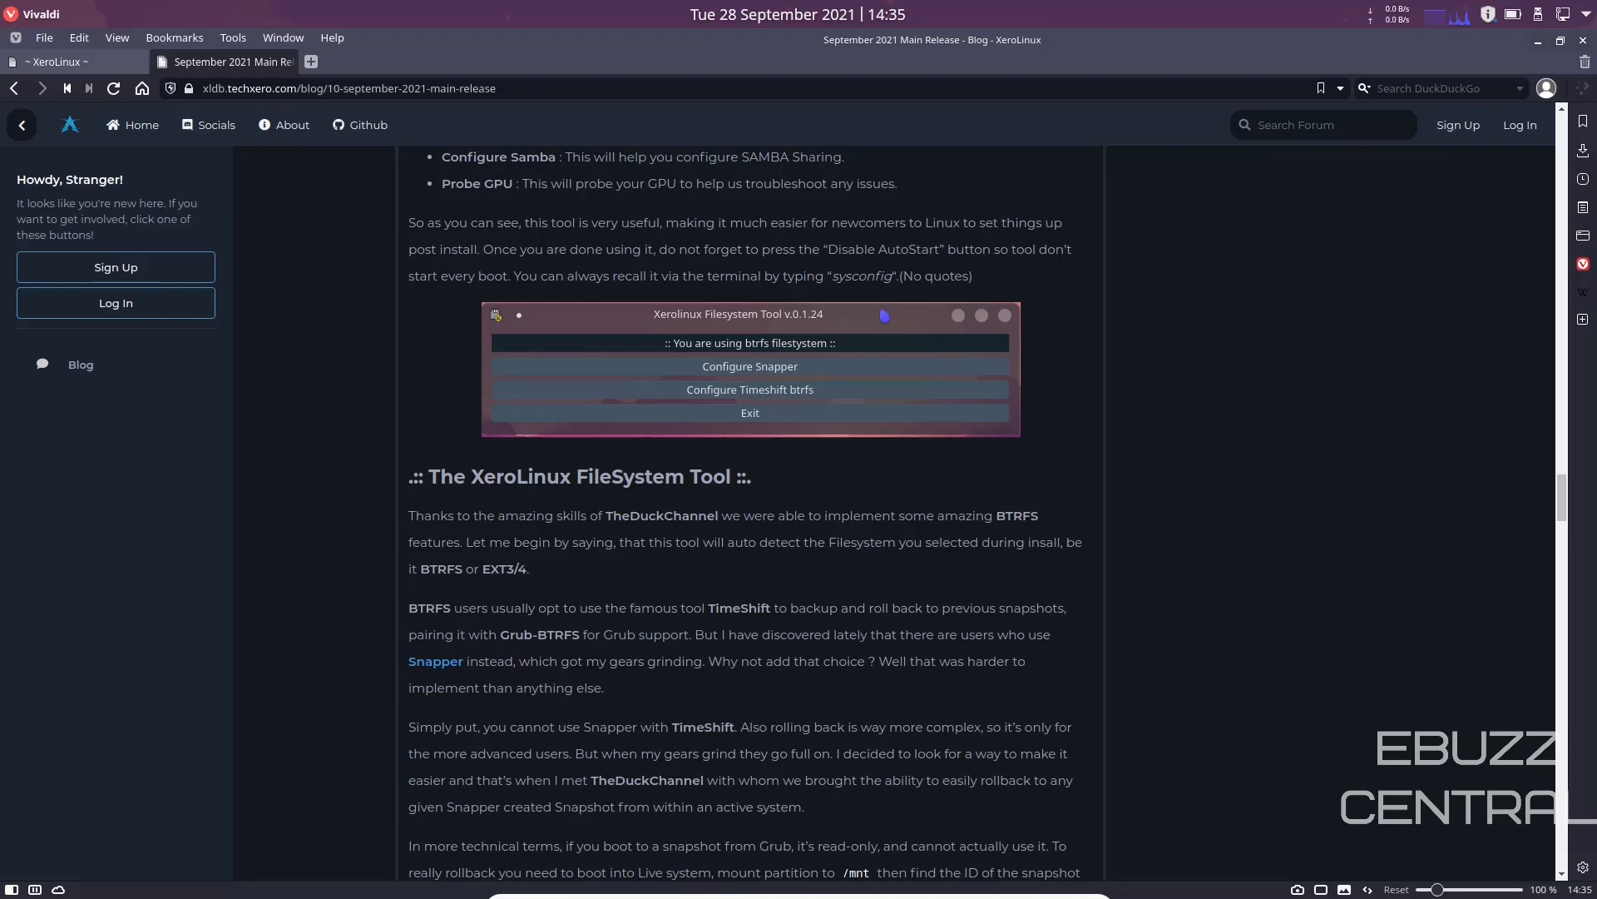
mouse_move(879, 328)
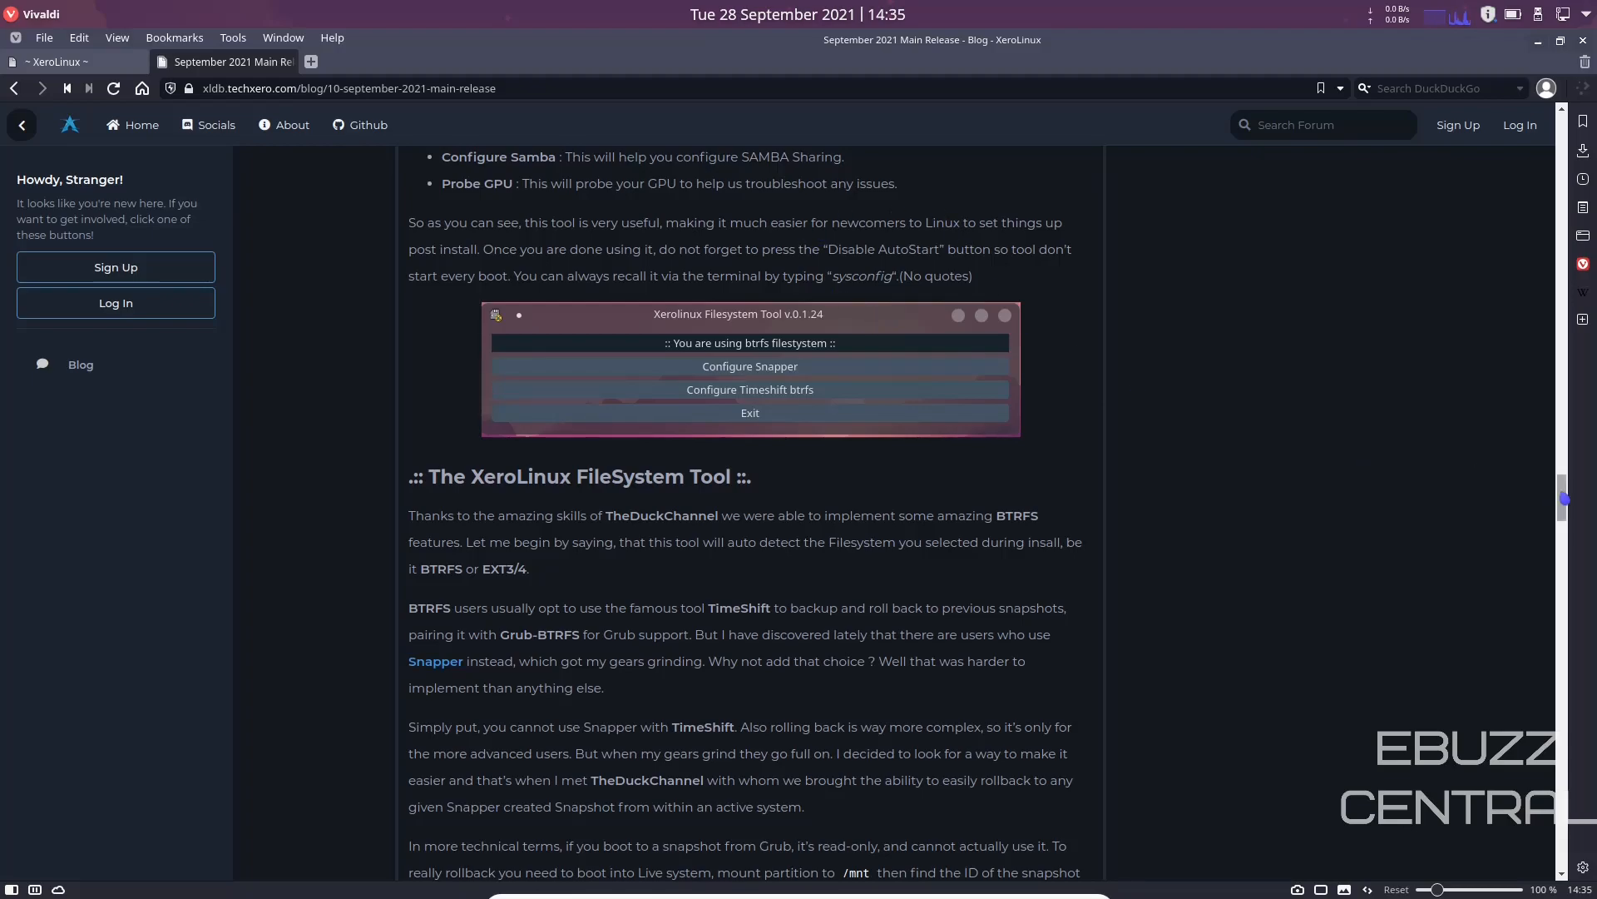
Scroll the release post past the Rollback GUI and Timeshift sections
scroll(down, 3)
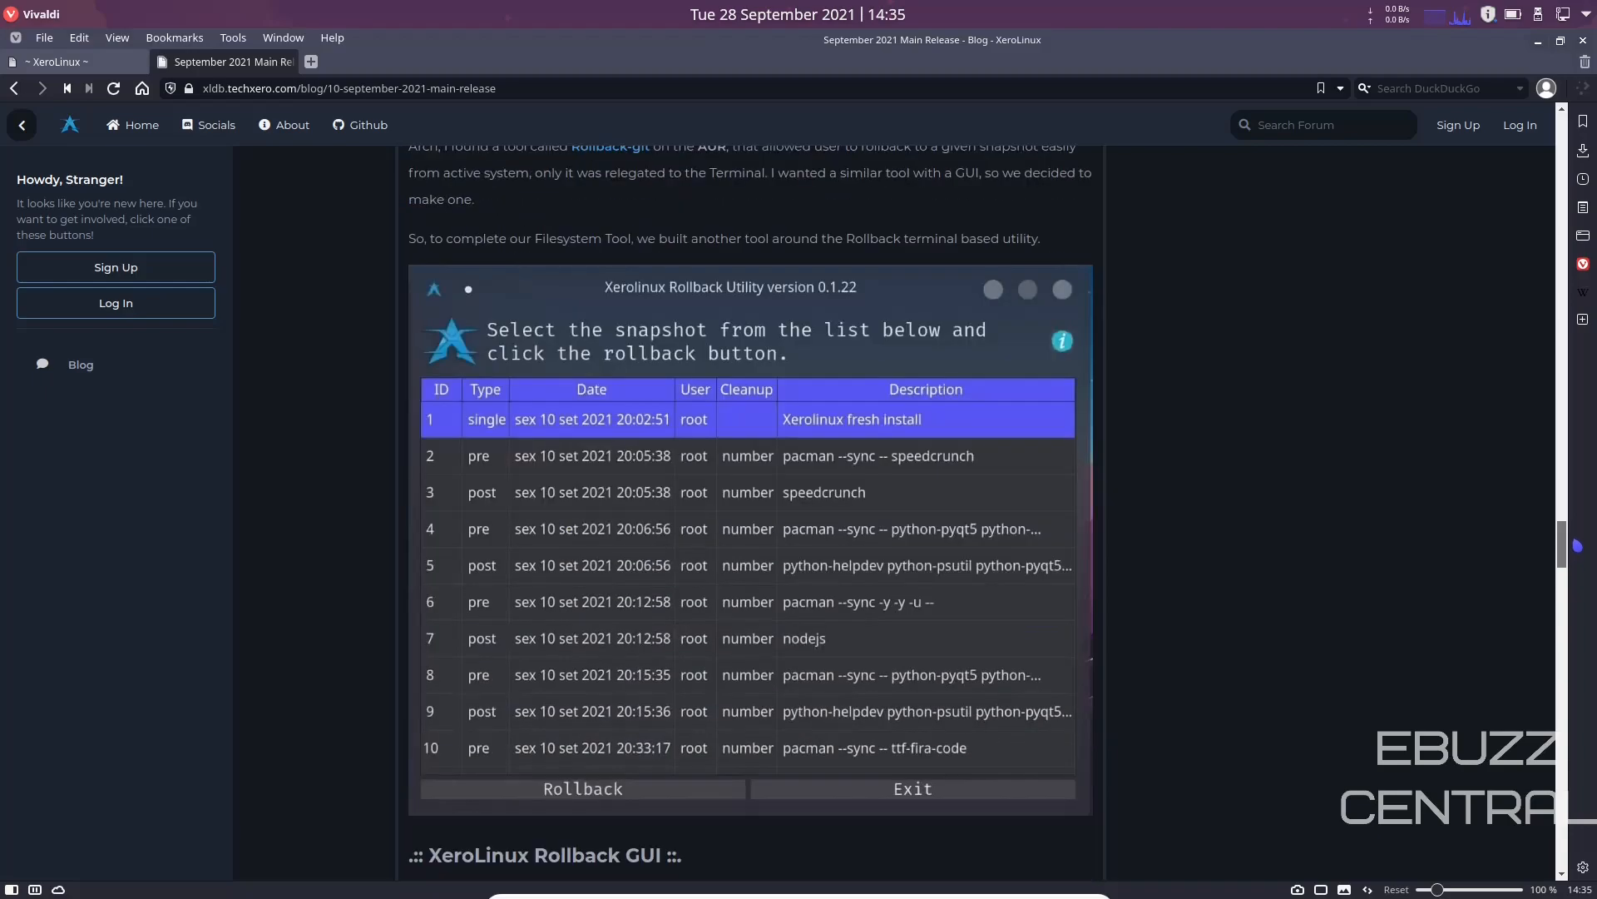
scroll(down, 3)
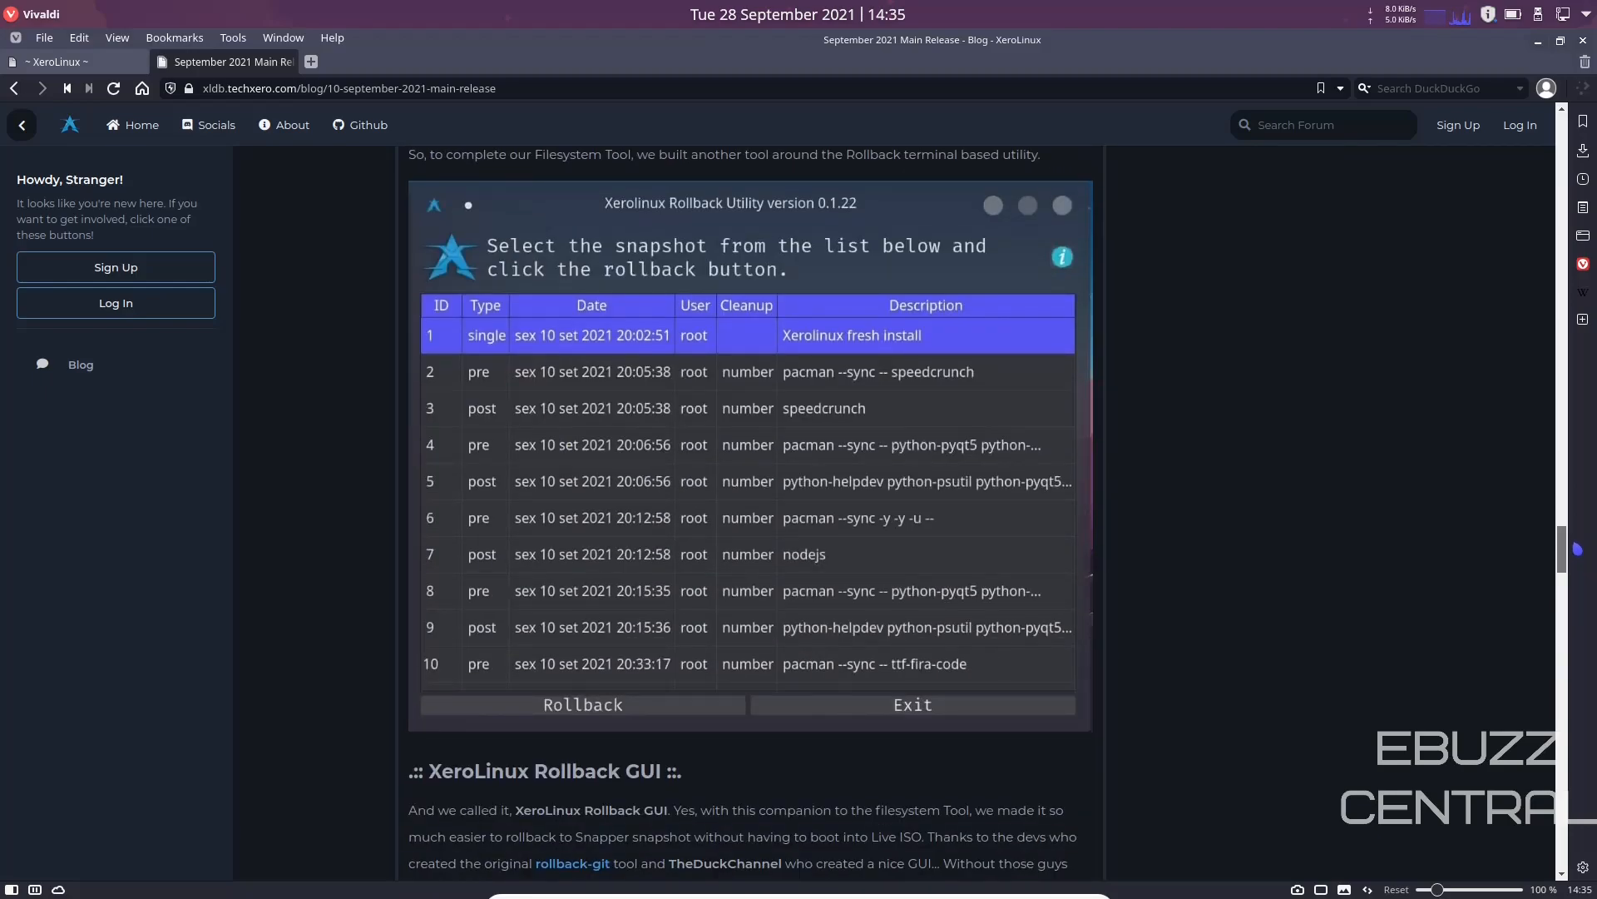
scroll(down, 3)
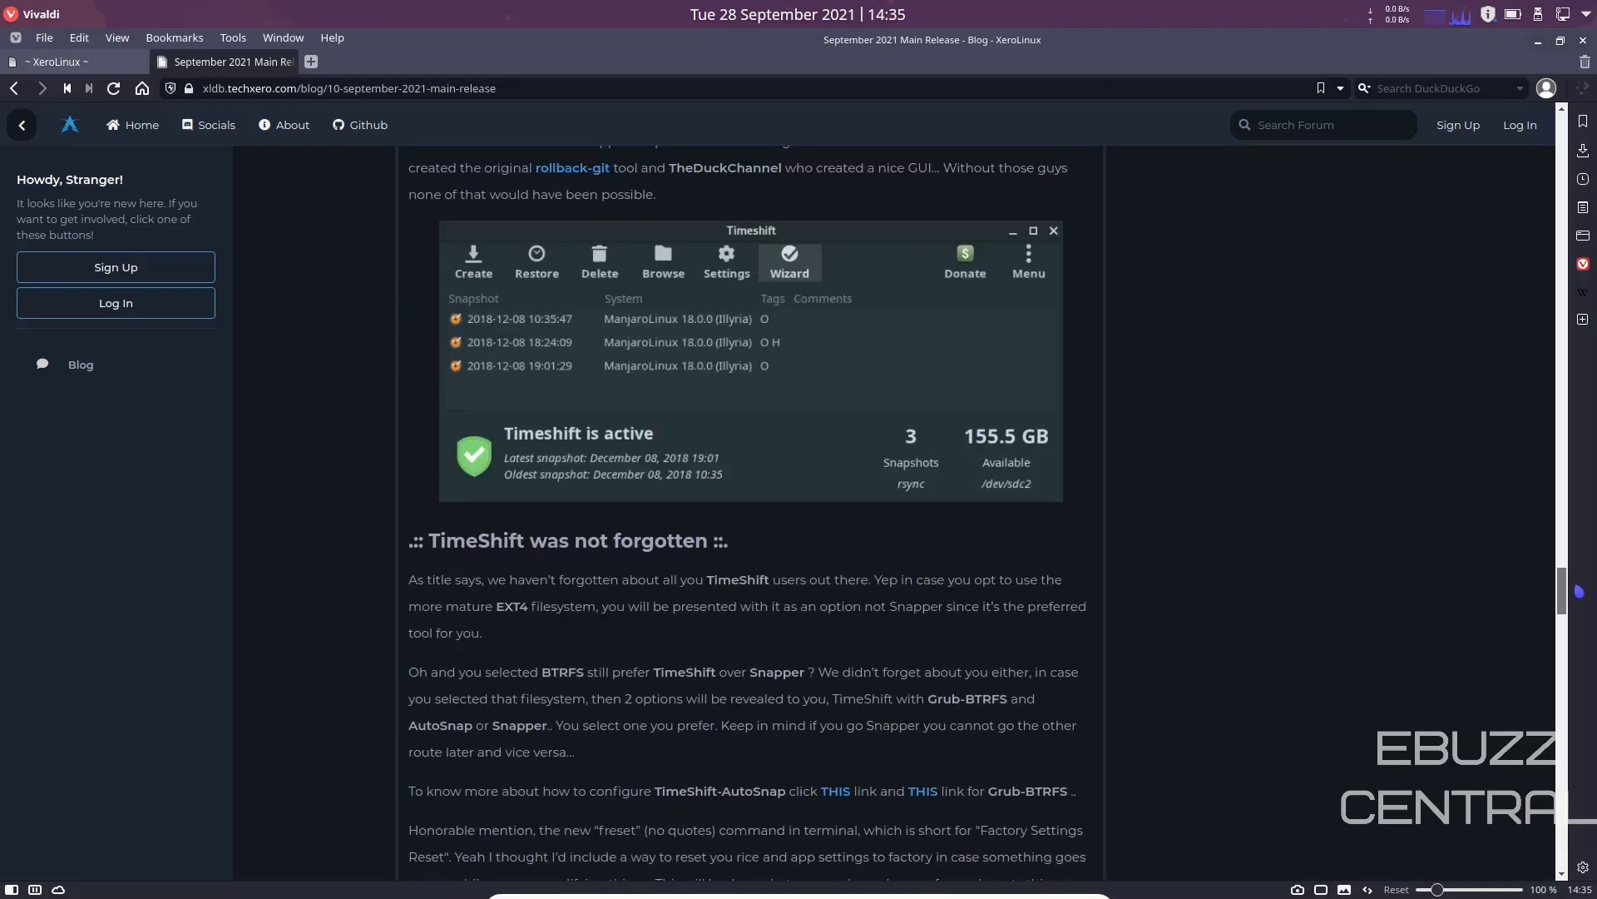
scroll(down, 3)
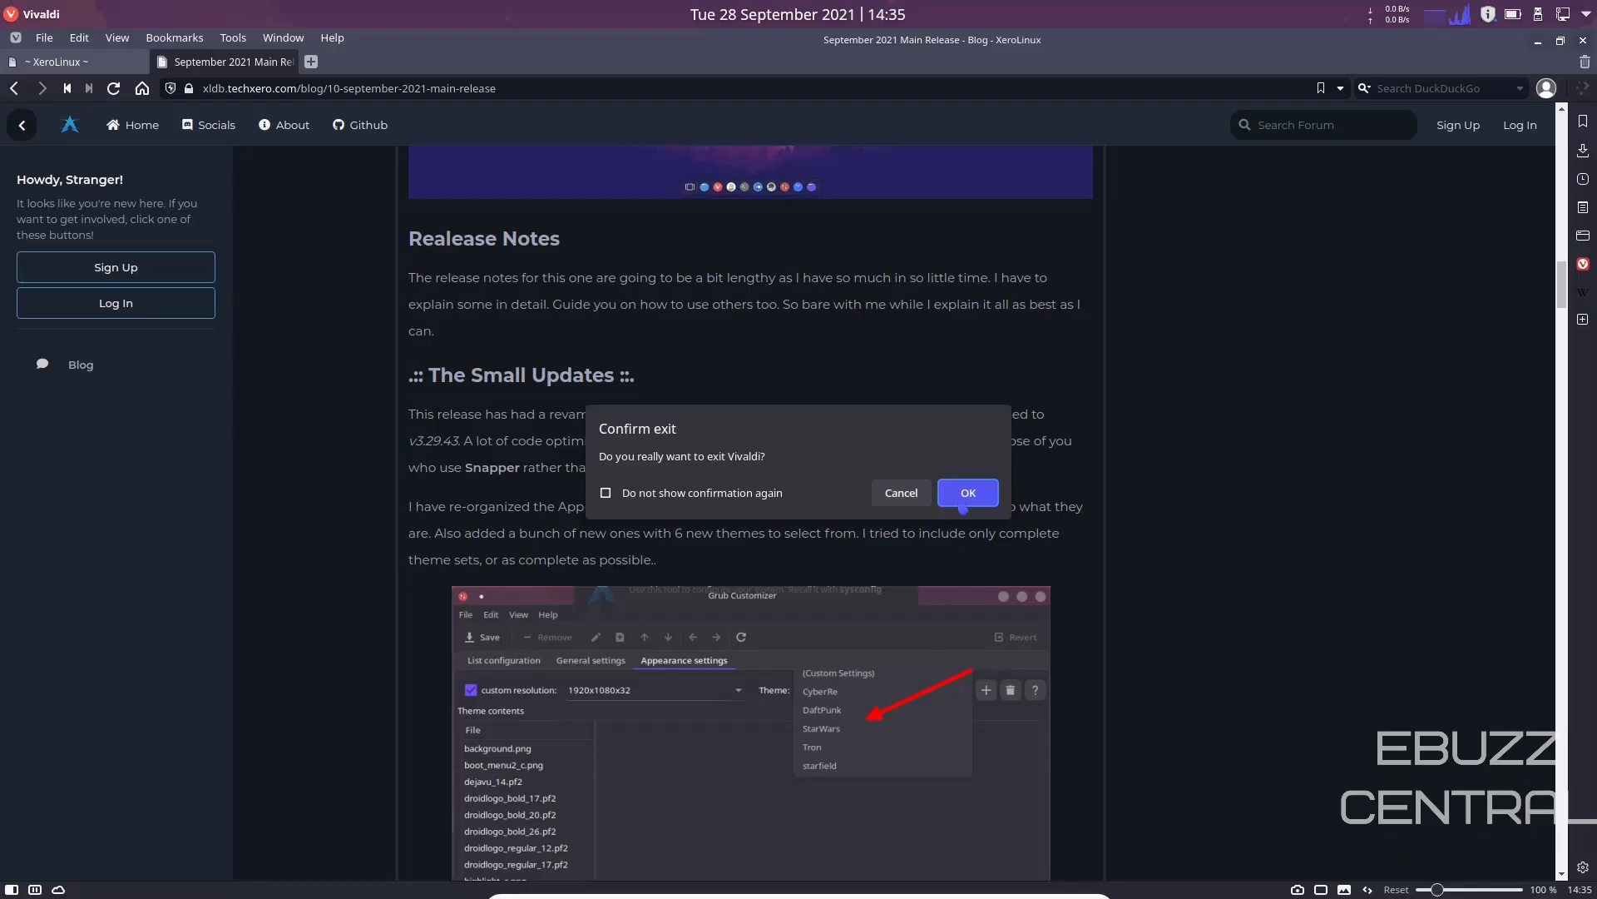
Confirm Vivaldi's exit dialog to return to the empty Plasma desktop
click(968, 492)
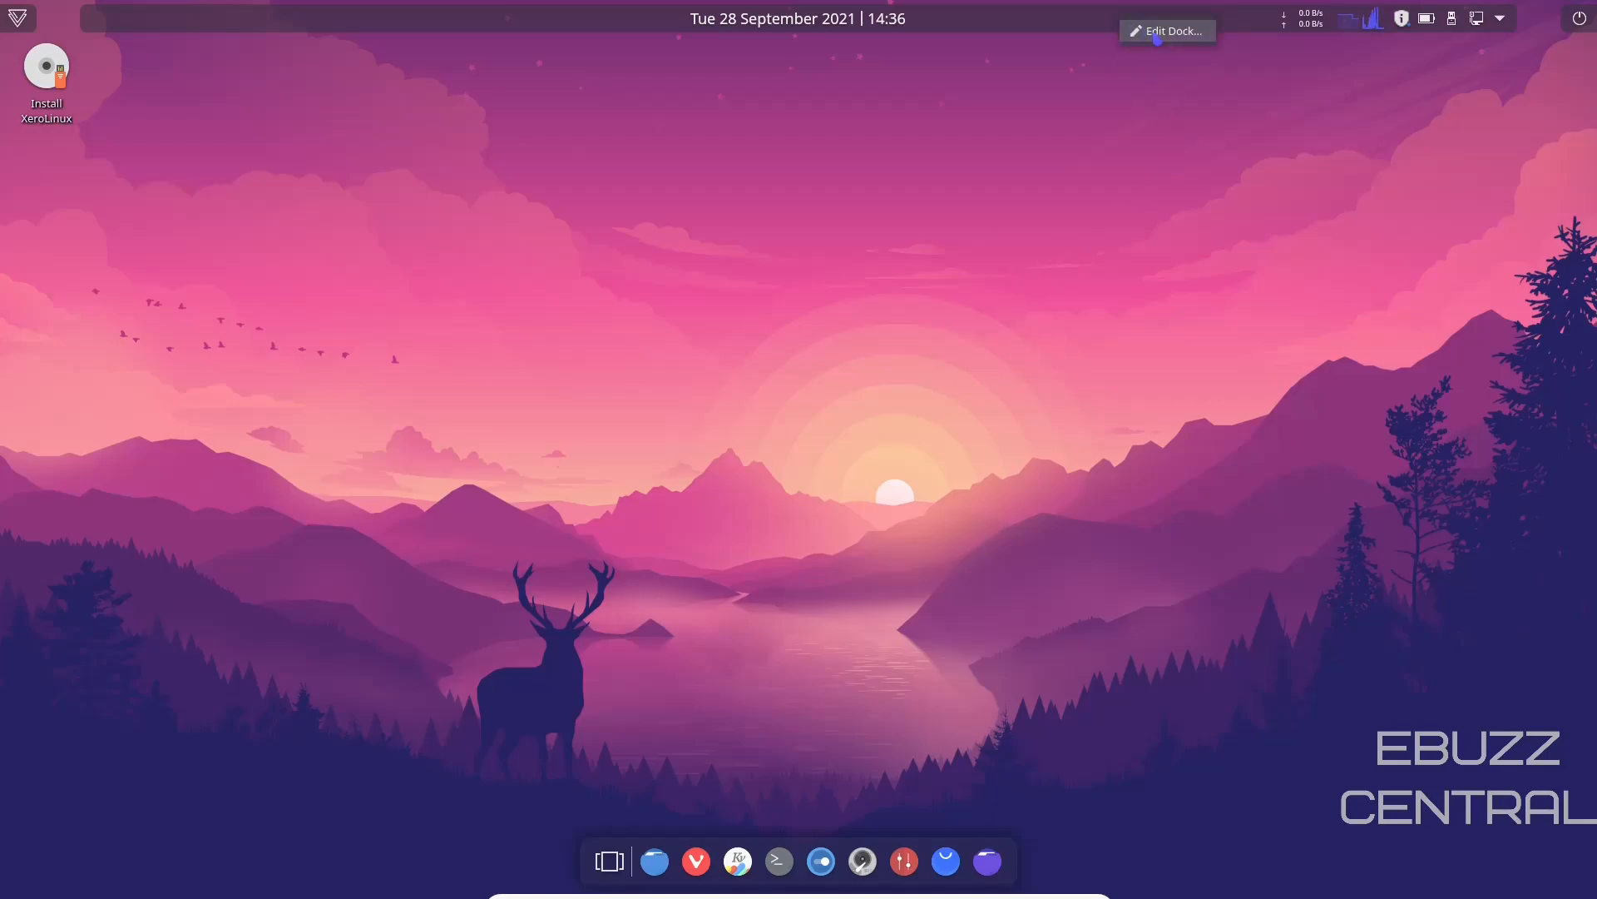
Edit the top Latte dock and look through its Behavior settings
click(1166, 30)
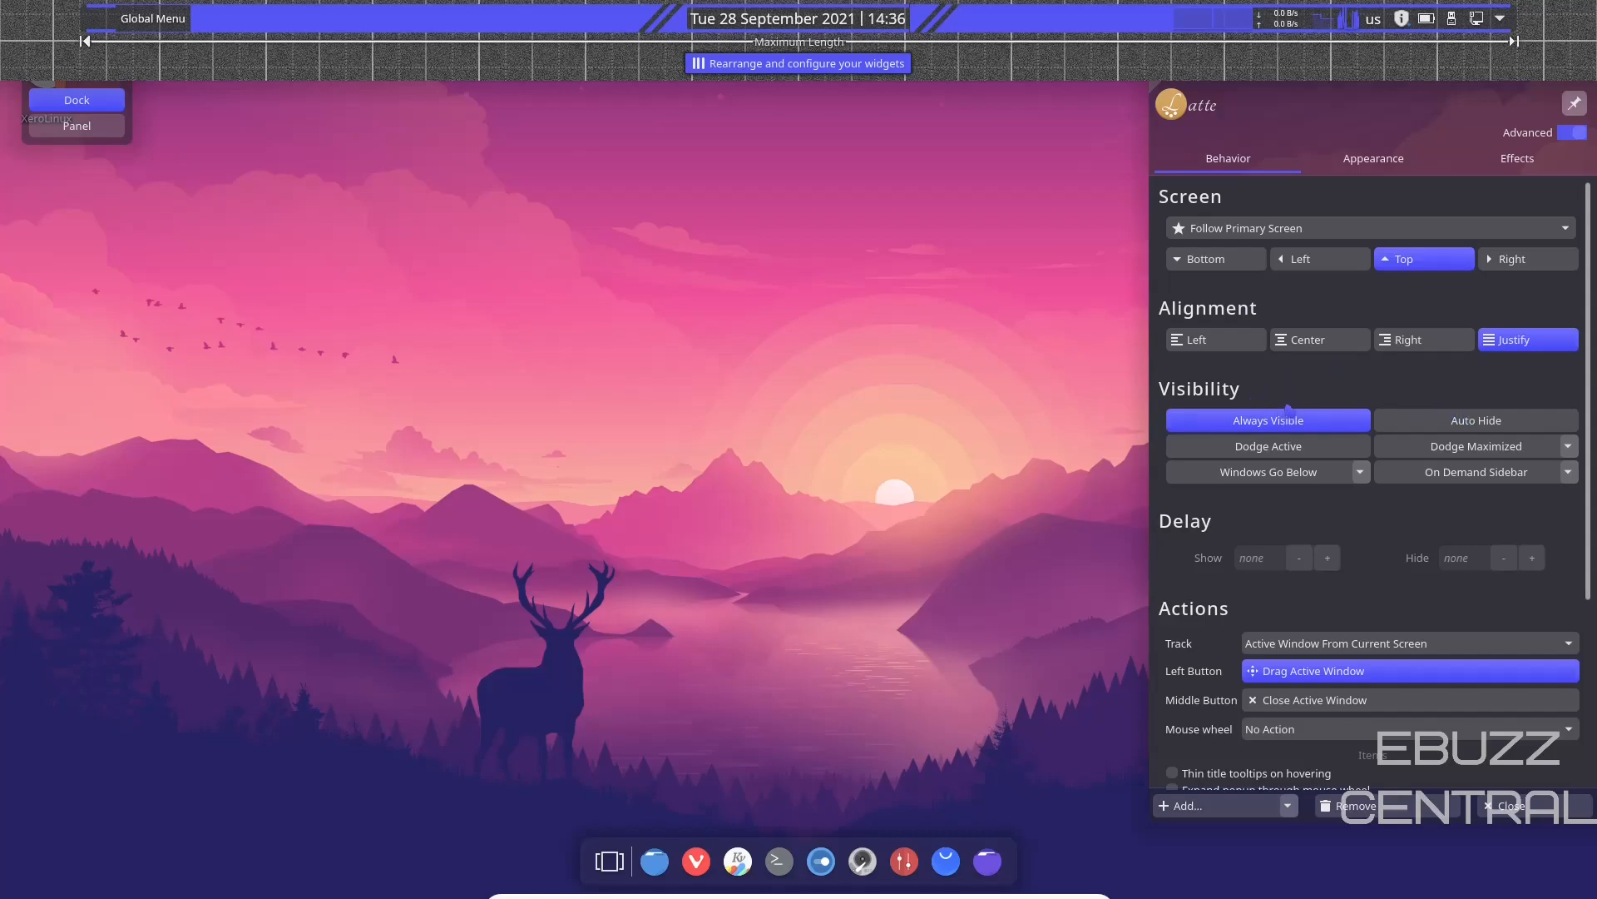
scroll(down, 3)
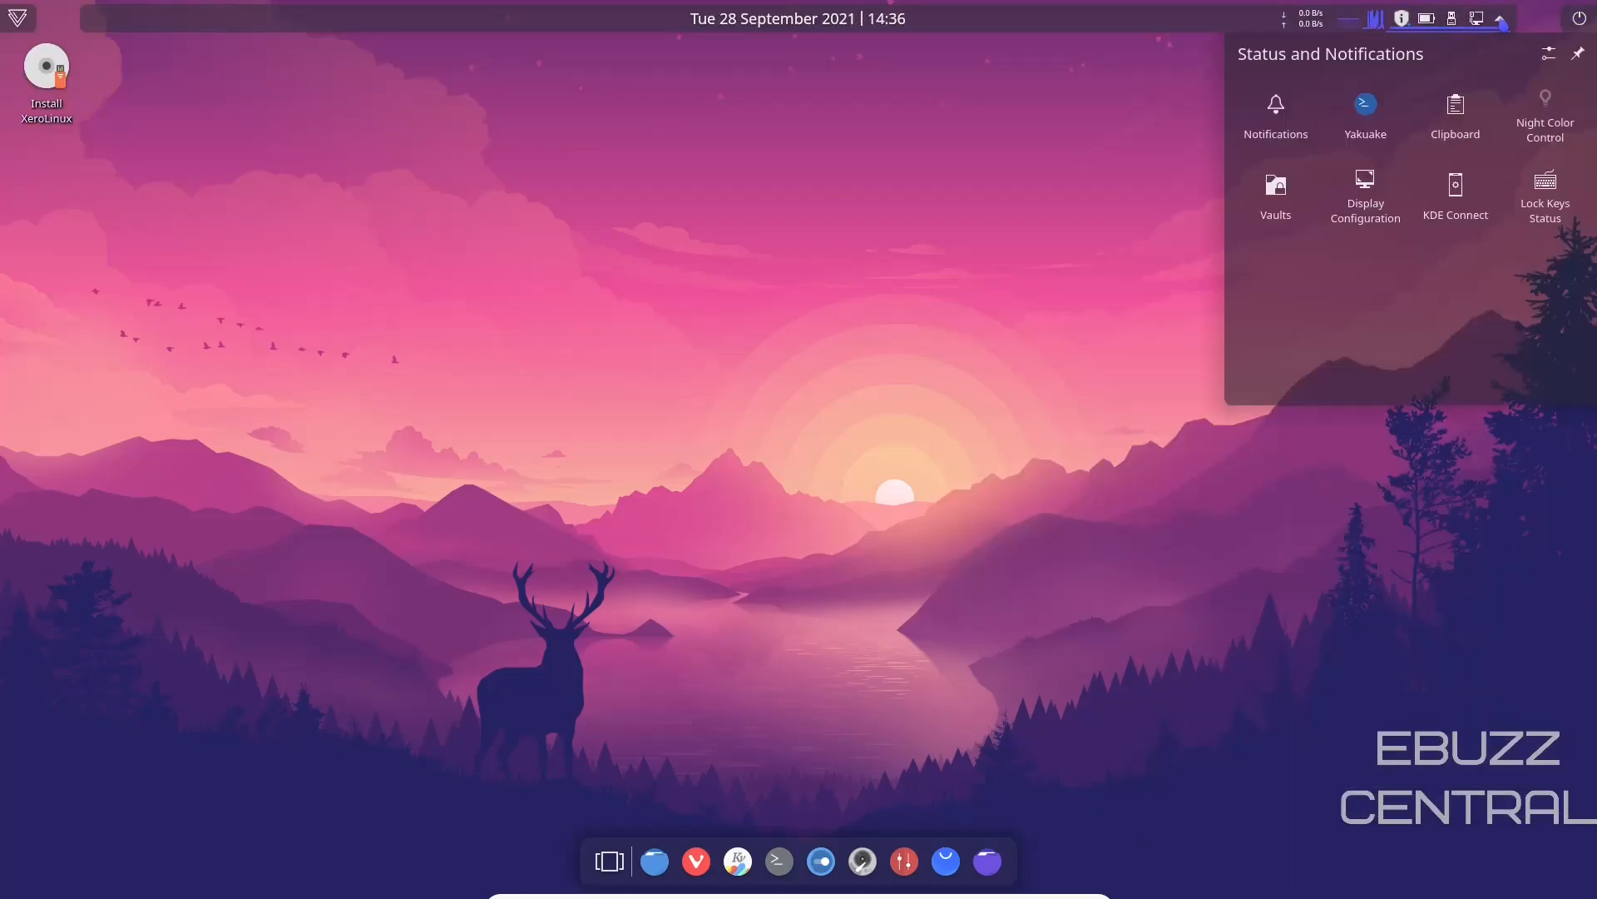
mouse_move(1455, 108)
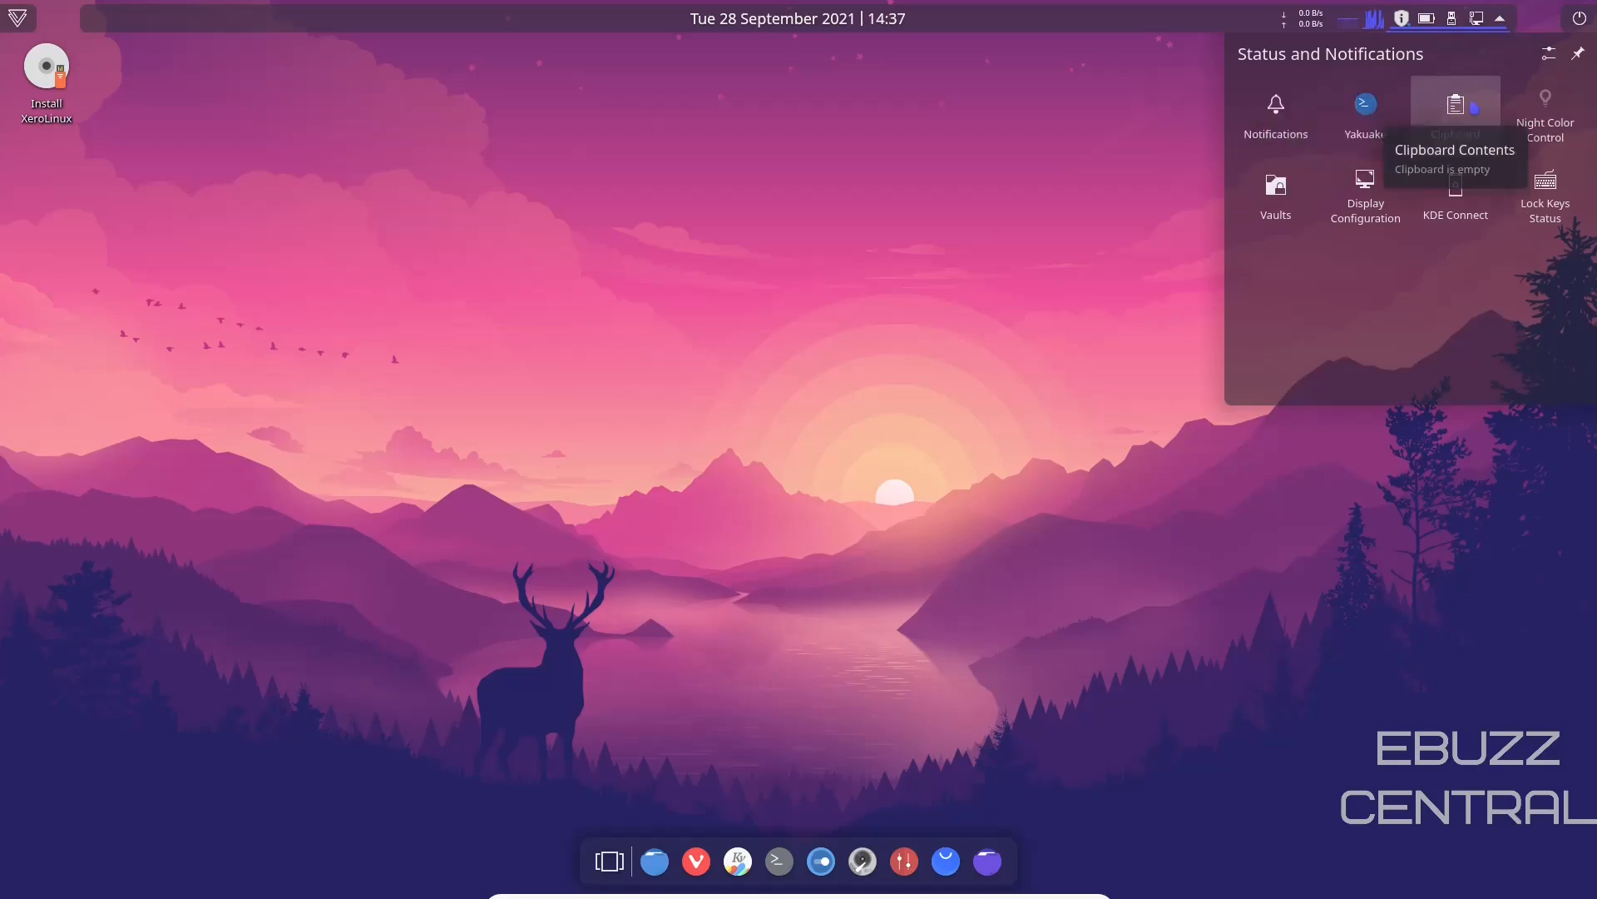
mouse_move(1455, 197)
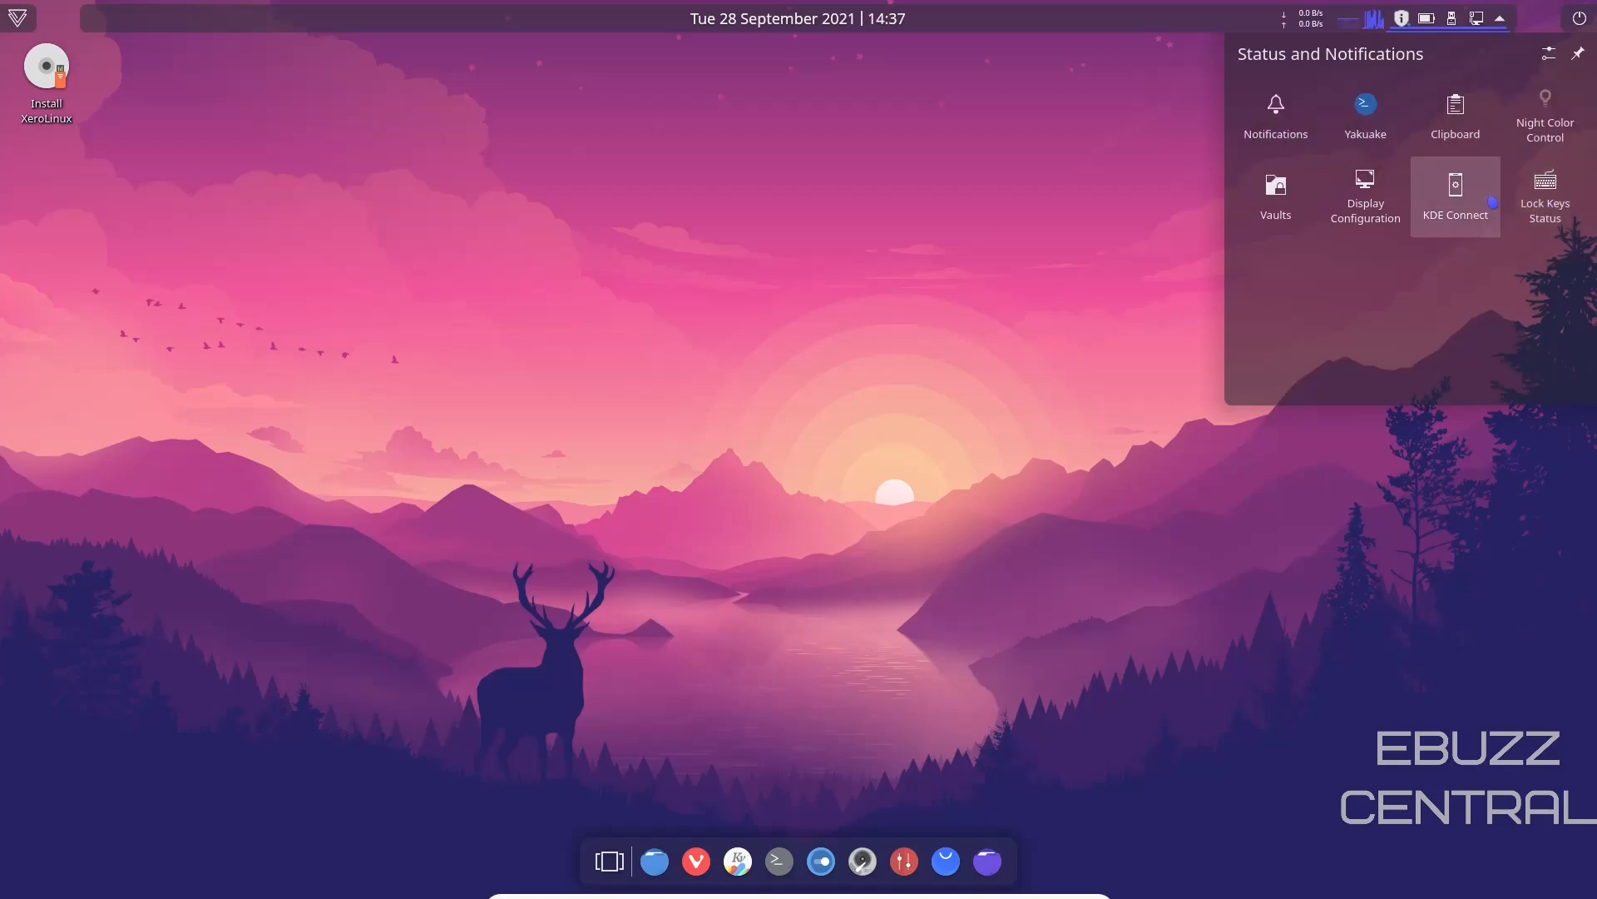
mouse_move(1275, 196)
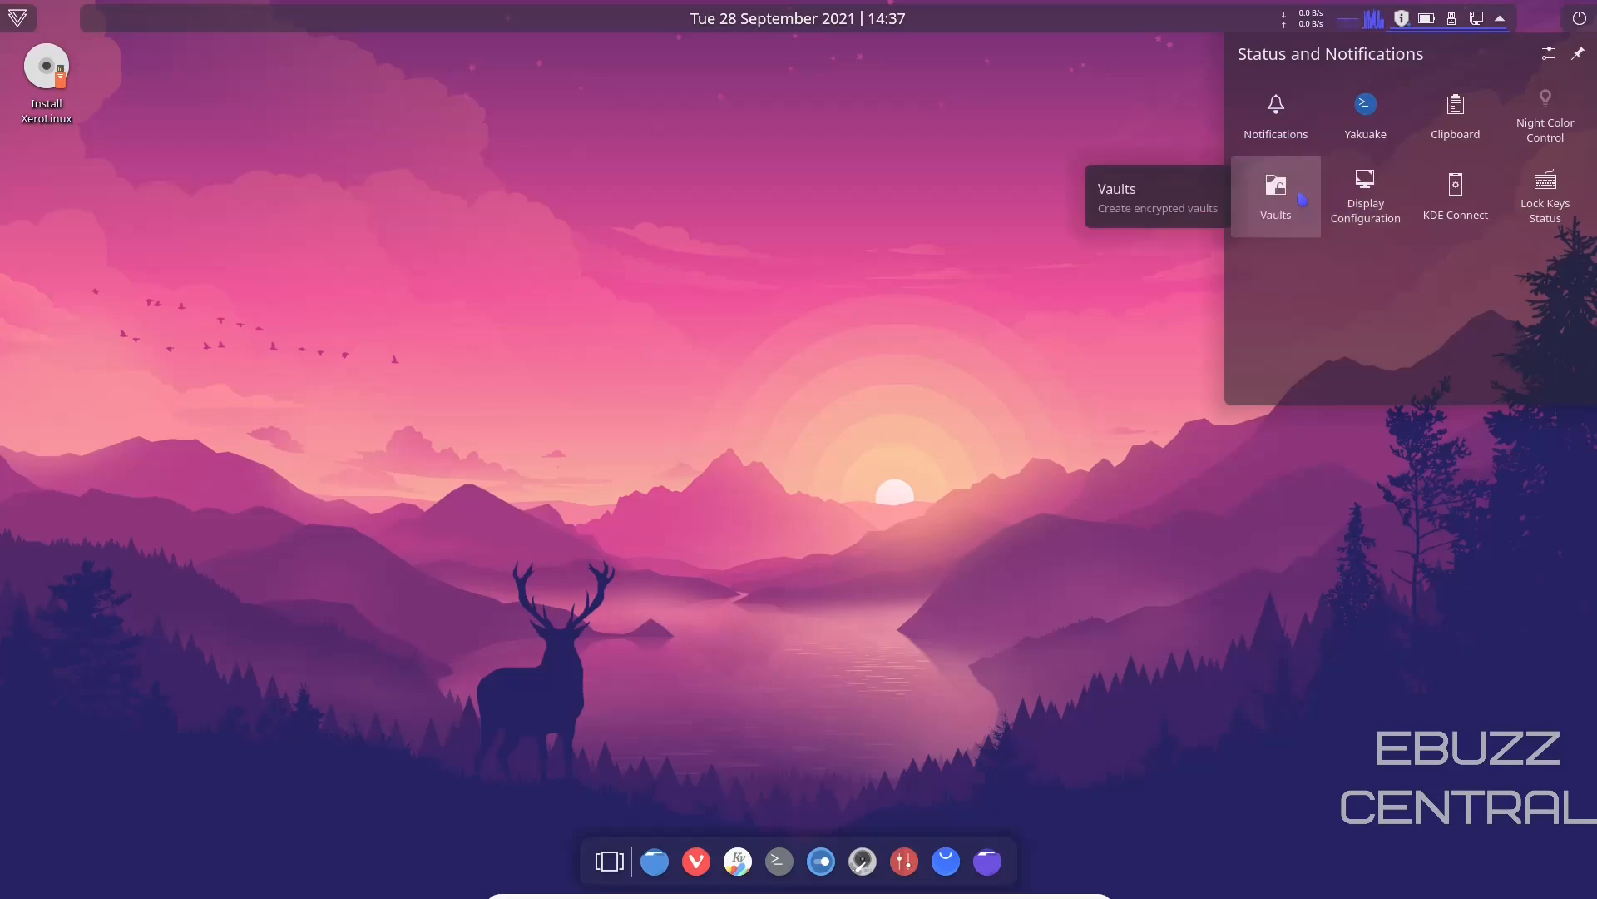
mouse_move(1456, 191)
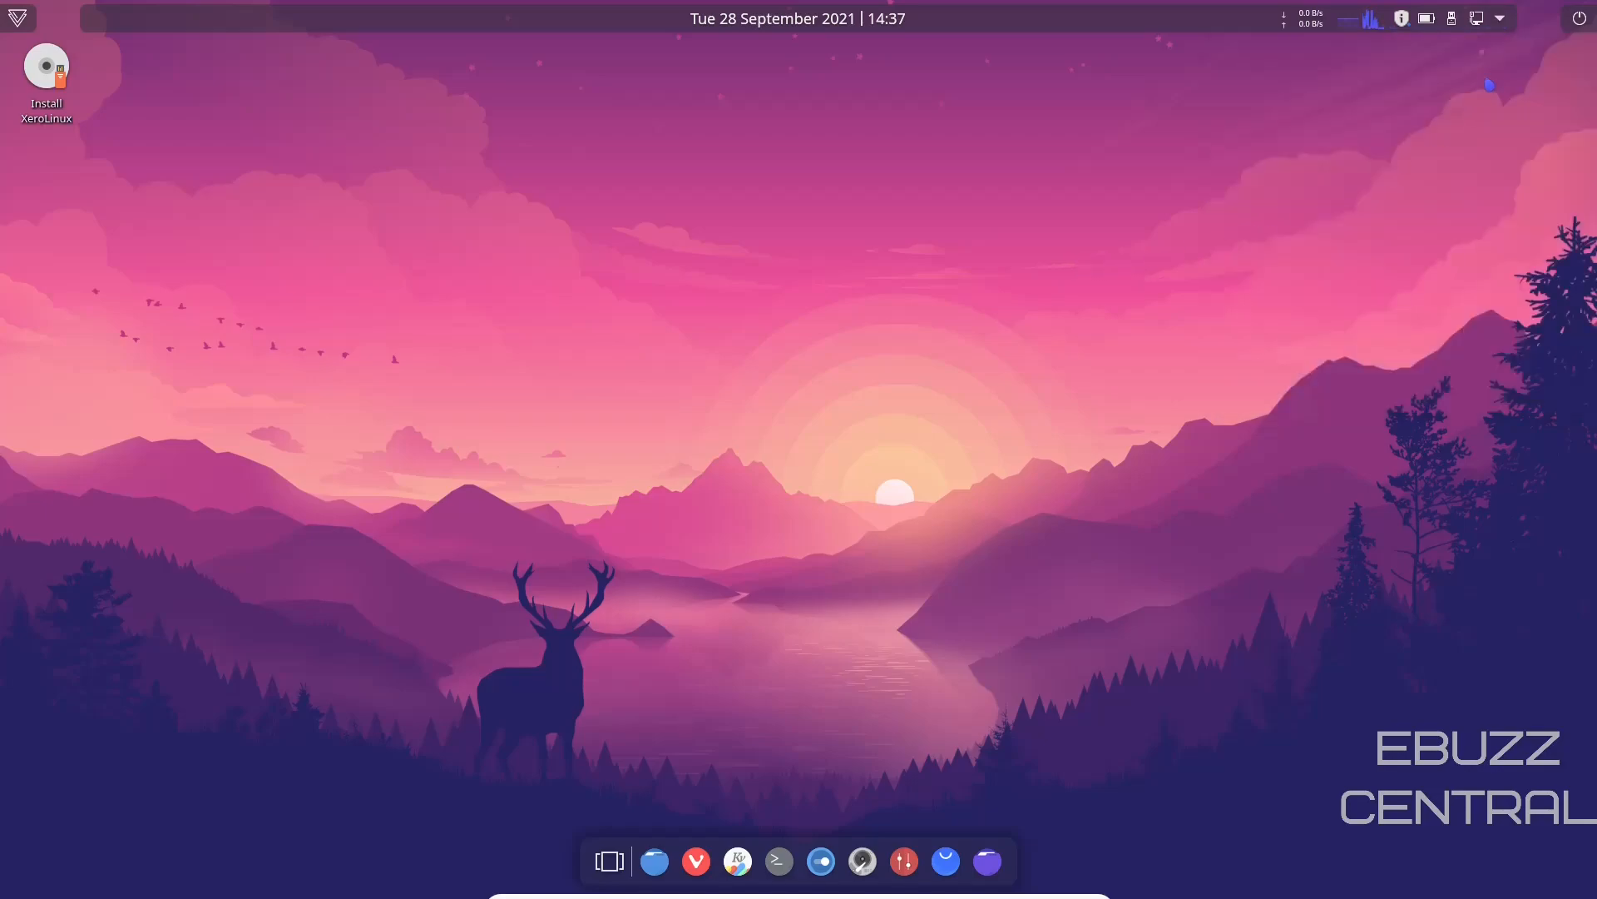
mouse_move(1430, 17)
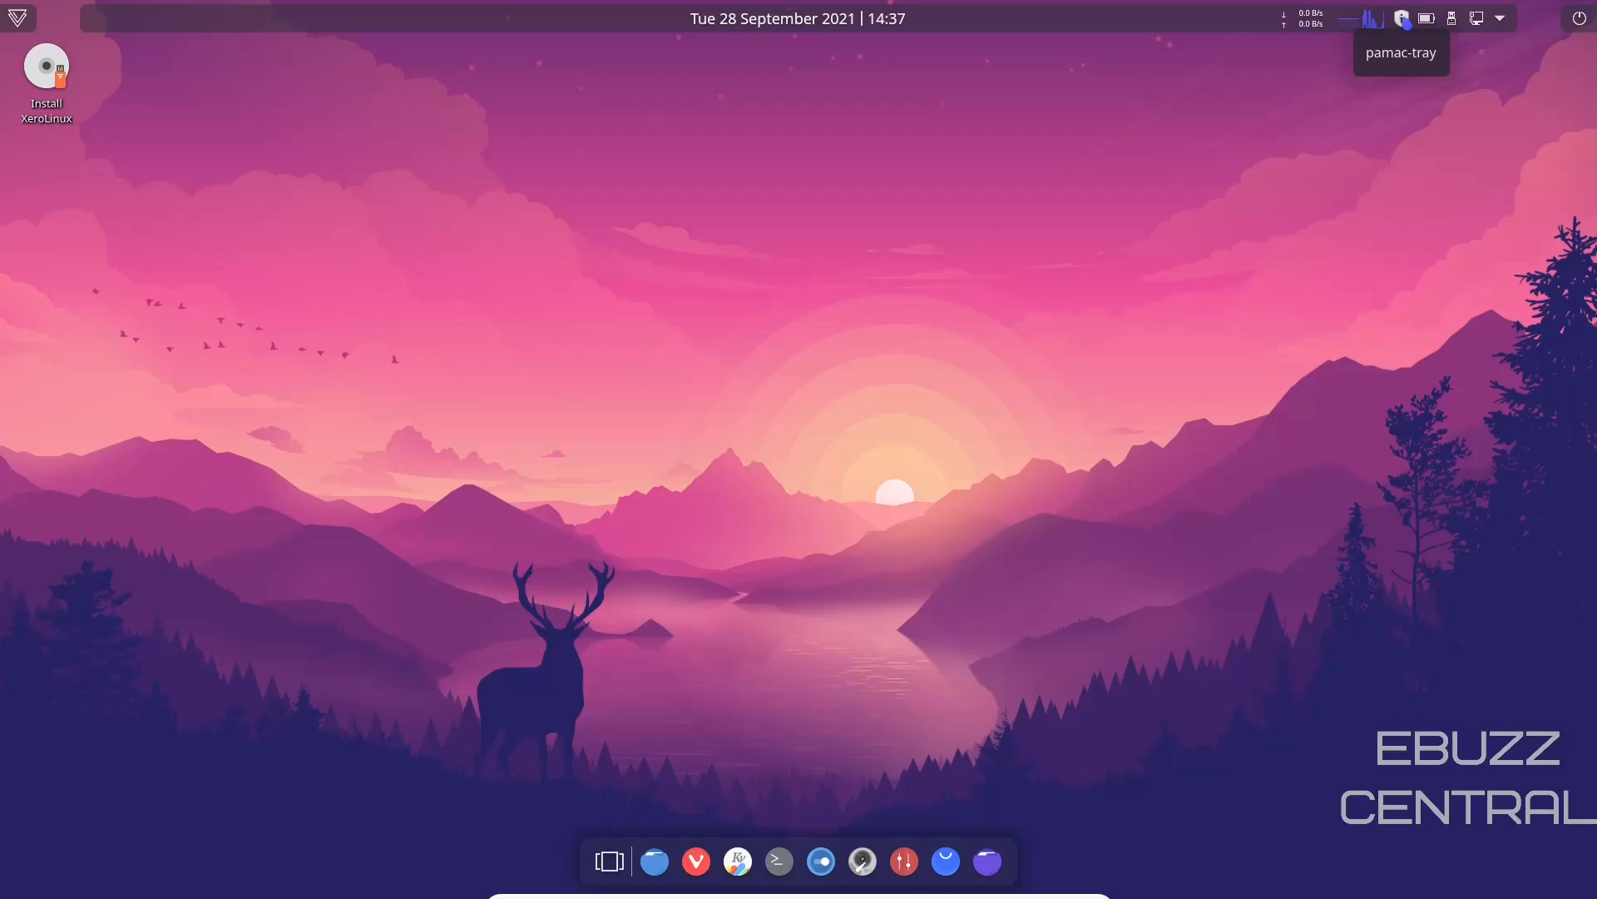
Show Pamac's pending updates list via the pamac-tray icon
click(1401, 16)
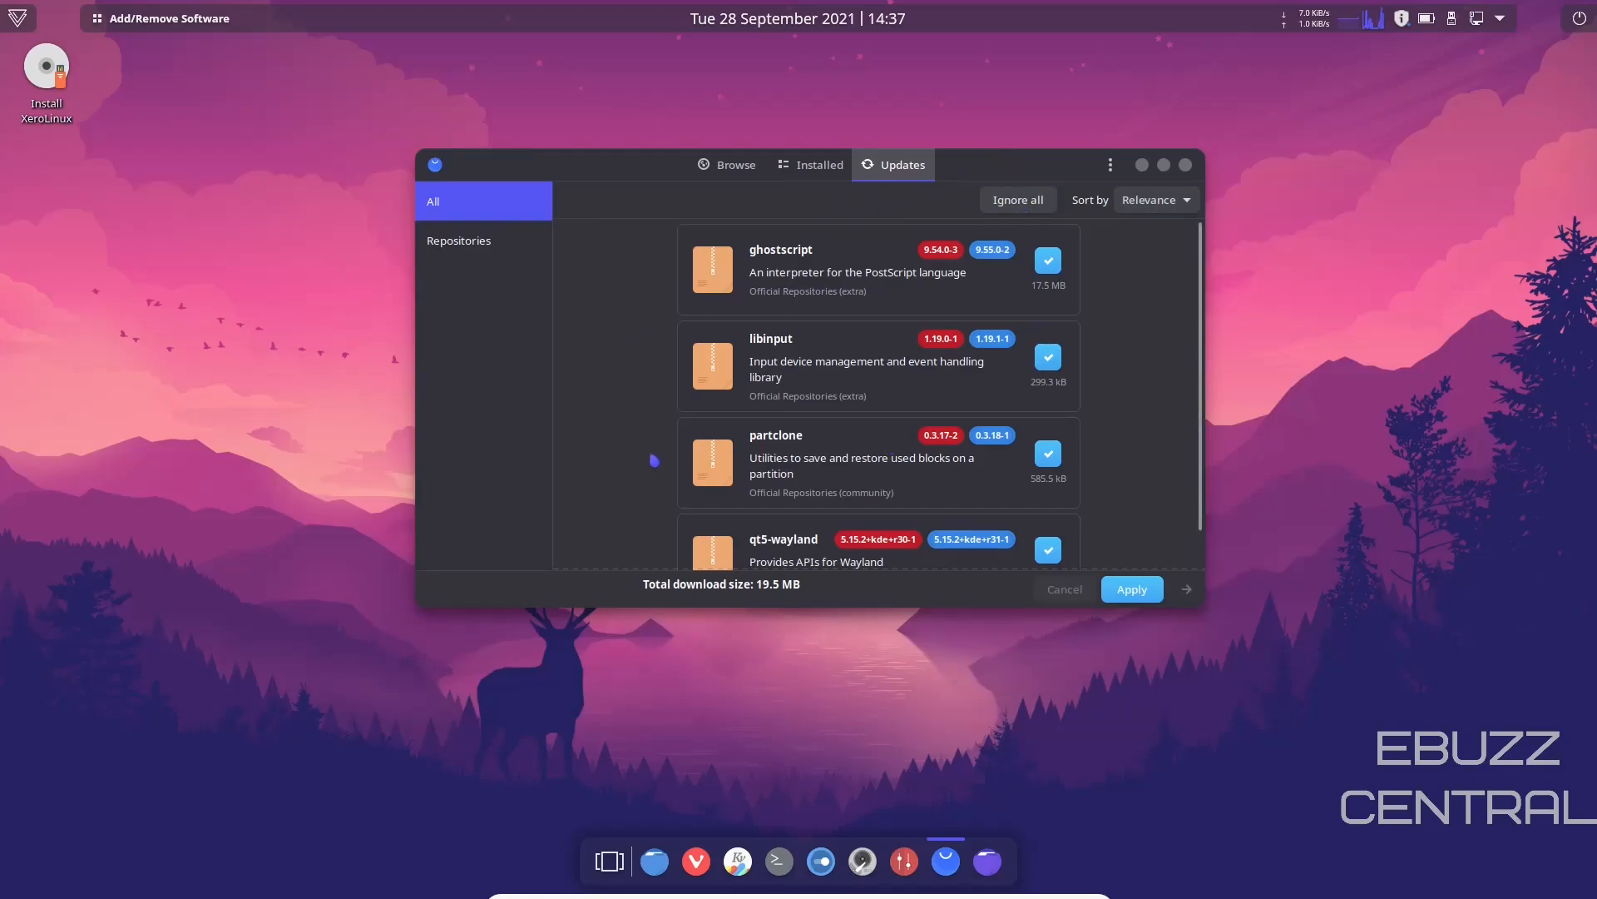
mouse_move(912, 426)
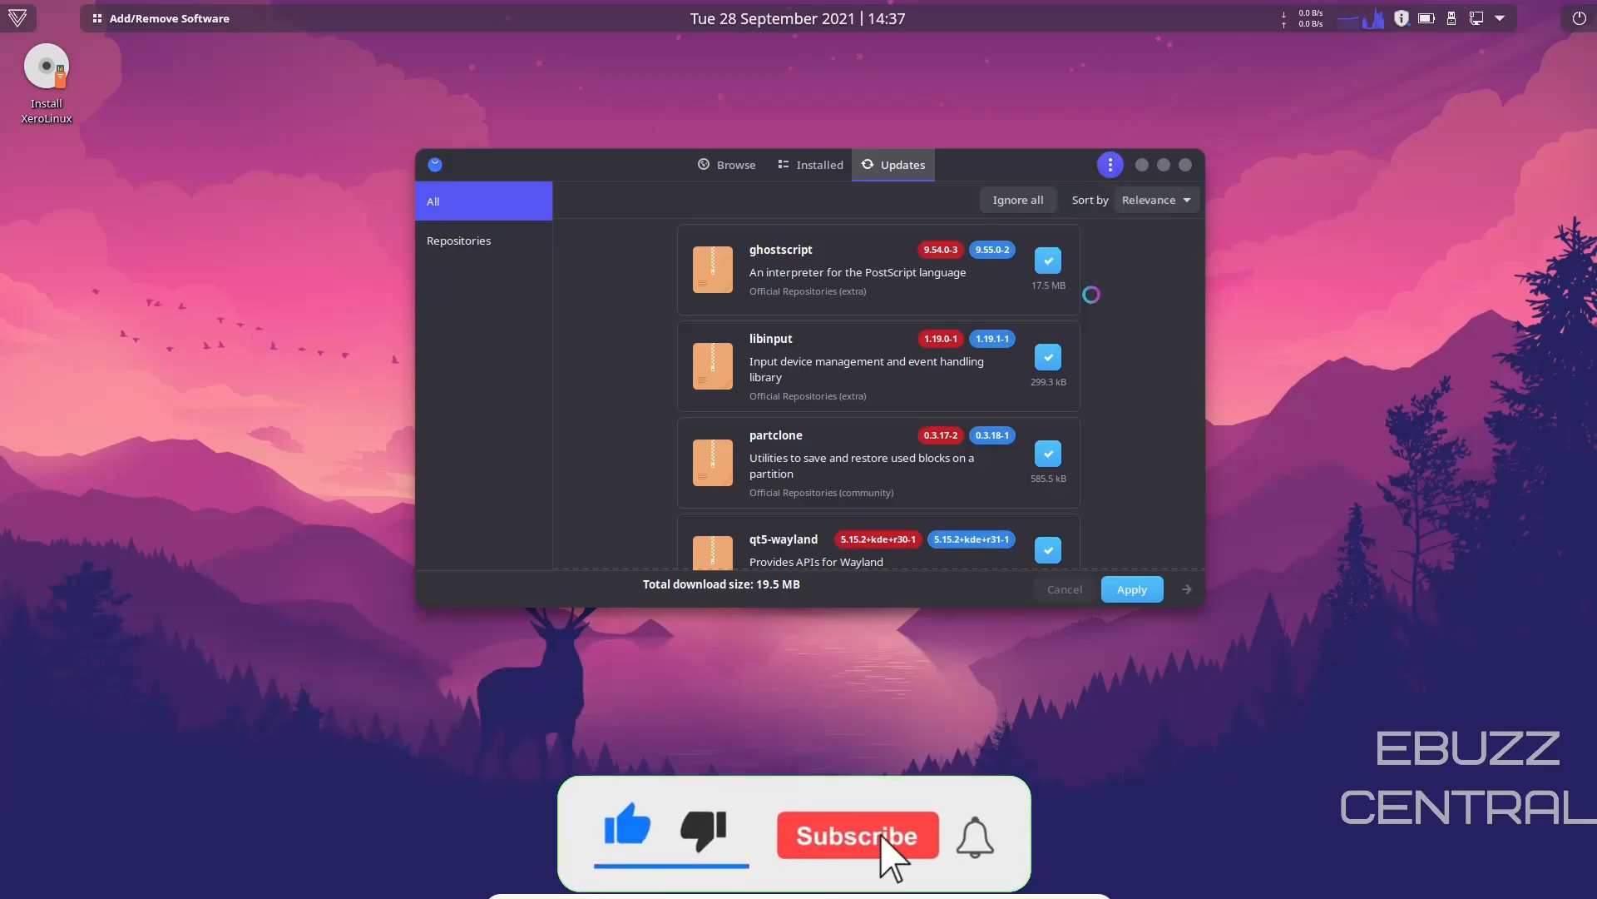
Enable AUR support and AUR update checking in Pamac's preferences, then review the general update options
click(1110, 163)
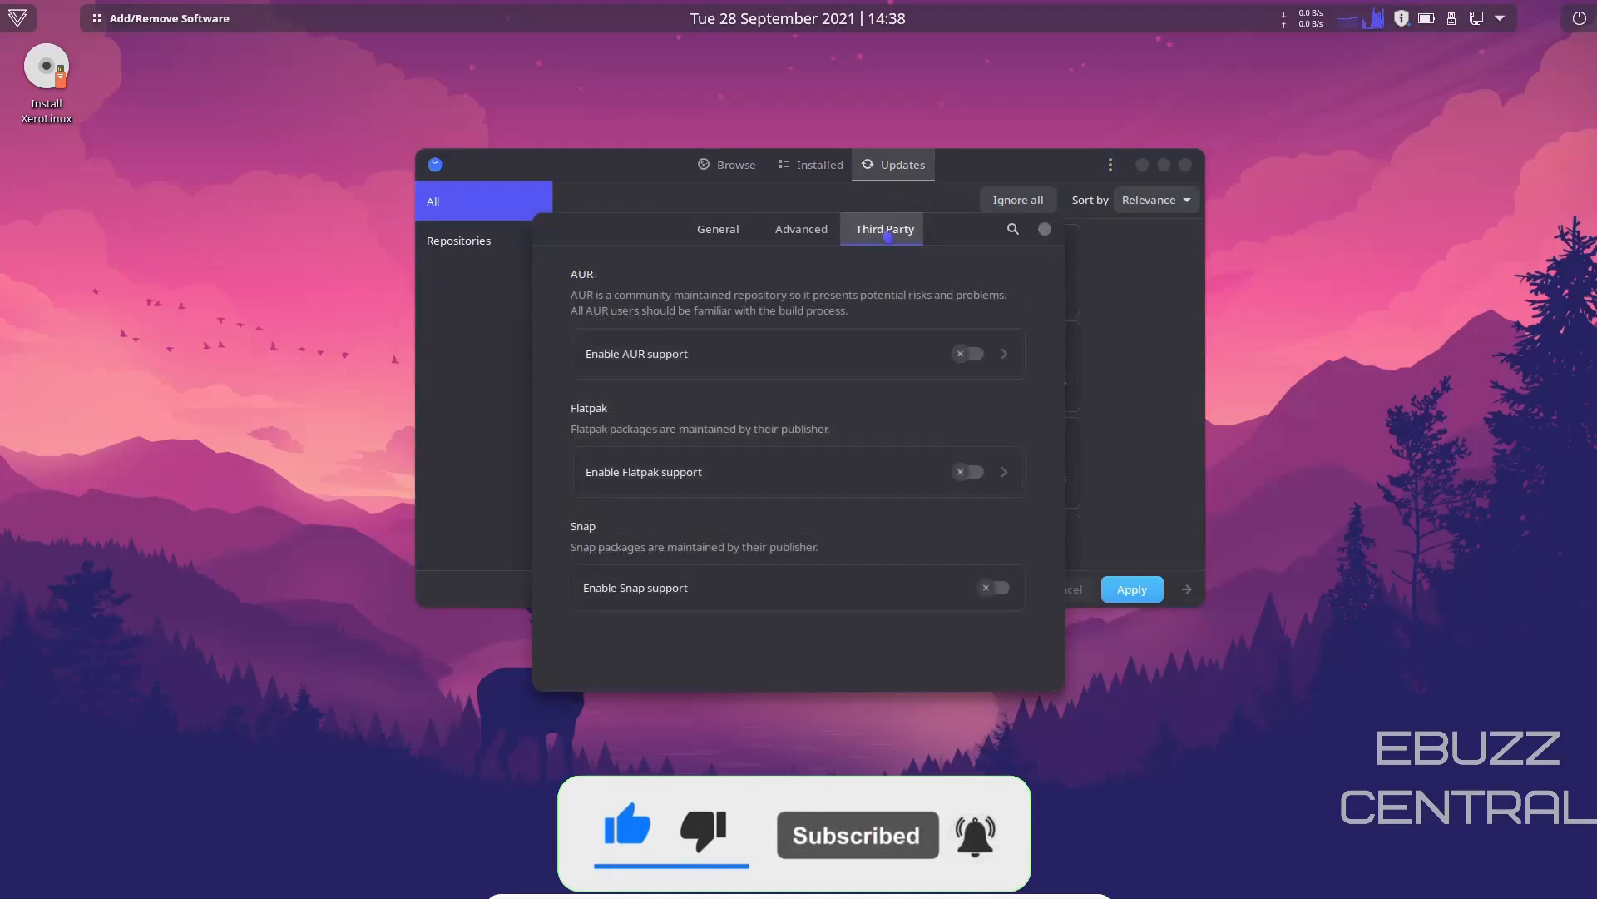
click(968, 353)
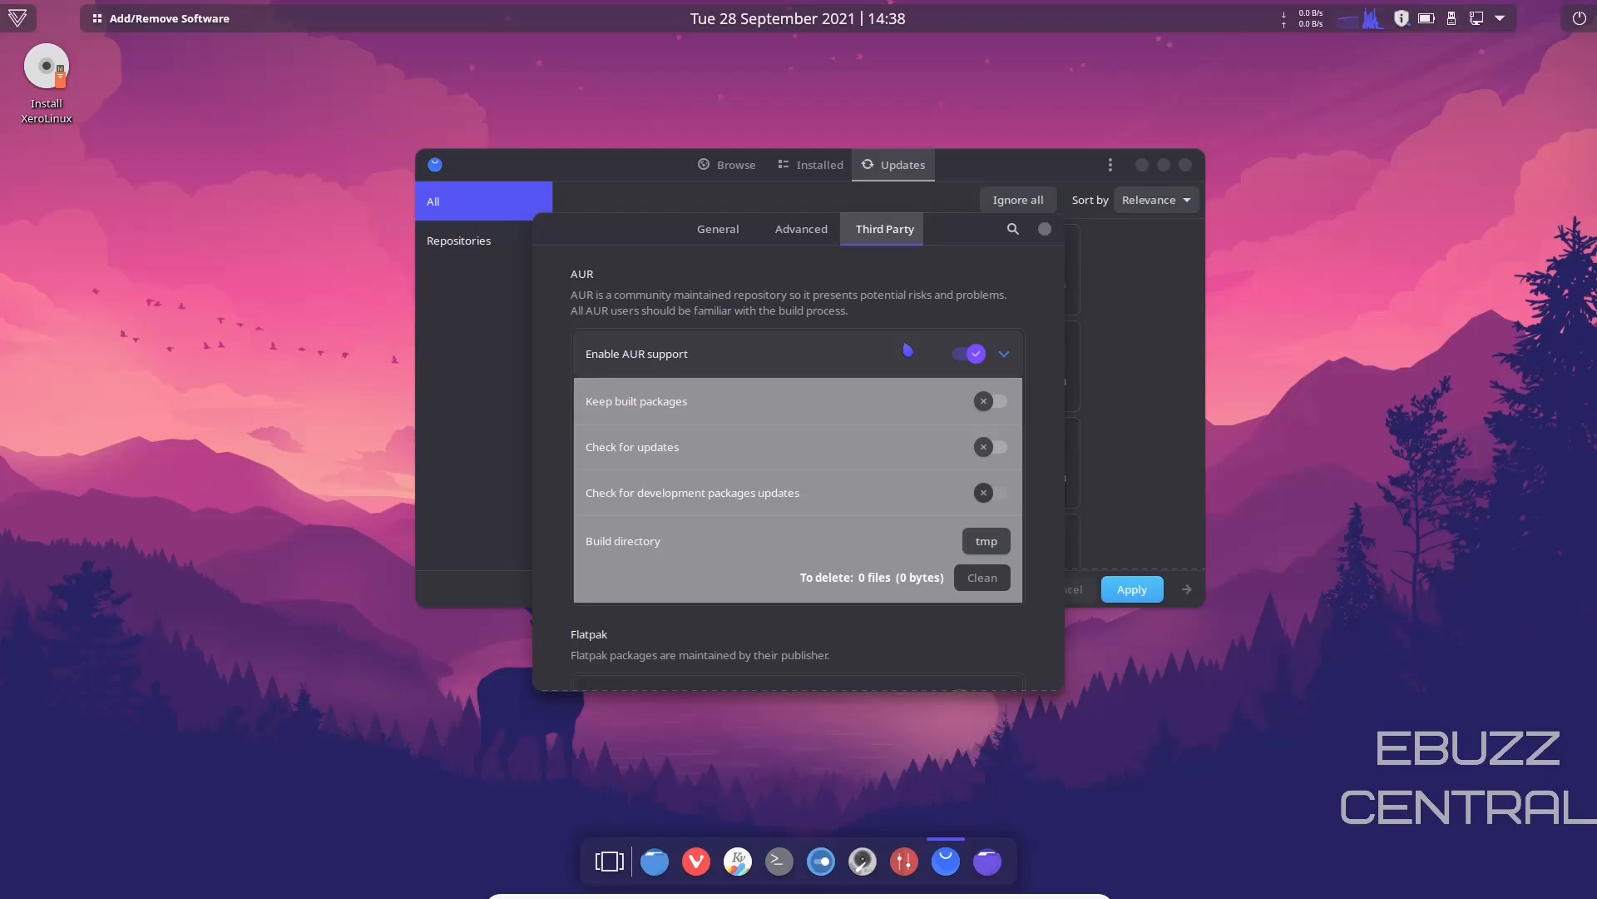
click(991, 492)
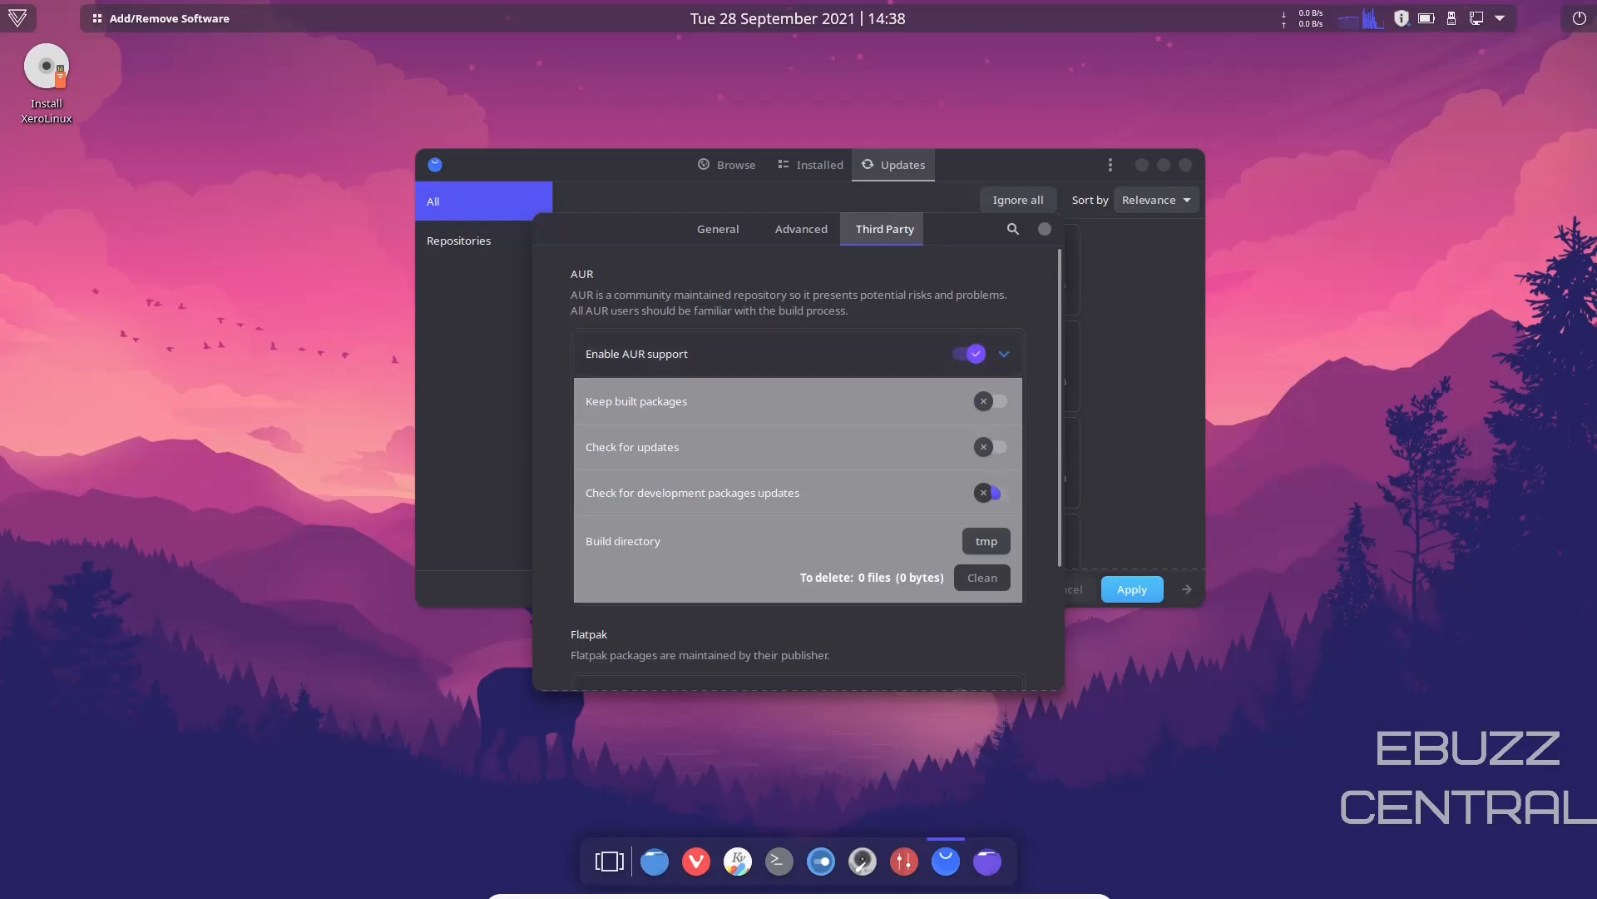
click(990, 446)
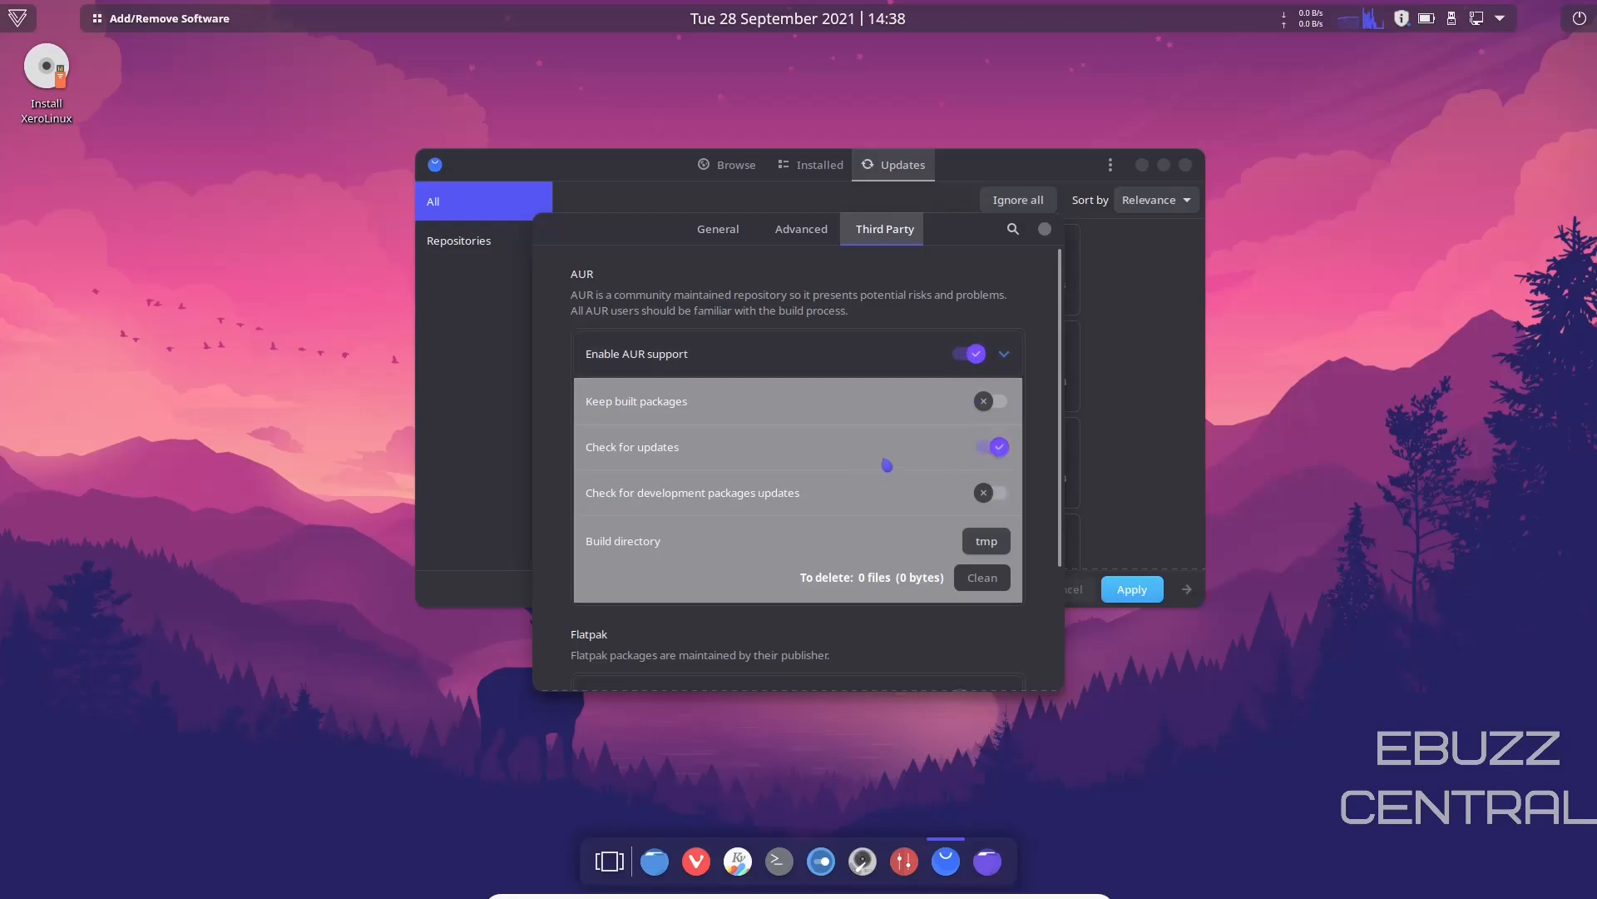
scroll(down, 3)
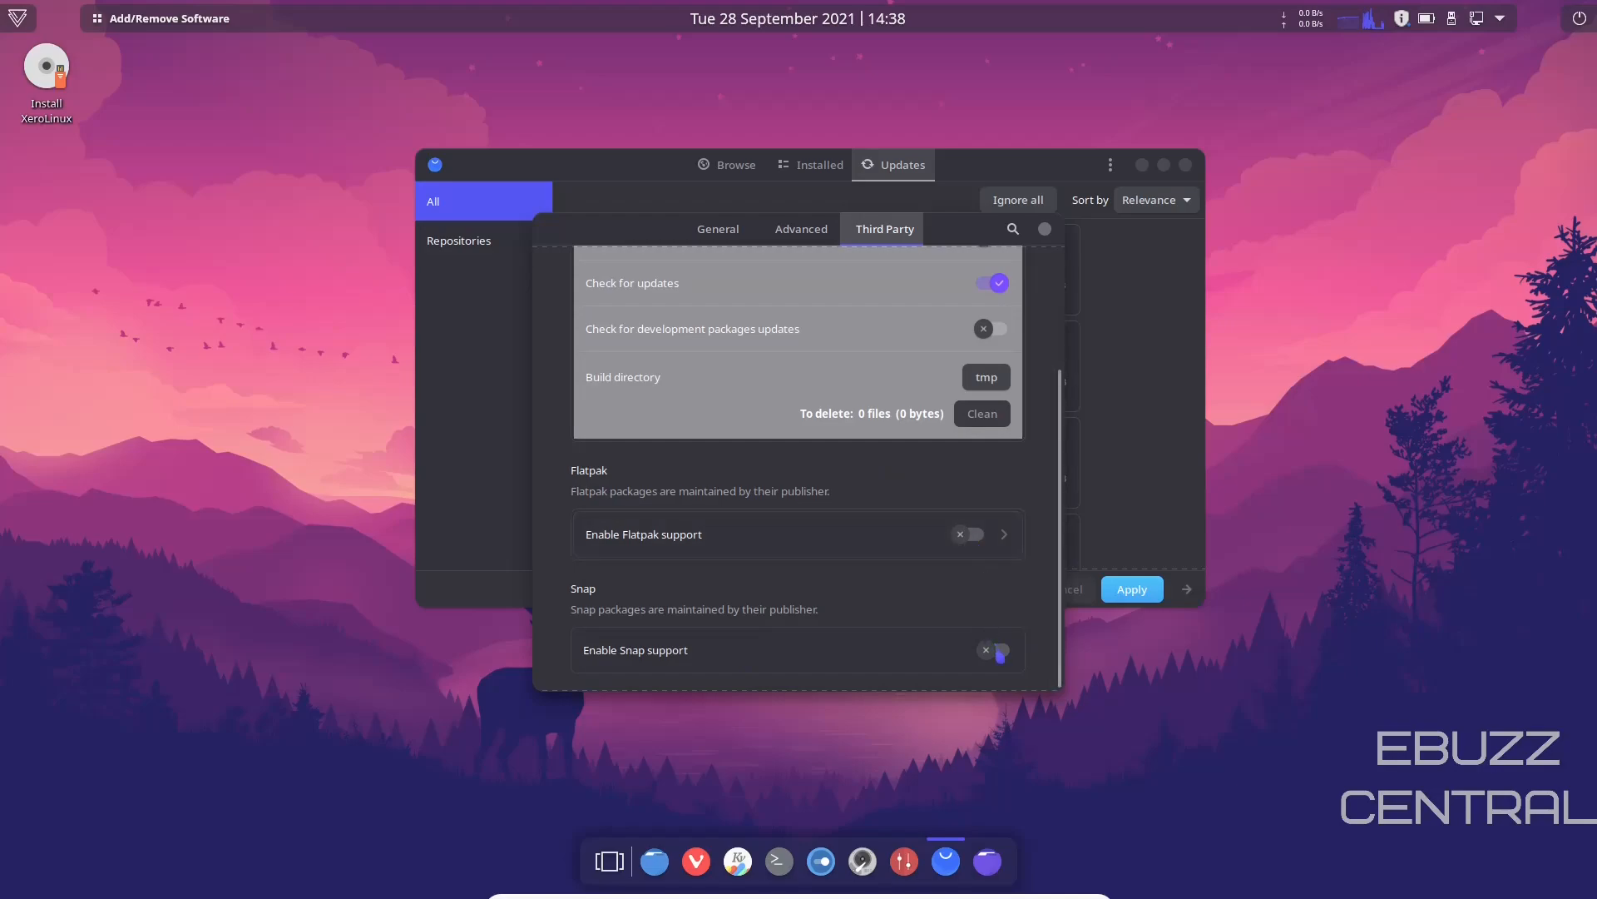
click(800, 228)
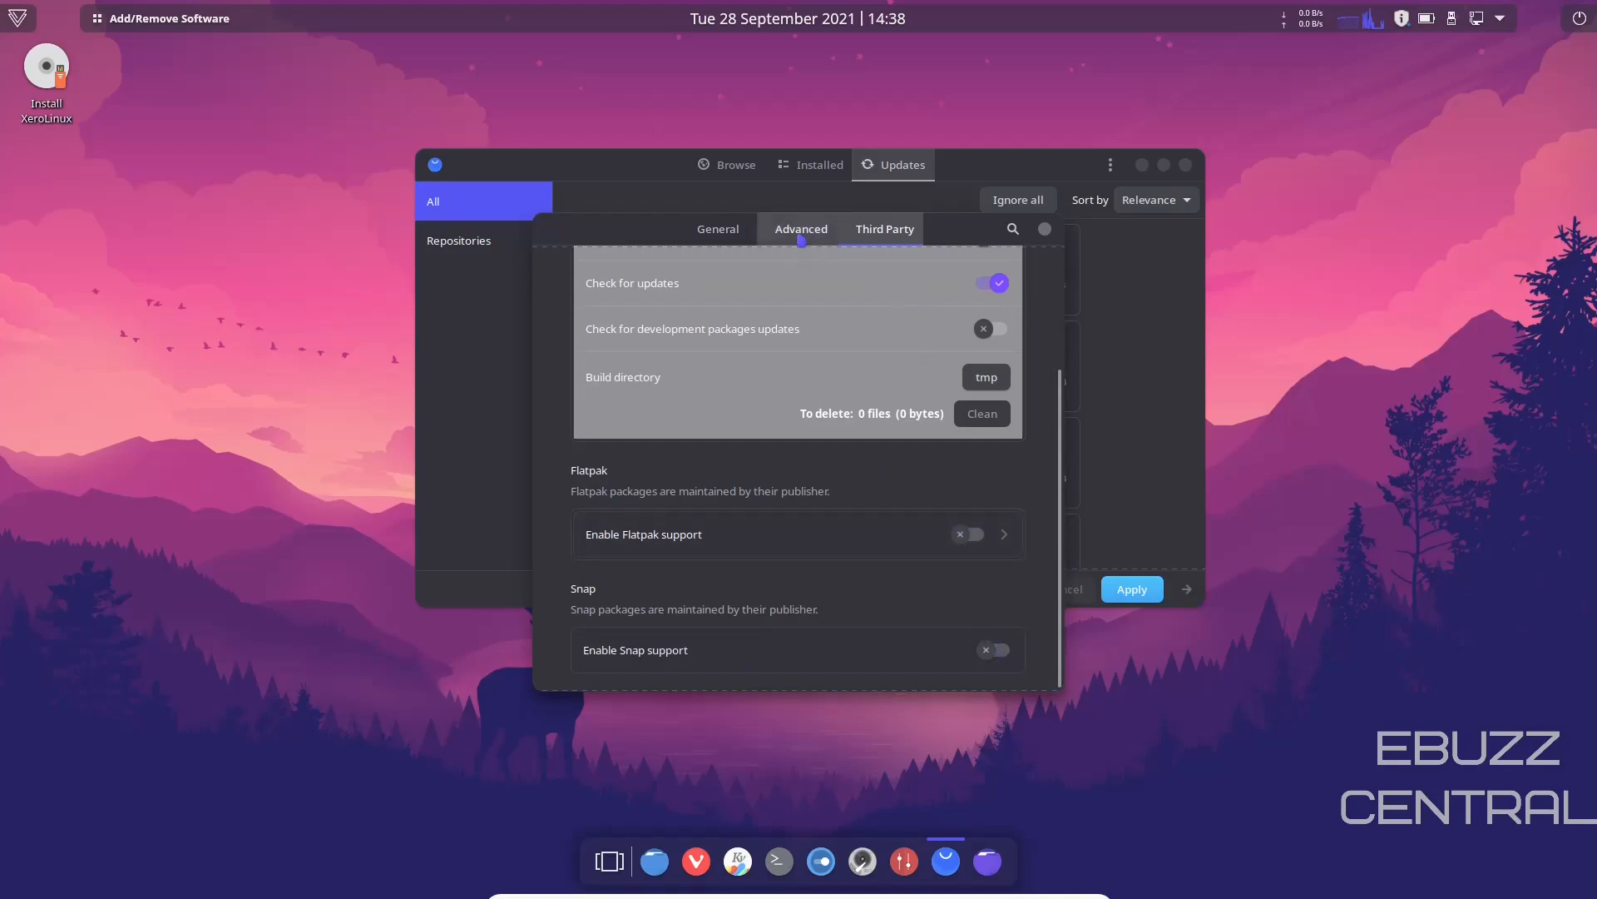
click(718, 228)
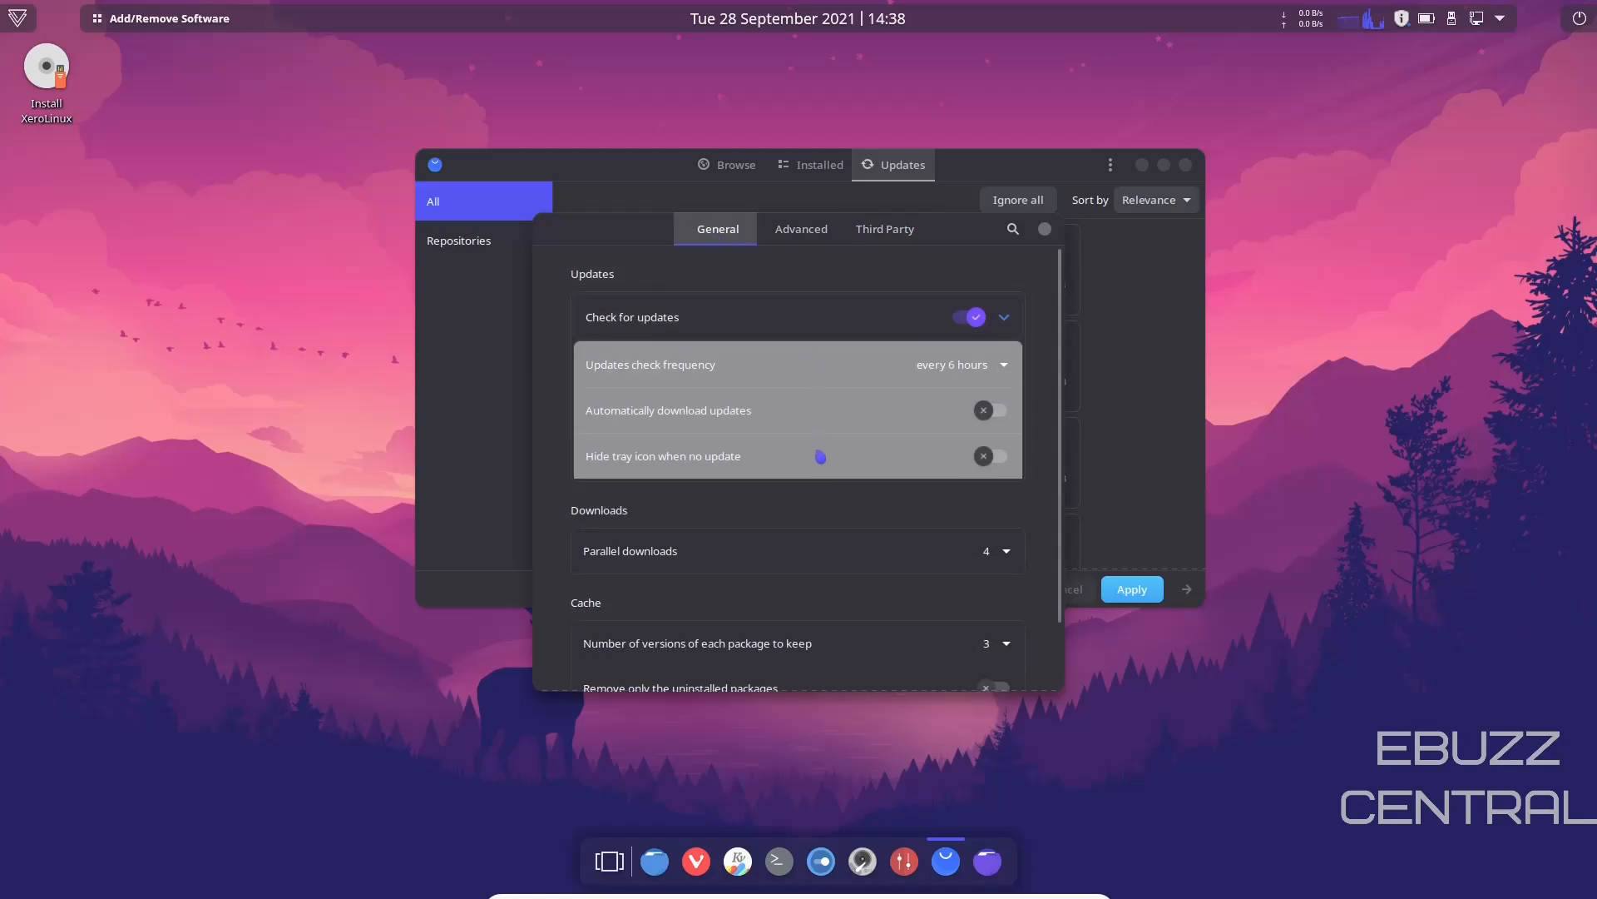
scroll(down, 3)
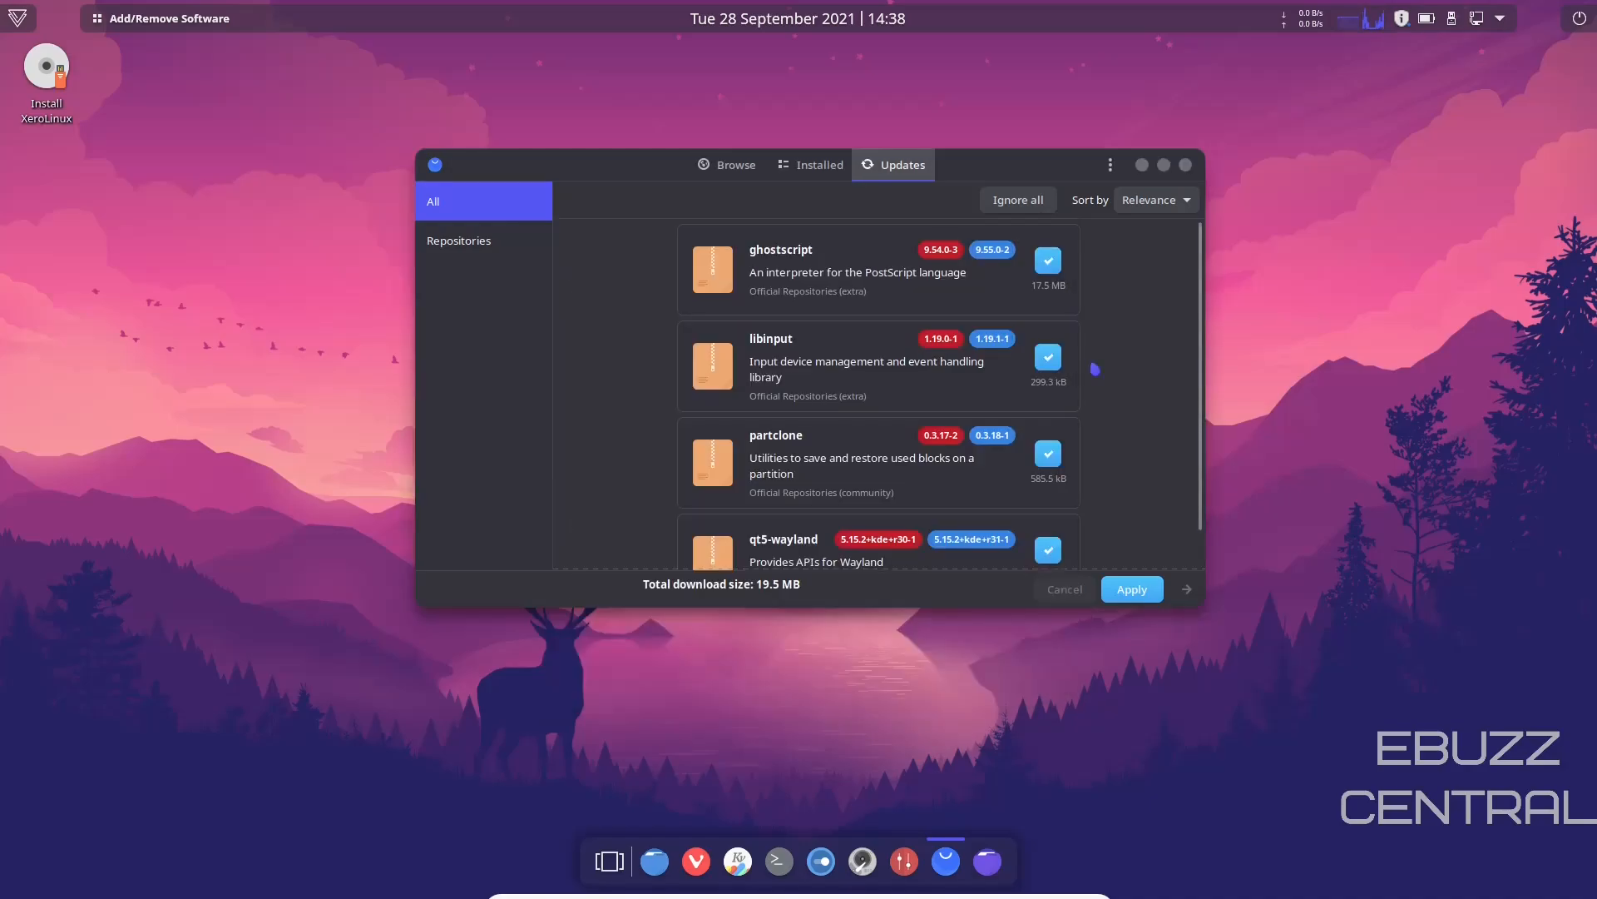
mouse_move(1261, 126)
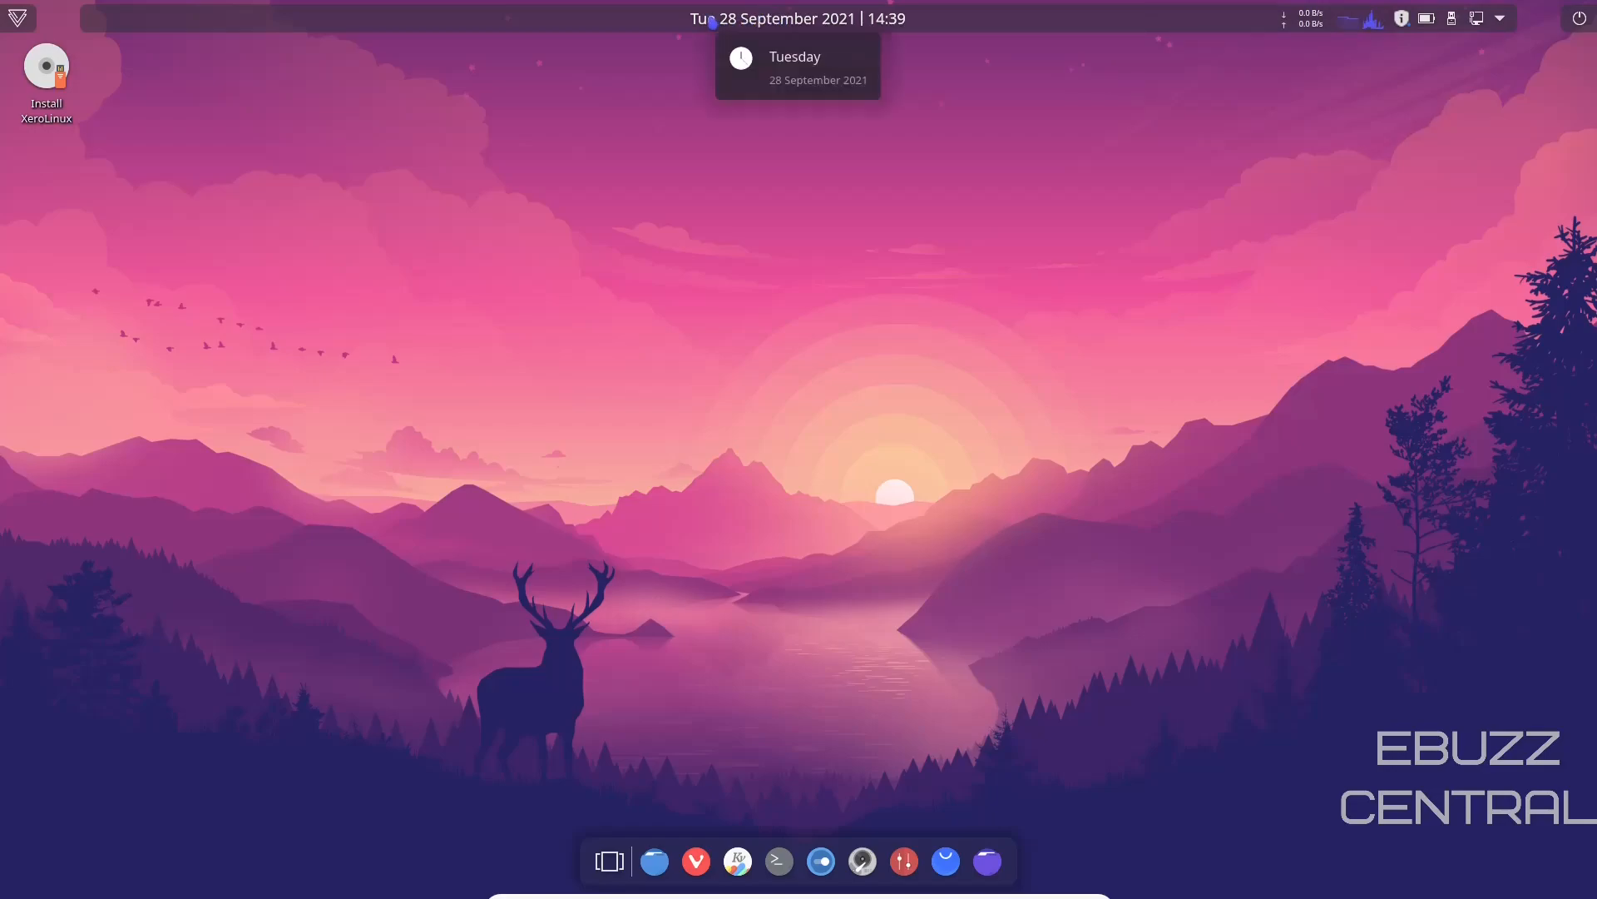
mouse_move(18, 17)
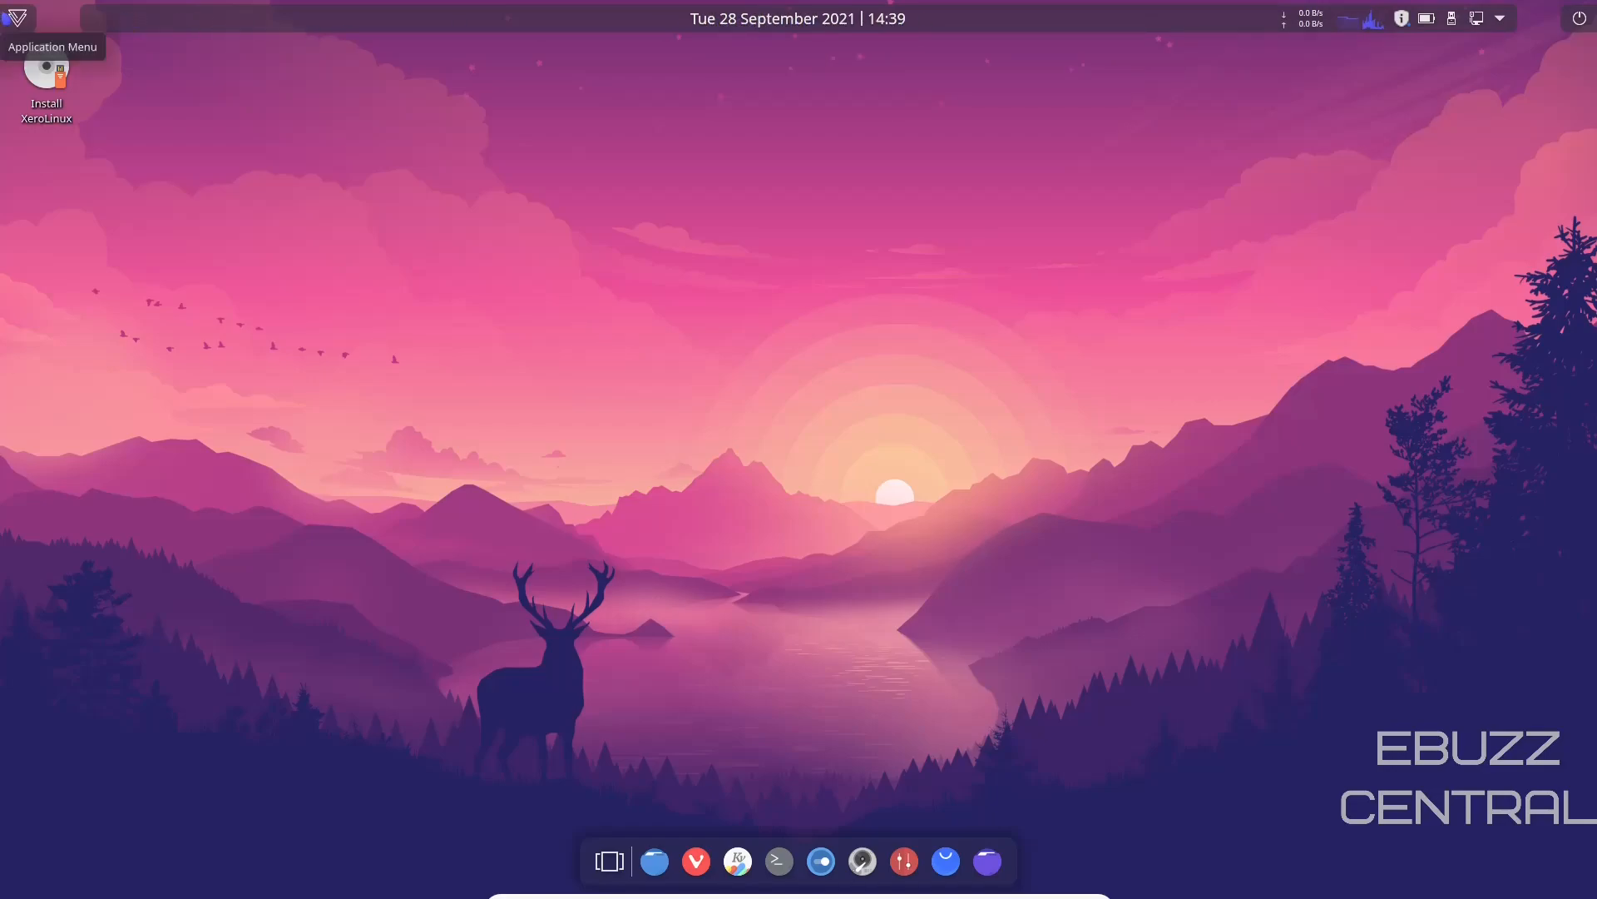
Close the Pamac window to leave the empty Plasma desktop
click(28, 12)
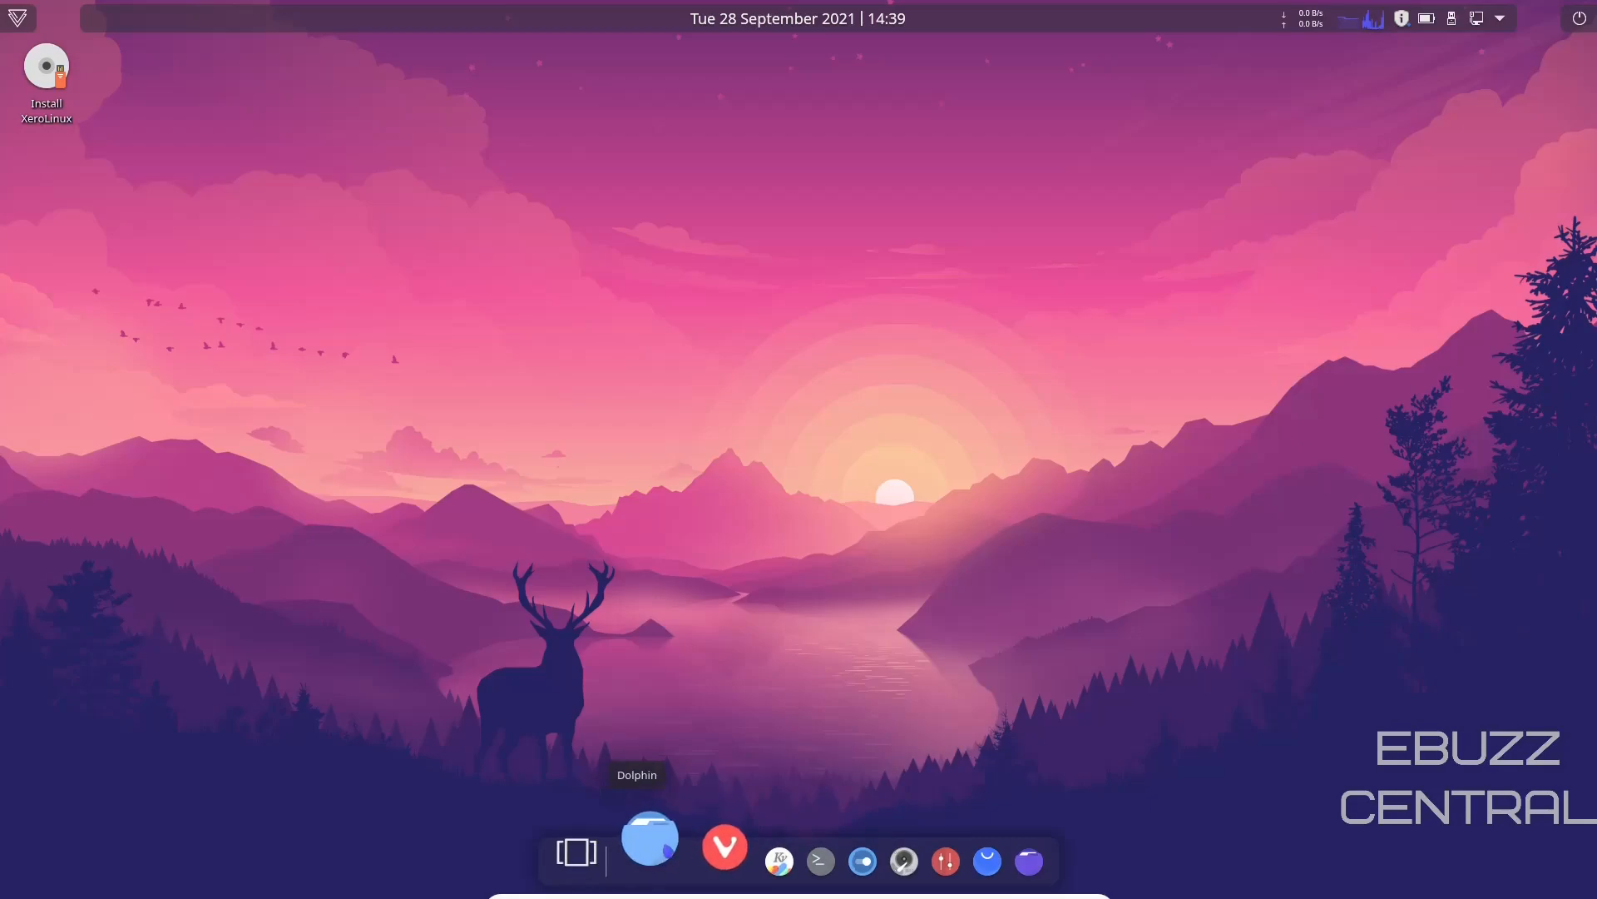
mouse_move(736, 836)
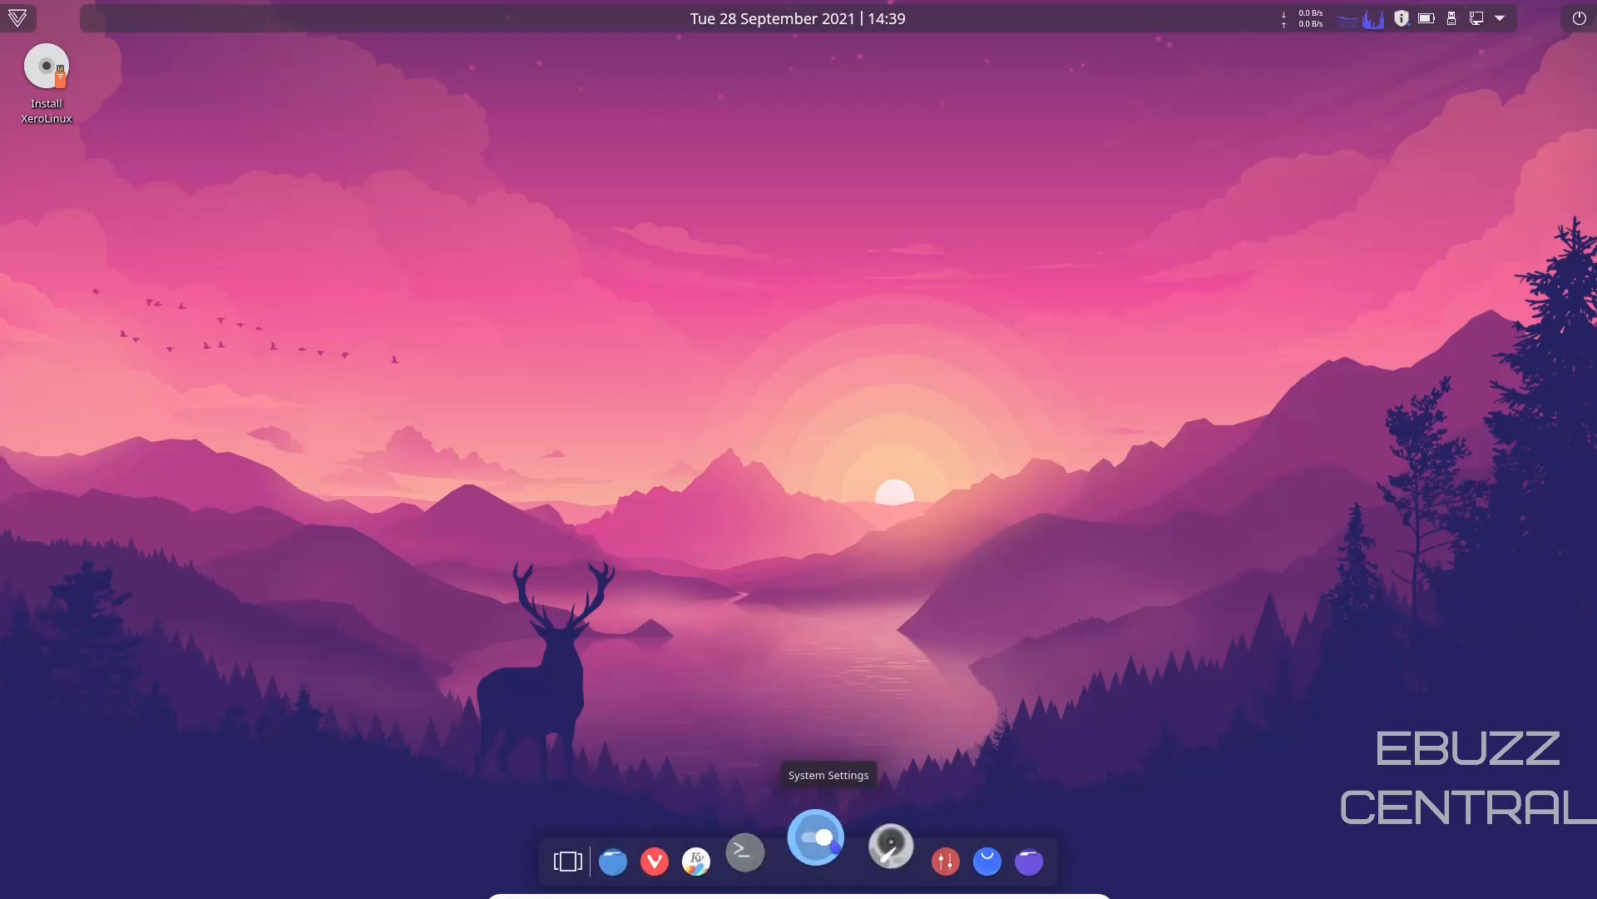
mouse_move(902, 860)
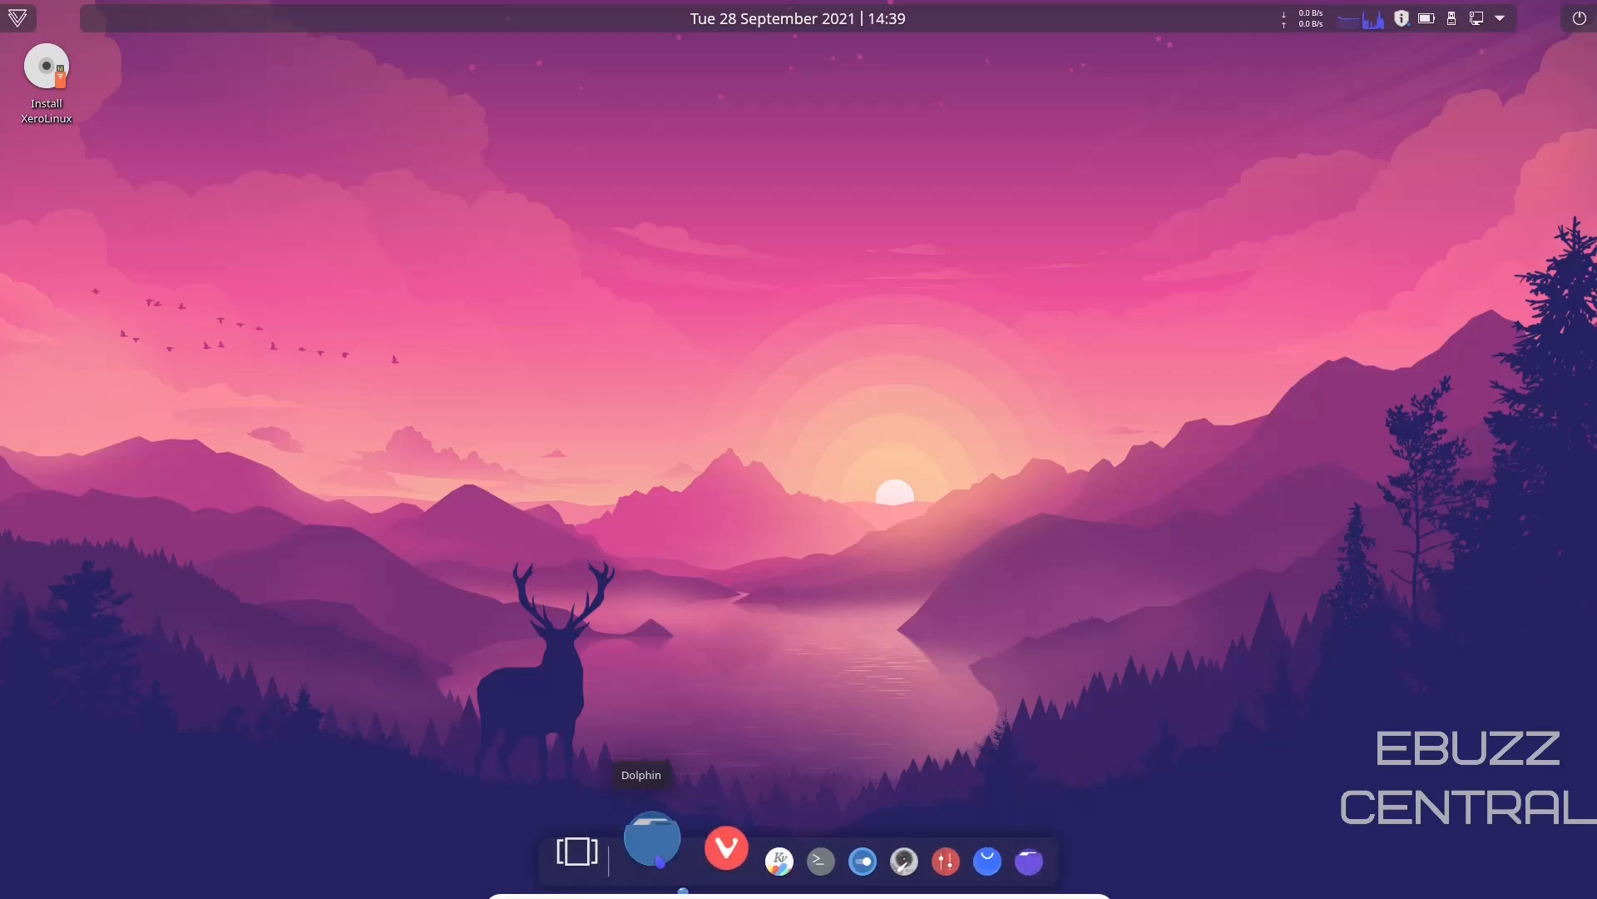
Launch Dolphin on the liveuser home folder, hide Recent from Places, and enlarge the Places icons
click(652, 847)
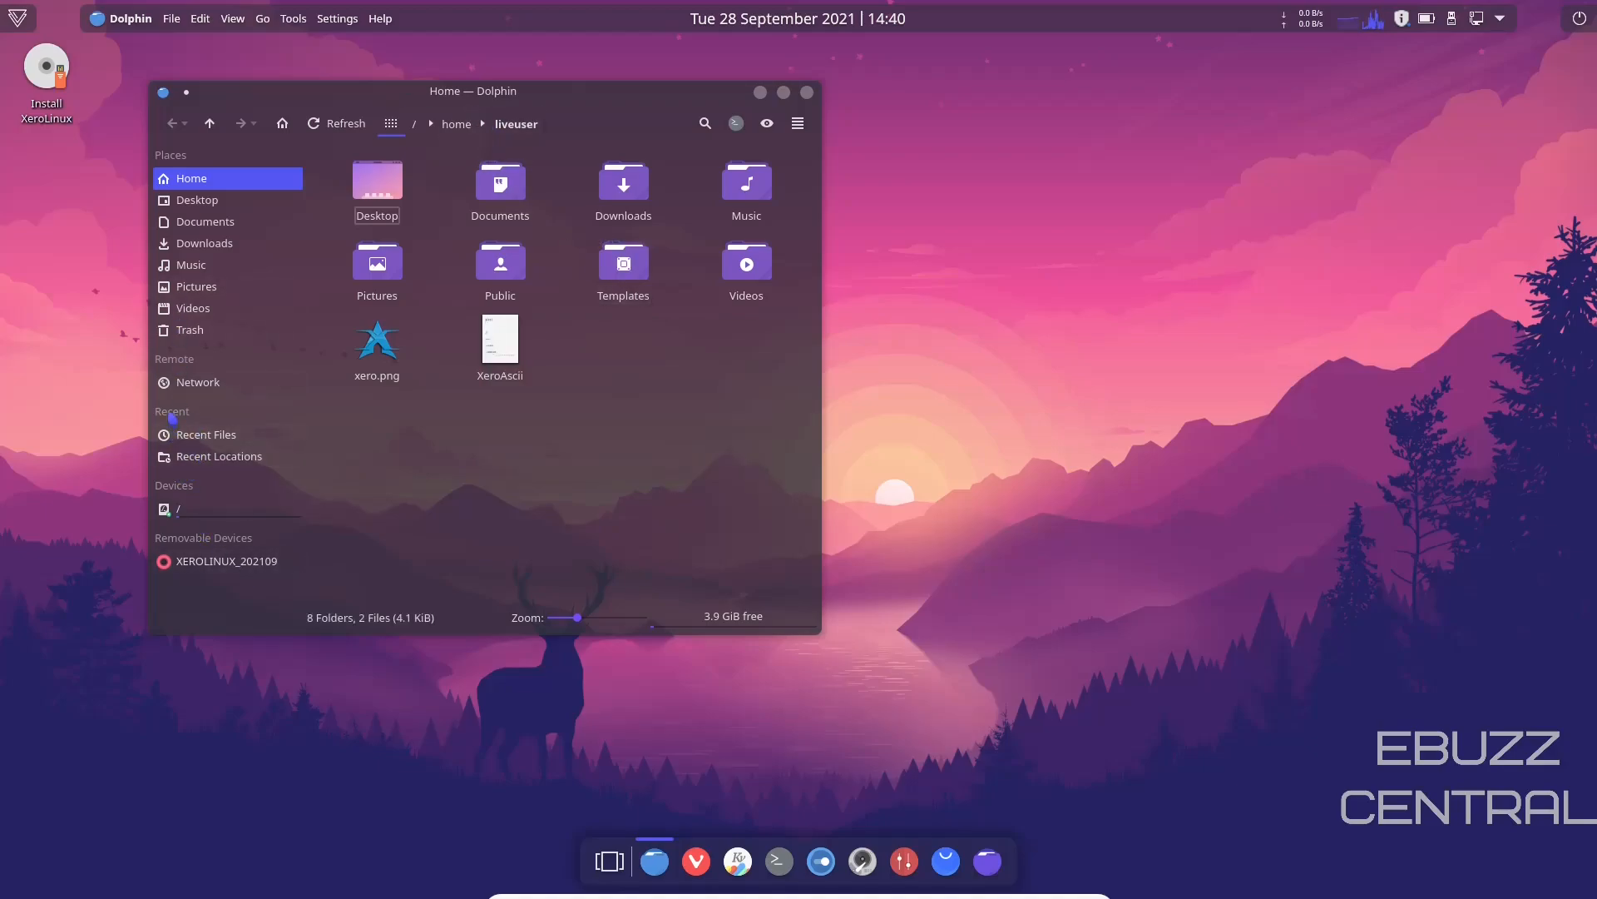
right_click(175, 419)
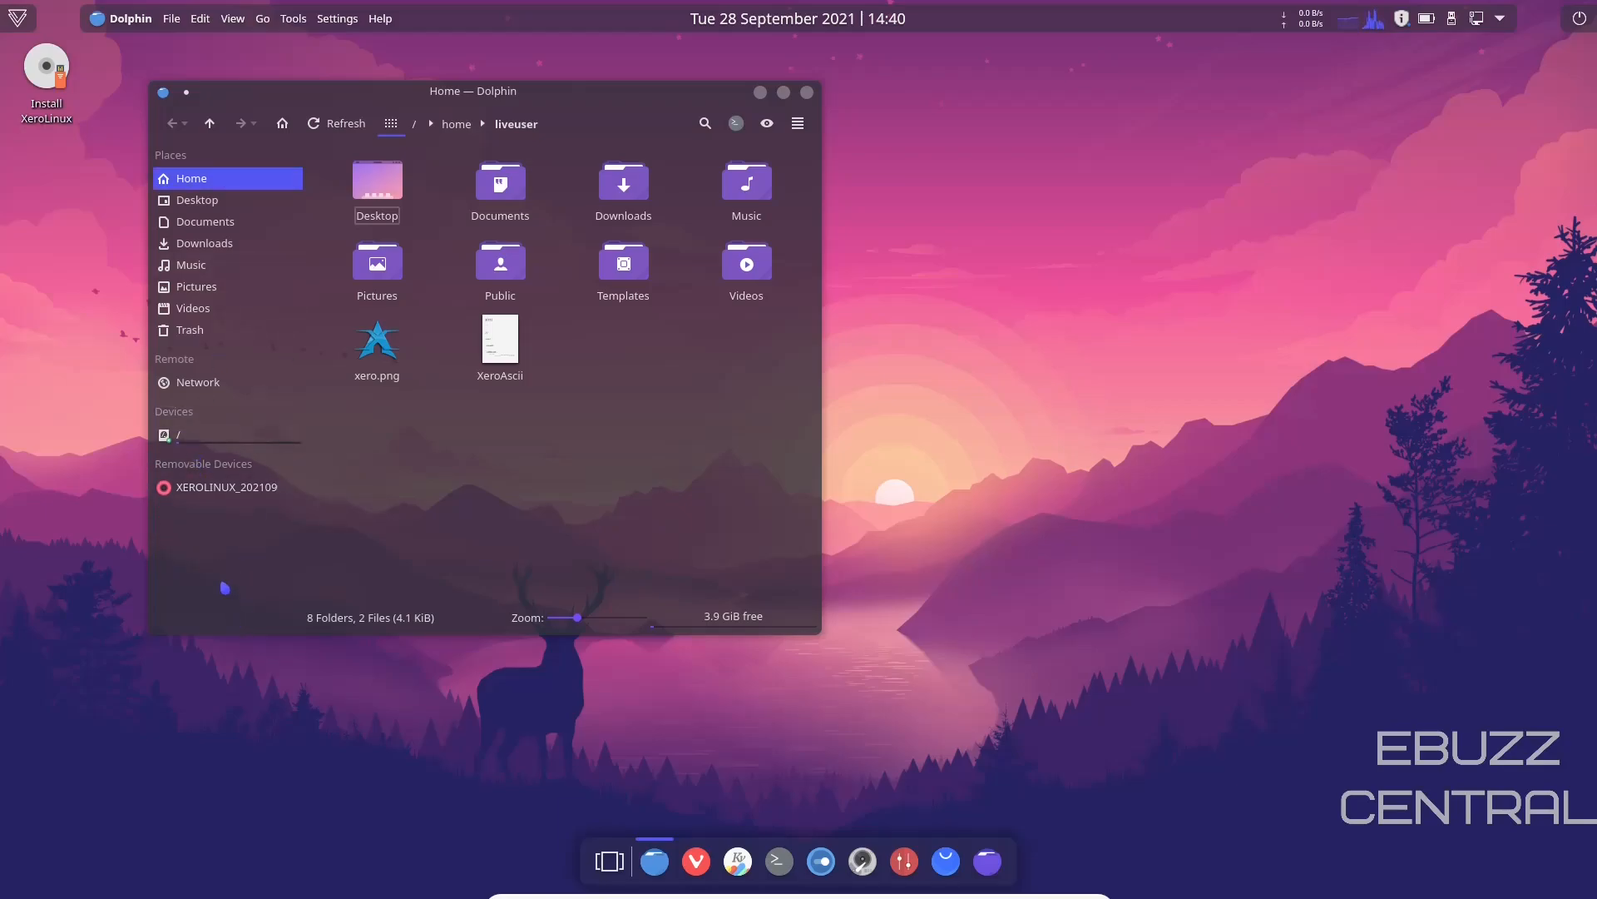
right_click(213, 589)
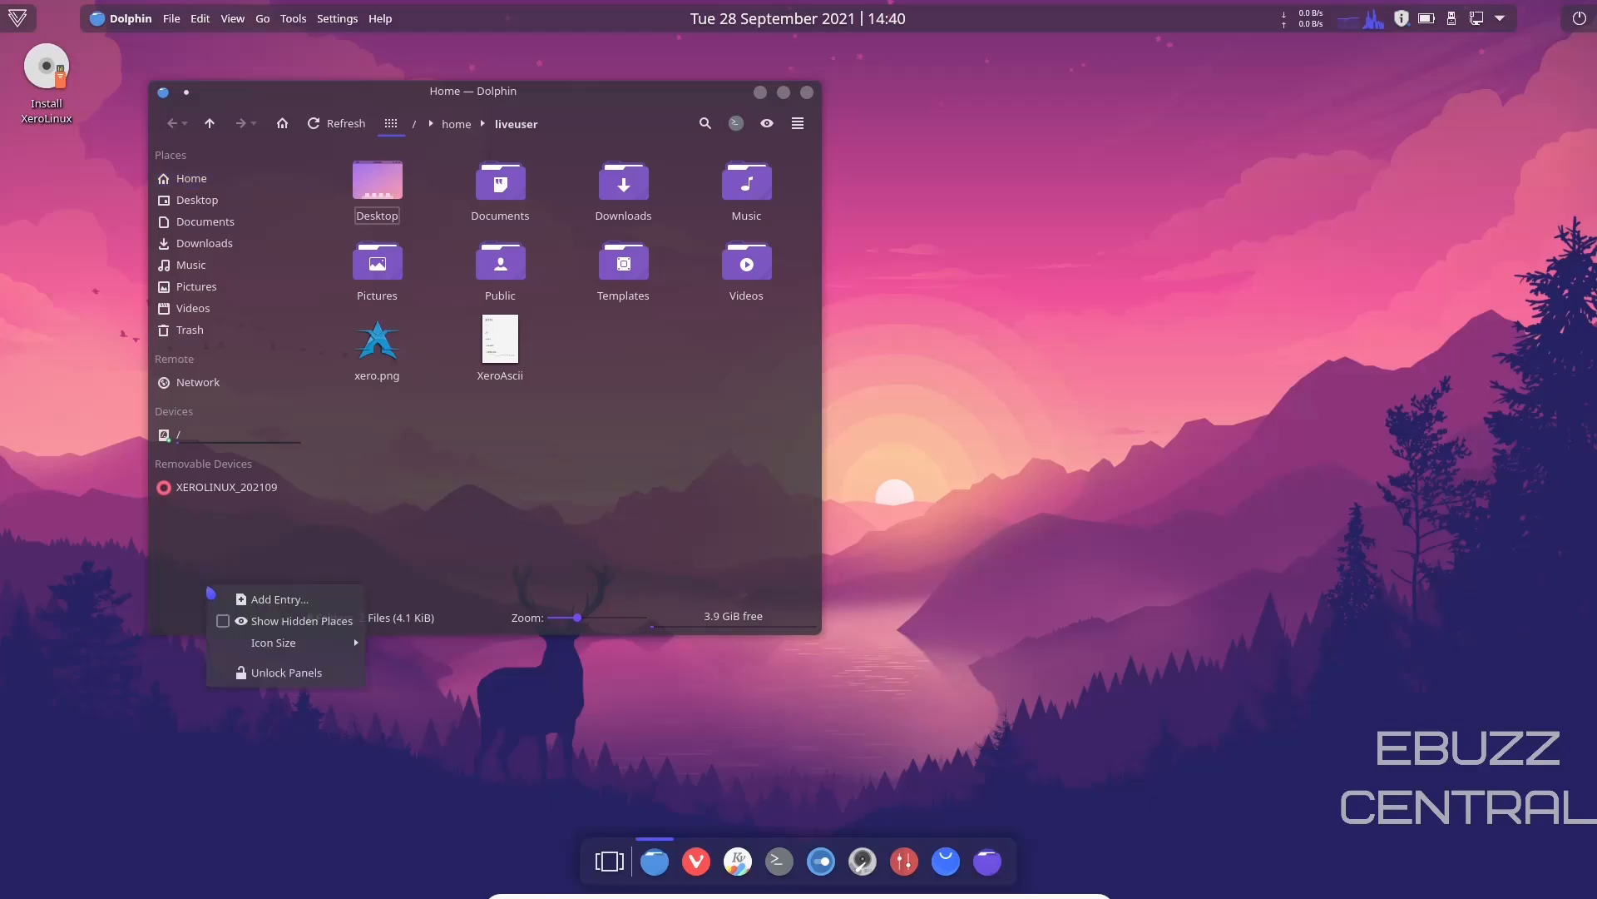
mouse_move(273, 642)
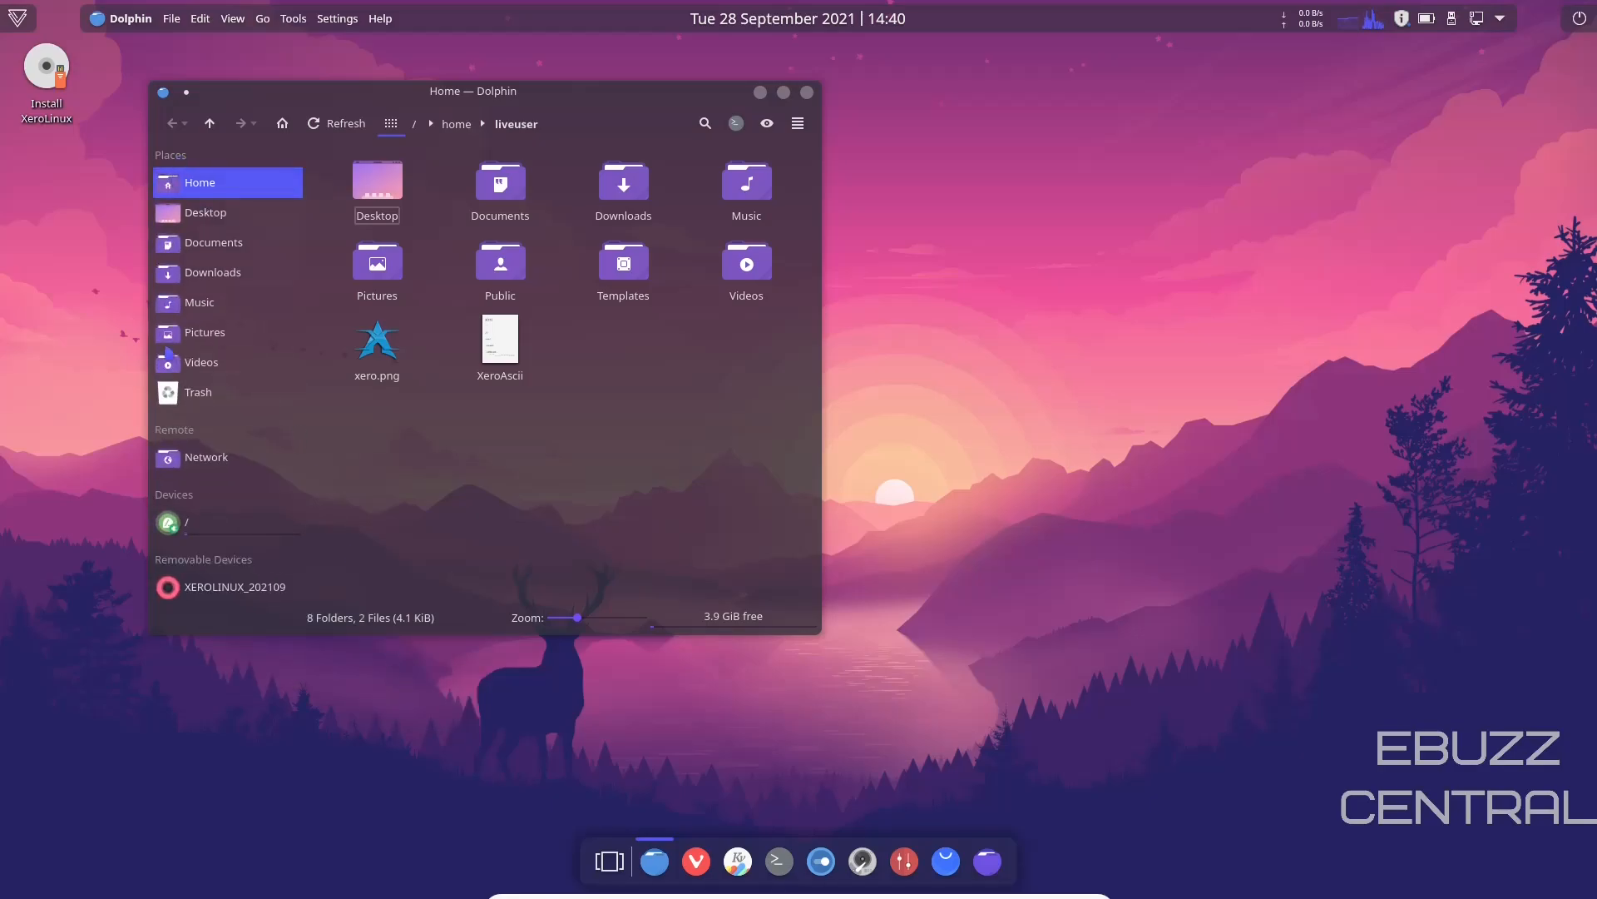
mouse_move(213, 243)
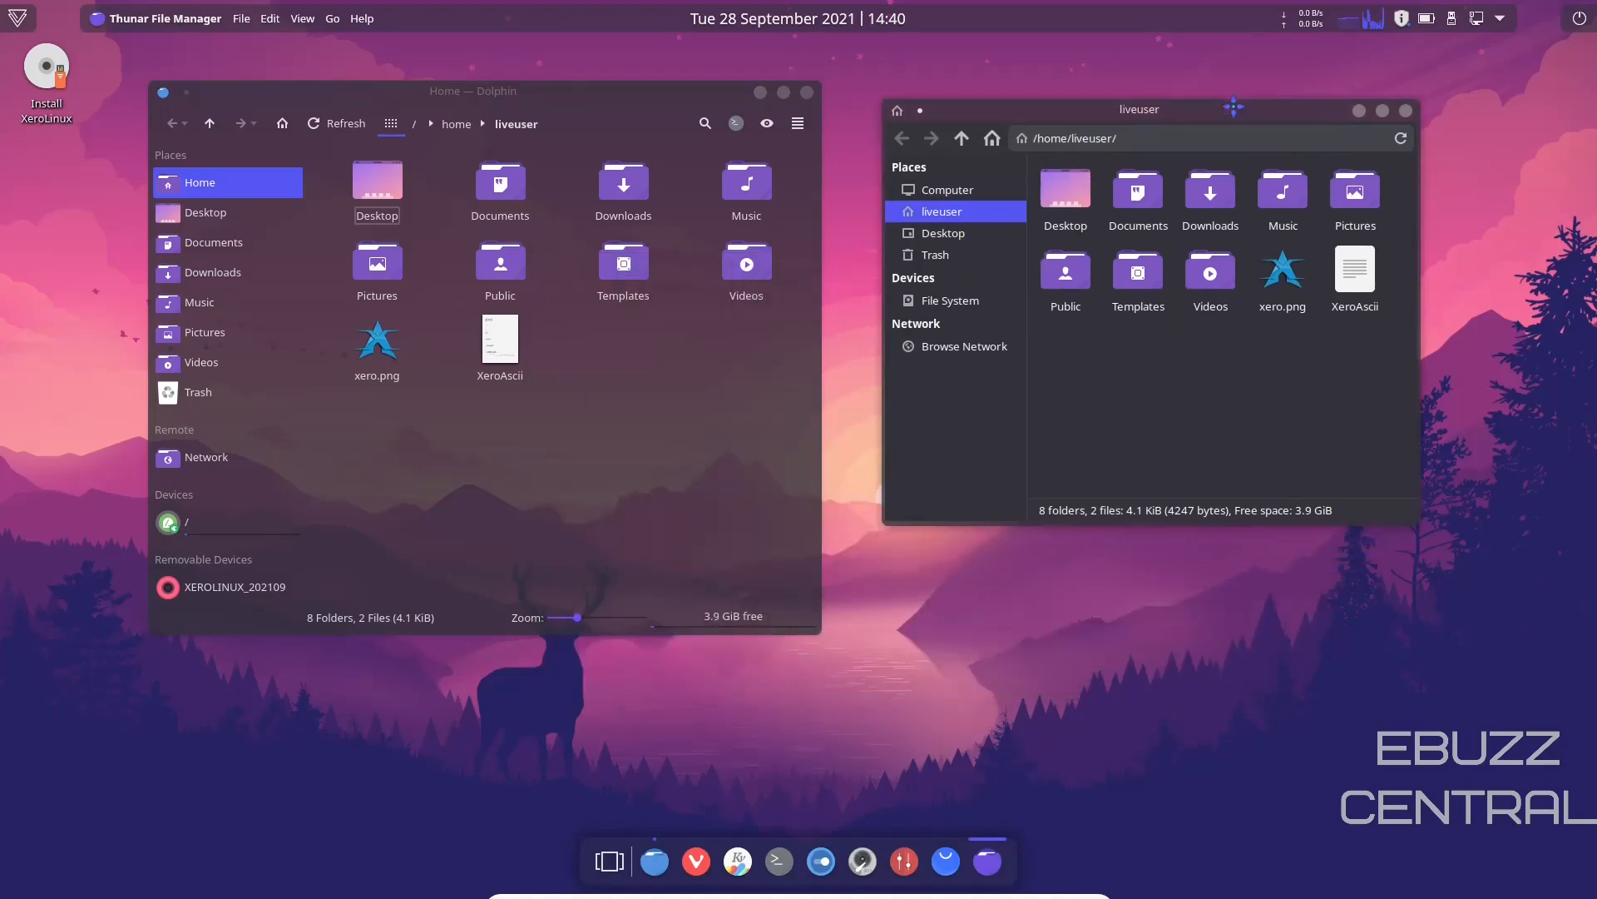
mouse_move(1211, 459)
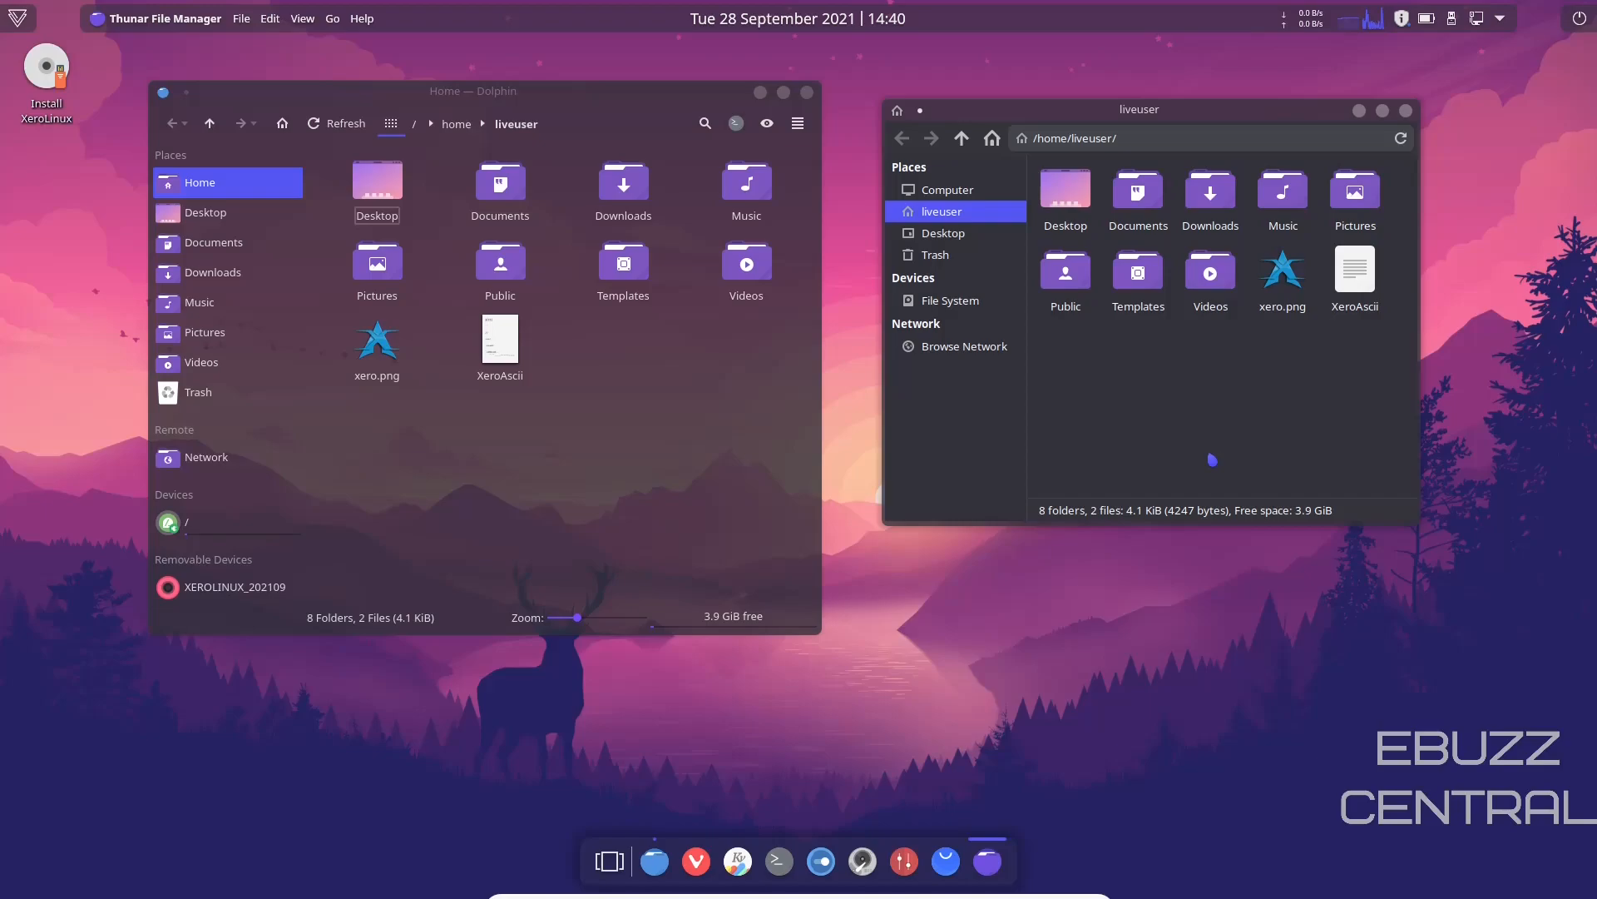
mouse_move(602, 837)
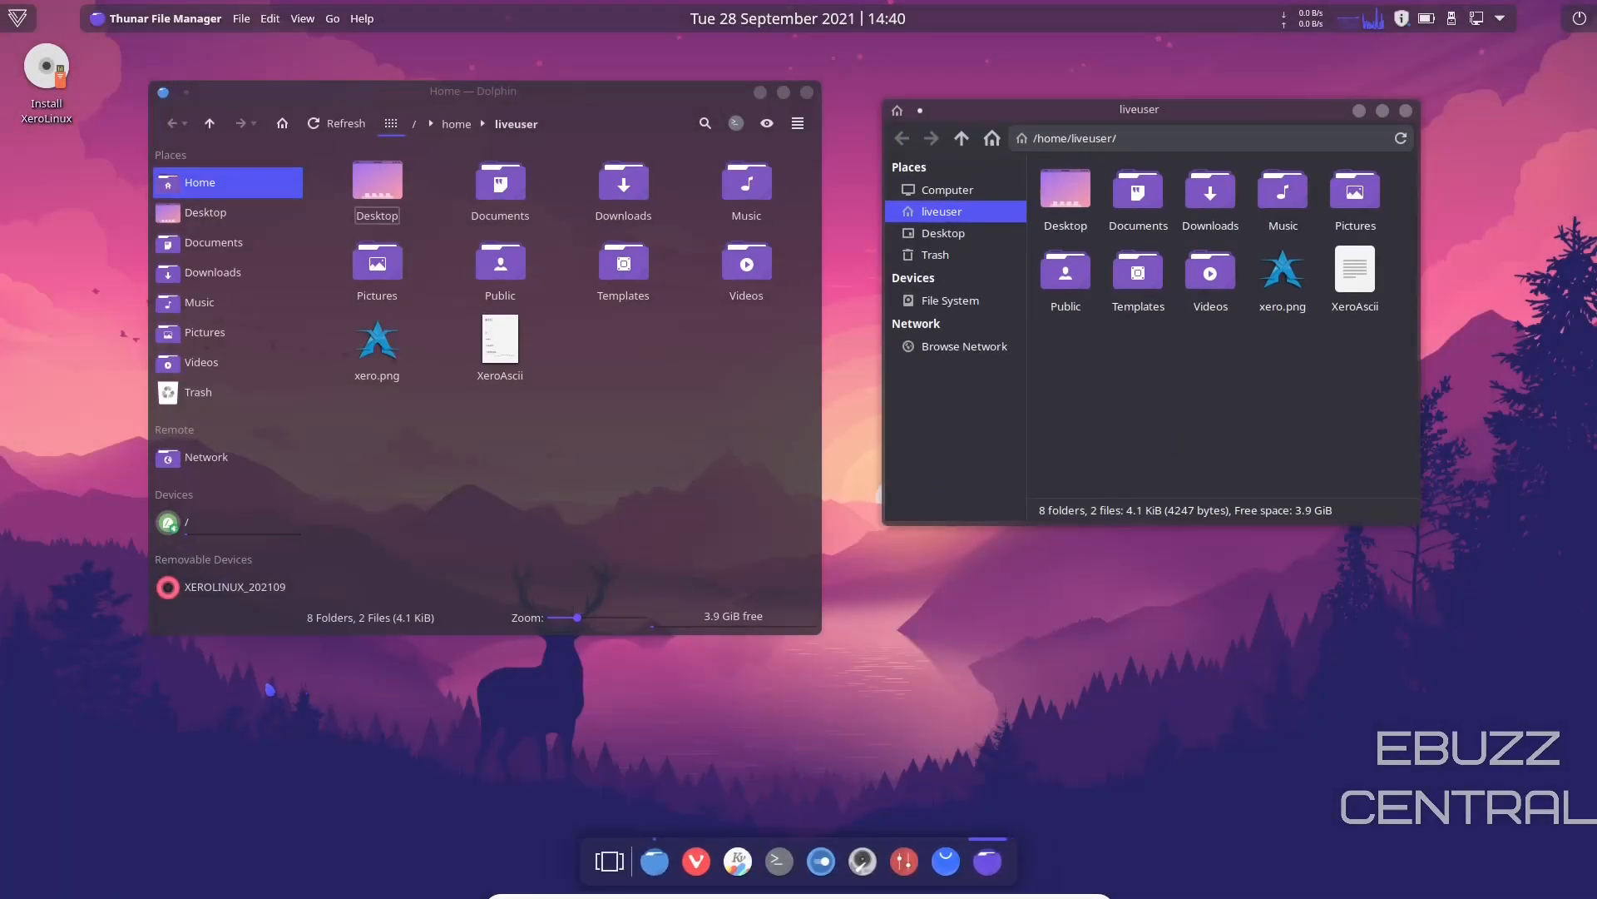
mouse_move(601, 862)
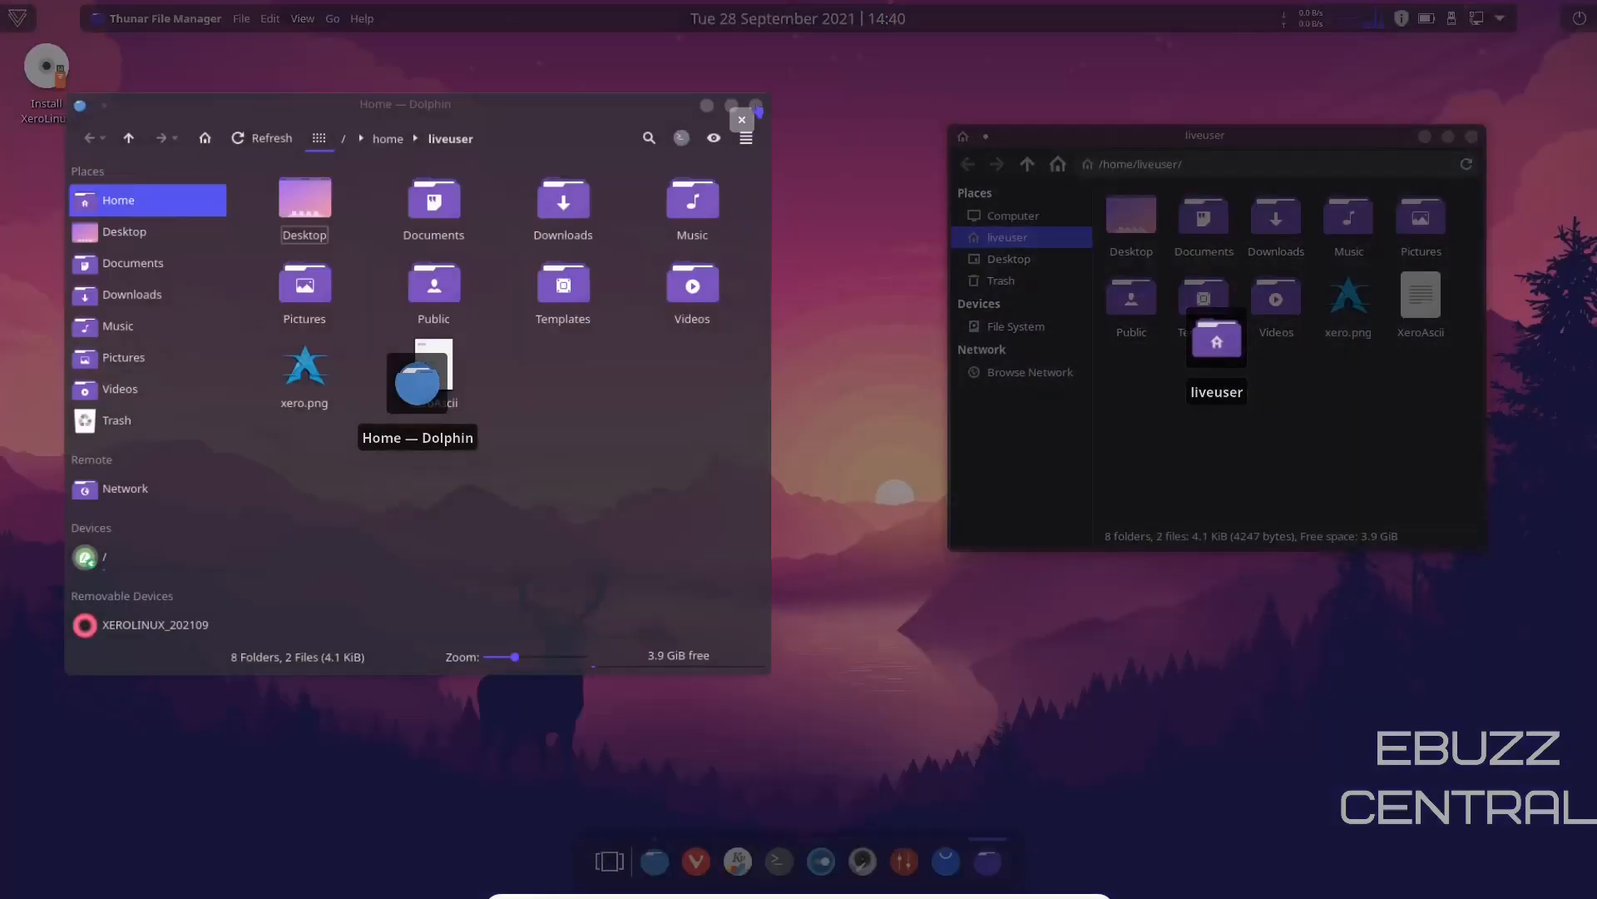
Close the Dolphin window and move the Thunar window showing /home/liveuser
click(742, 120)
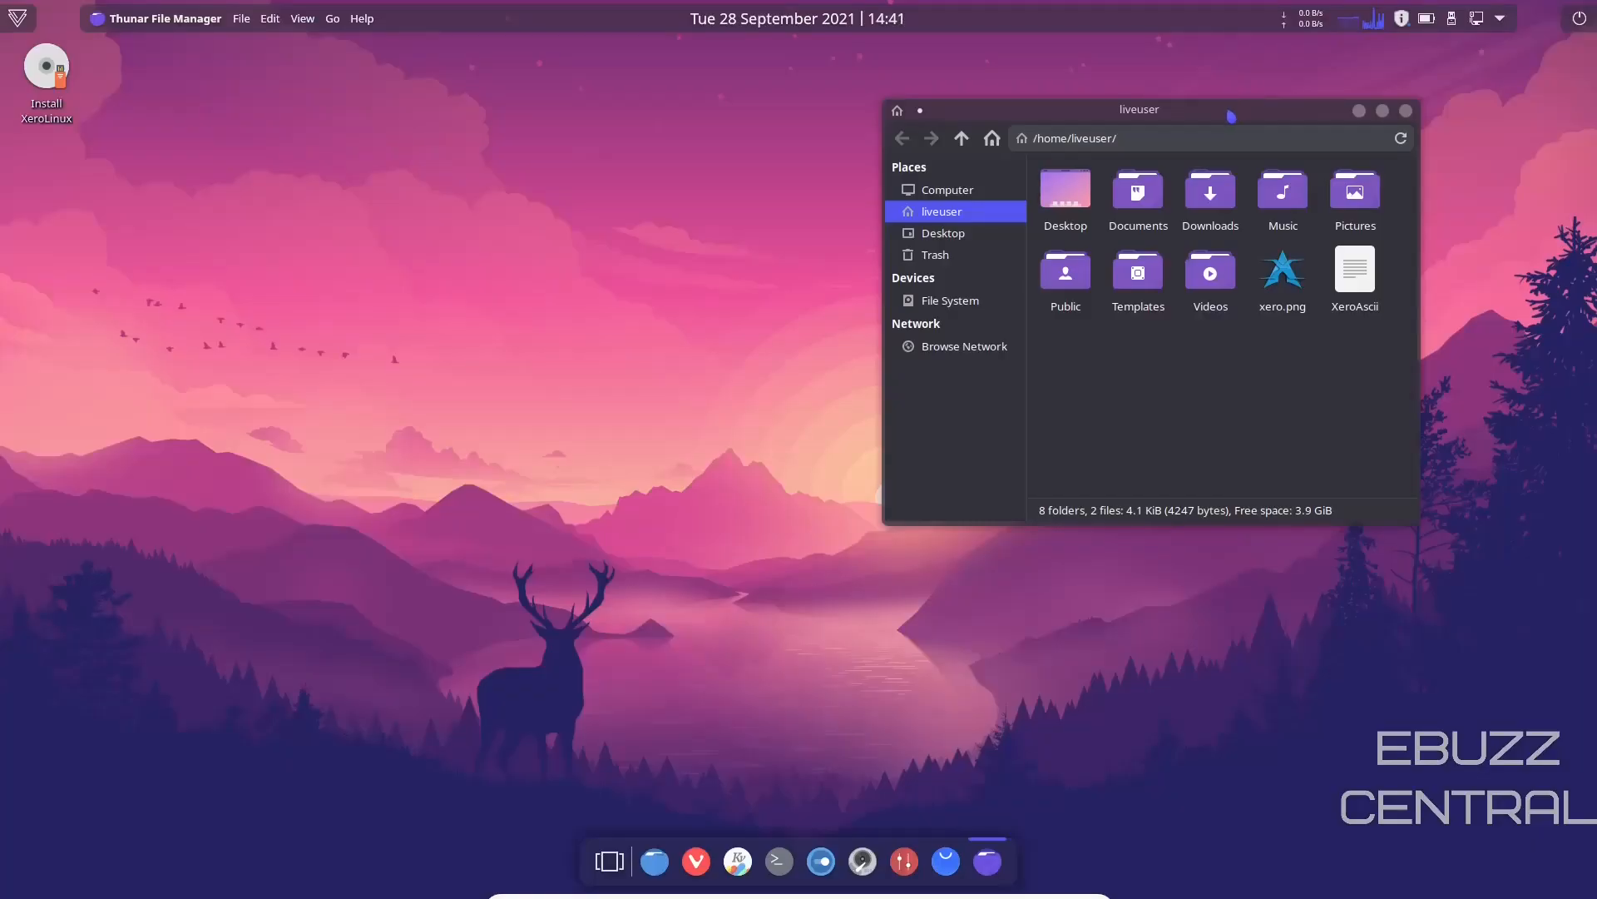
drag(1138, 109, 710, 158)
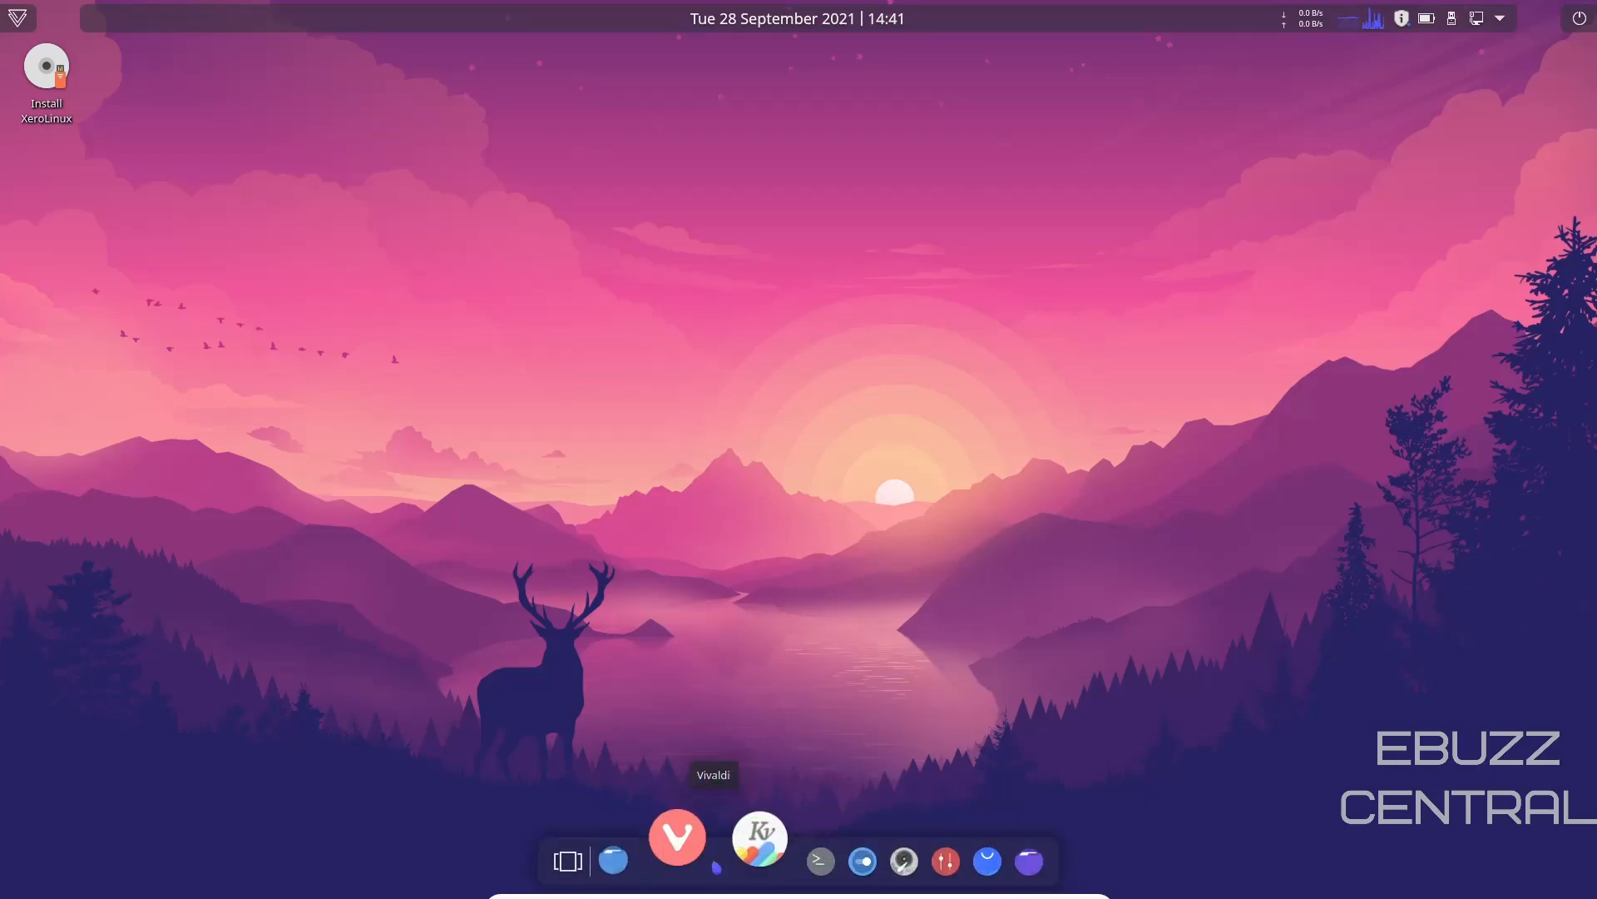
mouse_move(779, 861)
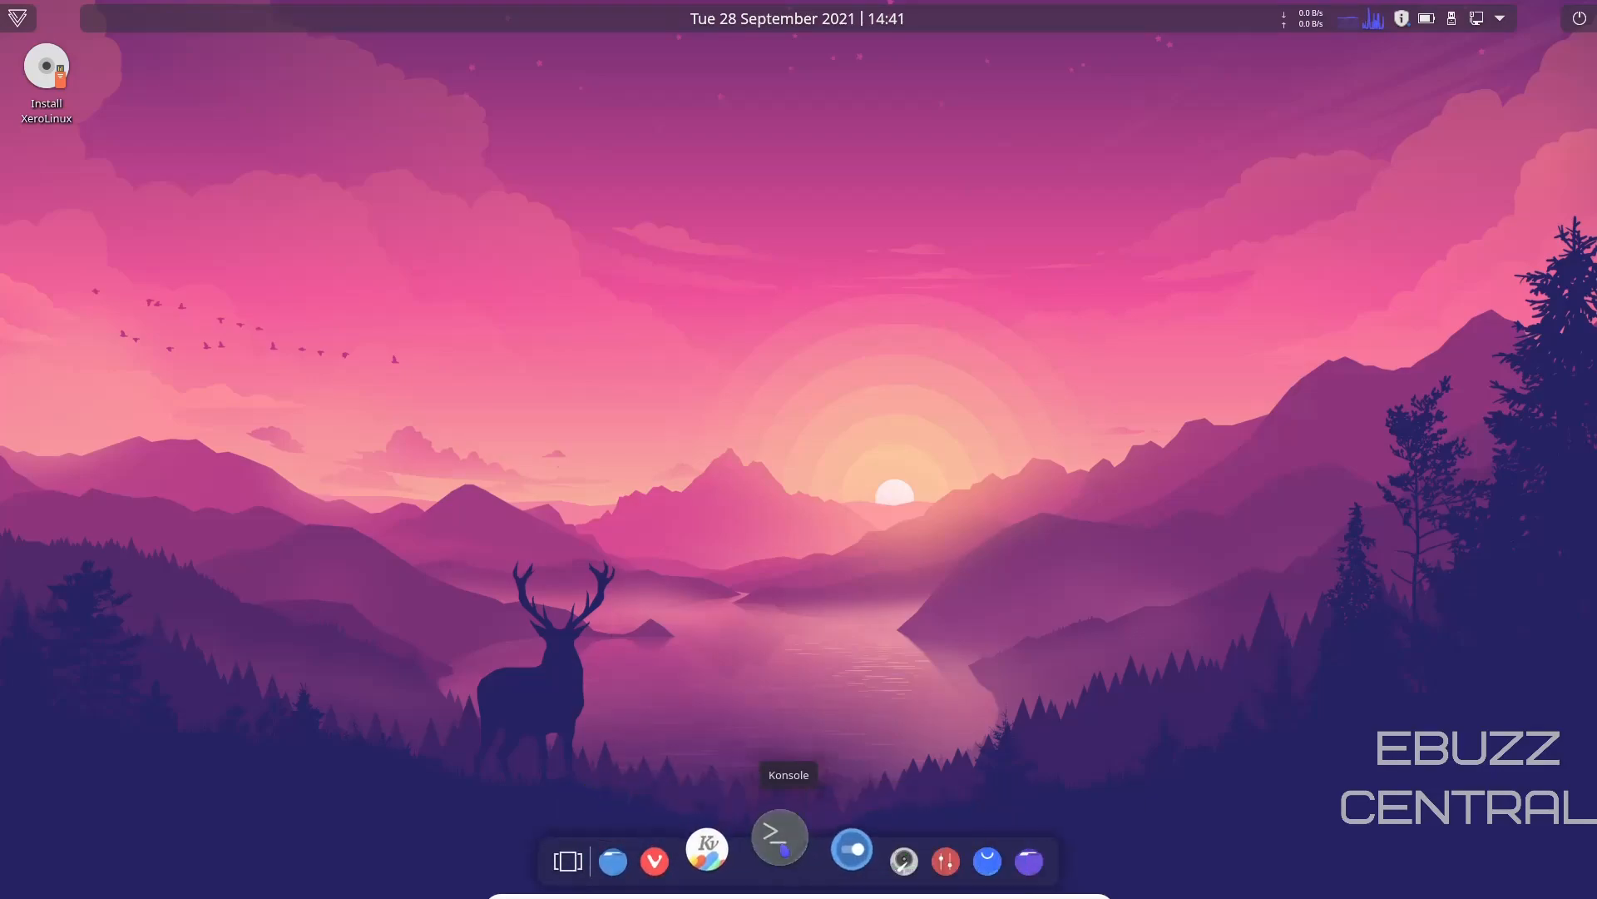
Launch Konsole, move it higher, and run htop (not found) then top
click(779, 835)
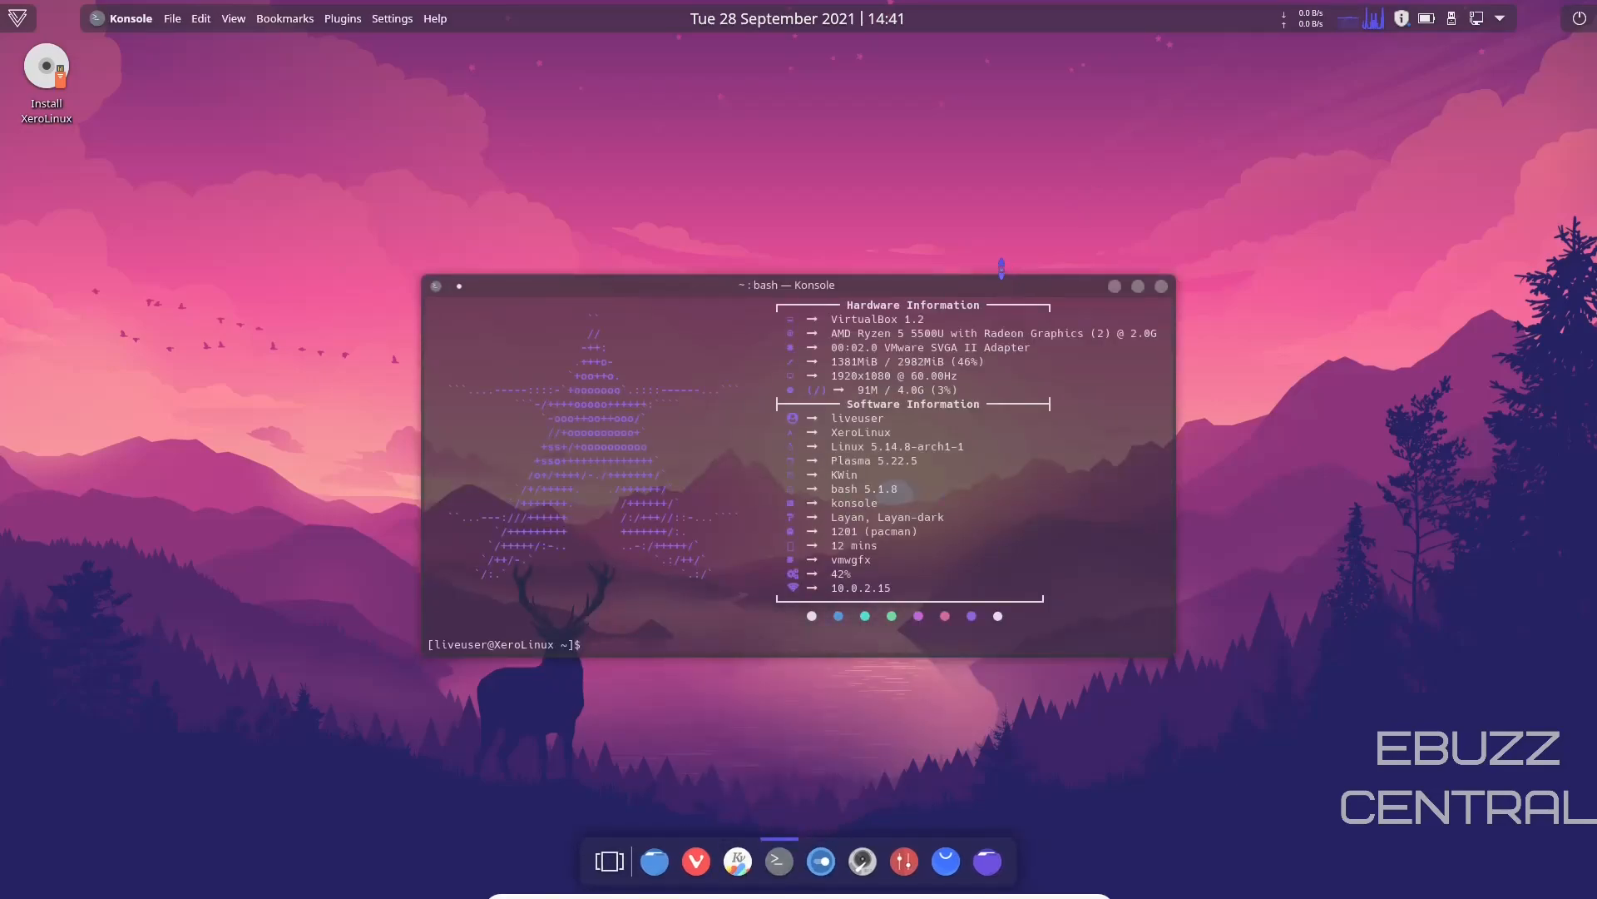
drag(796, 285, 800, 144)
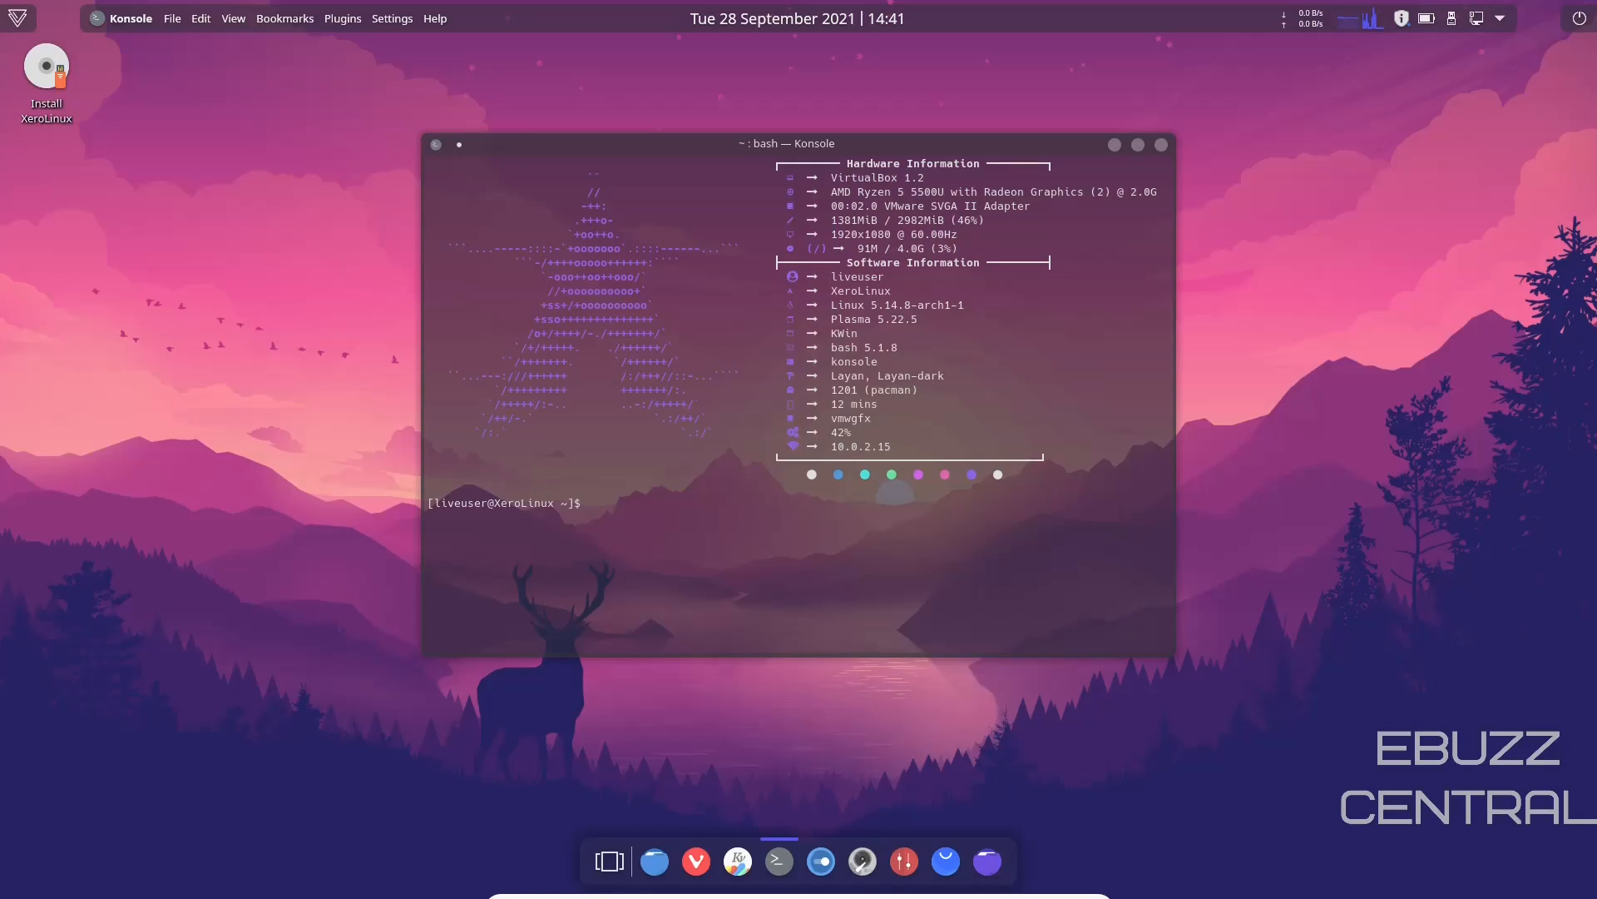
text(htop)
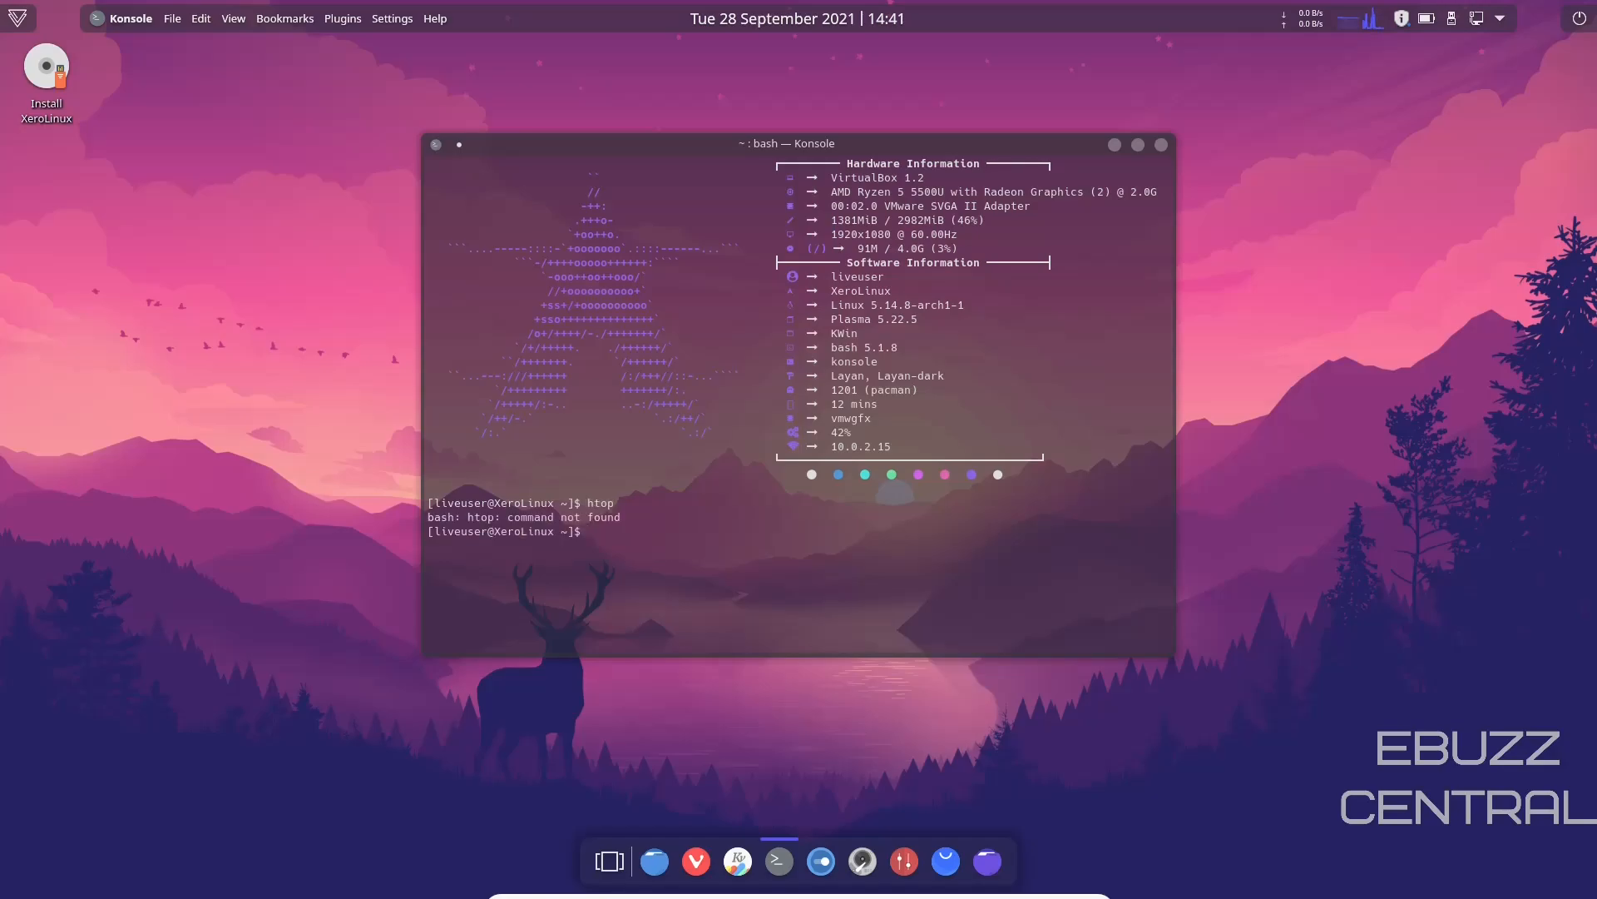
text(top)
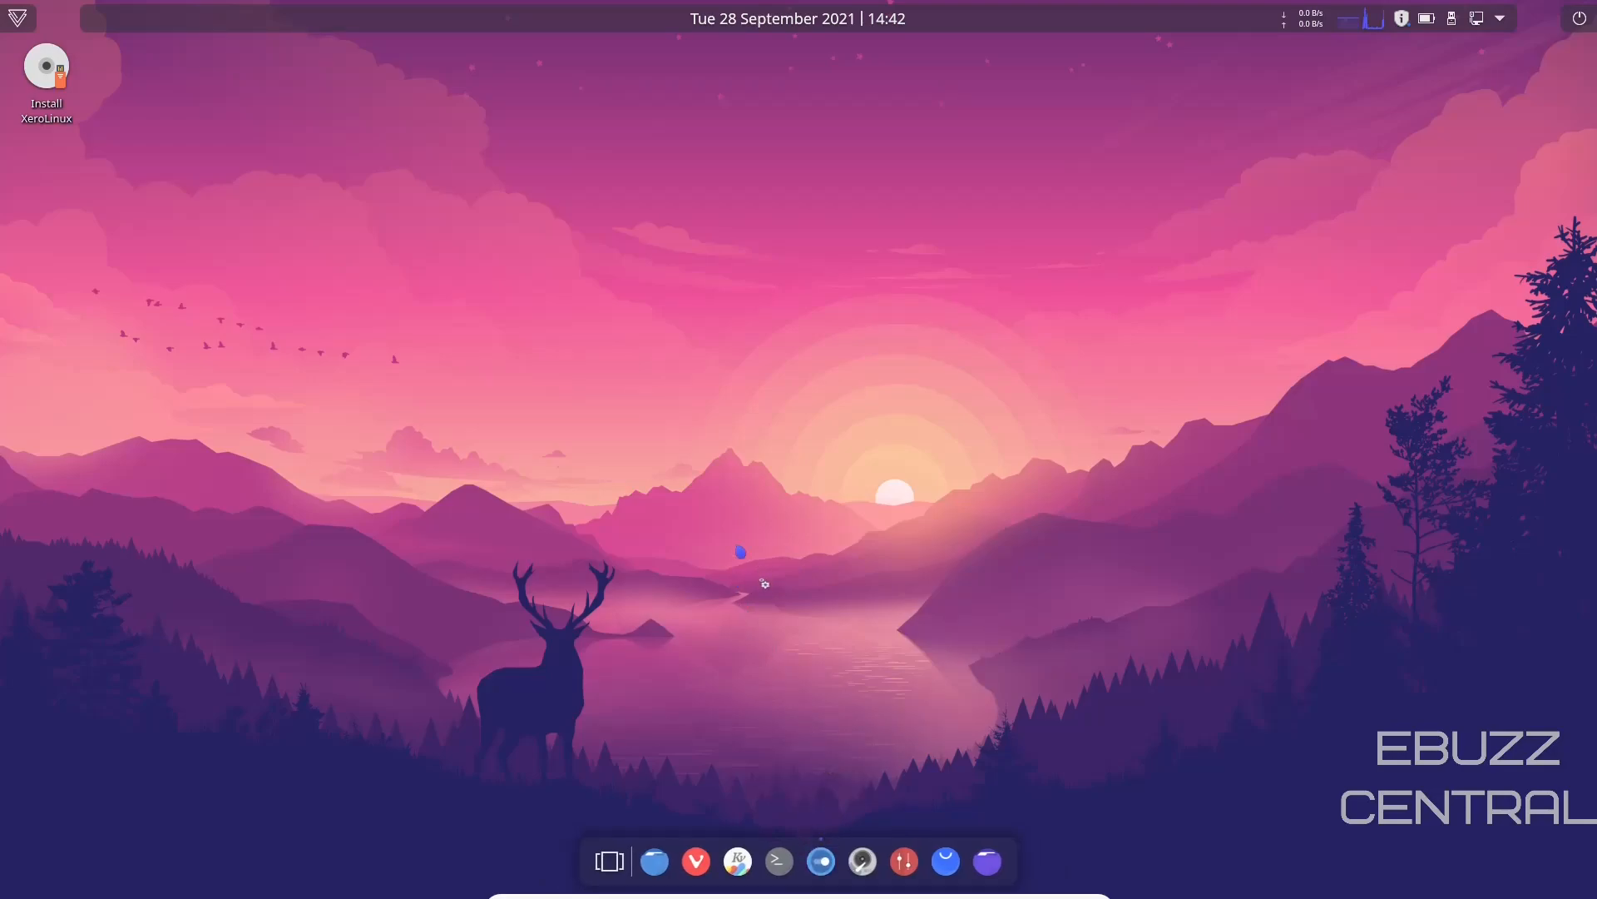
Launch System Settings from the Latte dock onto its Quick Settings page
click(820, 861)
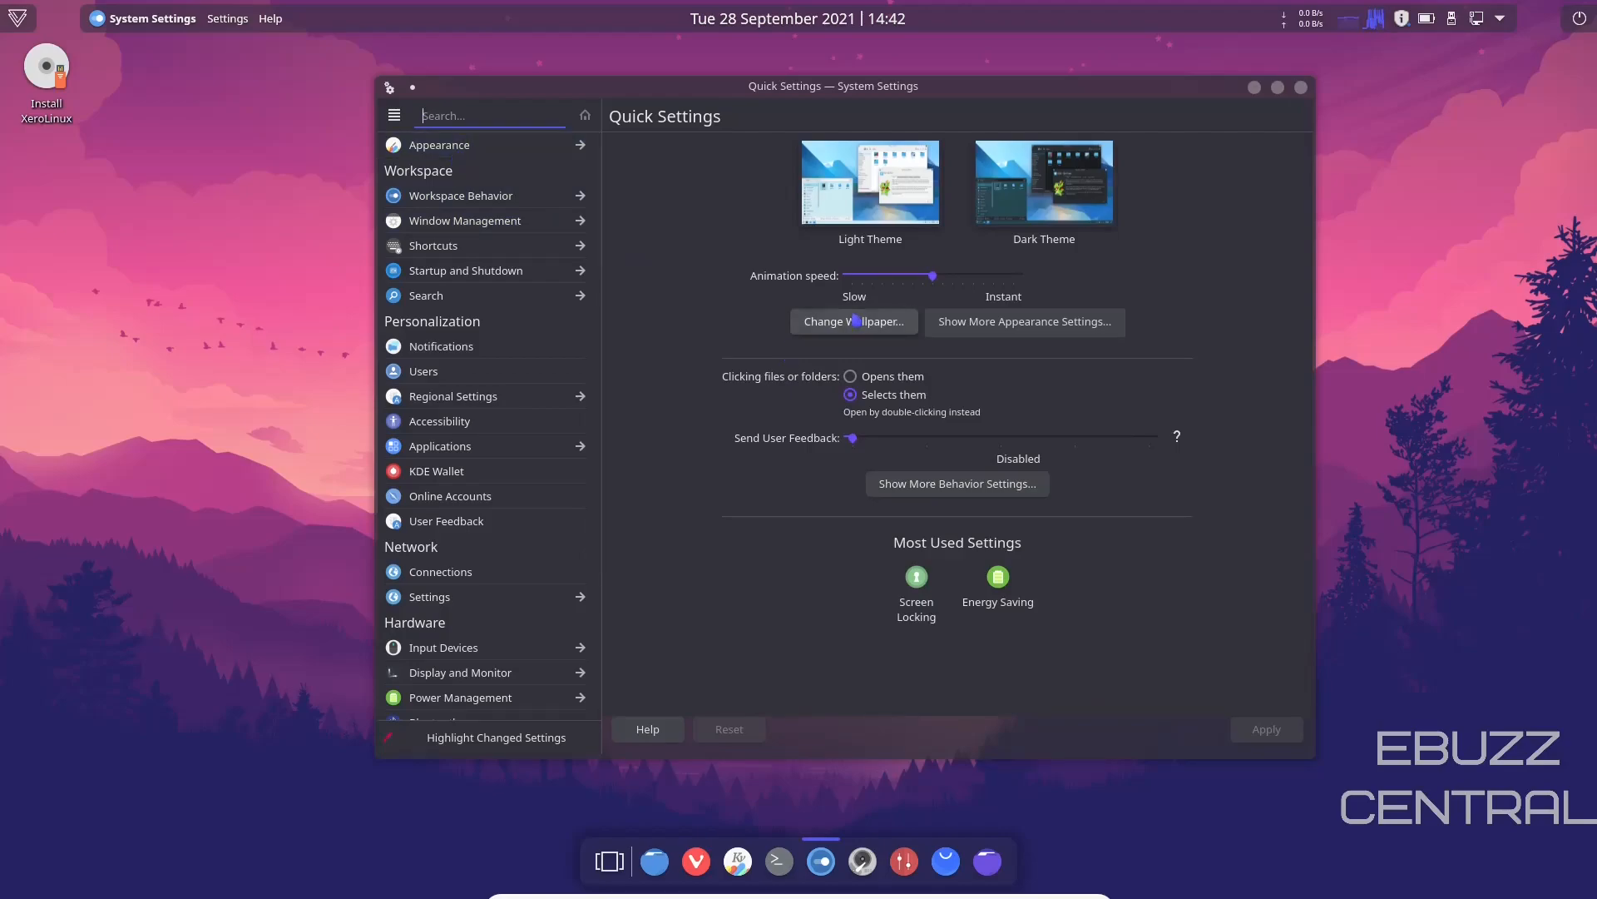
Browse the wallpaper chooser and preview the Safe Landing wallpaper
click(853, 322)
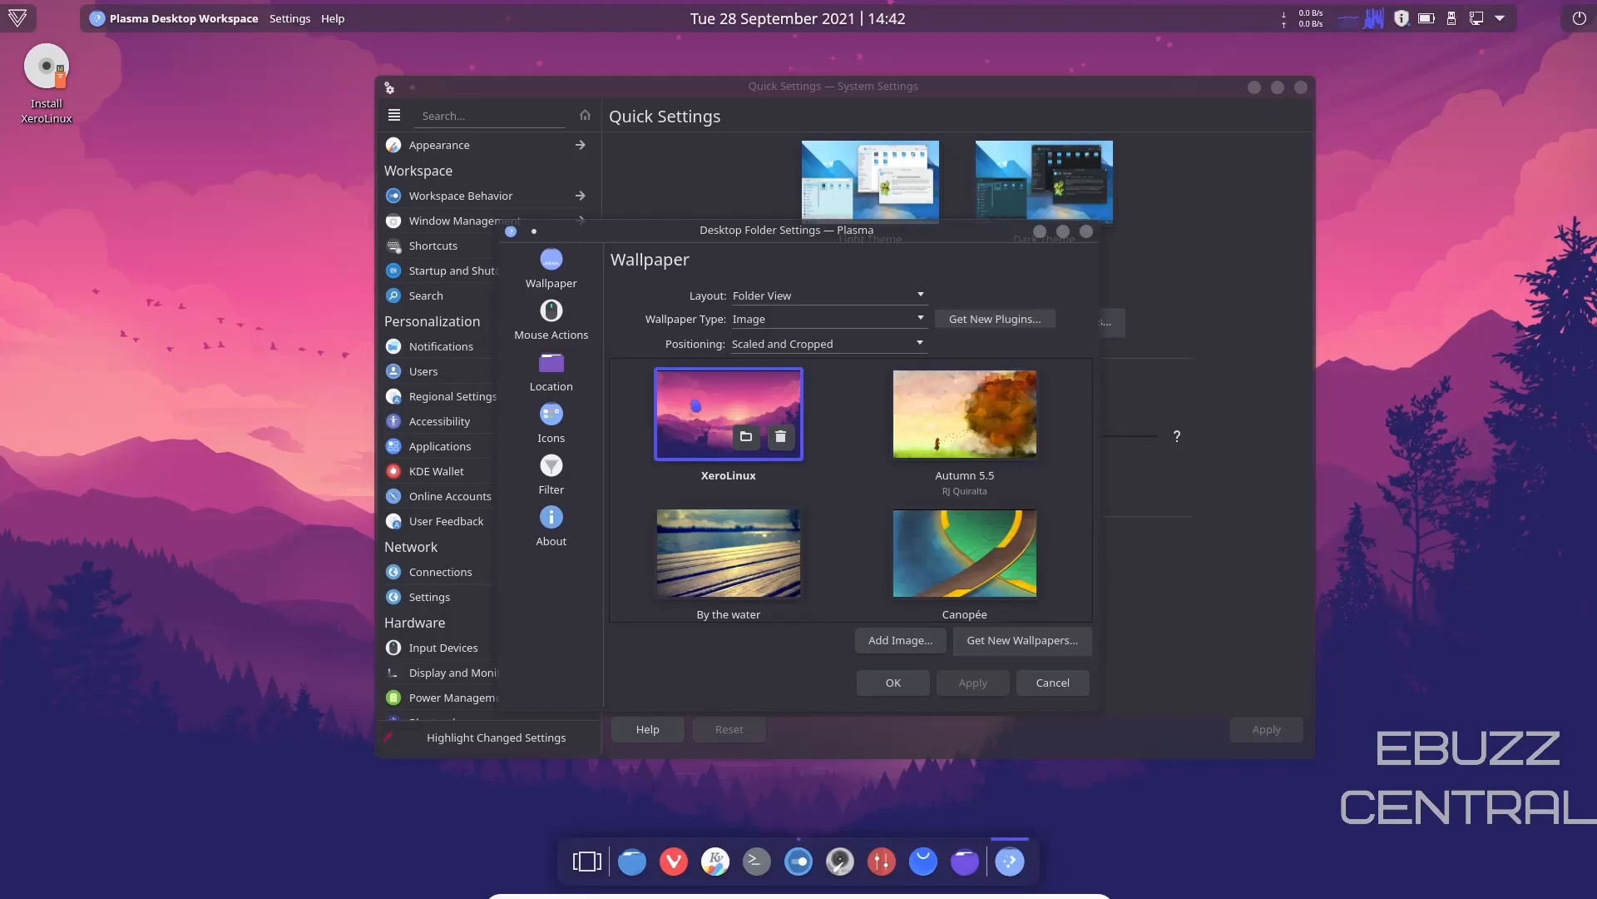
scroll(down, 3)
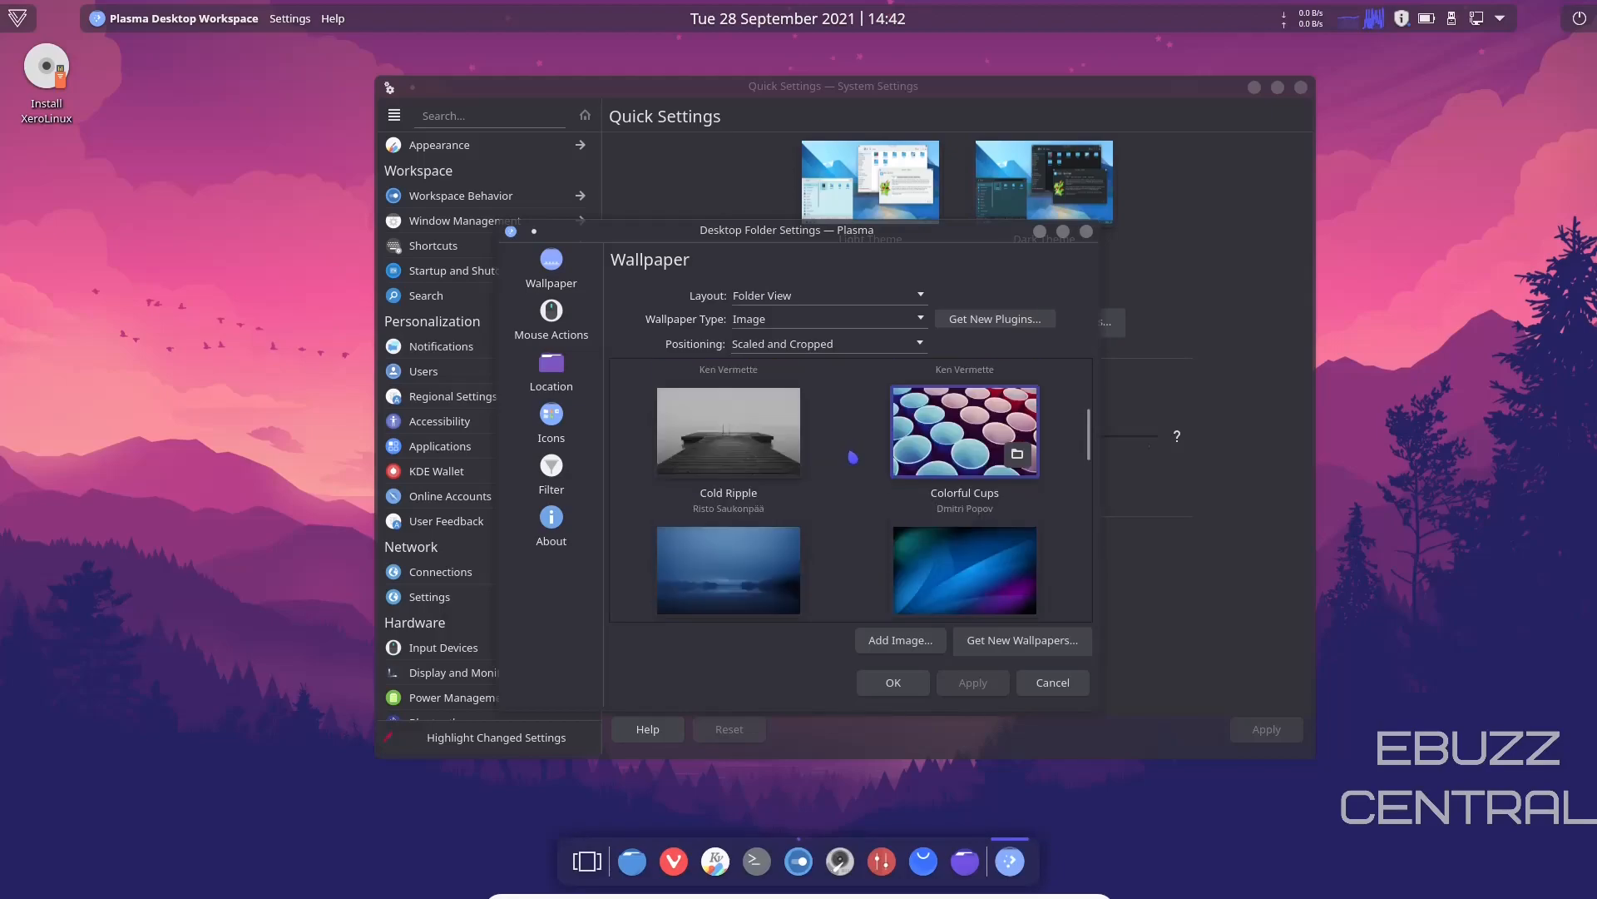
scroll(down, 3)
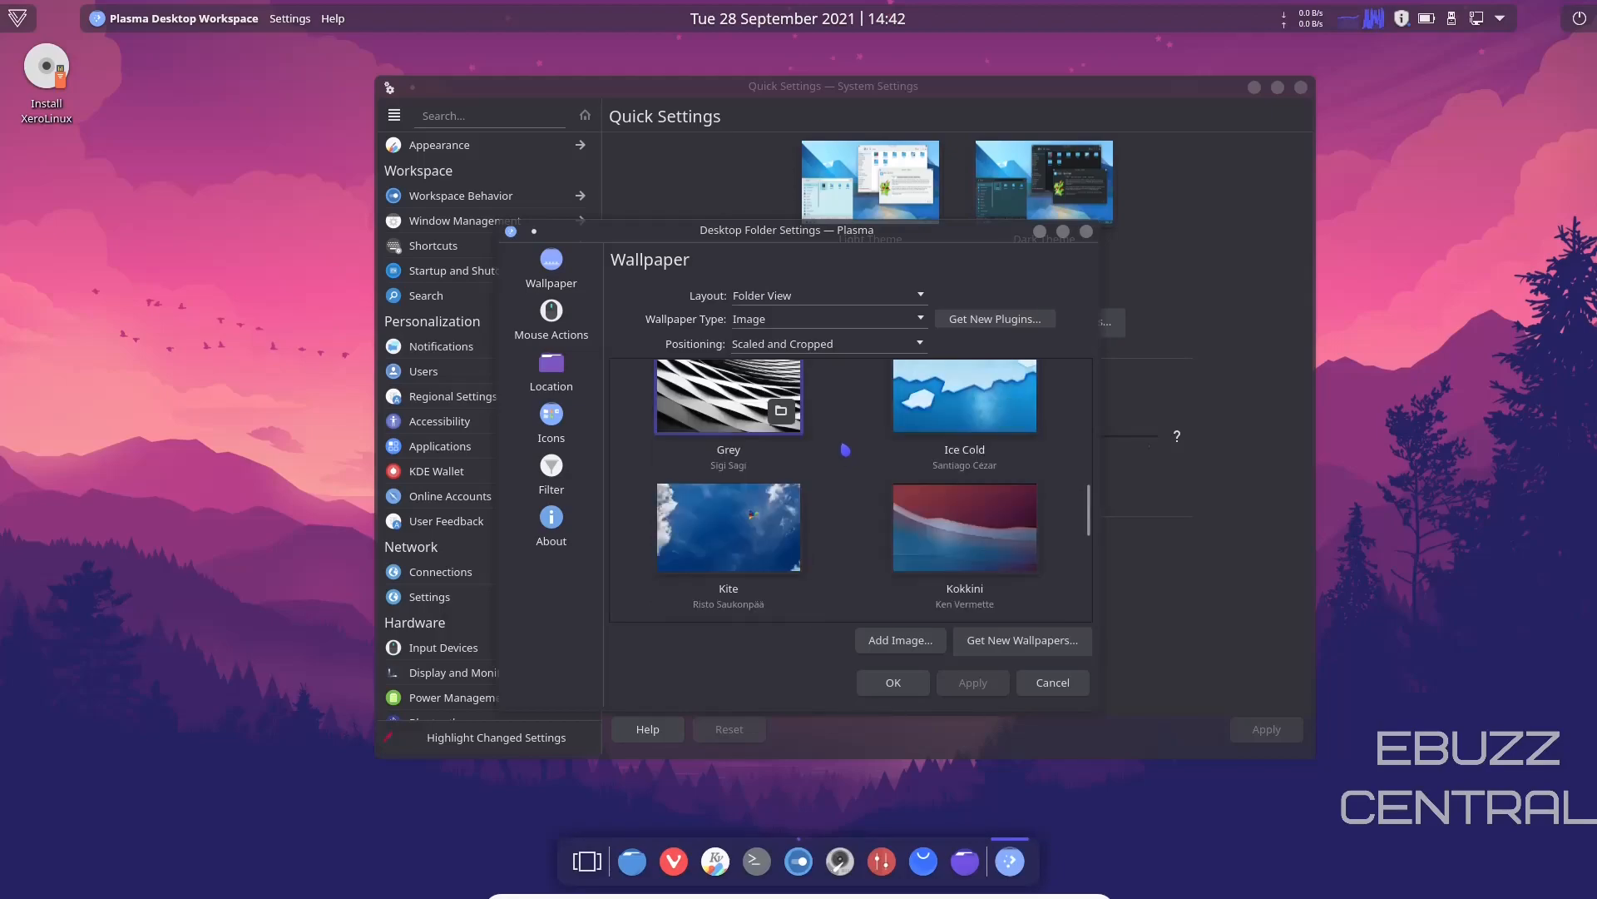
scroll(down, 3)
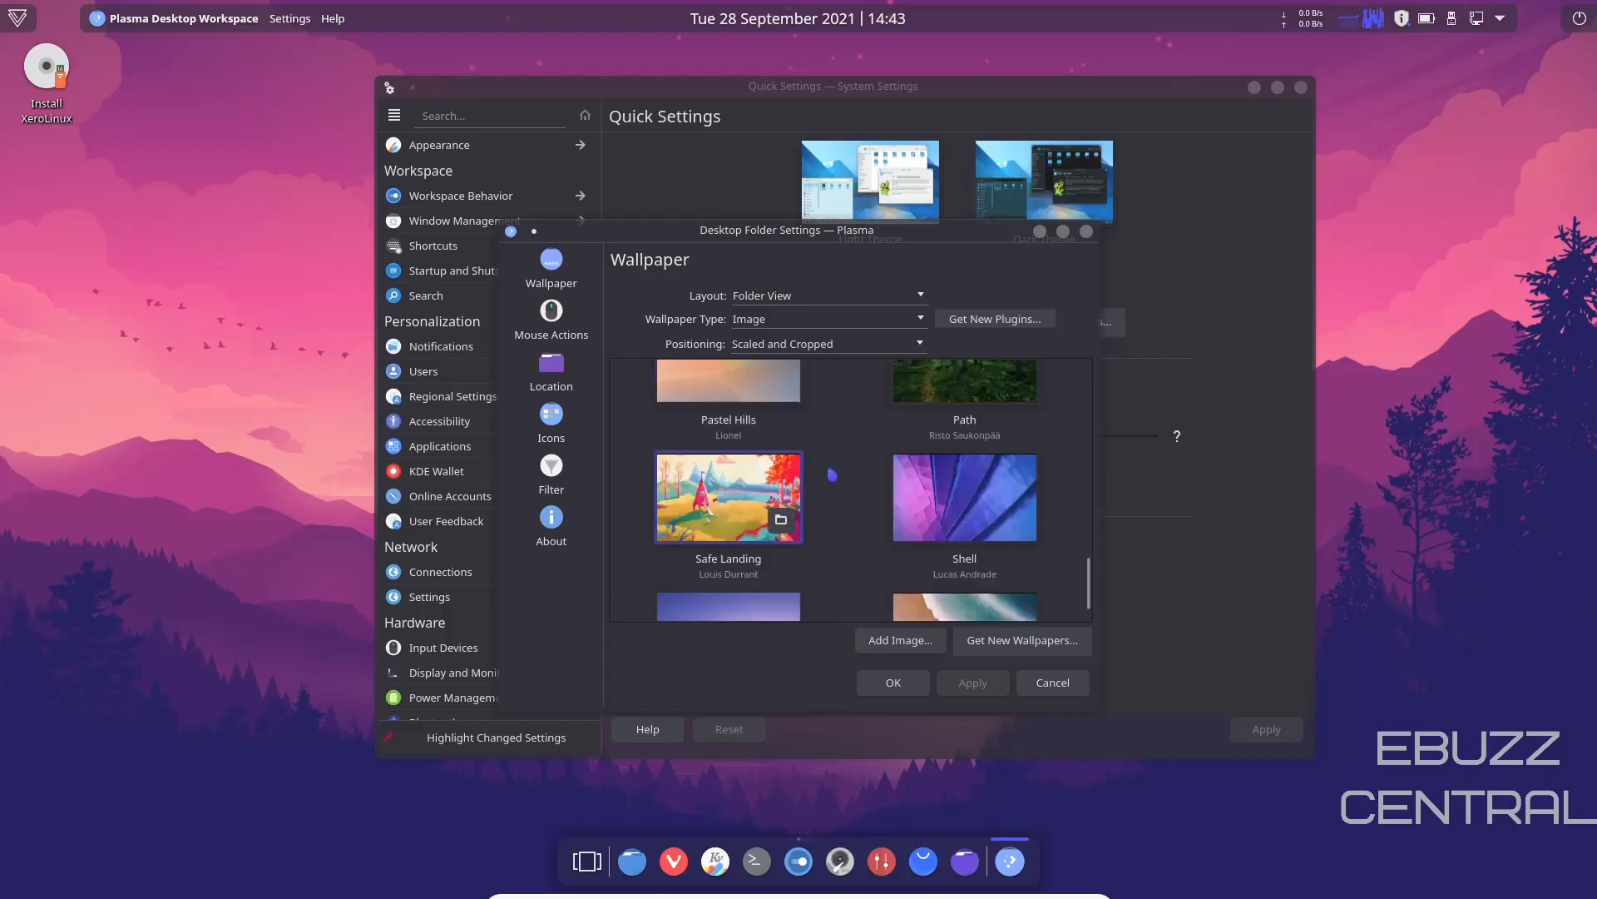
click(728, 496)
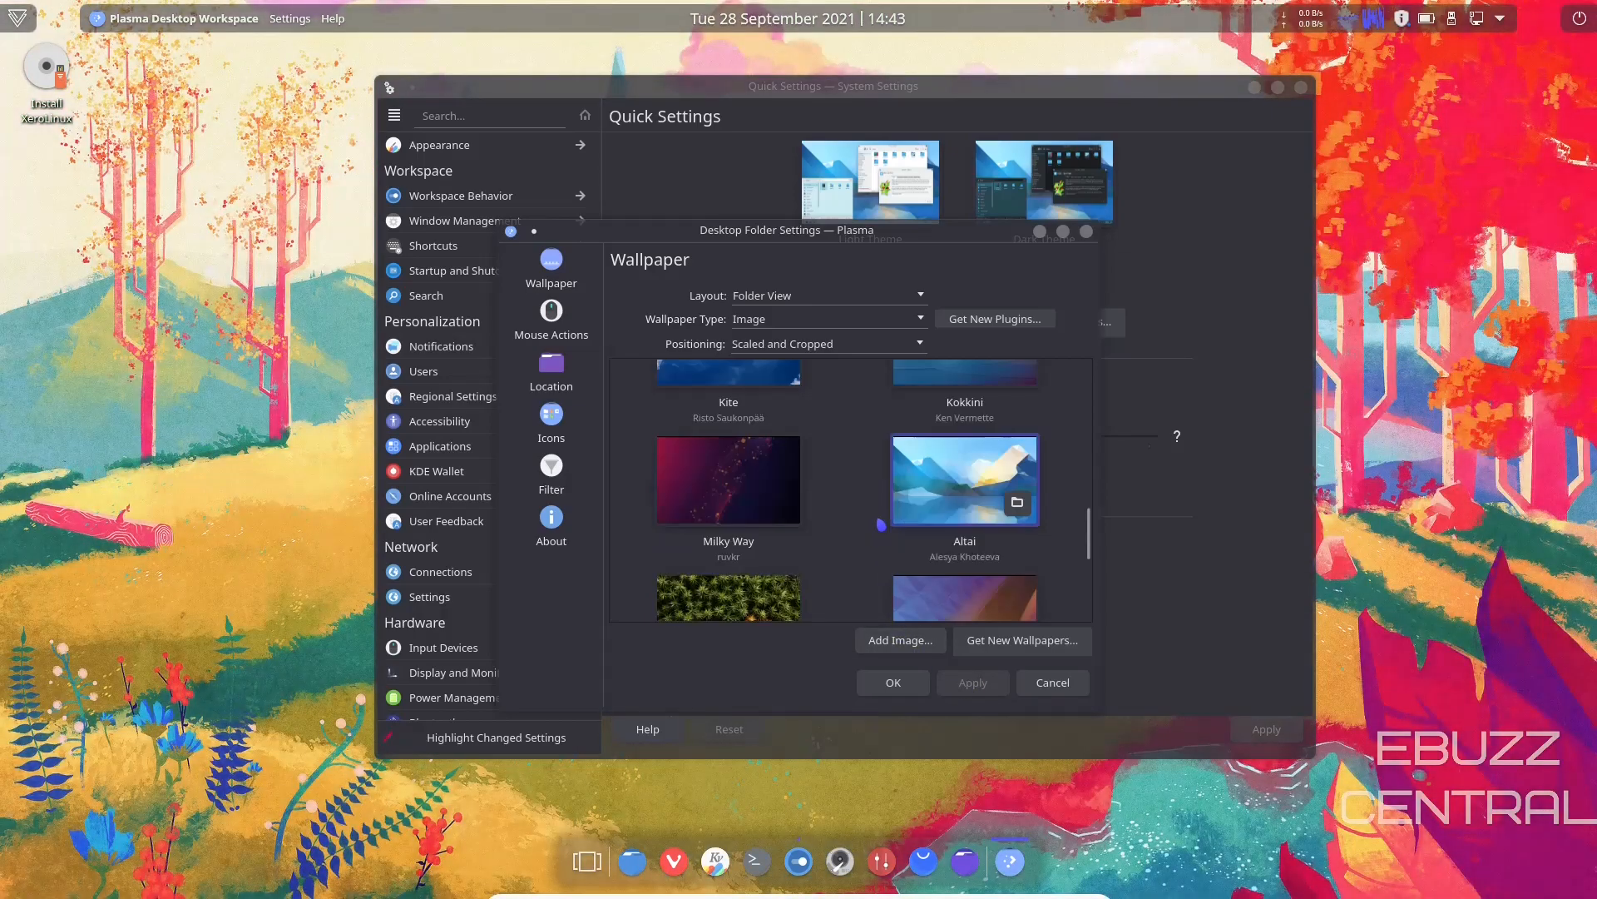
Apply the Fallen Leaf wallpaper and close the chooser keeping it
scroll(down, 3)
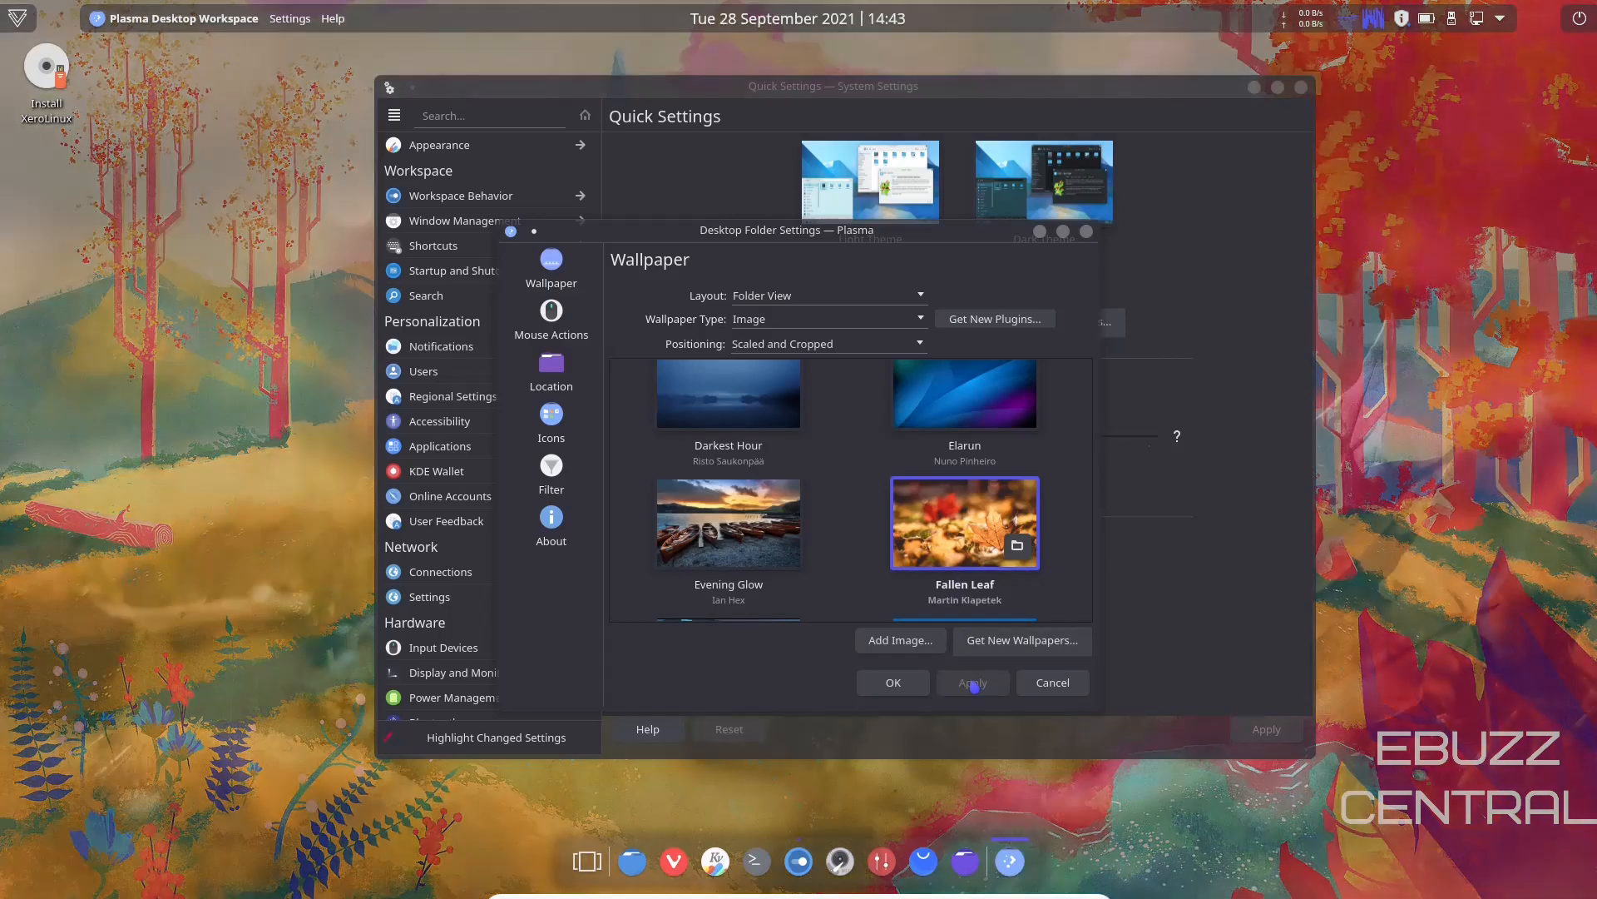
click(971, 682)
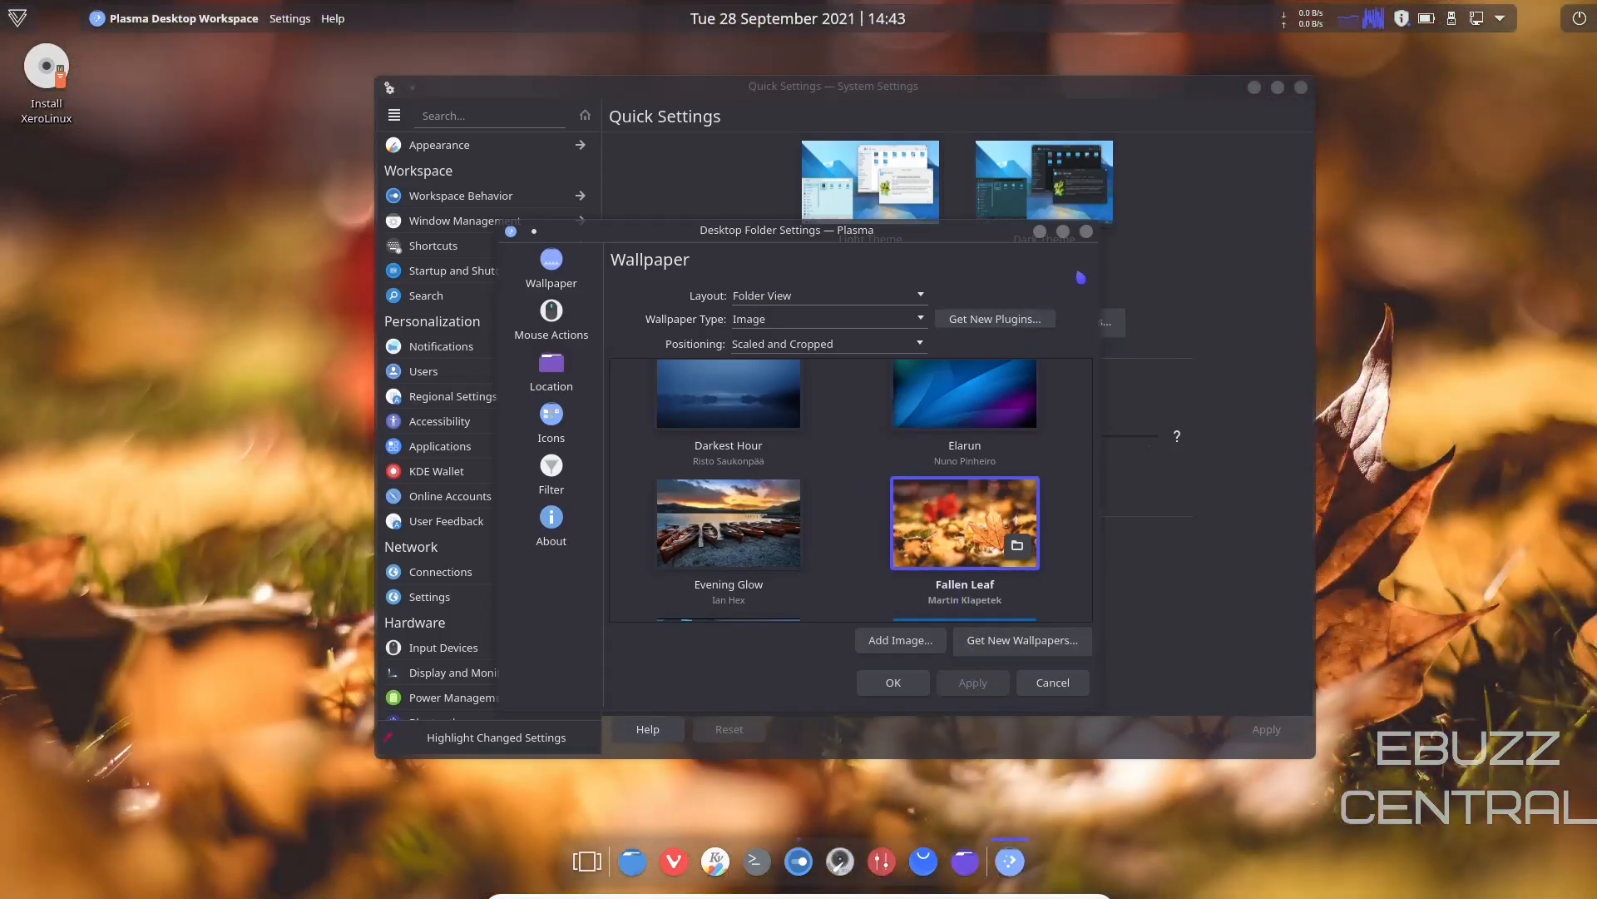
click(1052, 682)
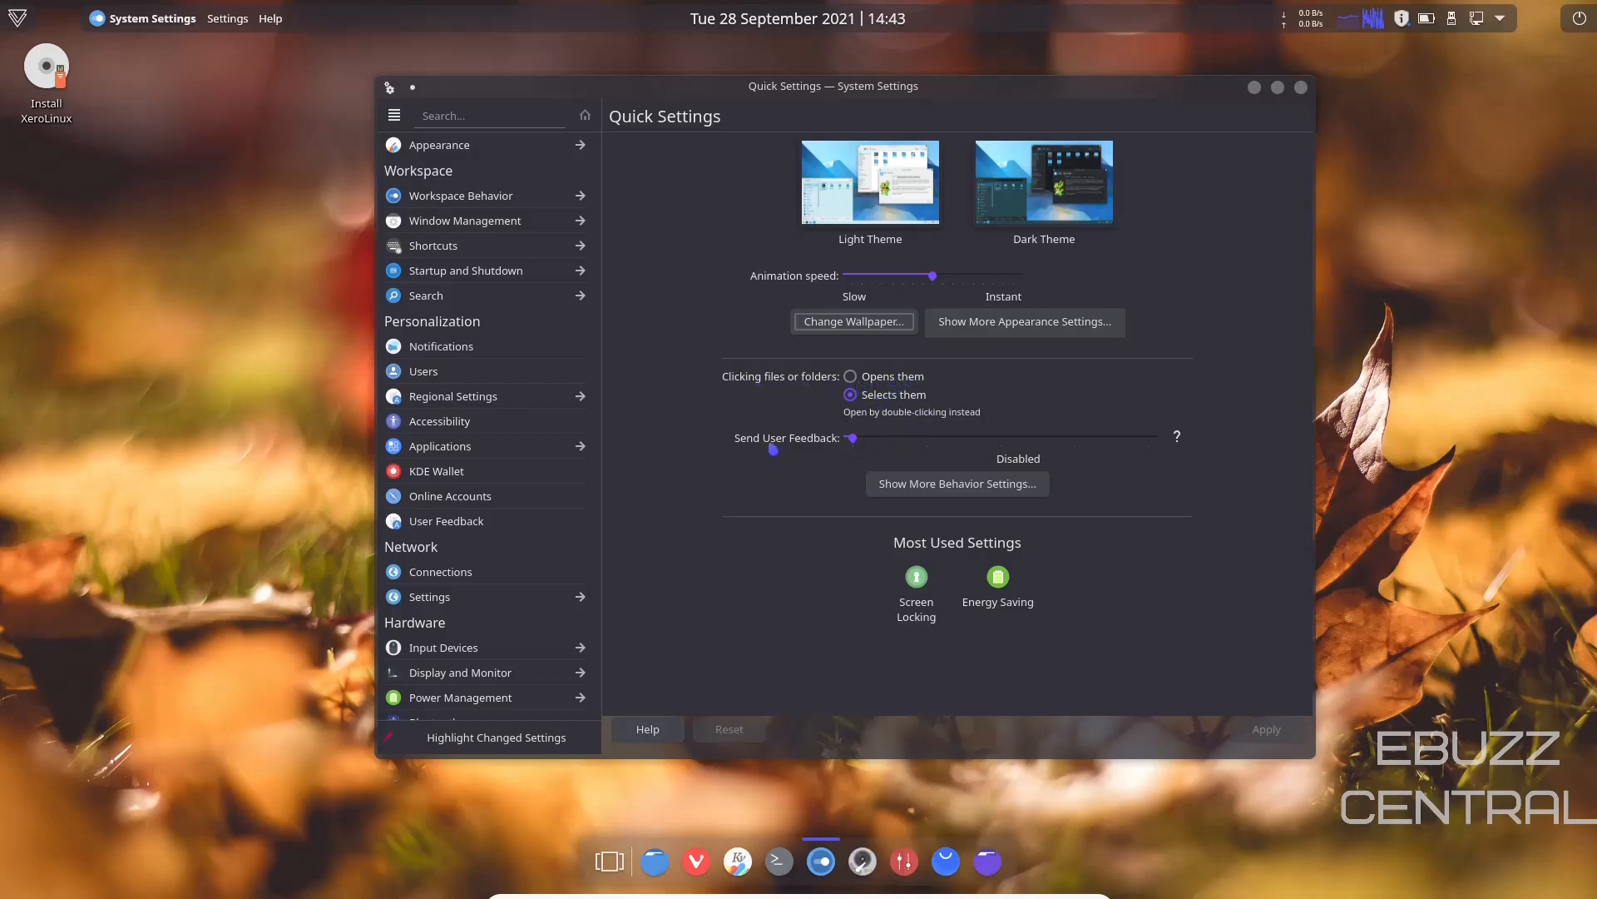
mouse_move(606, 283)
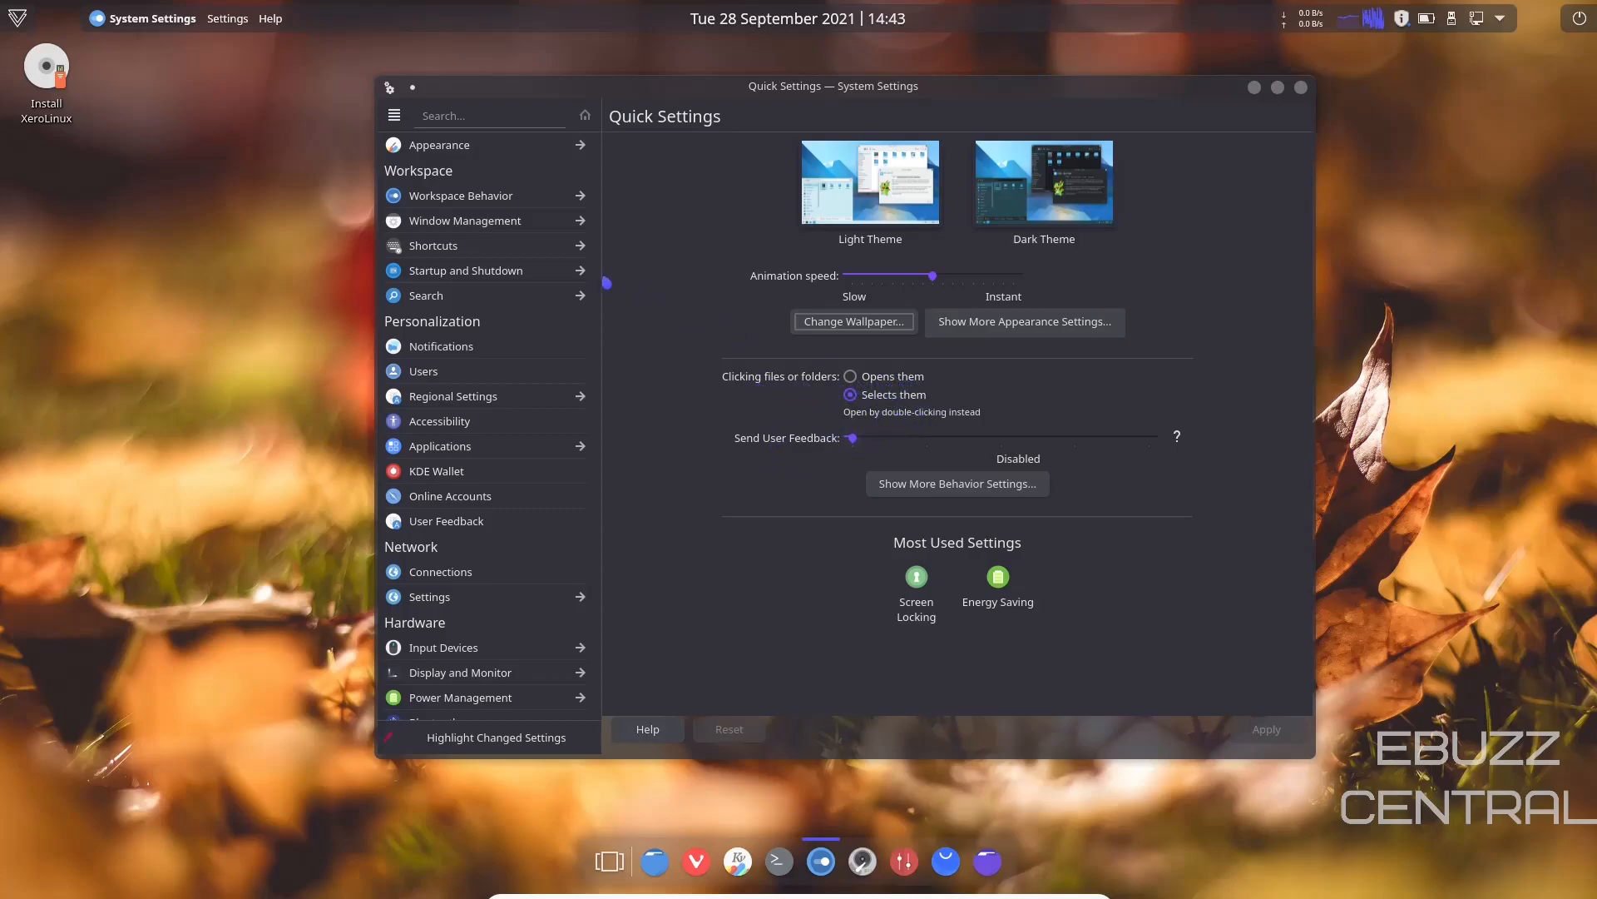
Review Appearance settings: Global Theme, Application Style, Plasma Style, then the Fonts page
click(439, 145)
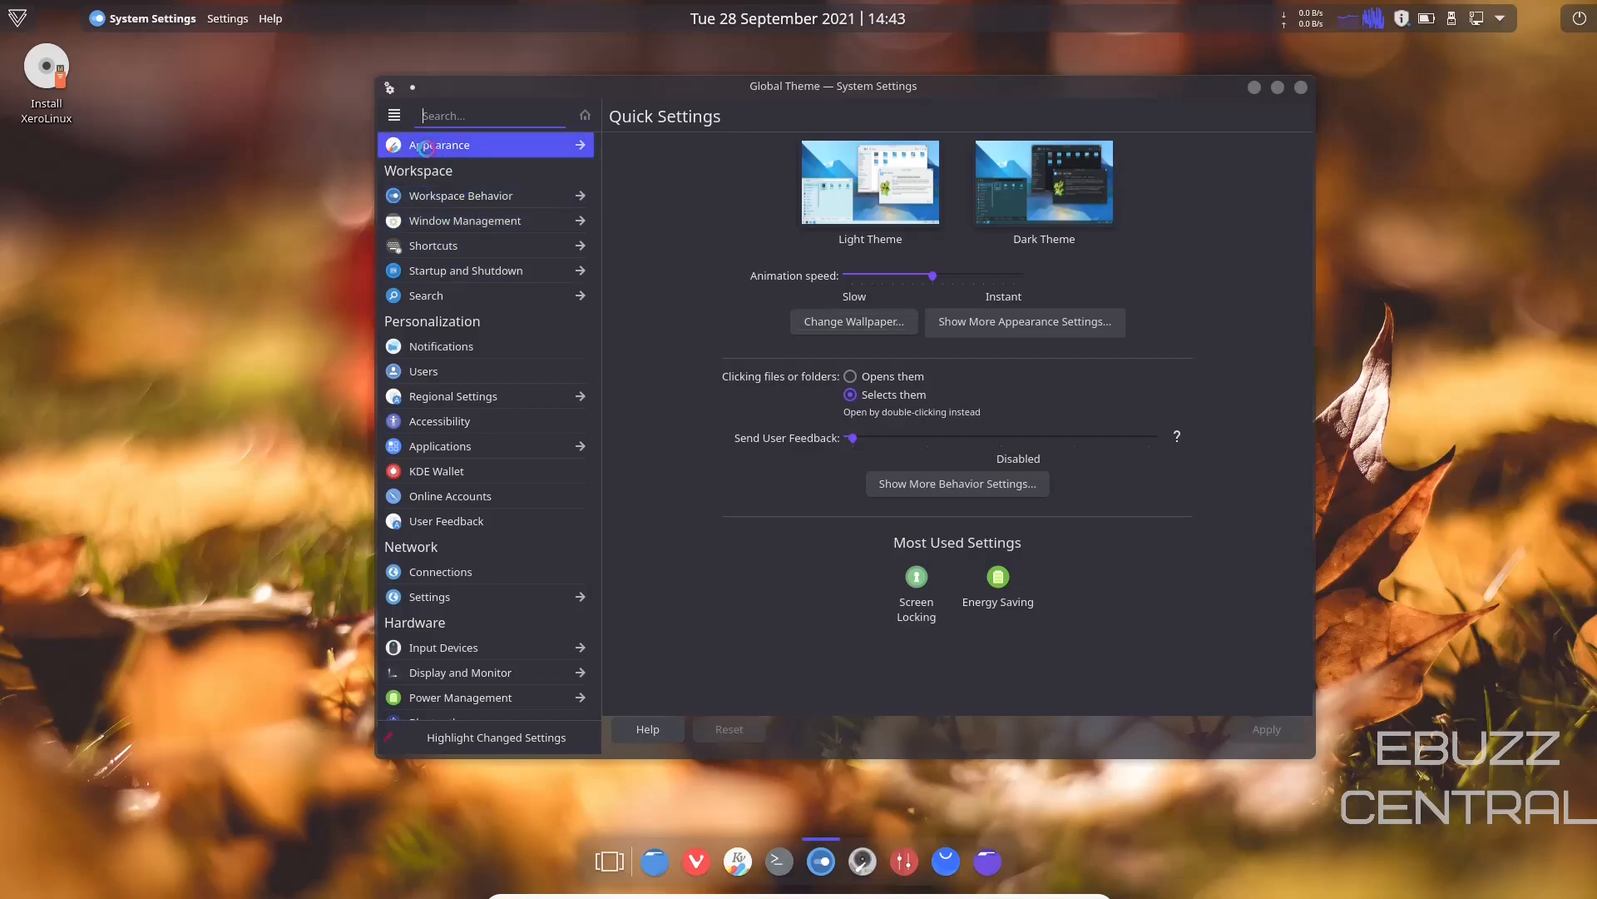
click(440, 145)
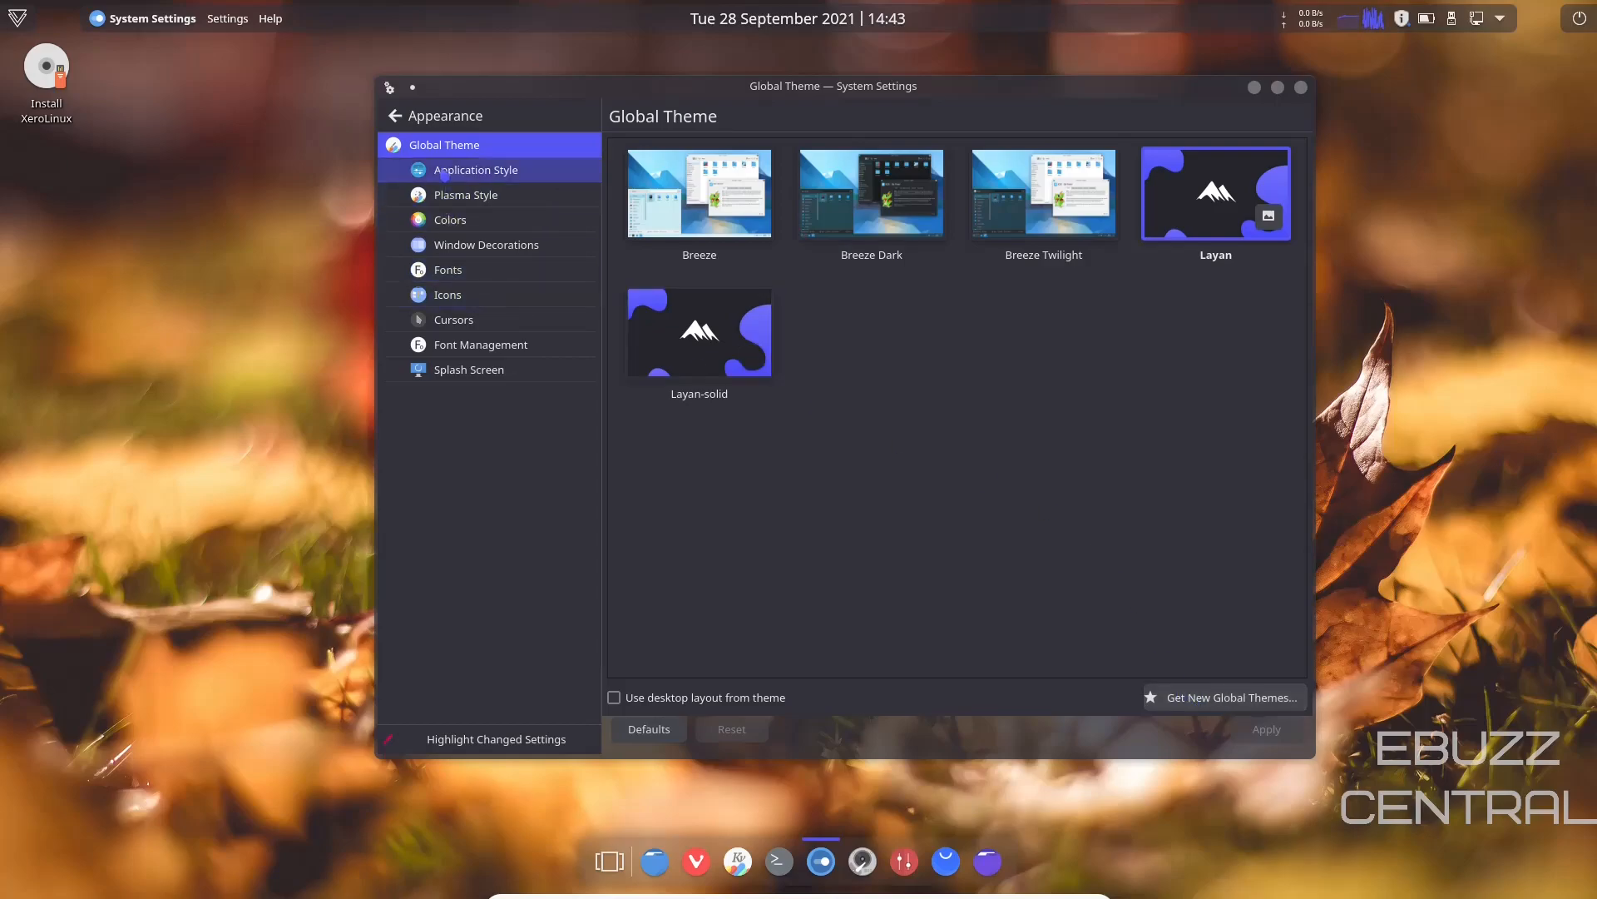
click(475, 170)
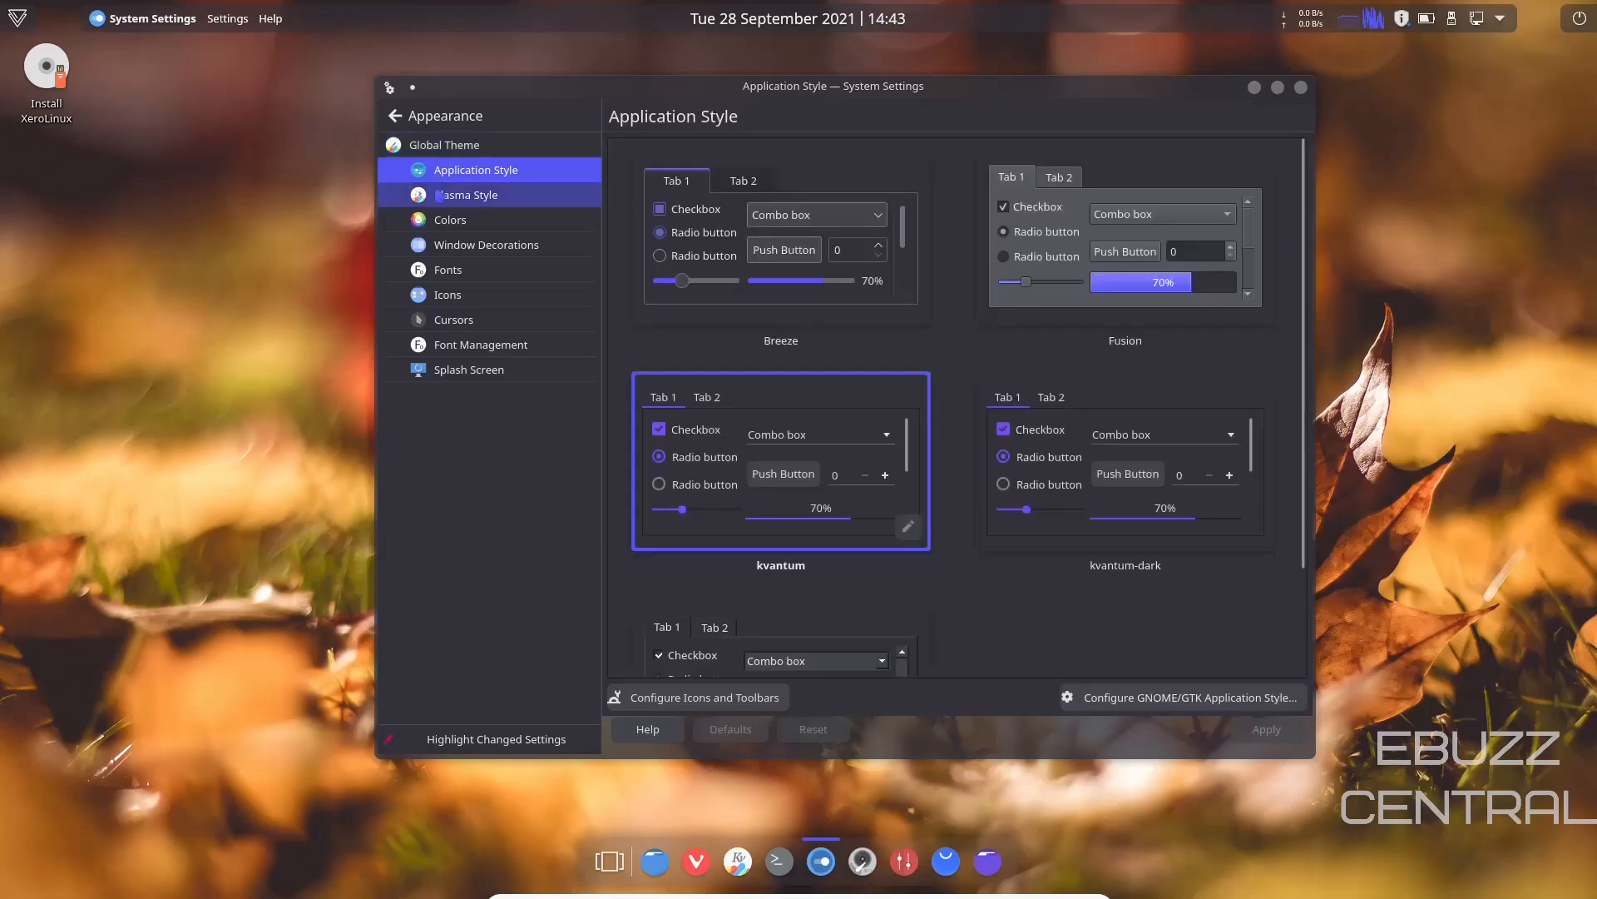
mouse_move(466, 194)
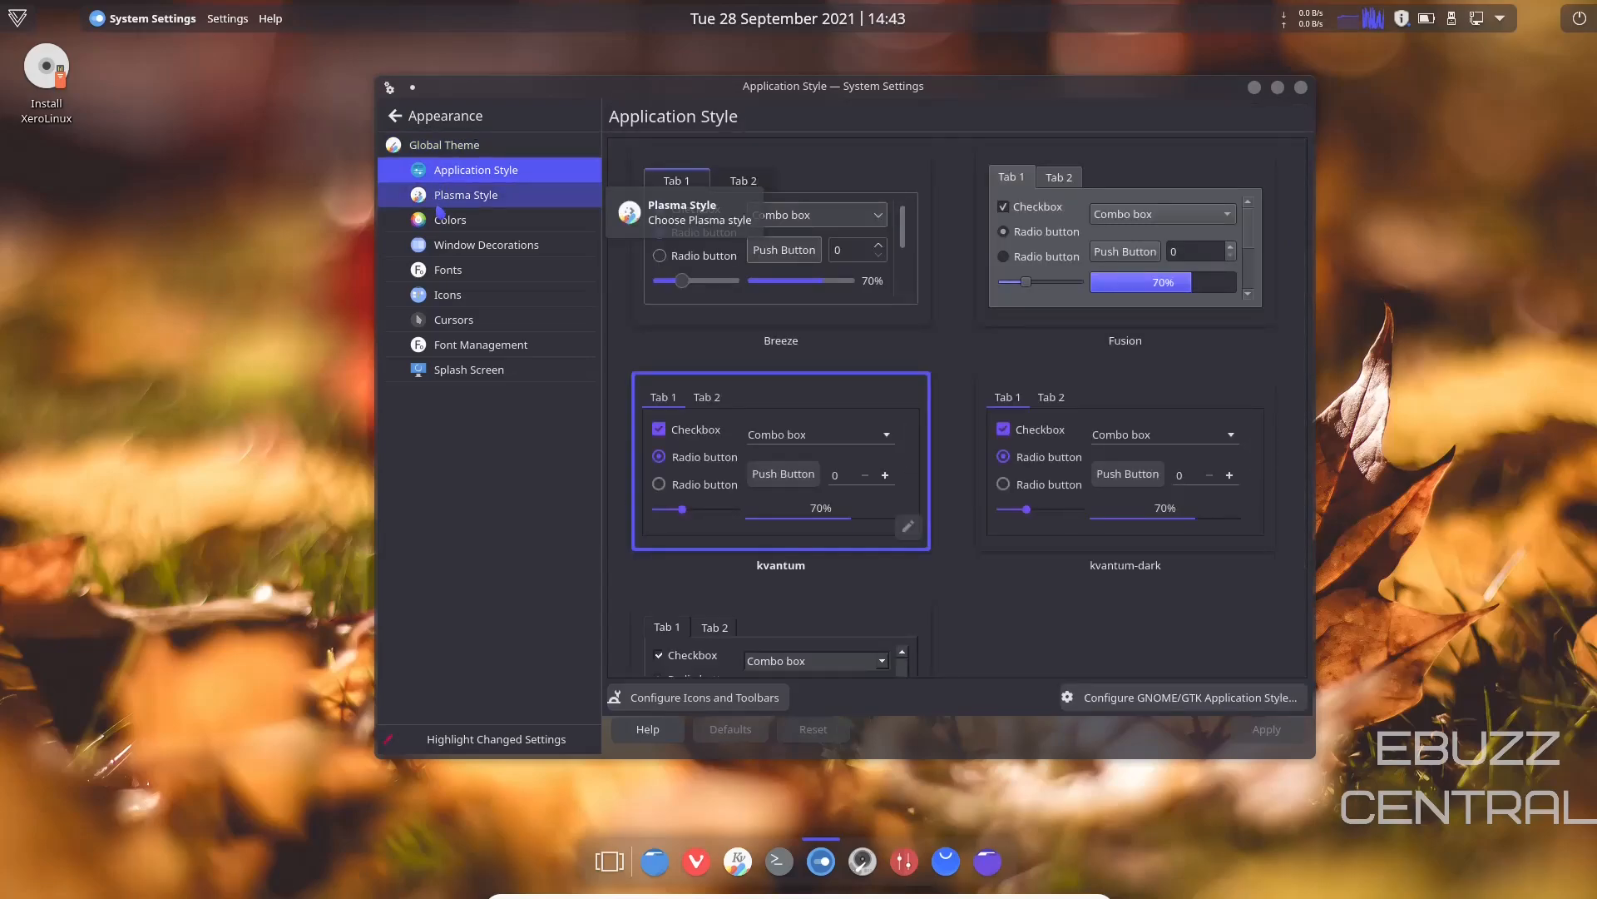
mouse_move(469, 203)
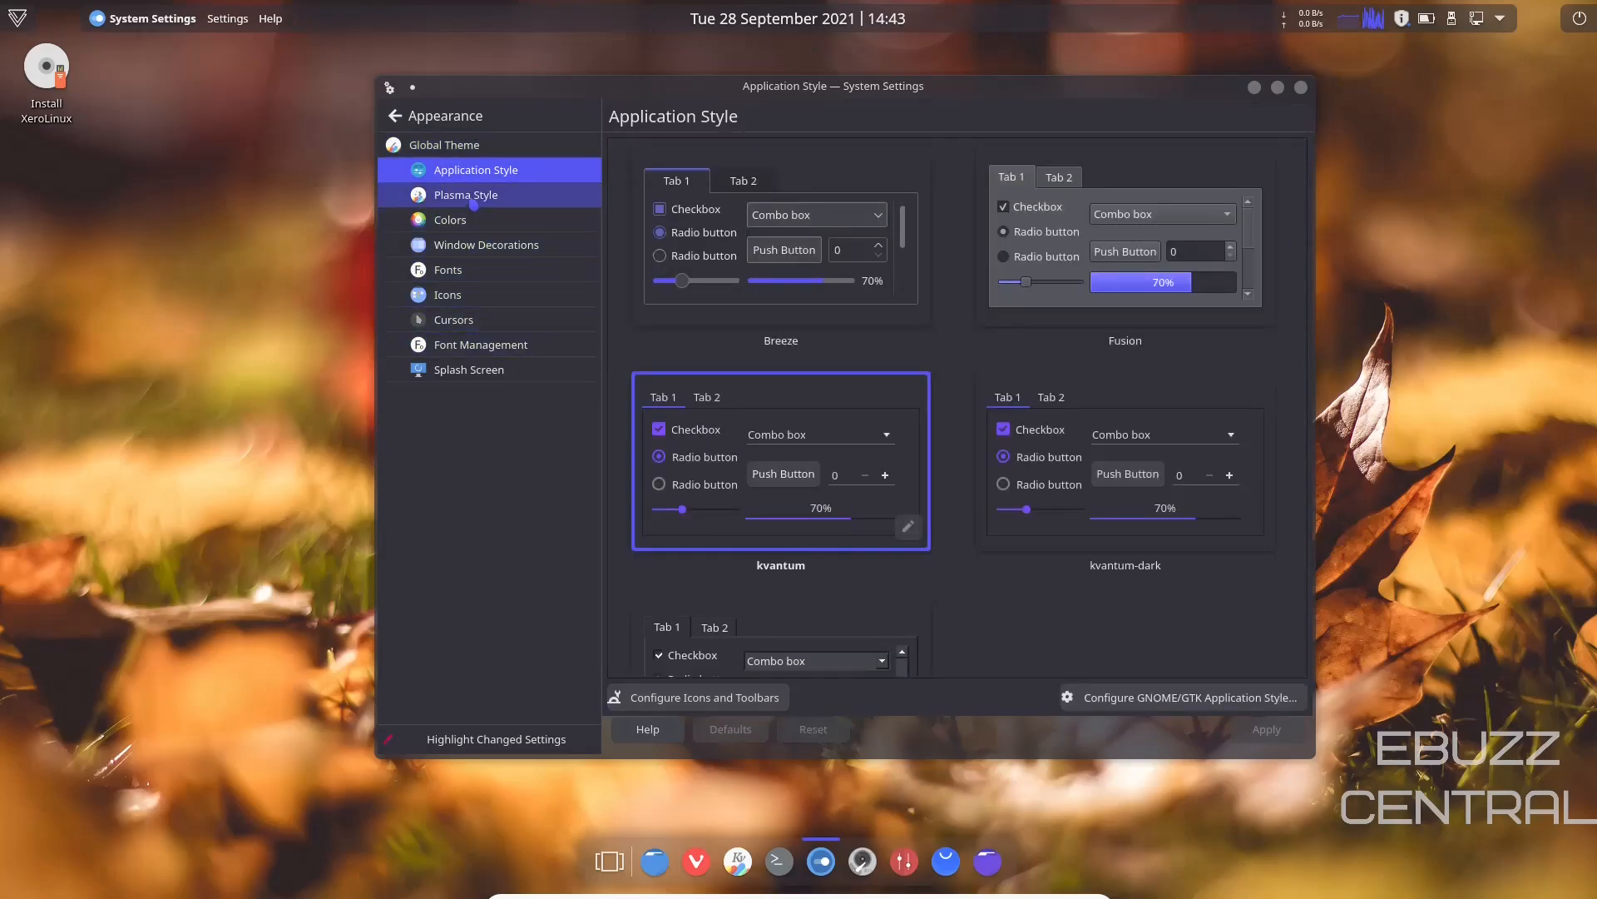
click(466, 195)
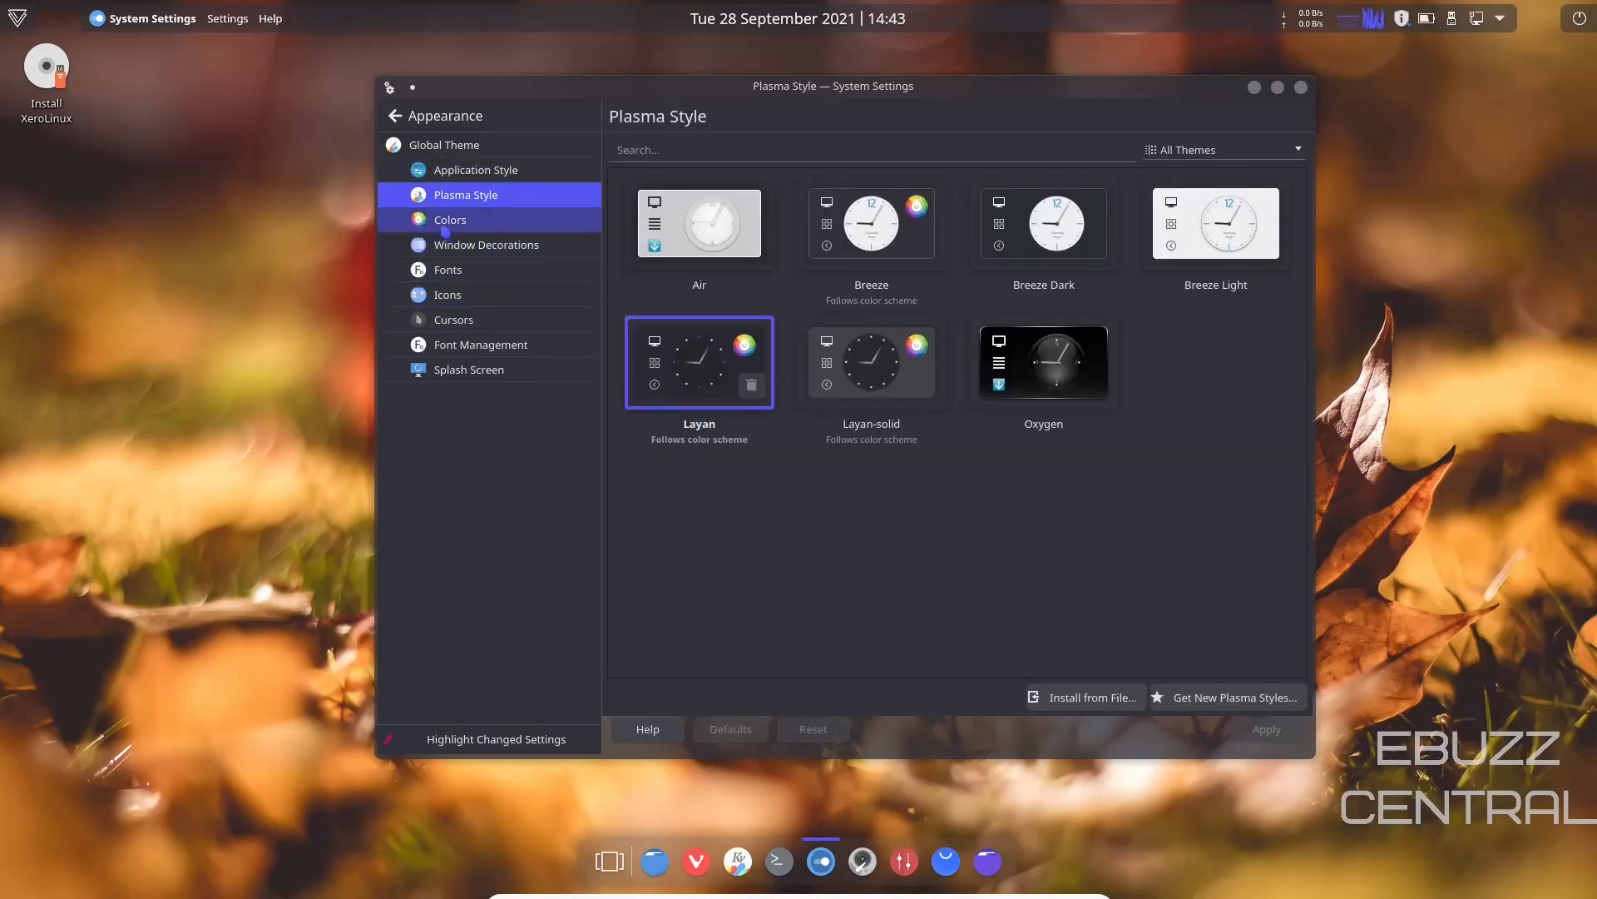
click(447, 269)
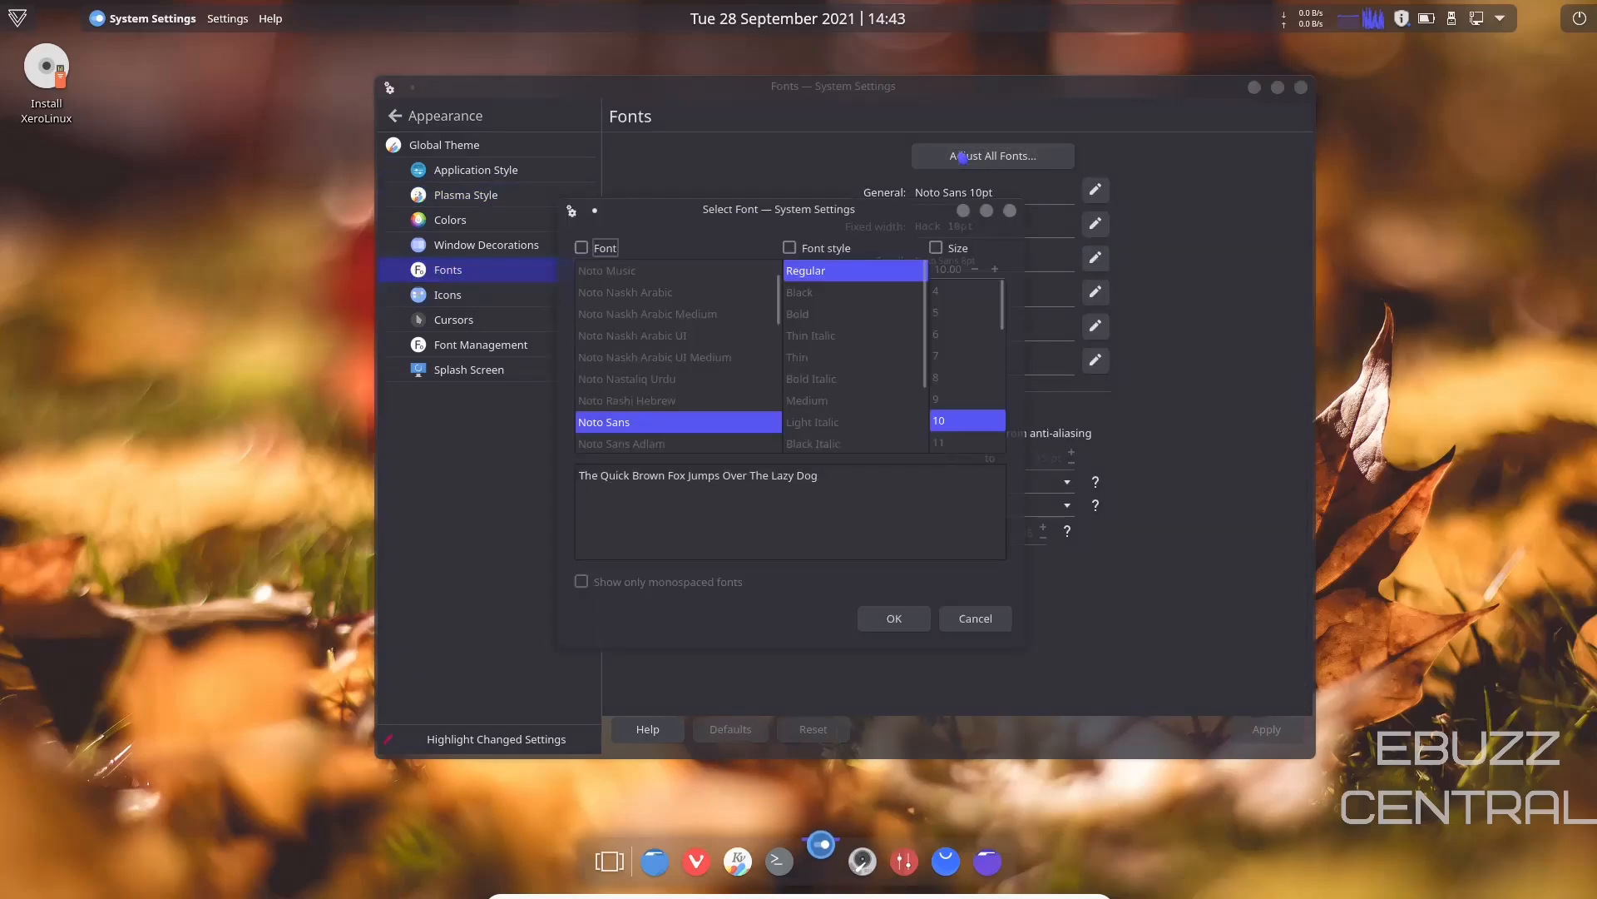
Set all fonts to size 13 and apply the change
click(935, 246)
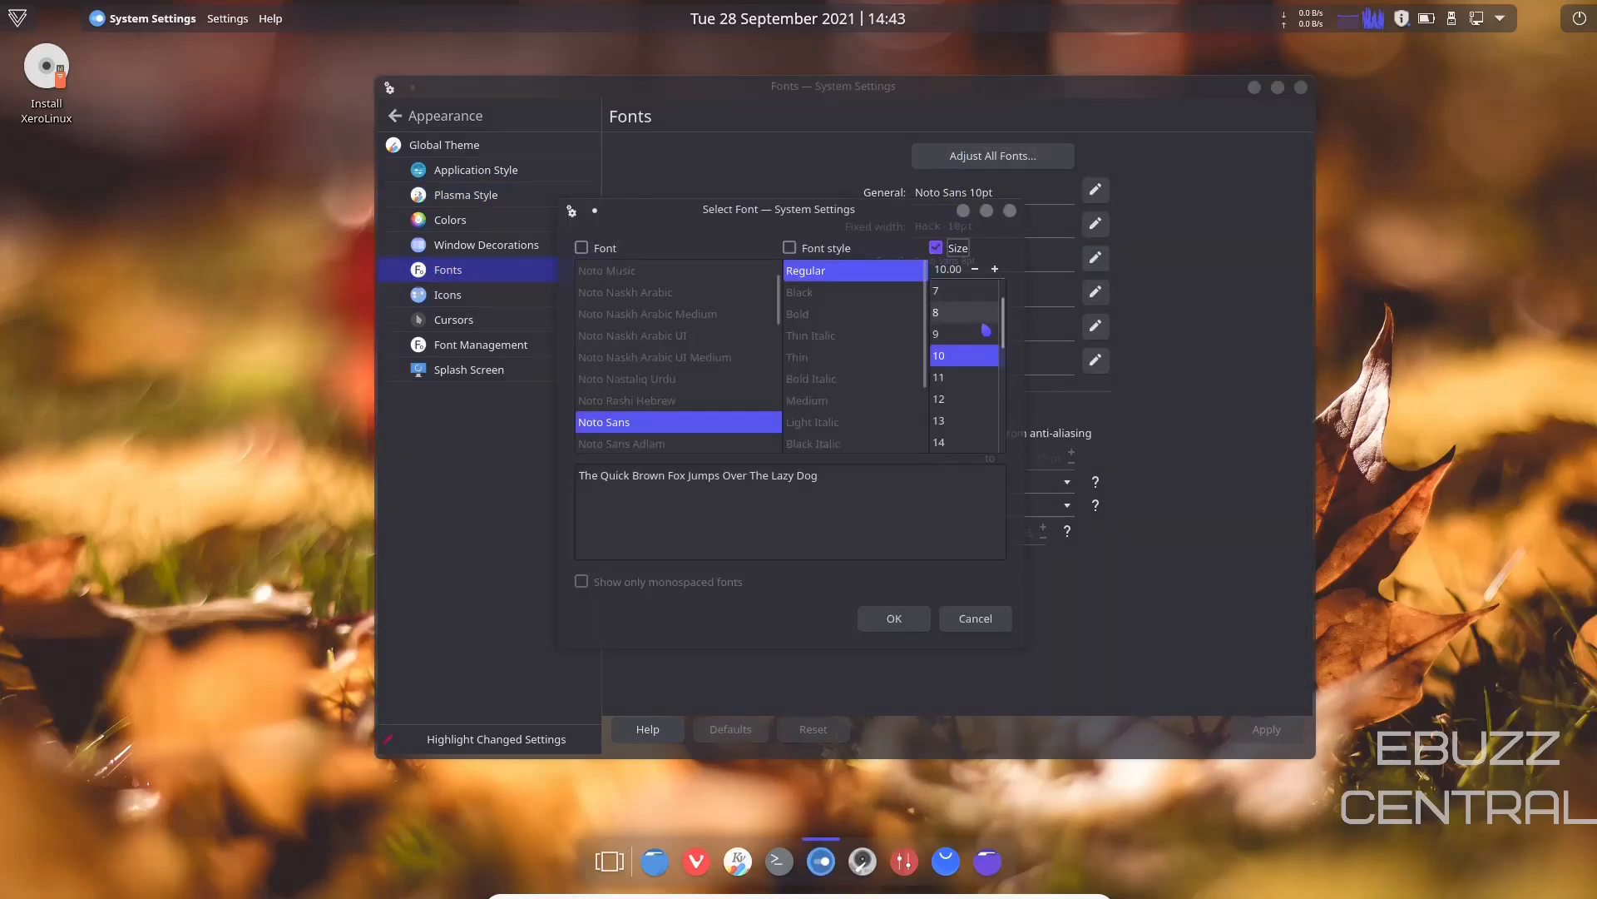
click(952, 420)
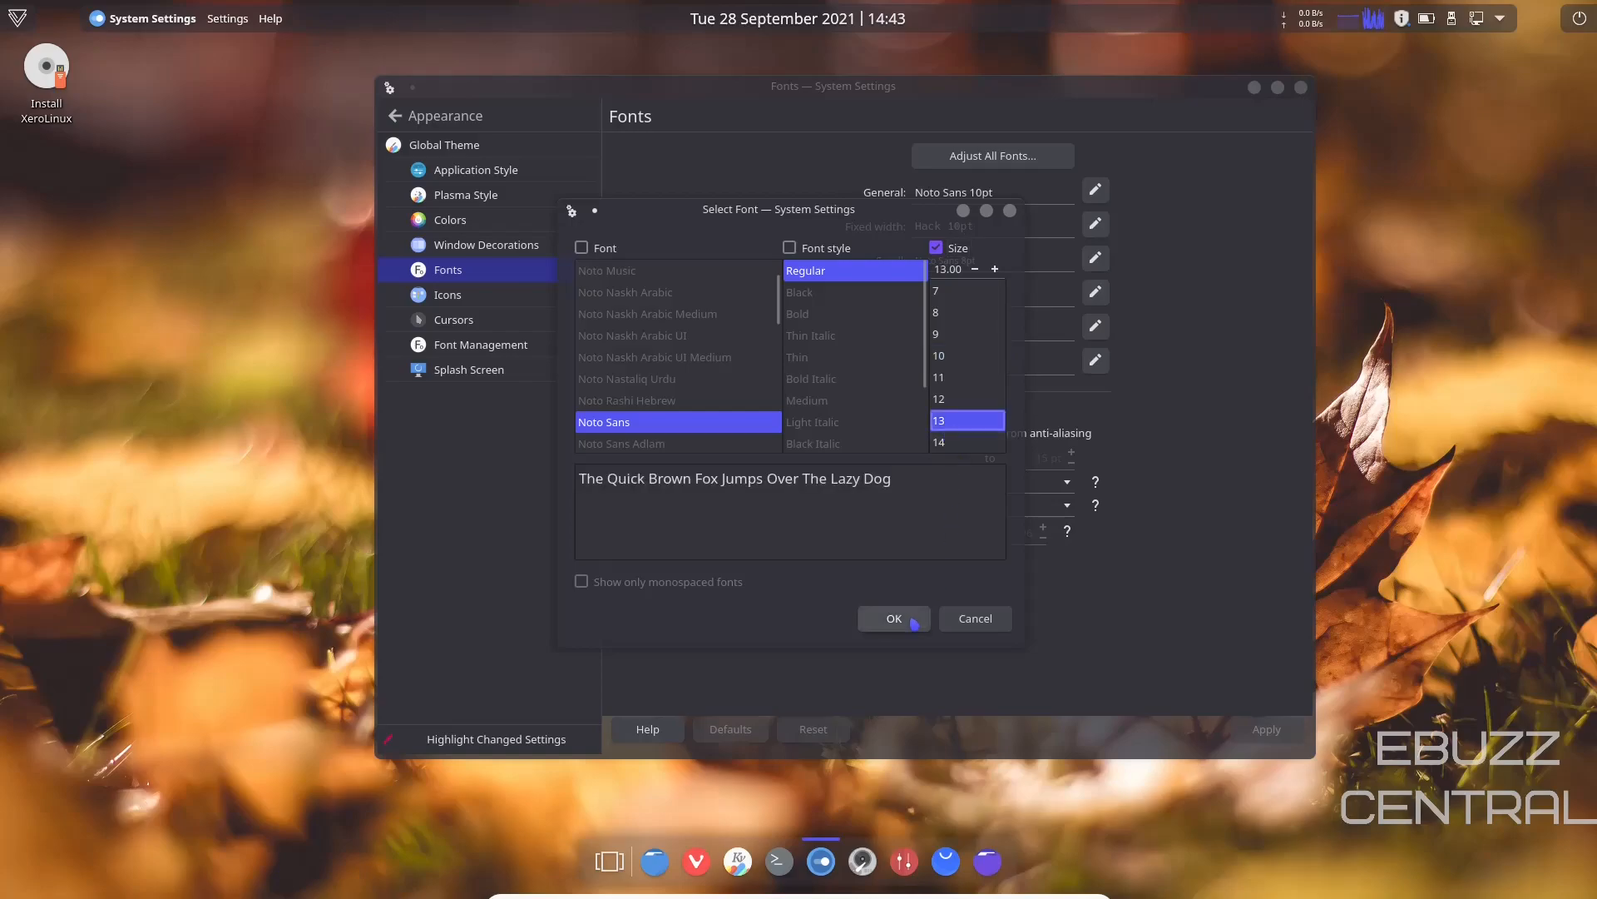
click(893, 617)
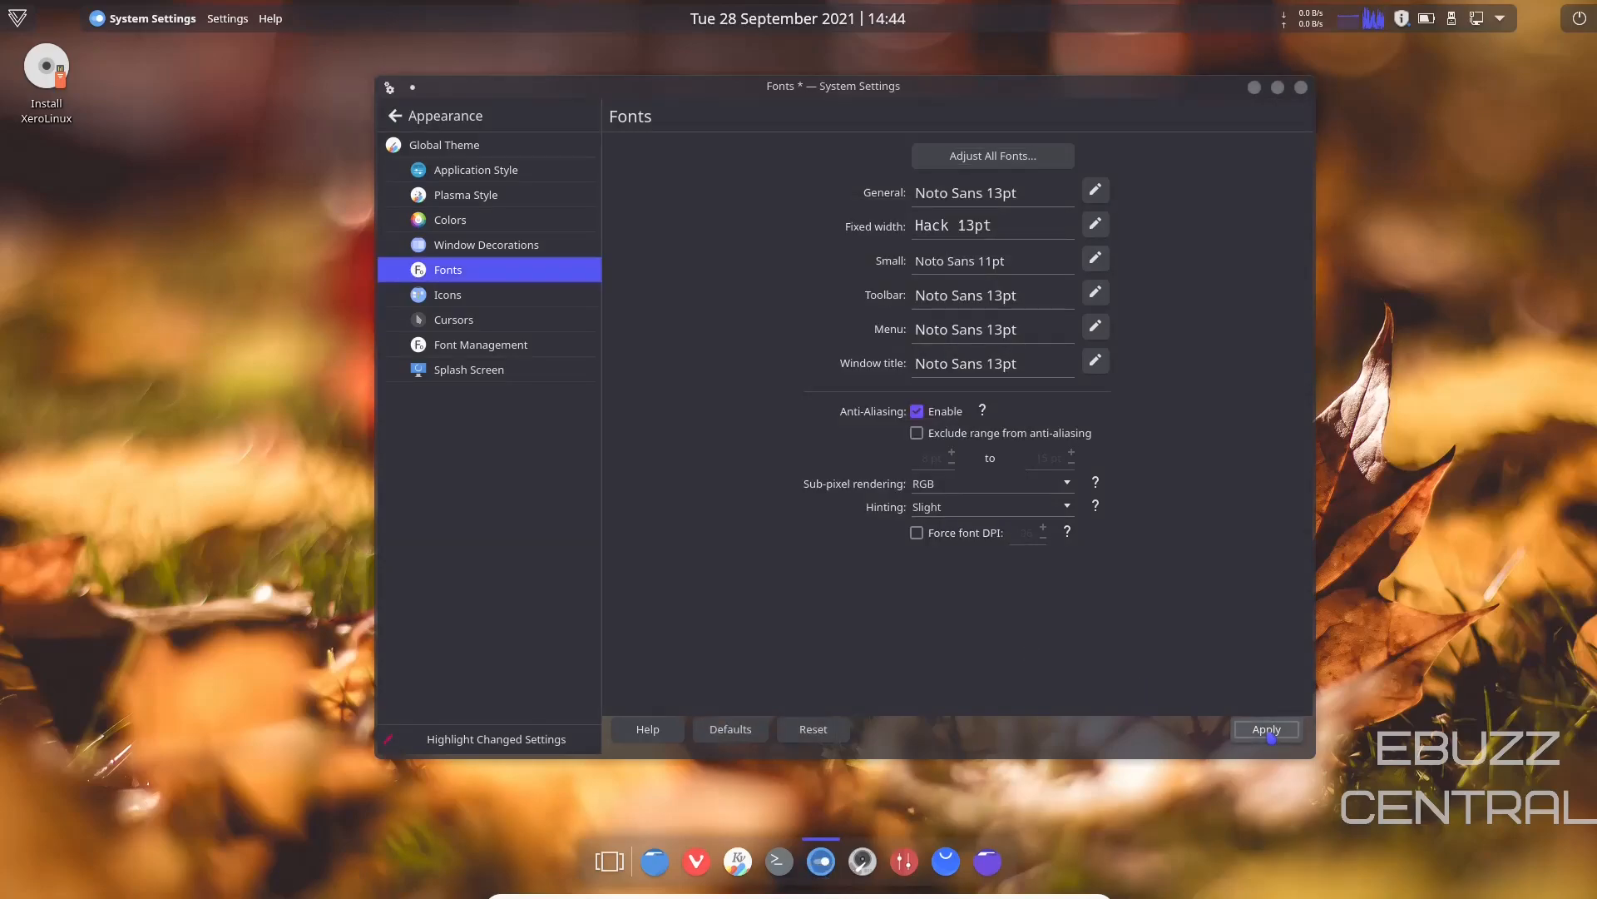
click(1268, 729)
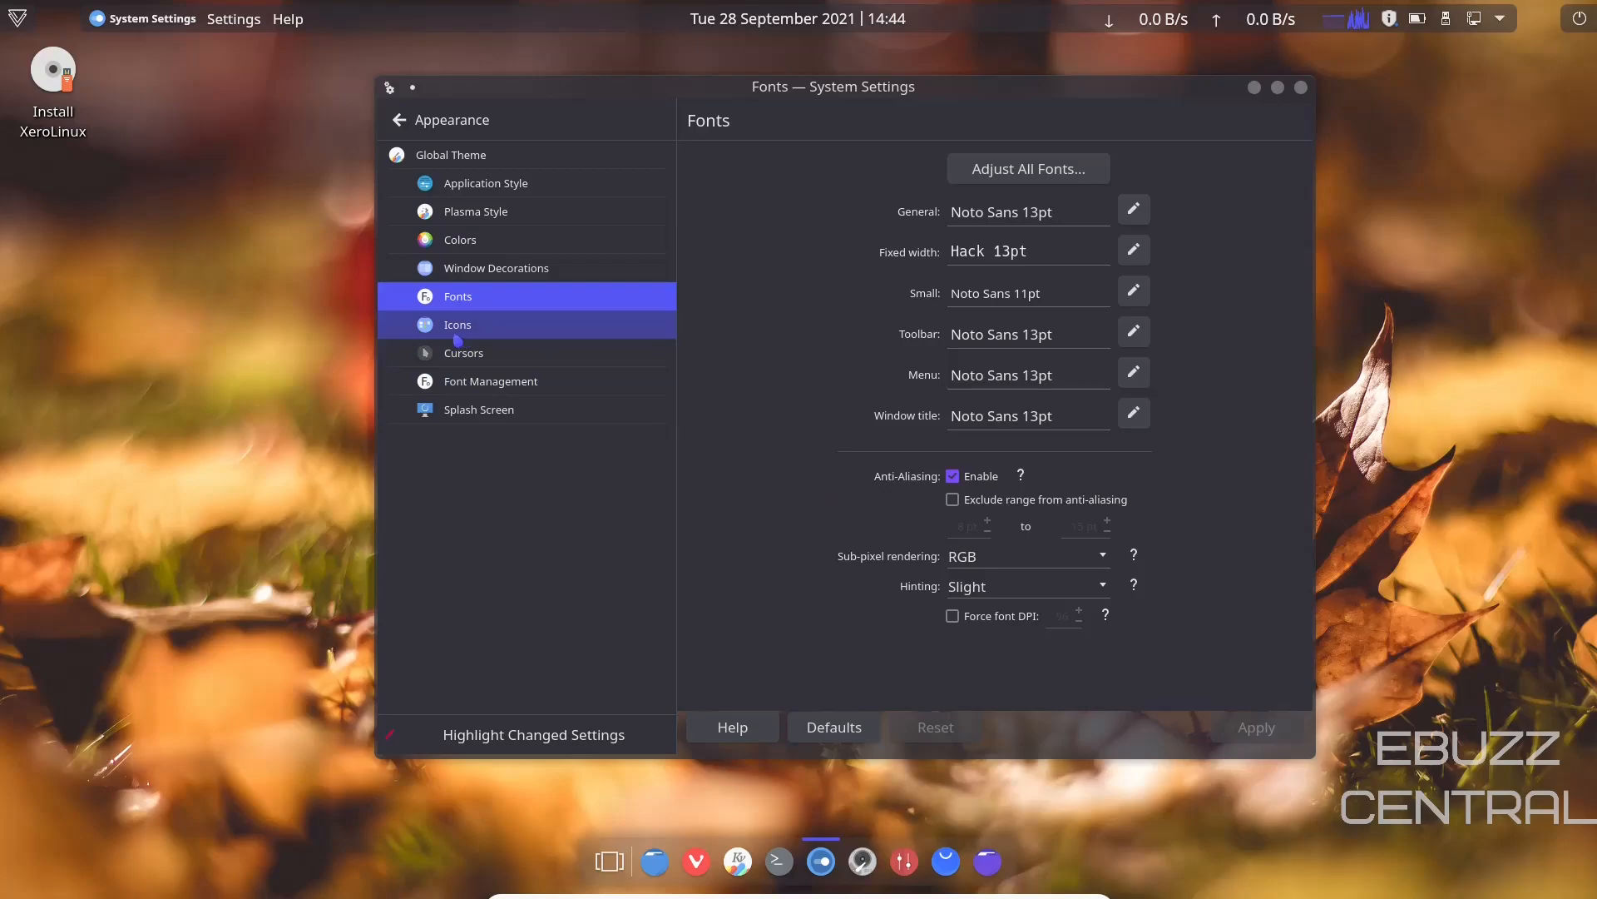
Look at the Icons and Cursors theme pages
click(458, 324)
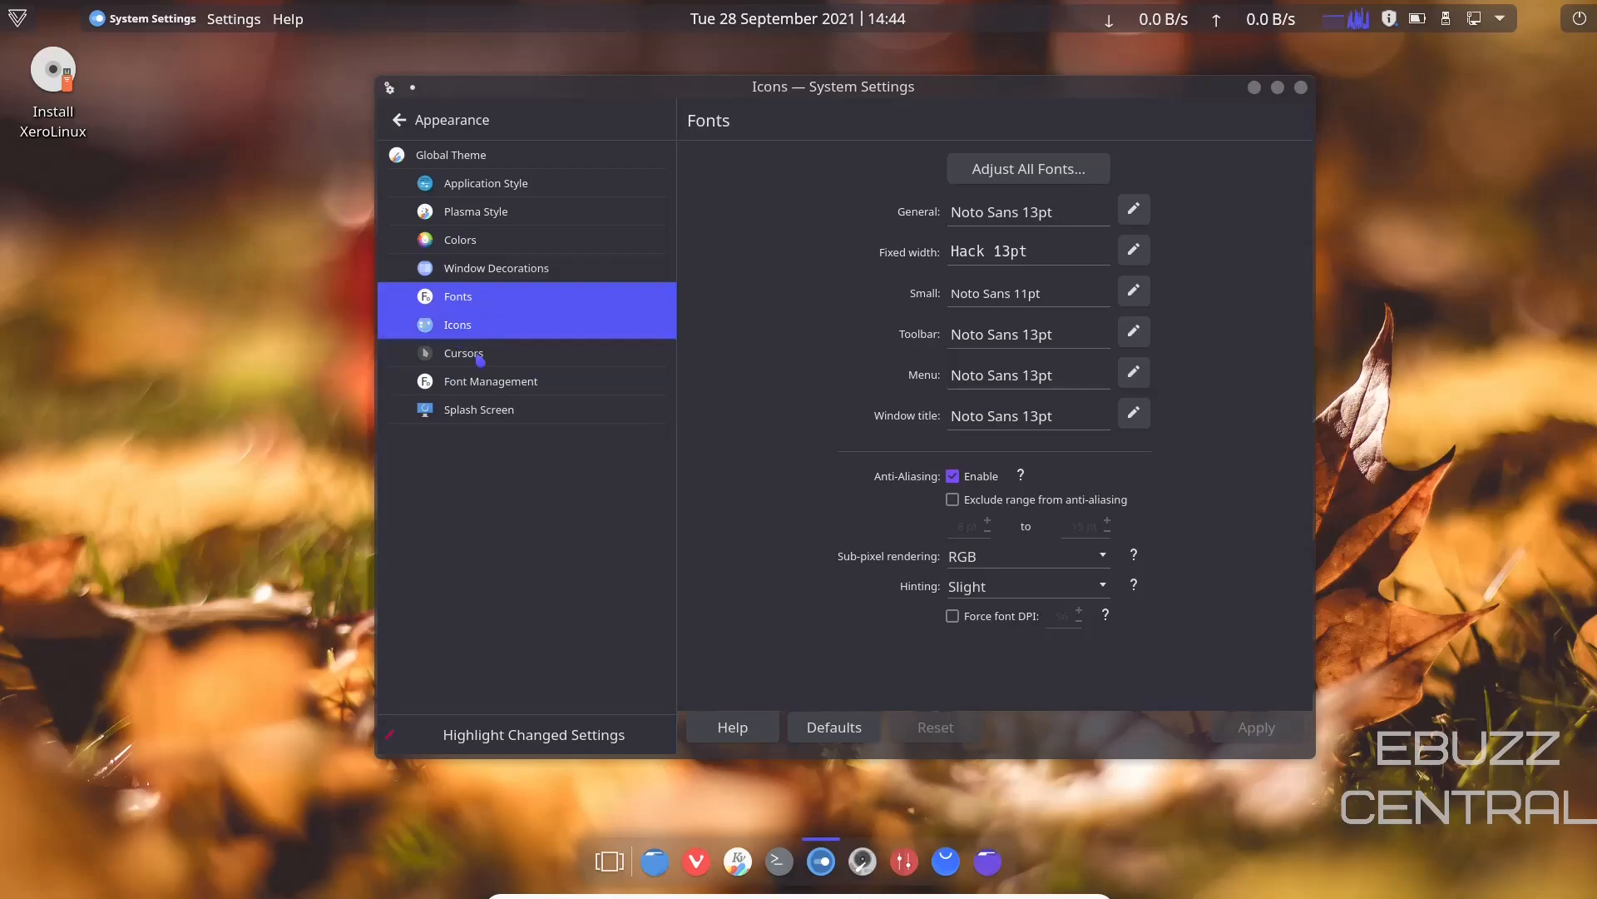
click(463, 353)
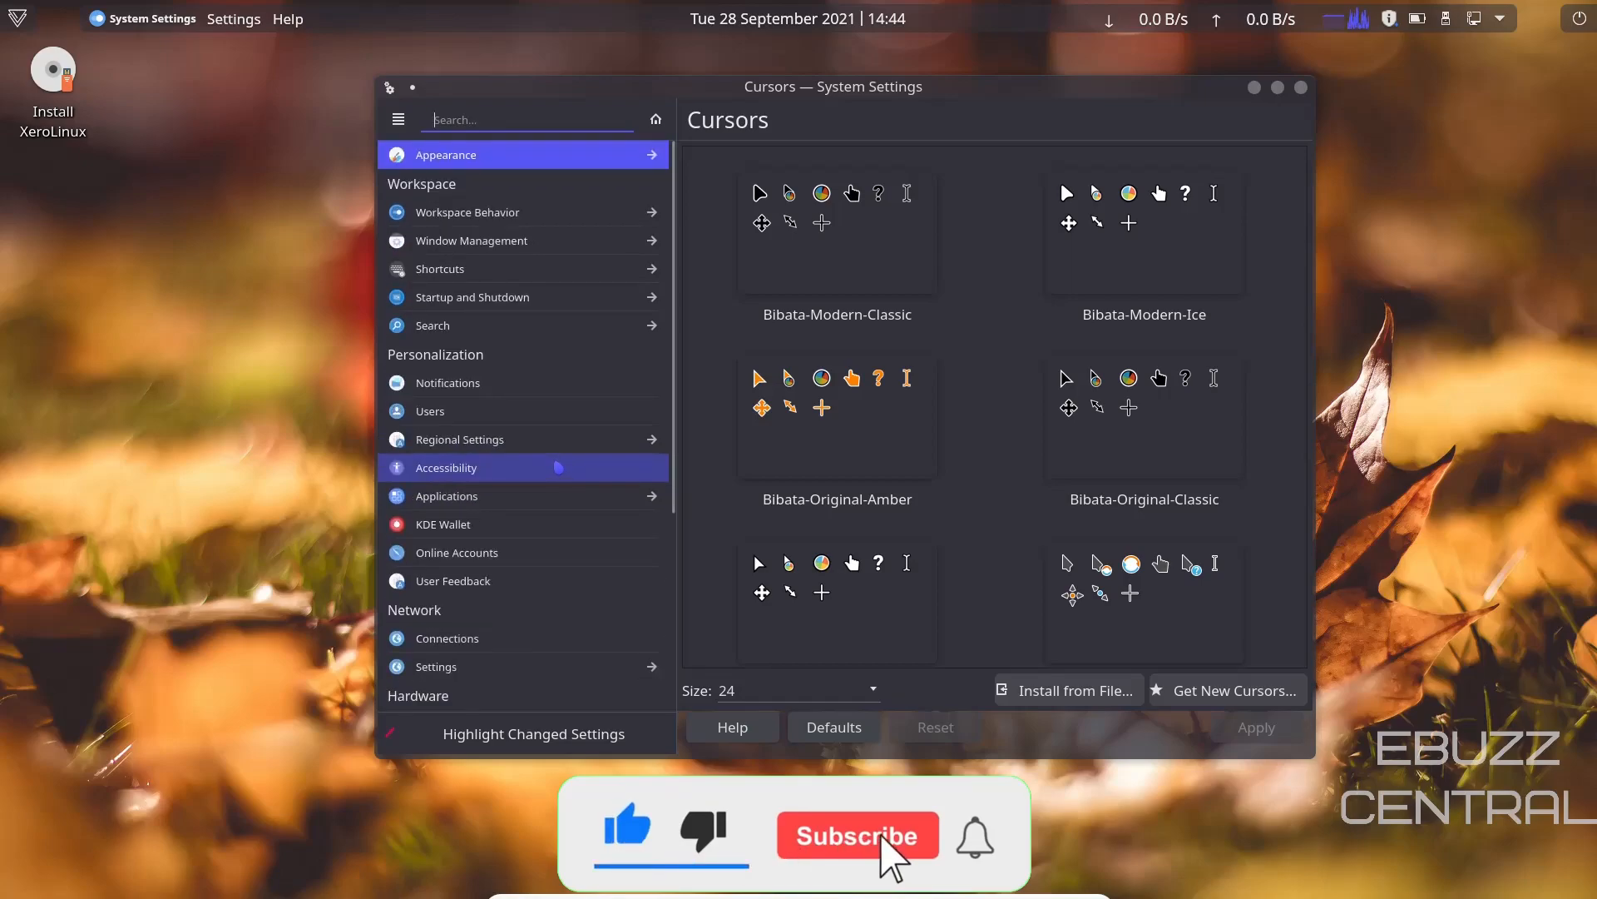
Leave System Settings and launch the Disks utility listing the drives
click(859, 836)
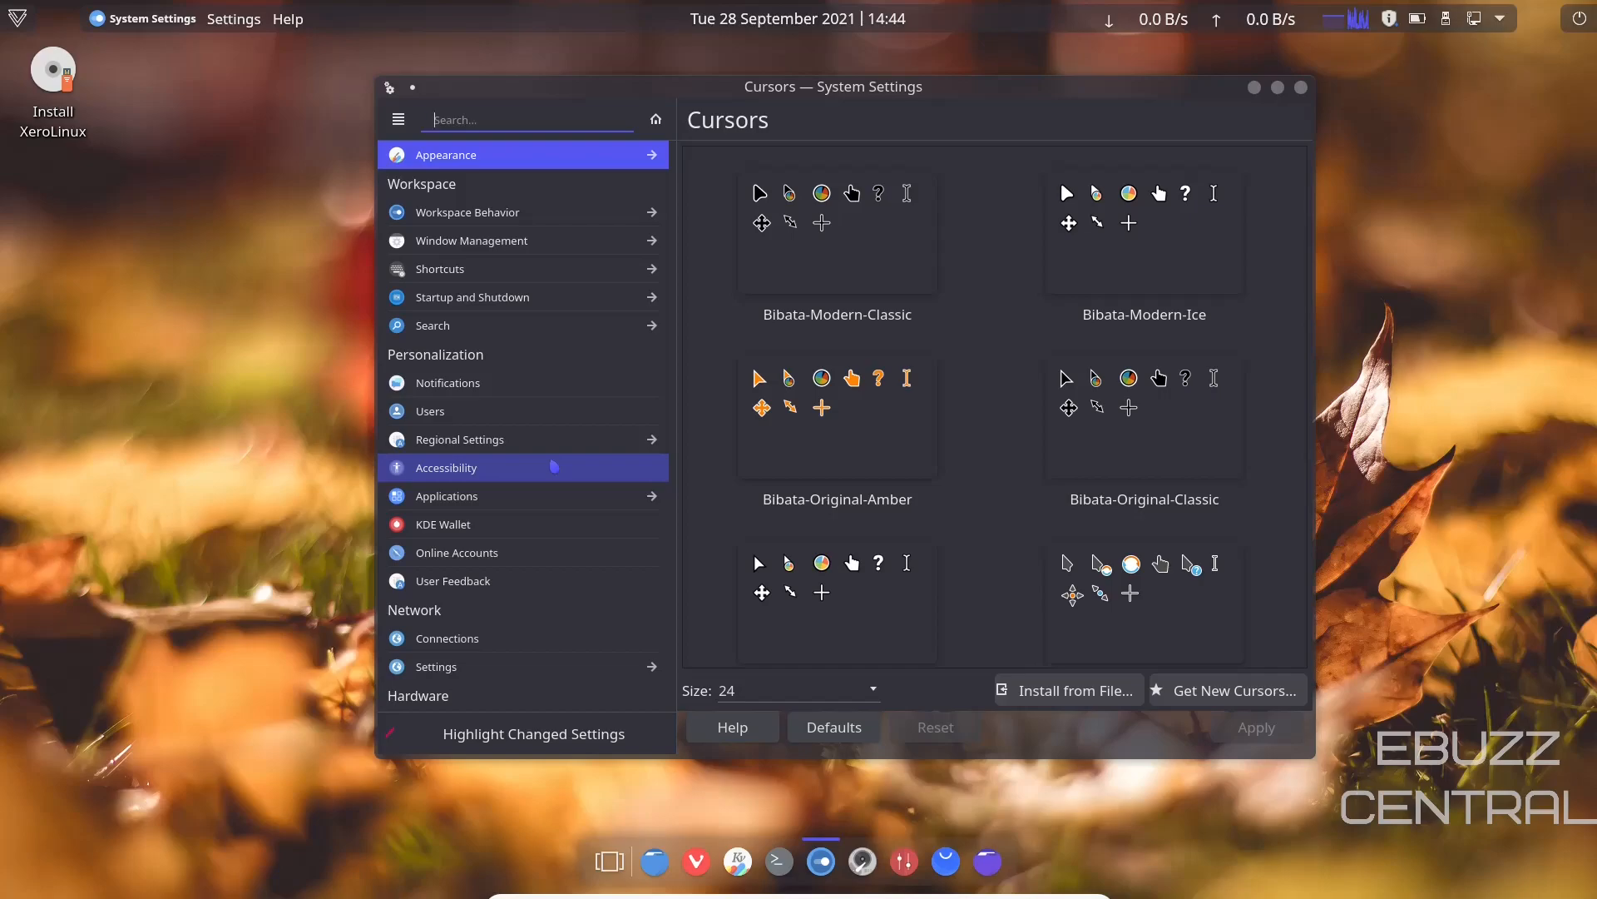
click(1145, 416)
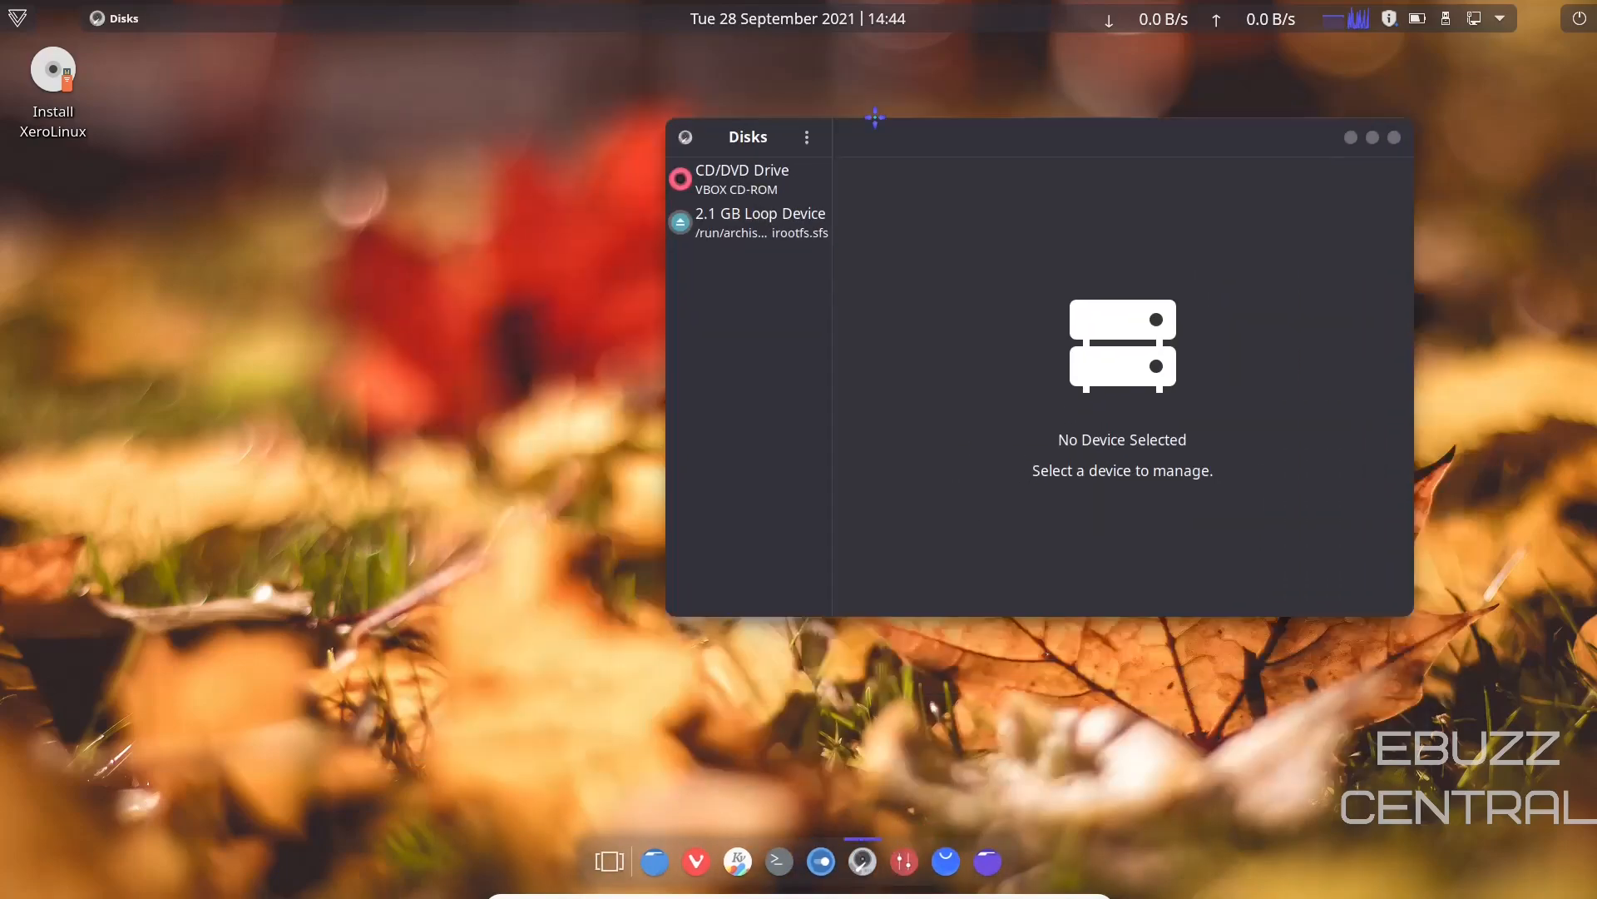
Move the GNOME Disks window to inspect the drive list before closing it
drag(873, 117, 718, 198)
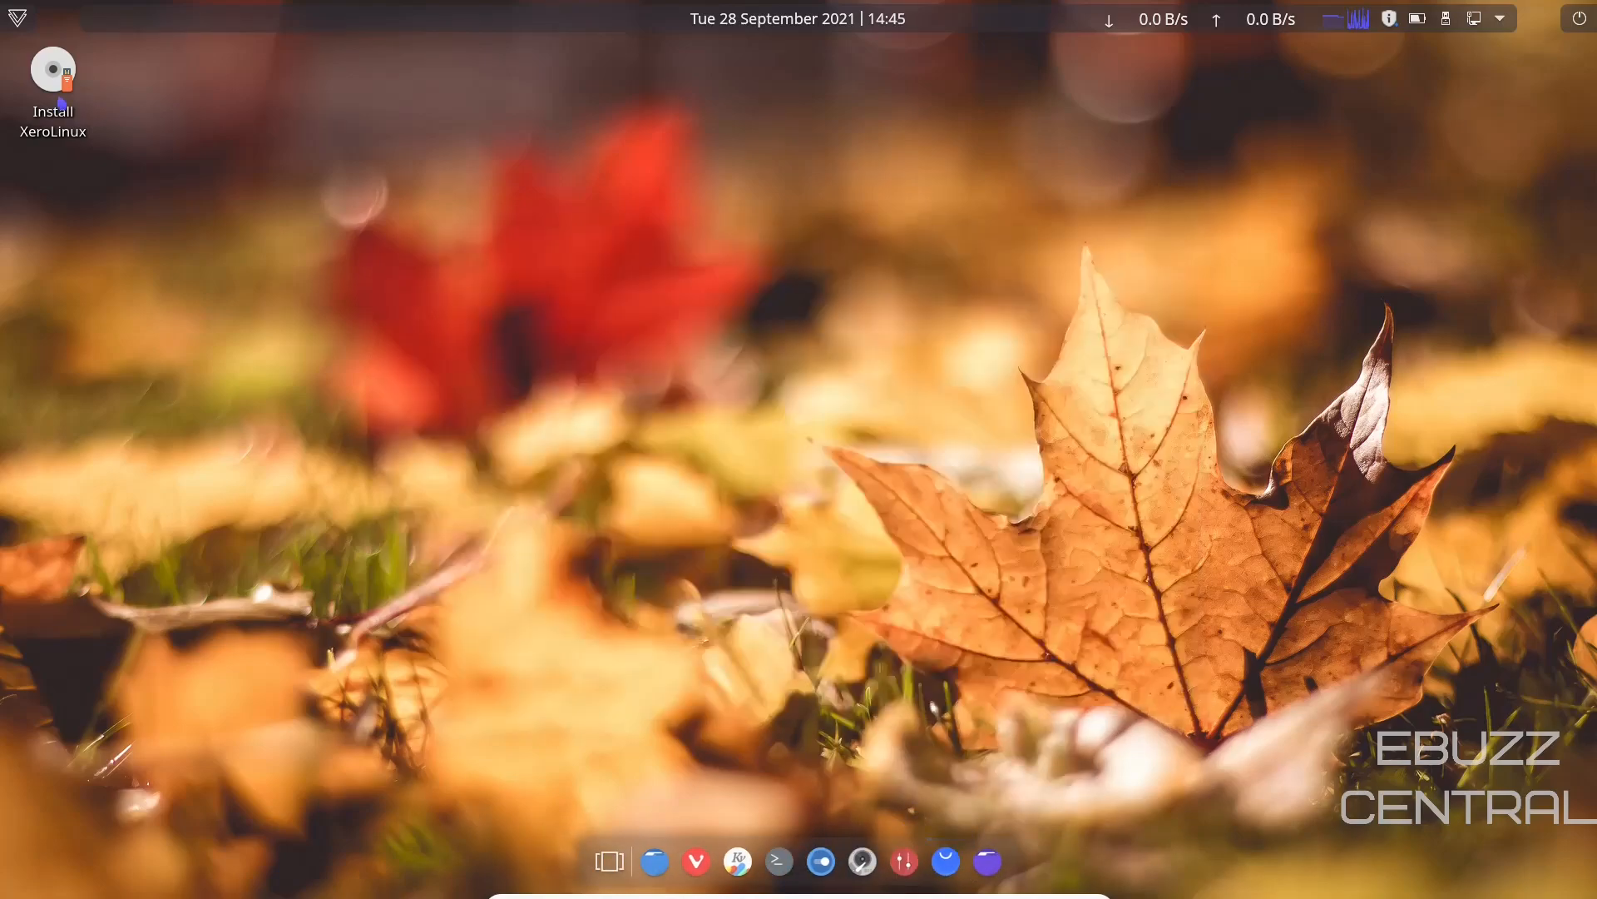
click(25, 15)
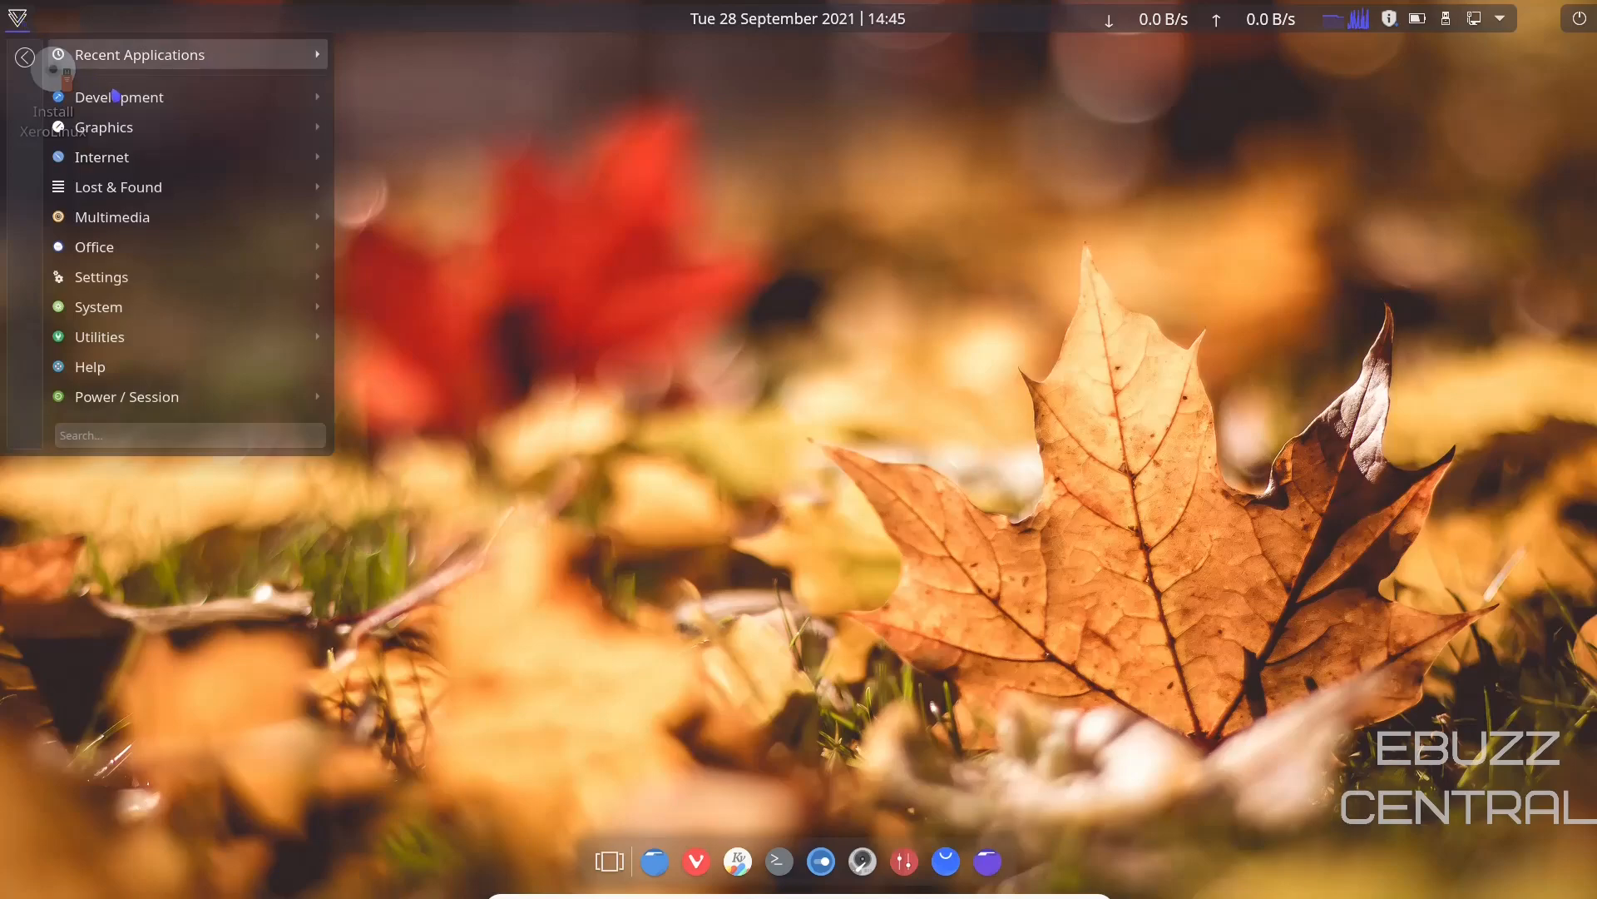
mouse_move(120, 96)
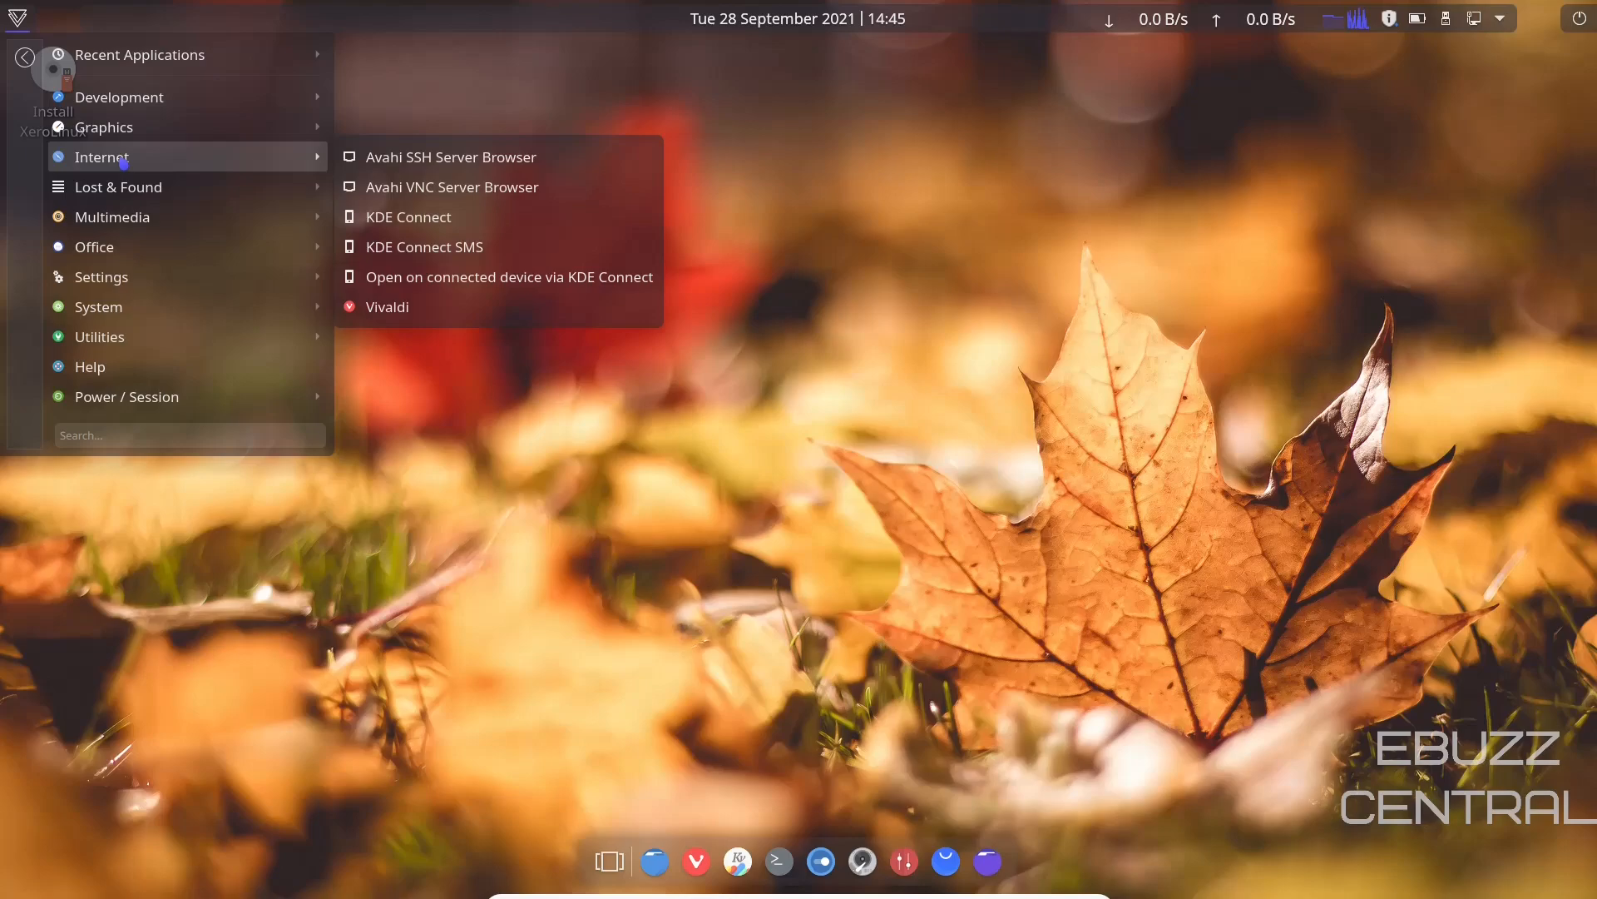
mouse_move(132, 196)
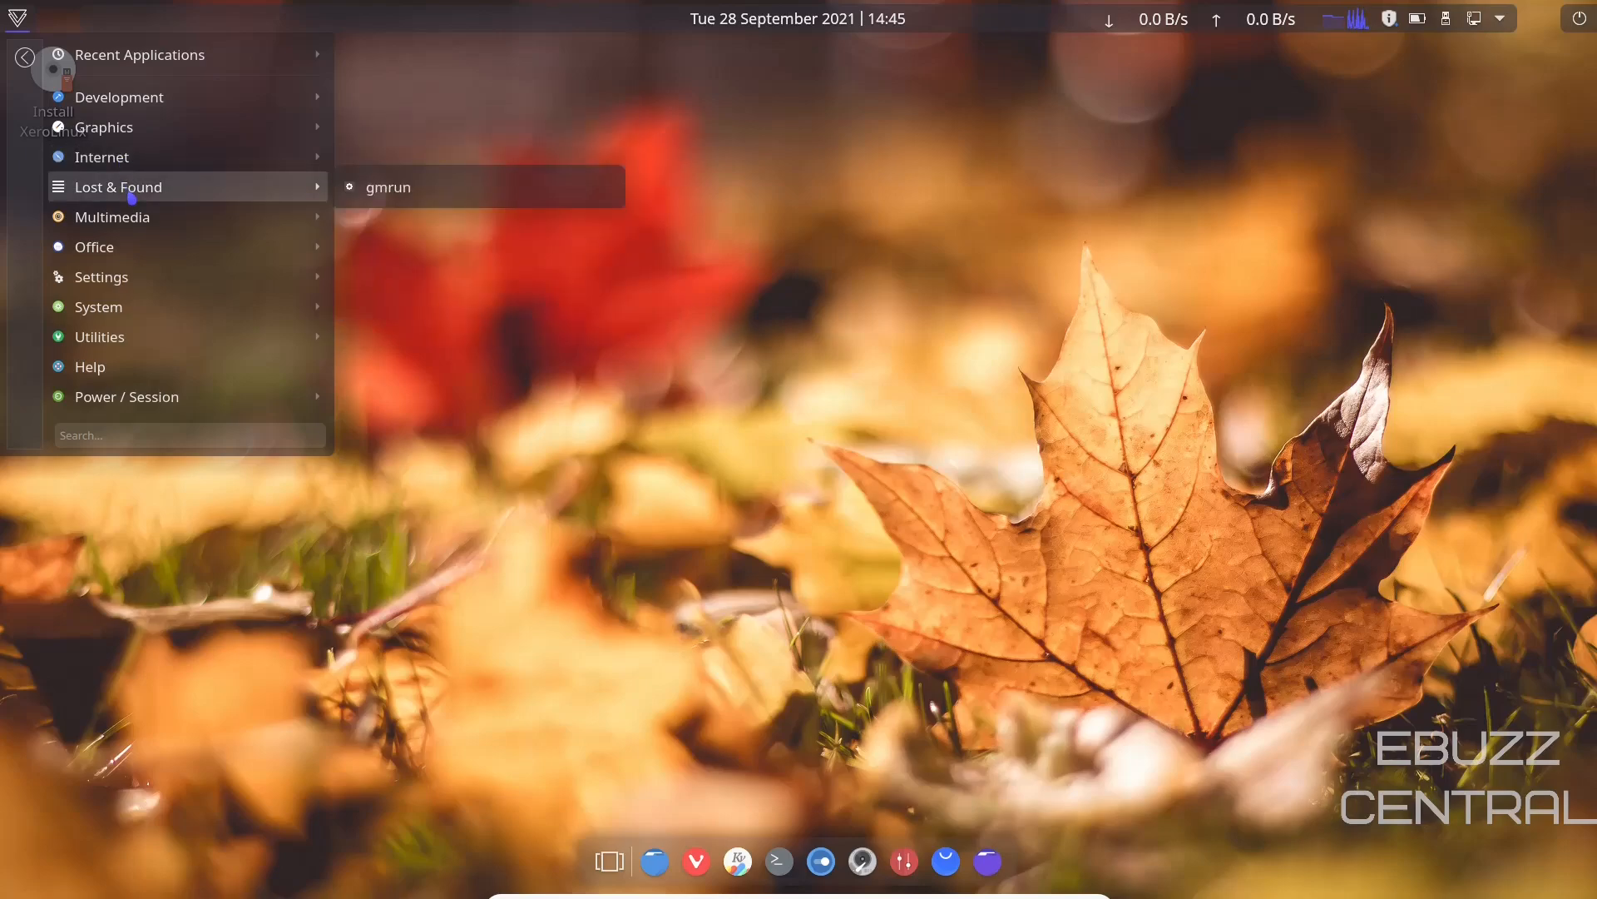
mouse_move(133, 228)
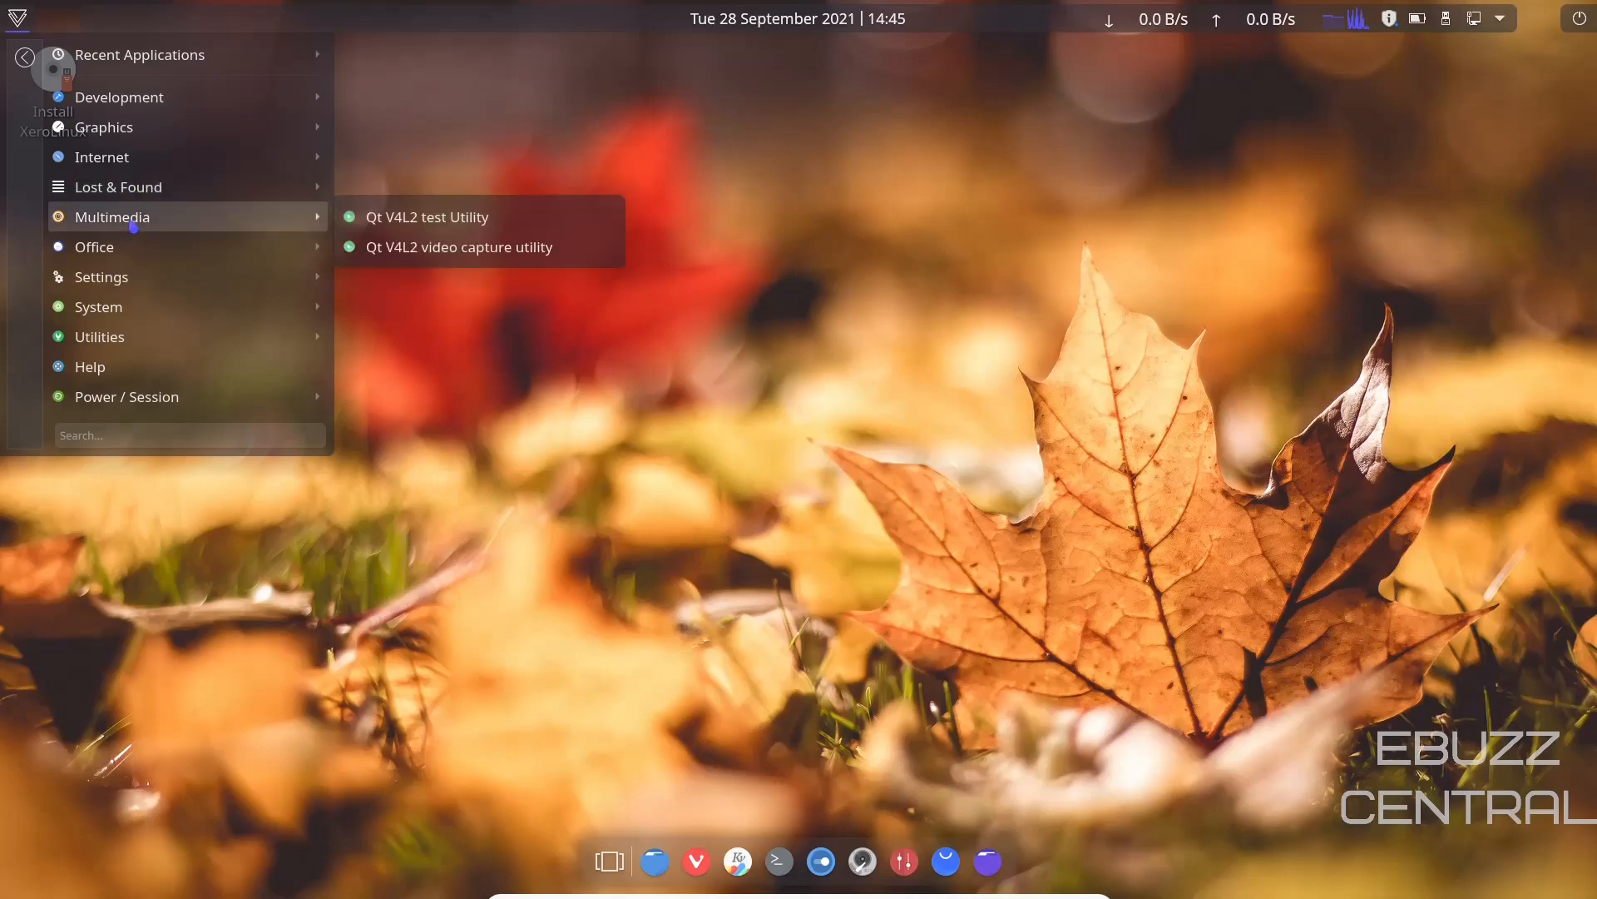
mouse_move(125, 257)
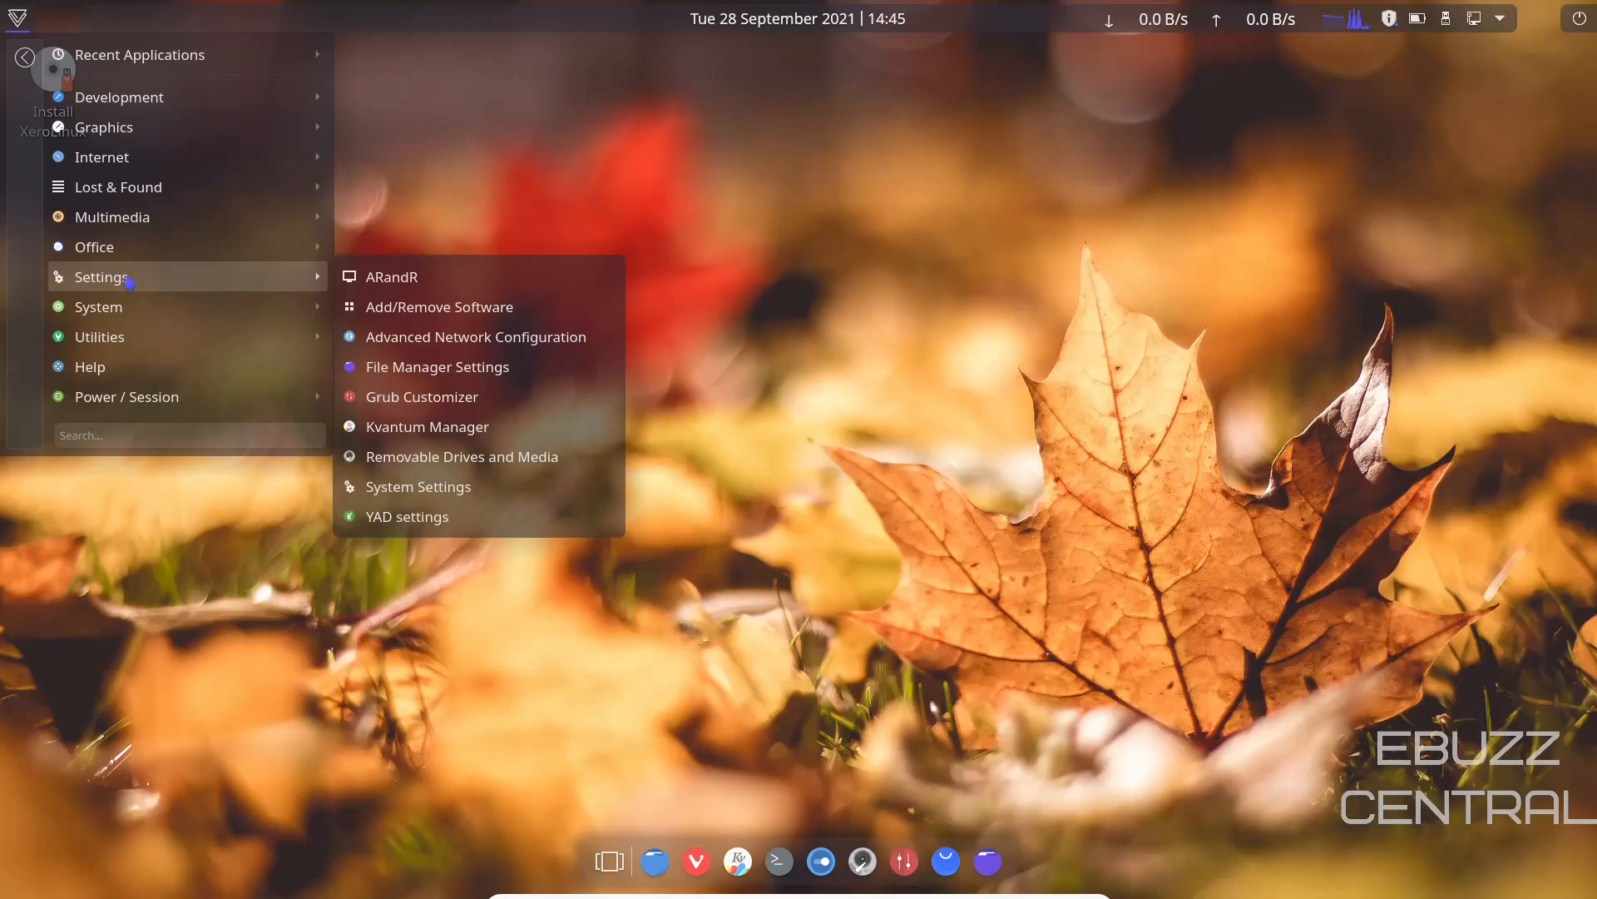
mouse_move(98, 306)
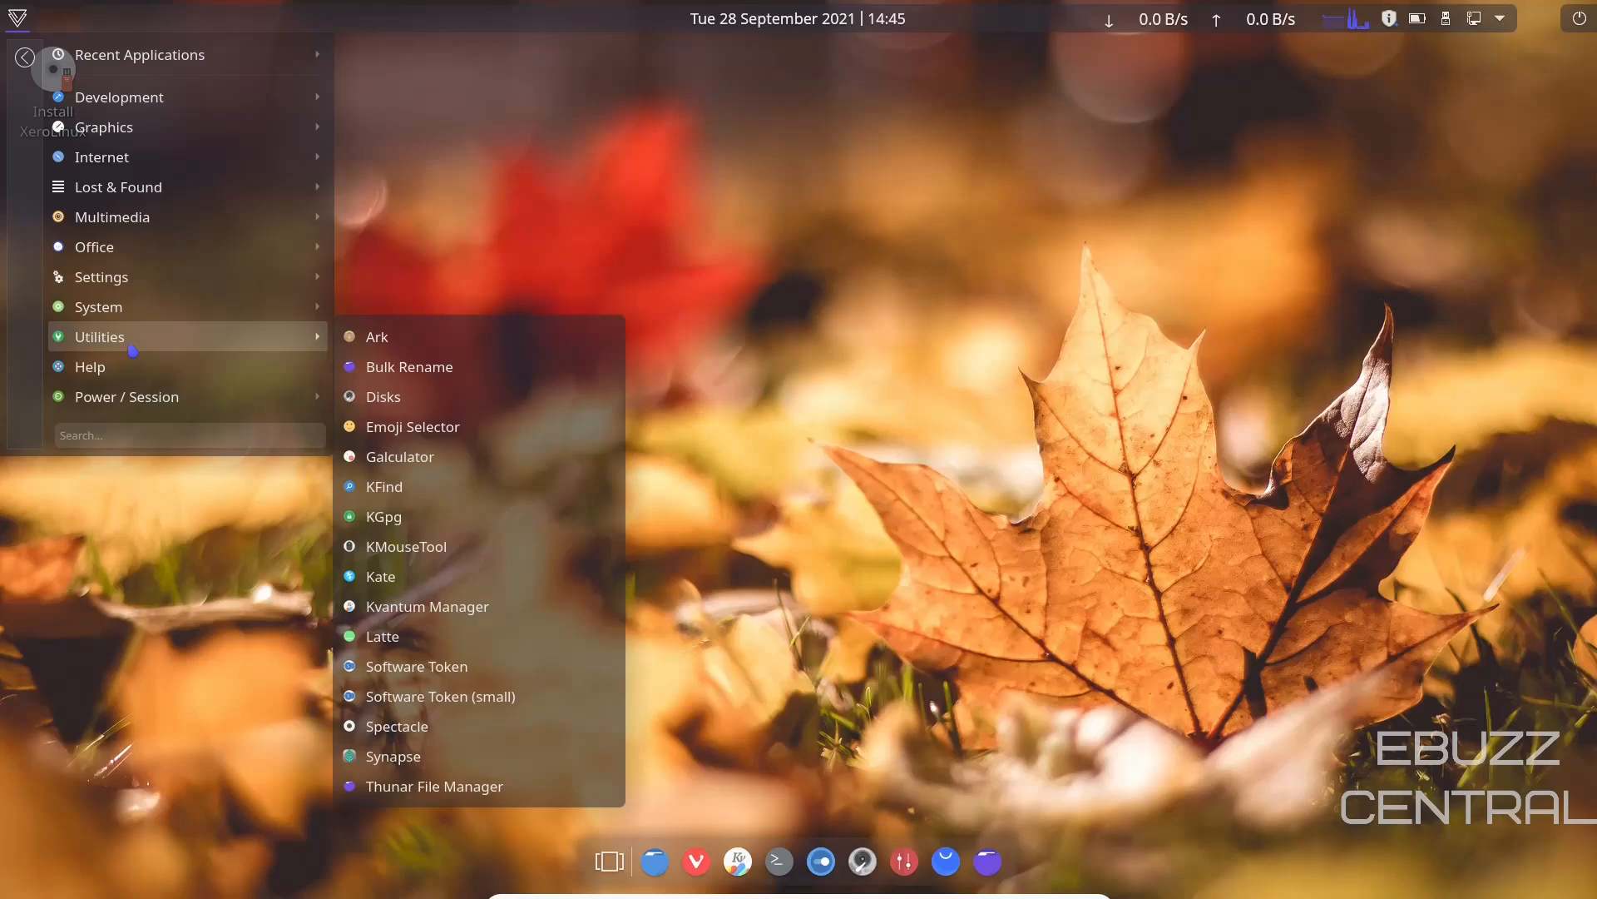
mouse_move(133, 373)
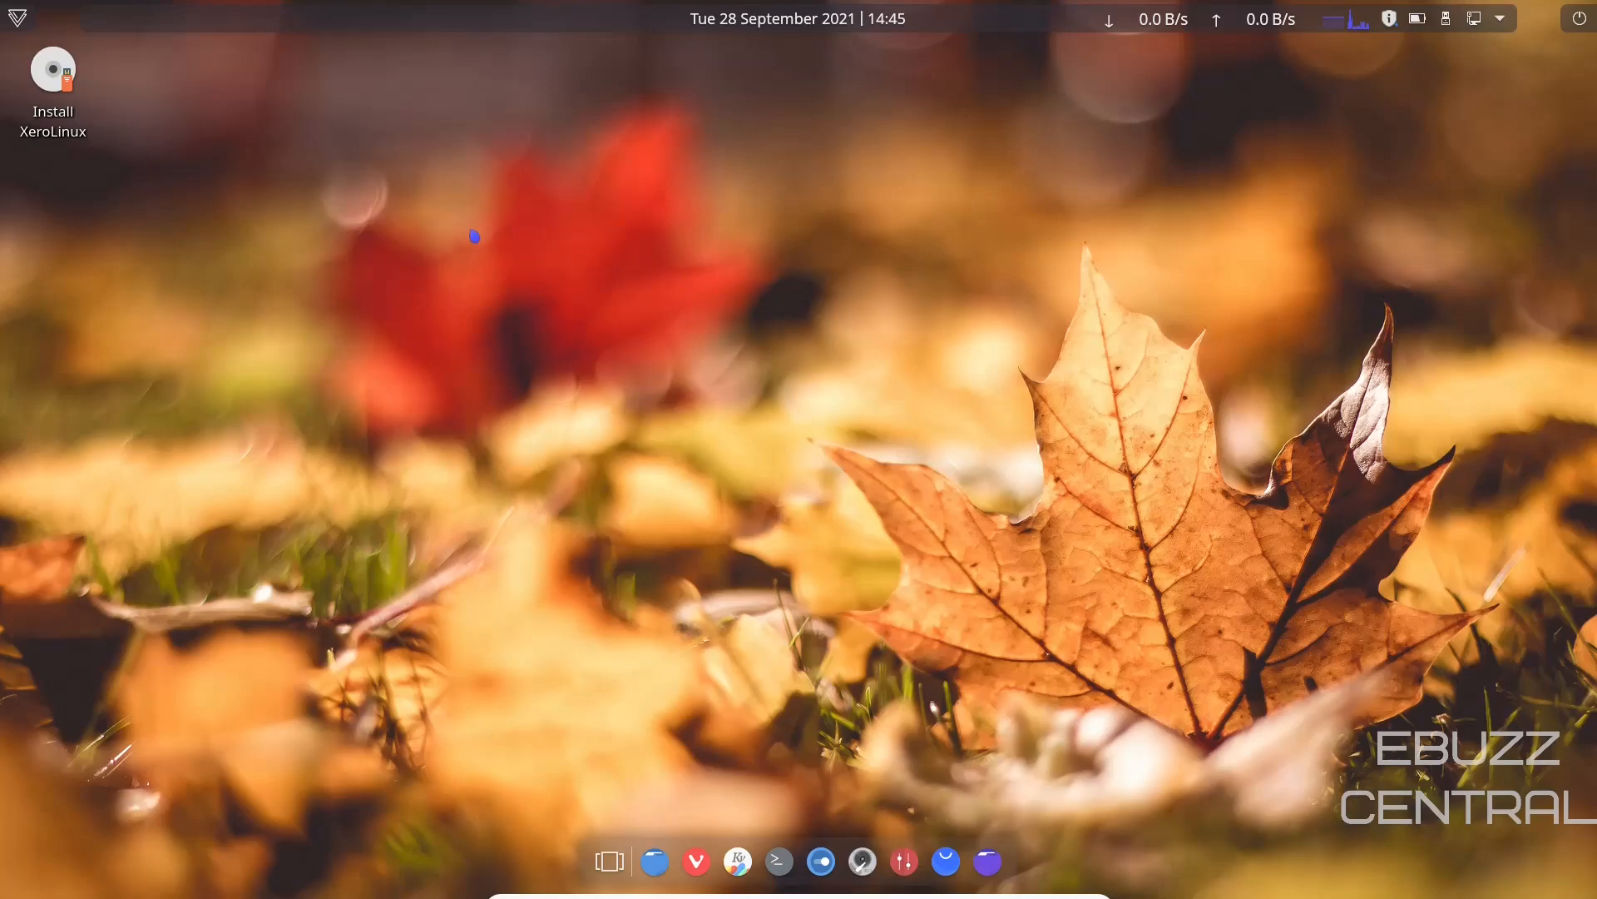
mouse_move(545, 256)
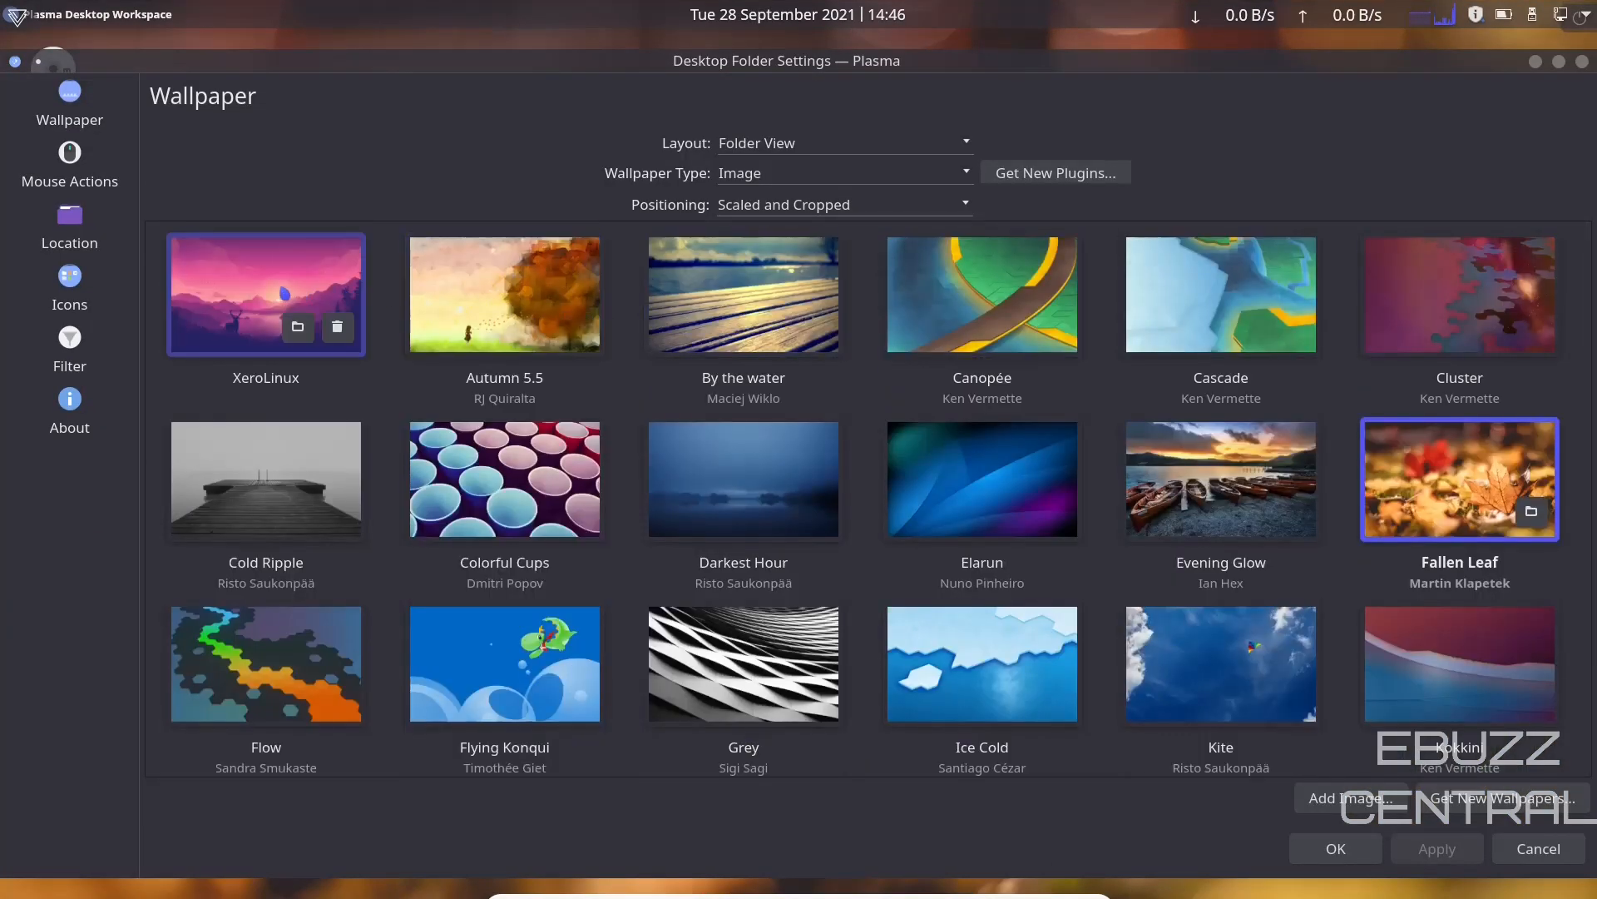
Select the XeroLinux deer image as the desktop wallpaper
click(267, 294)
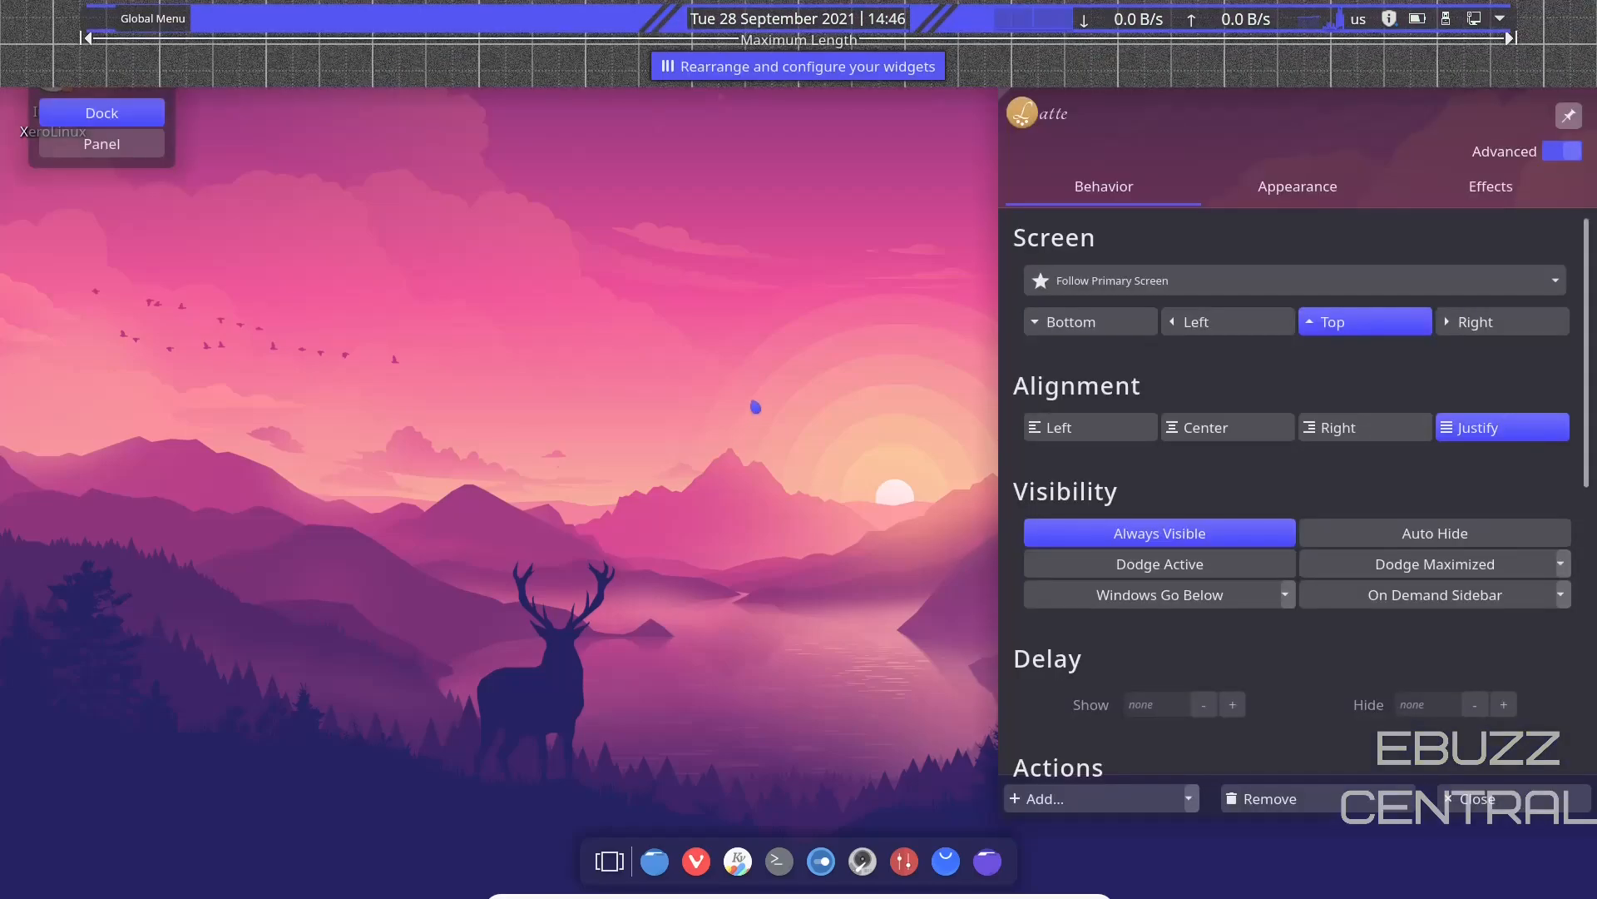
Review the top dock's screen, alignment and visibility behavior settings, then close Latte Dock settings
scroll(down, 3)
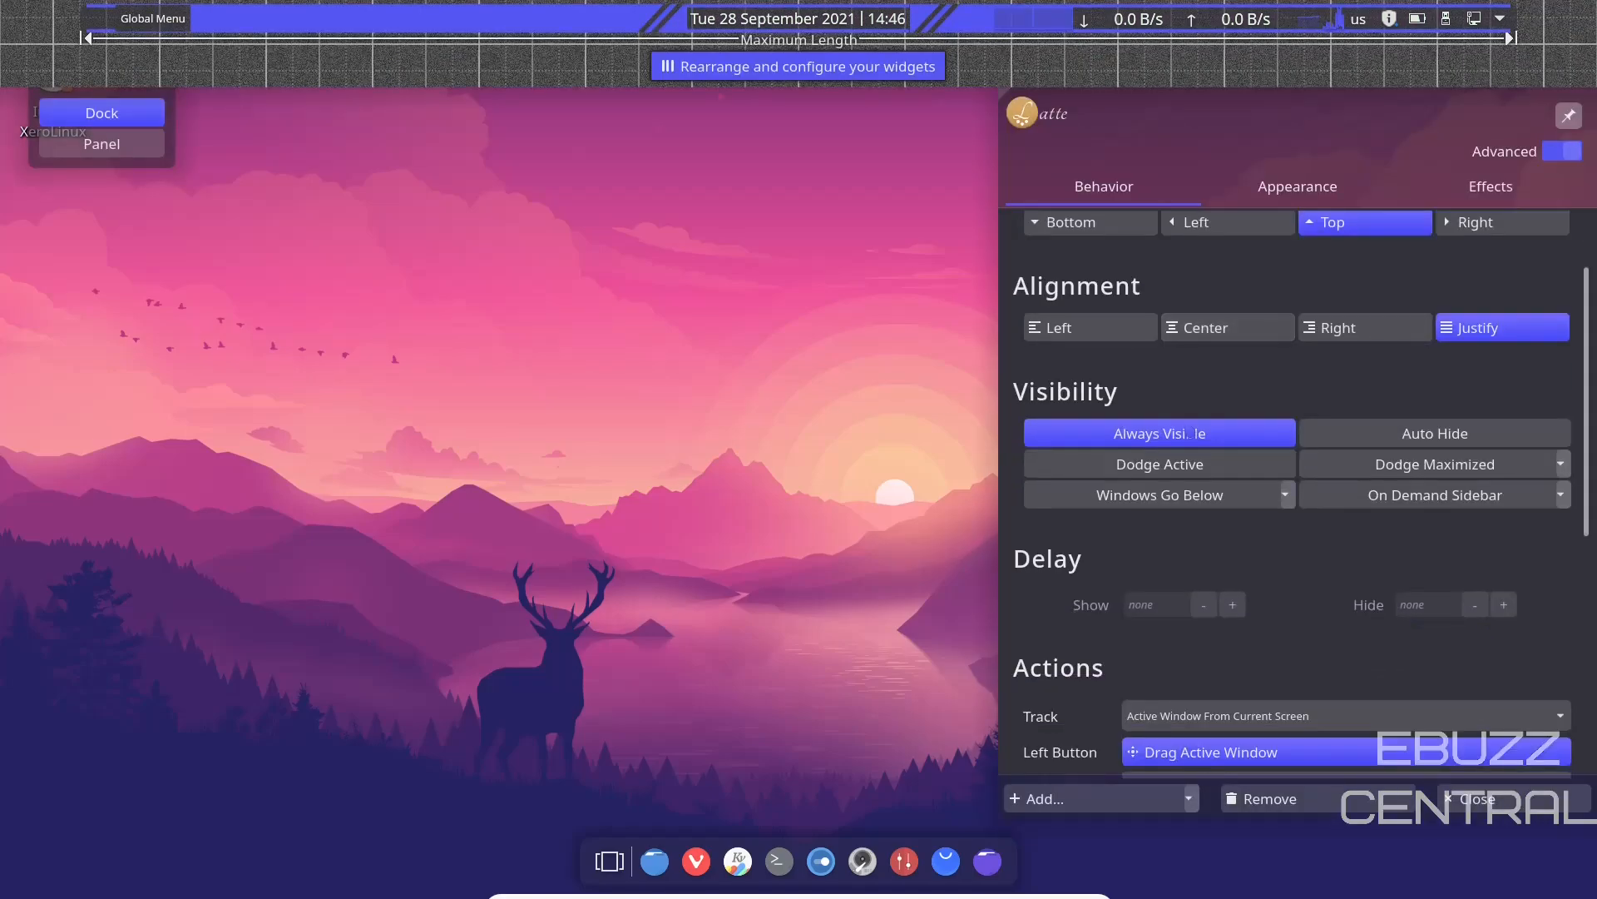
scroll(down, 3)
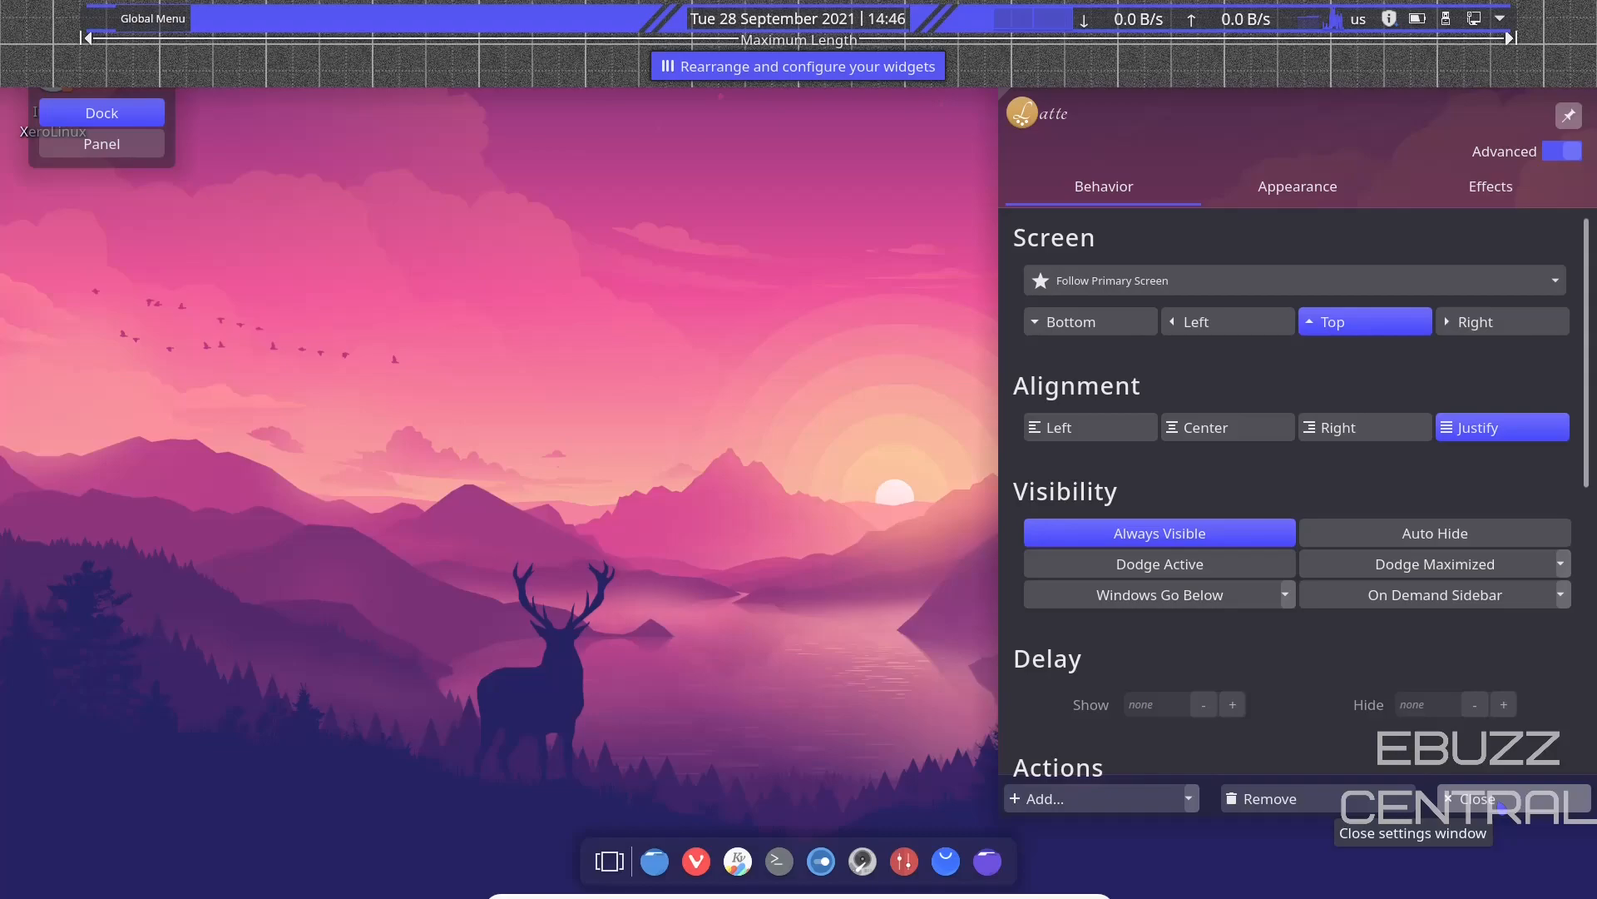
click(1478, 798)
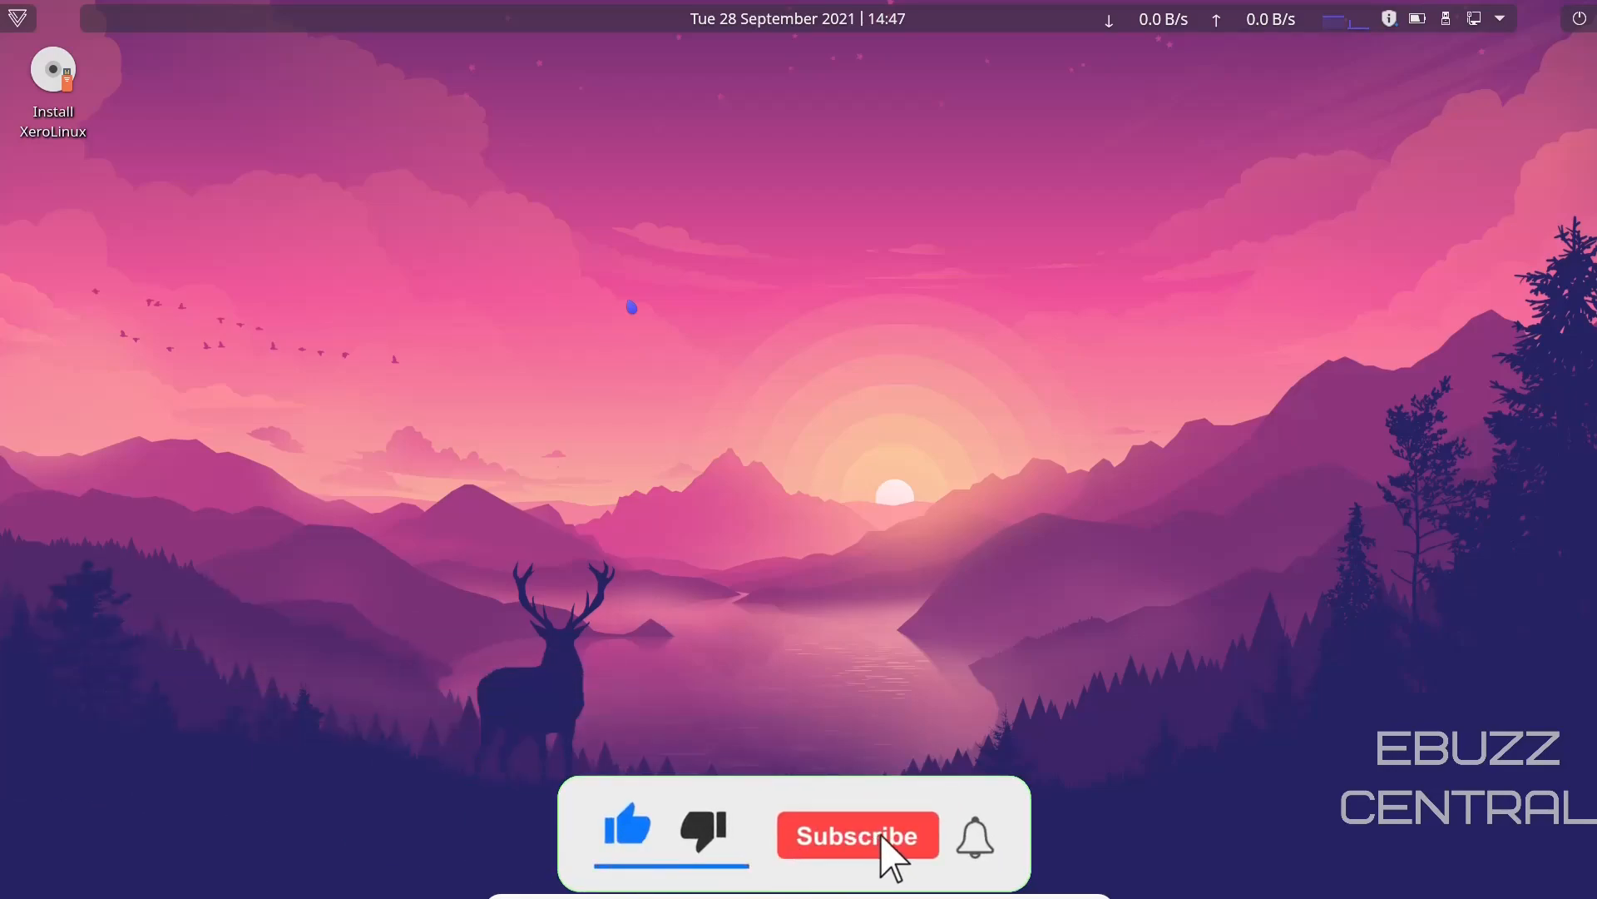
click(858, 837)
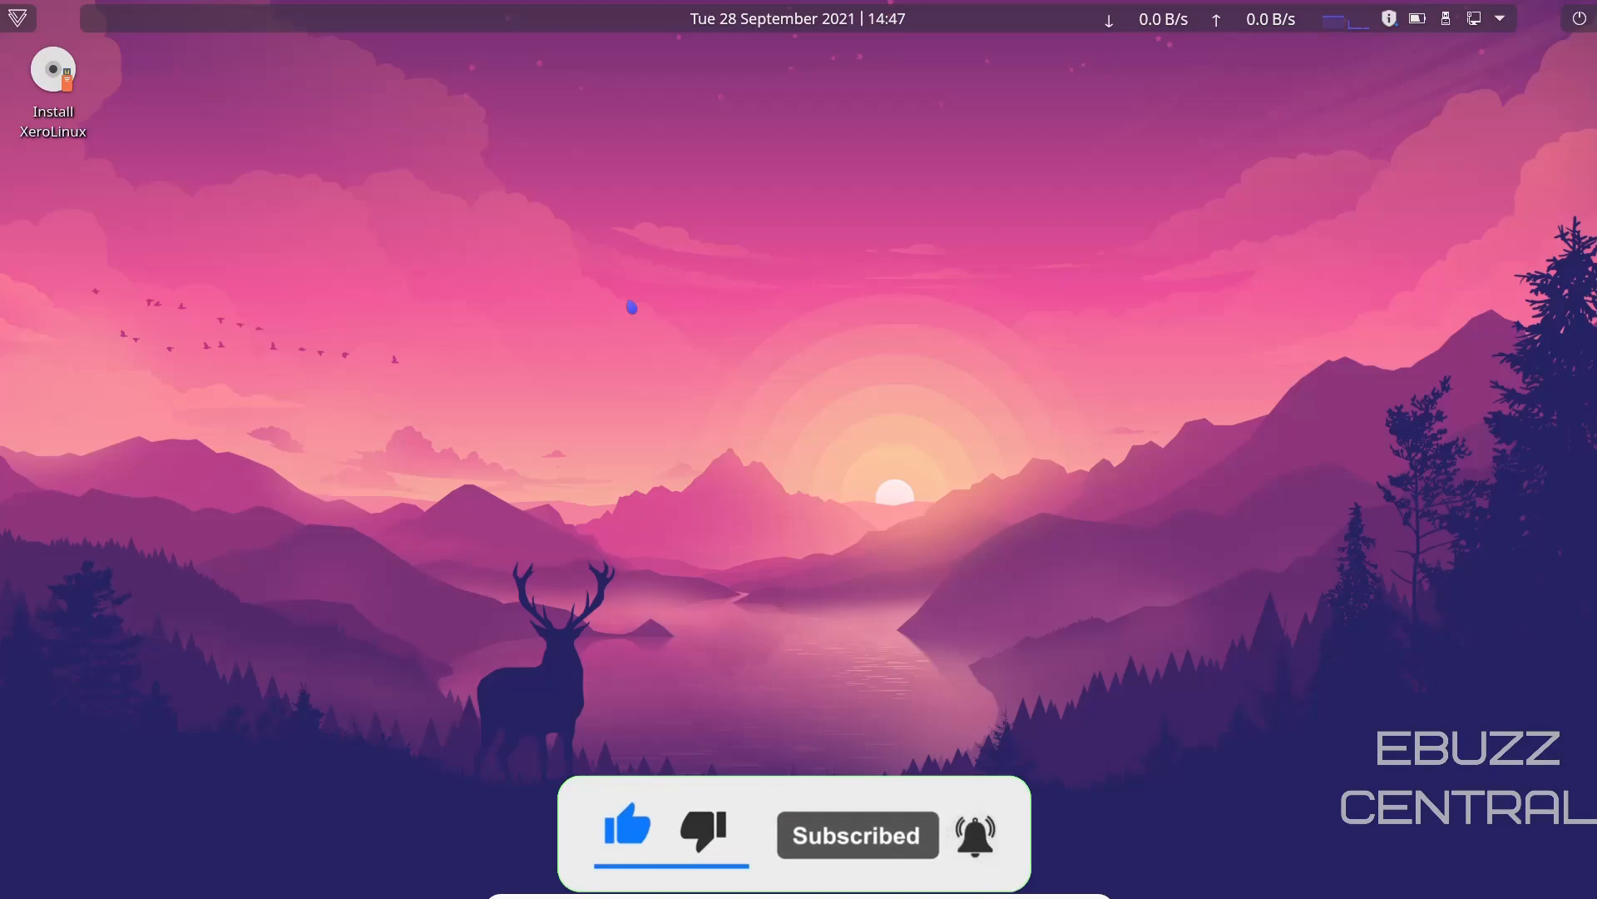